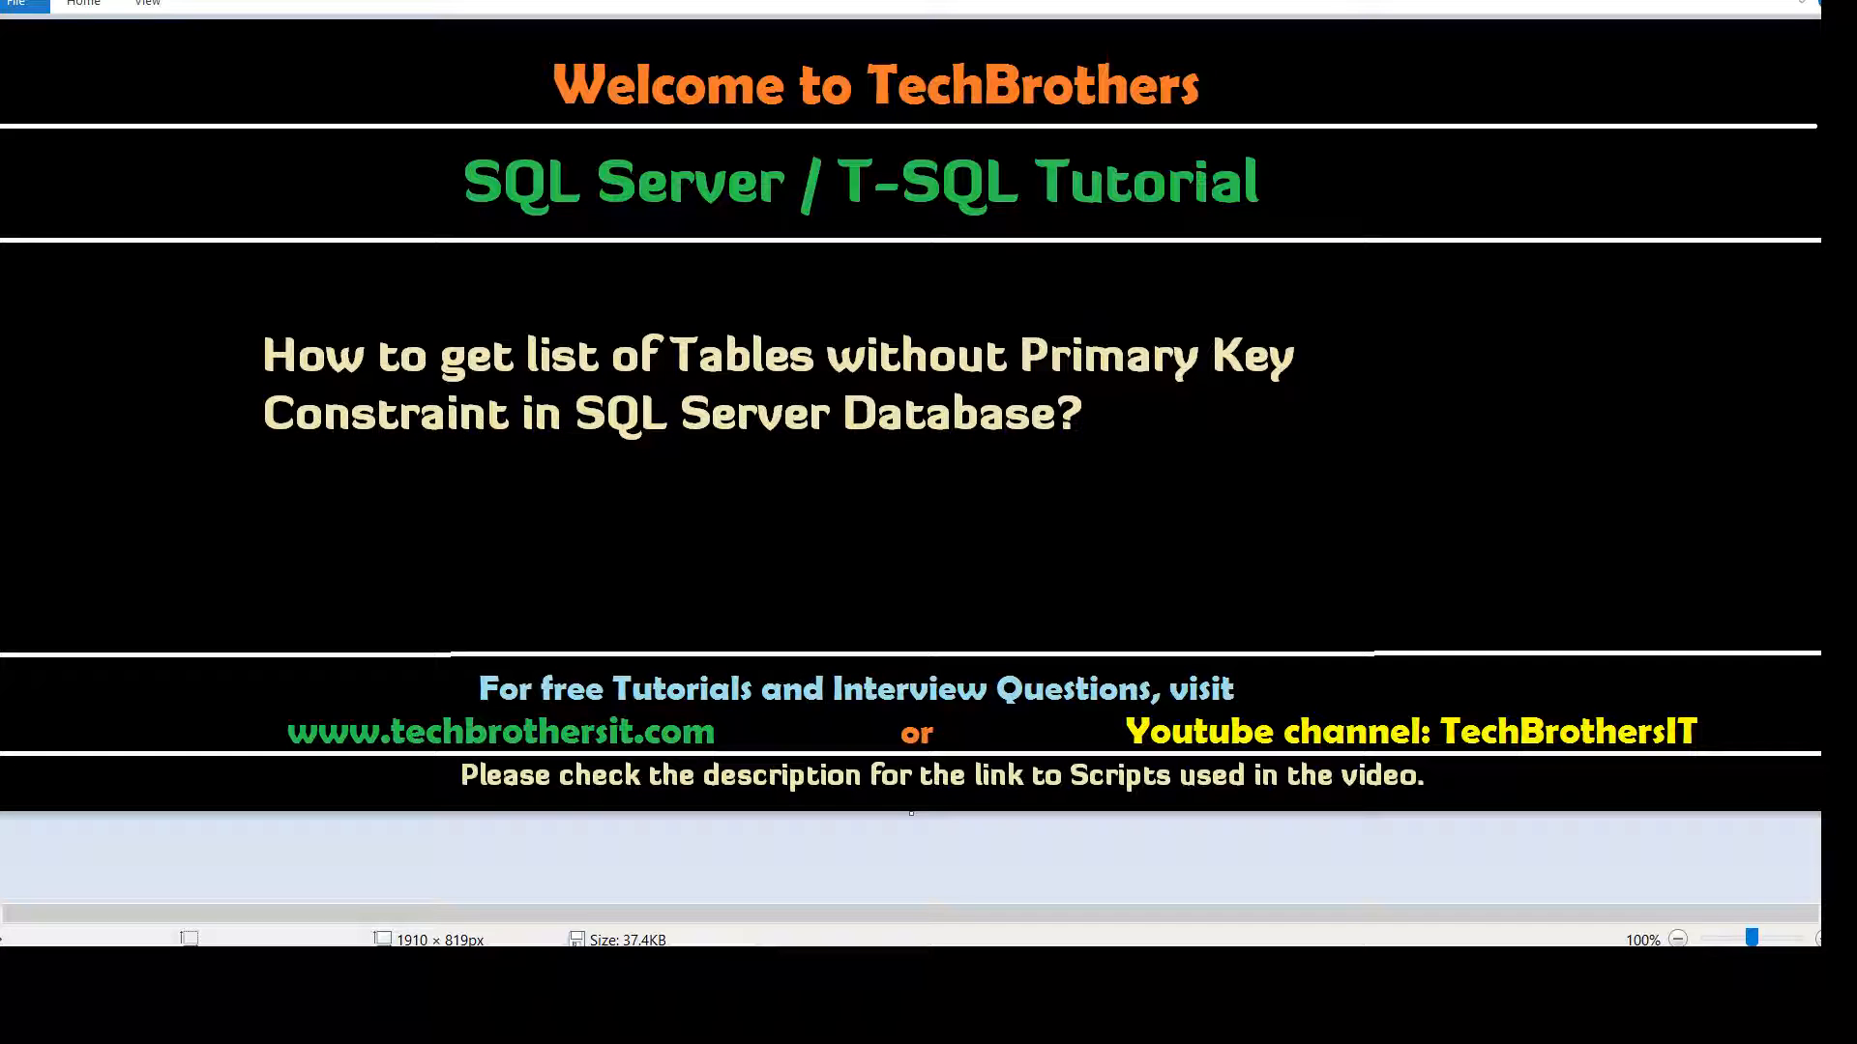
pyautogui.moveTo(665, 908)
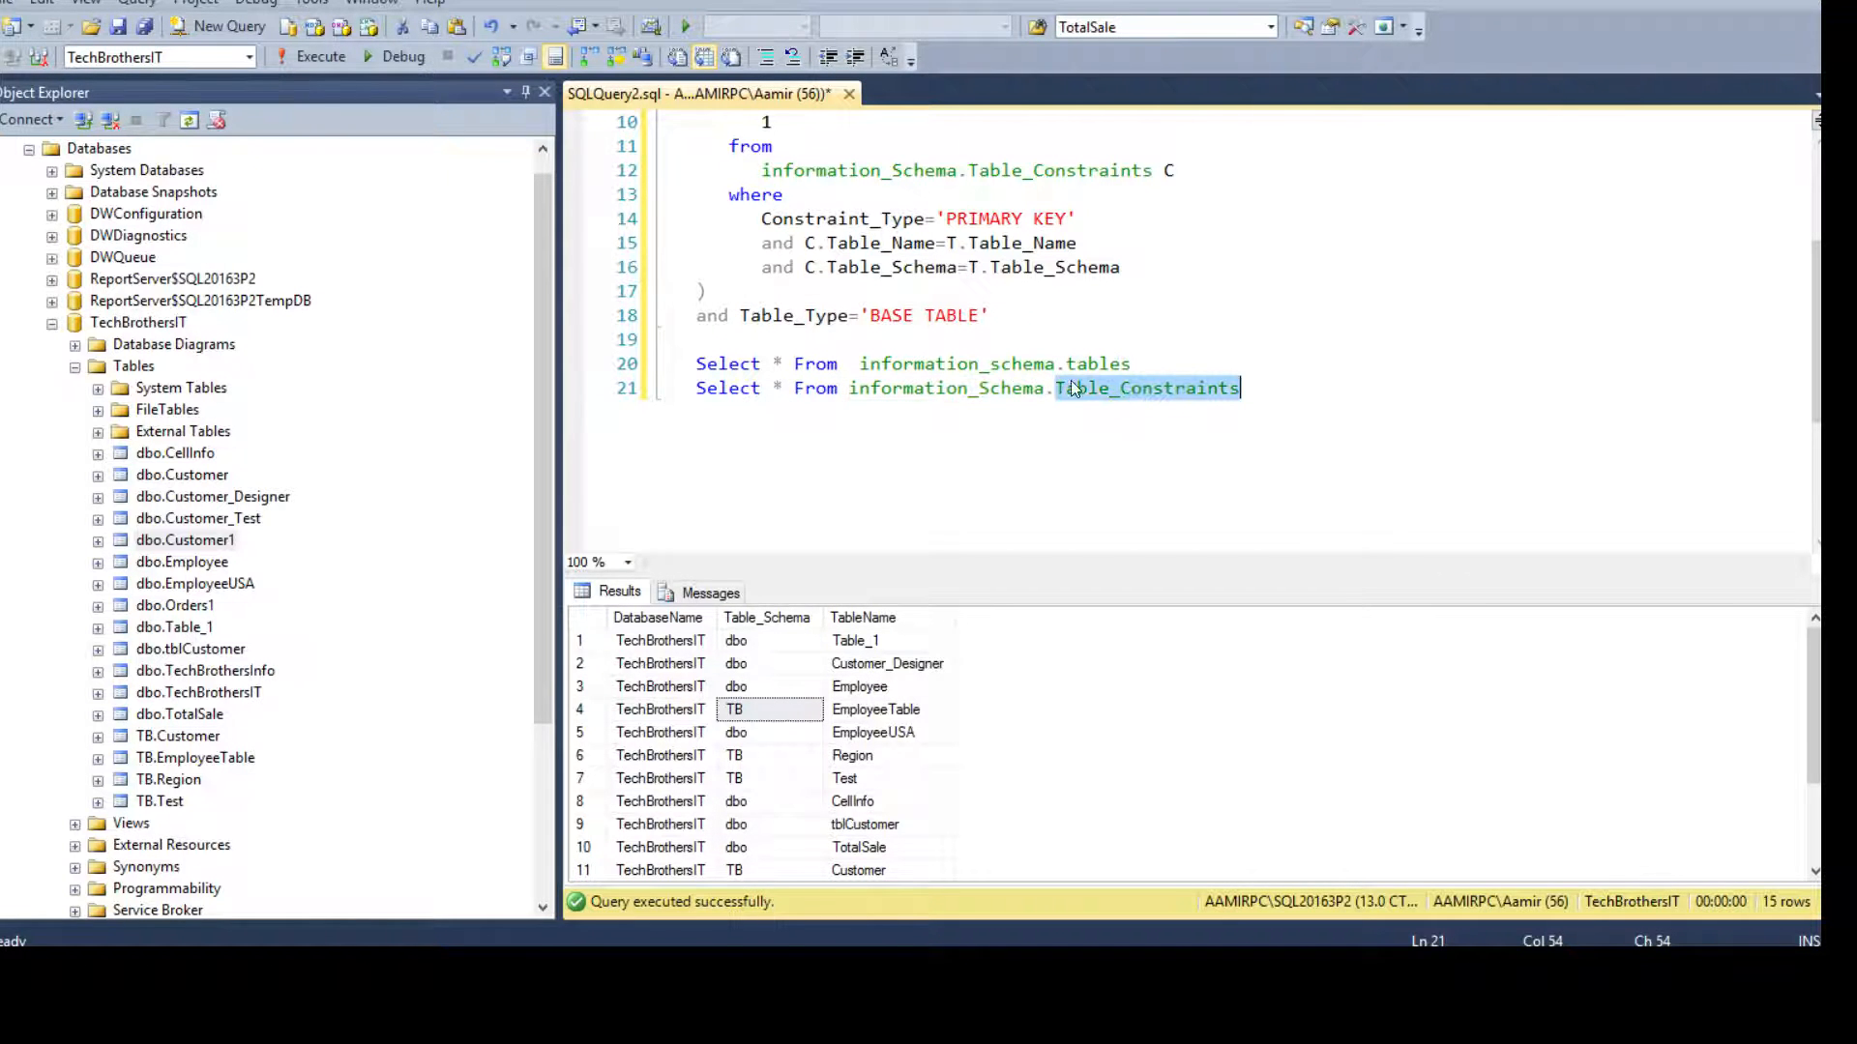
# Step: Run only line 20, Select * From information_schema.tables, returning 19 rows
pyautogui.click(698, 363)
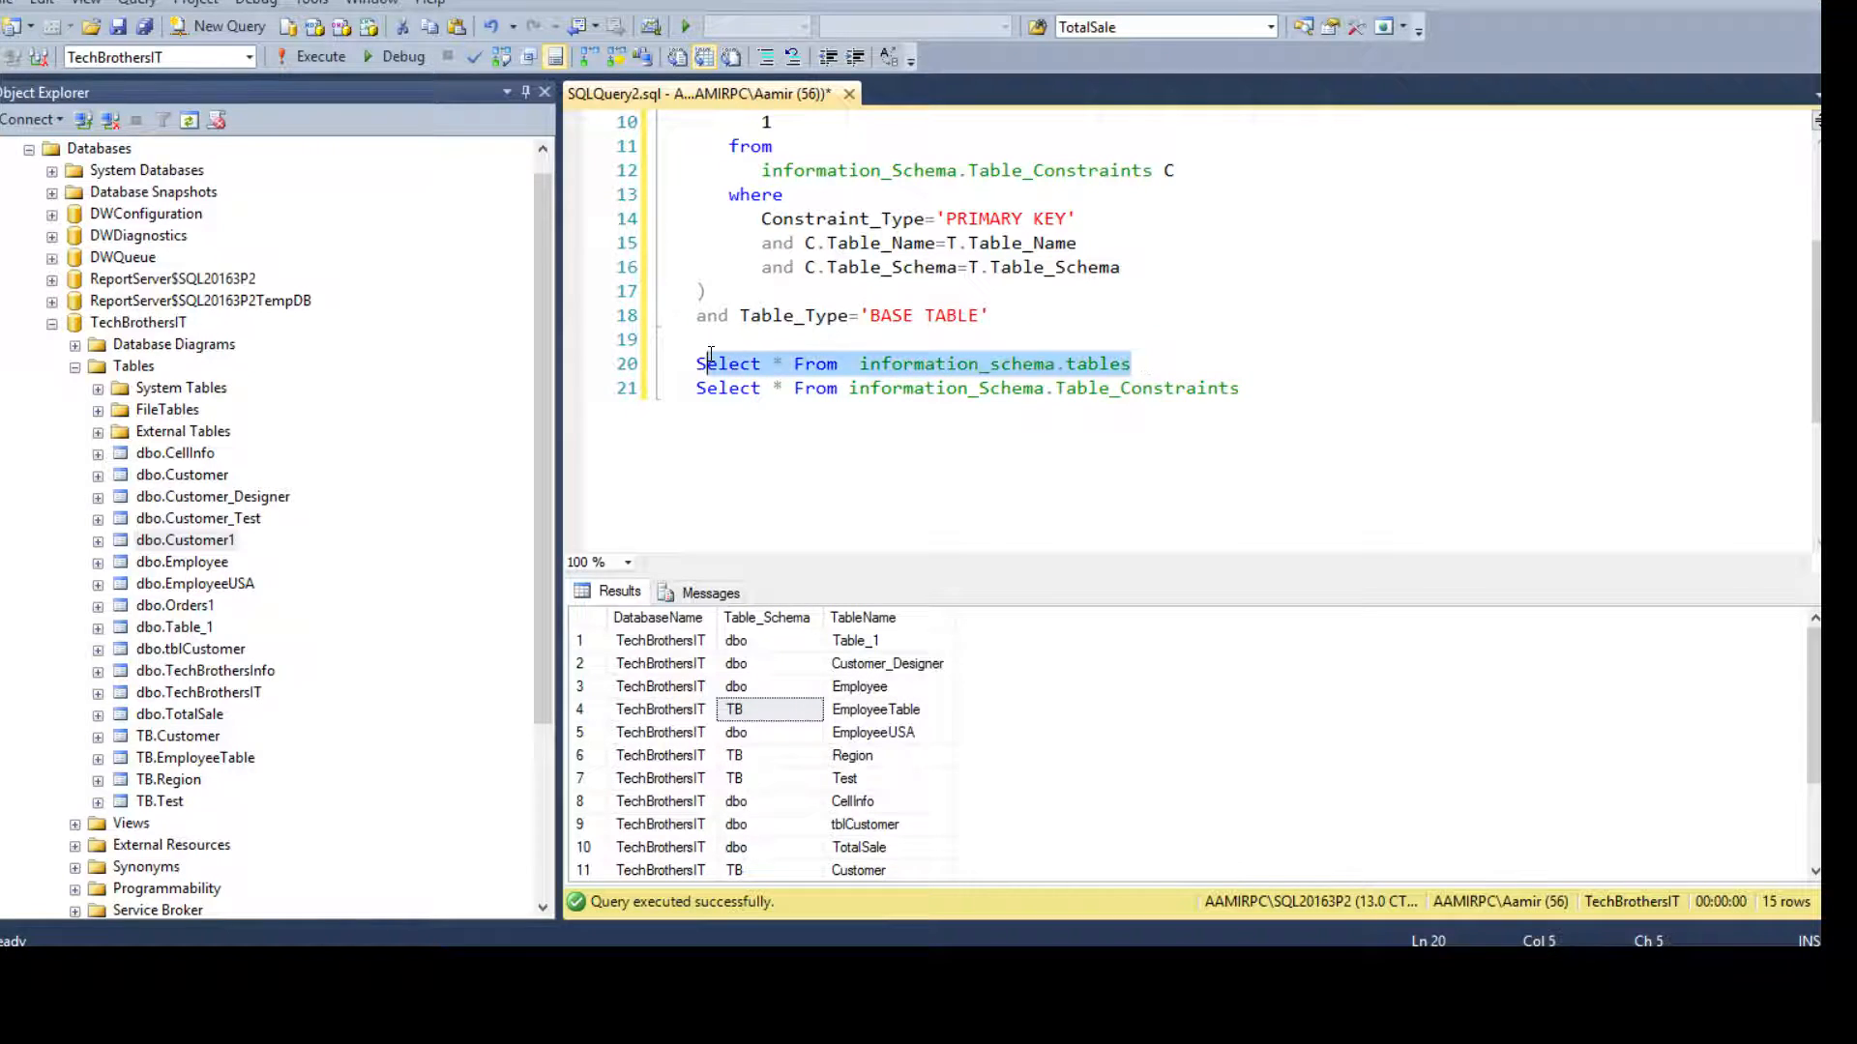
pyautogui.click(321, 56)
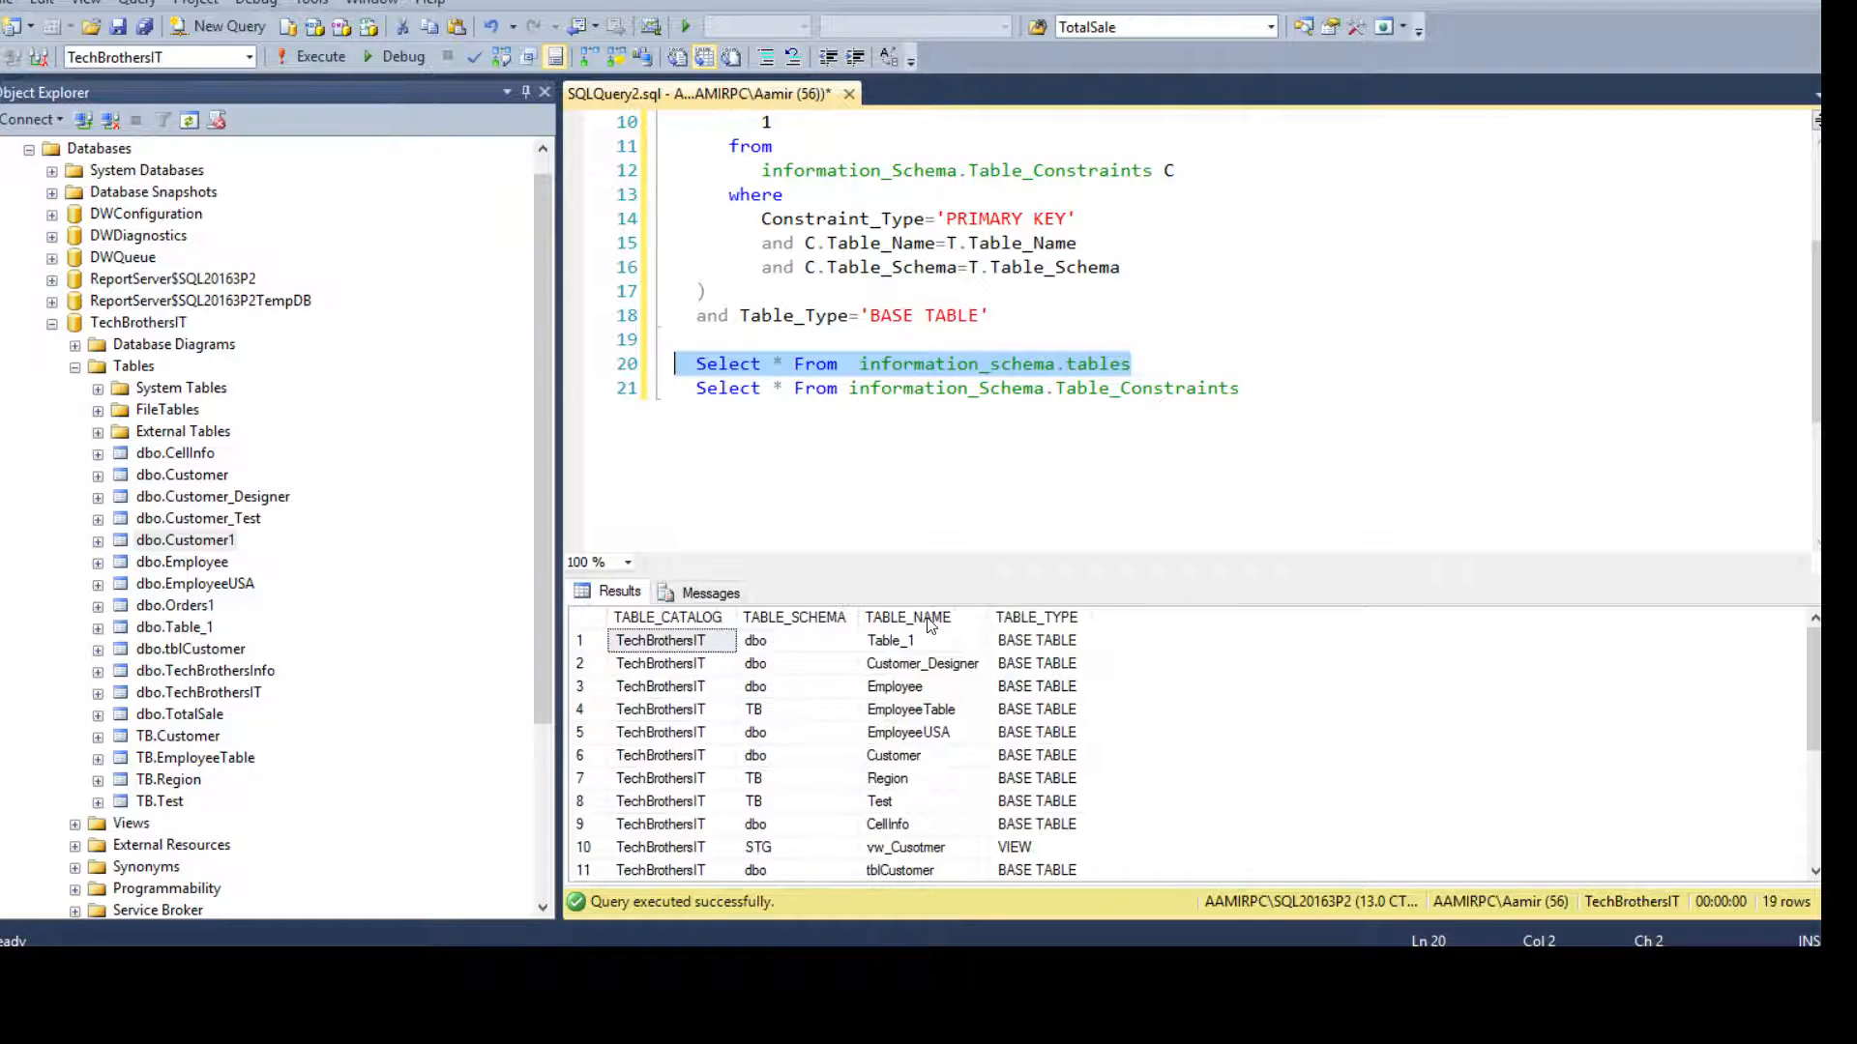
pyautogui.moveTo(697, 624)
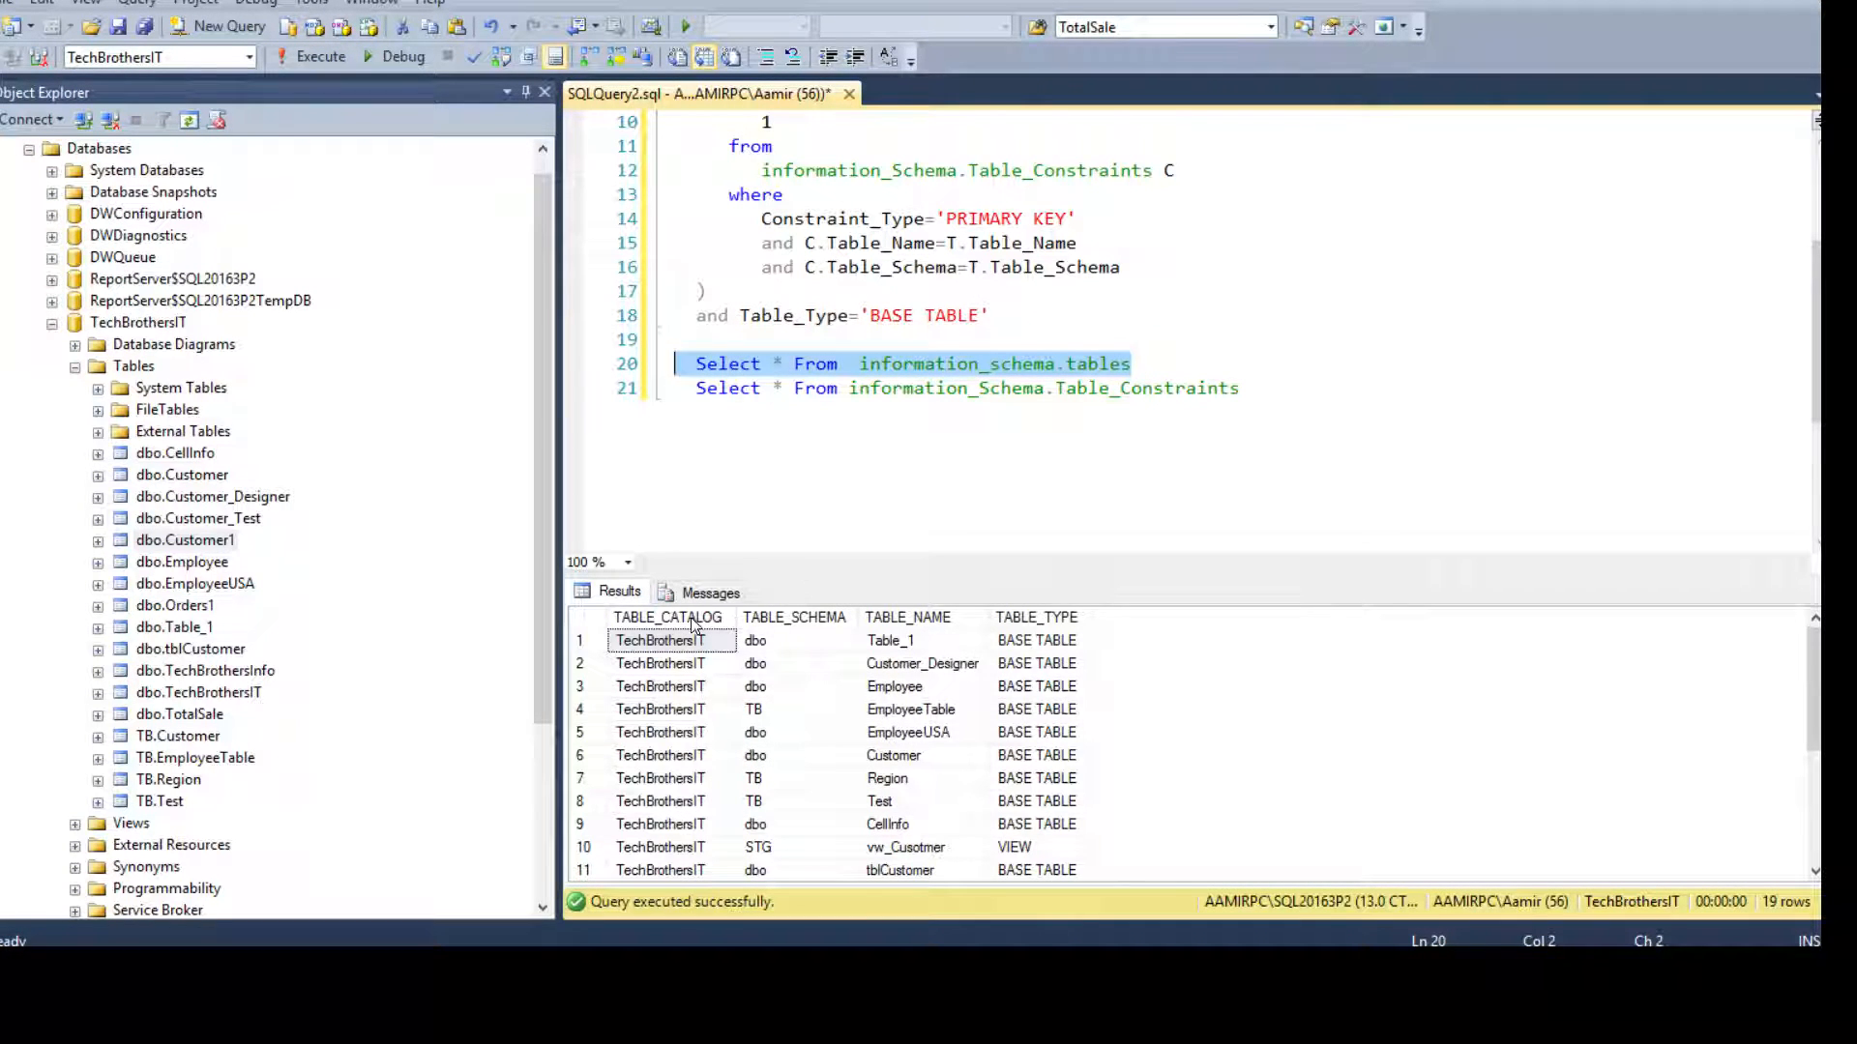
# Step: Review the TABLE_TYPE column, noting the single VIEW among the BASE TABLE rows
pyautogui.click(793, 617)
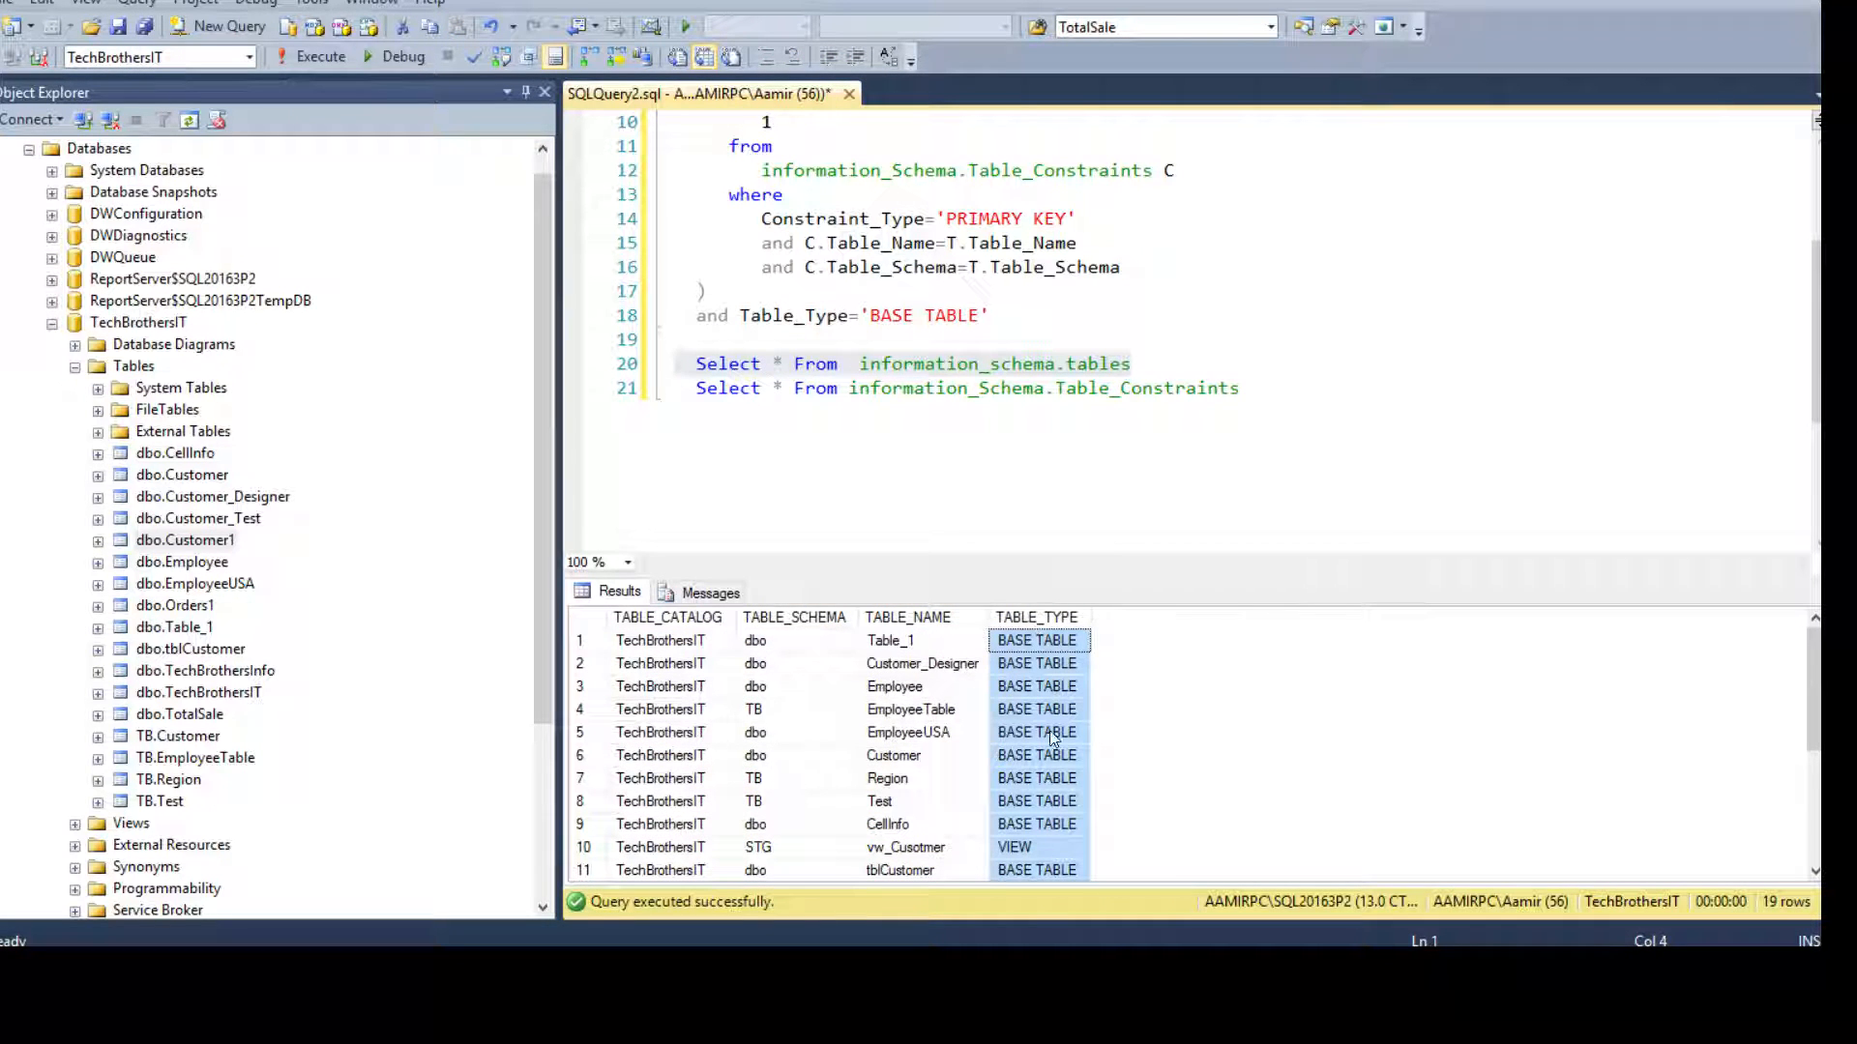
pyautogui.click(1038, 847)
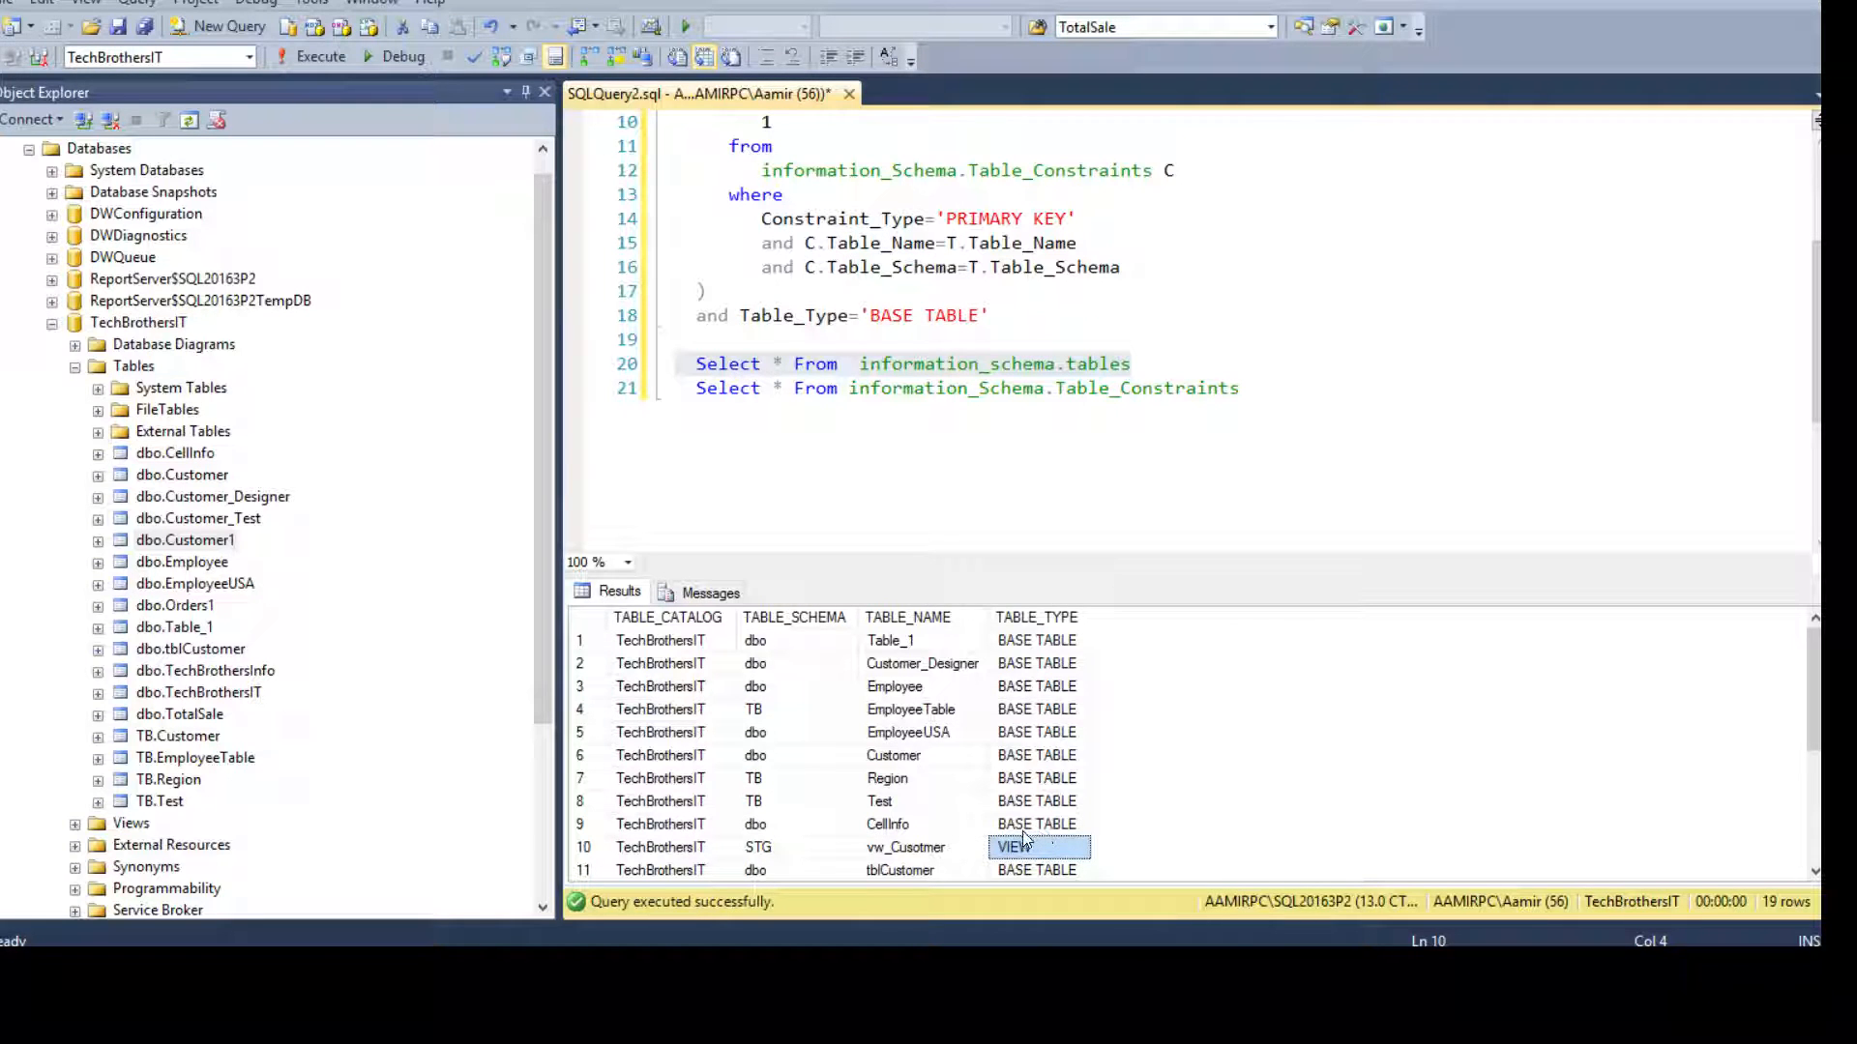
pyautogui.moveTo(1014, 638)
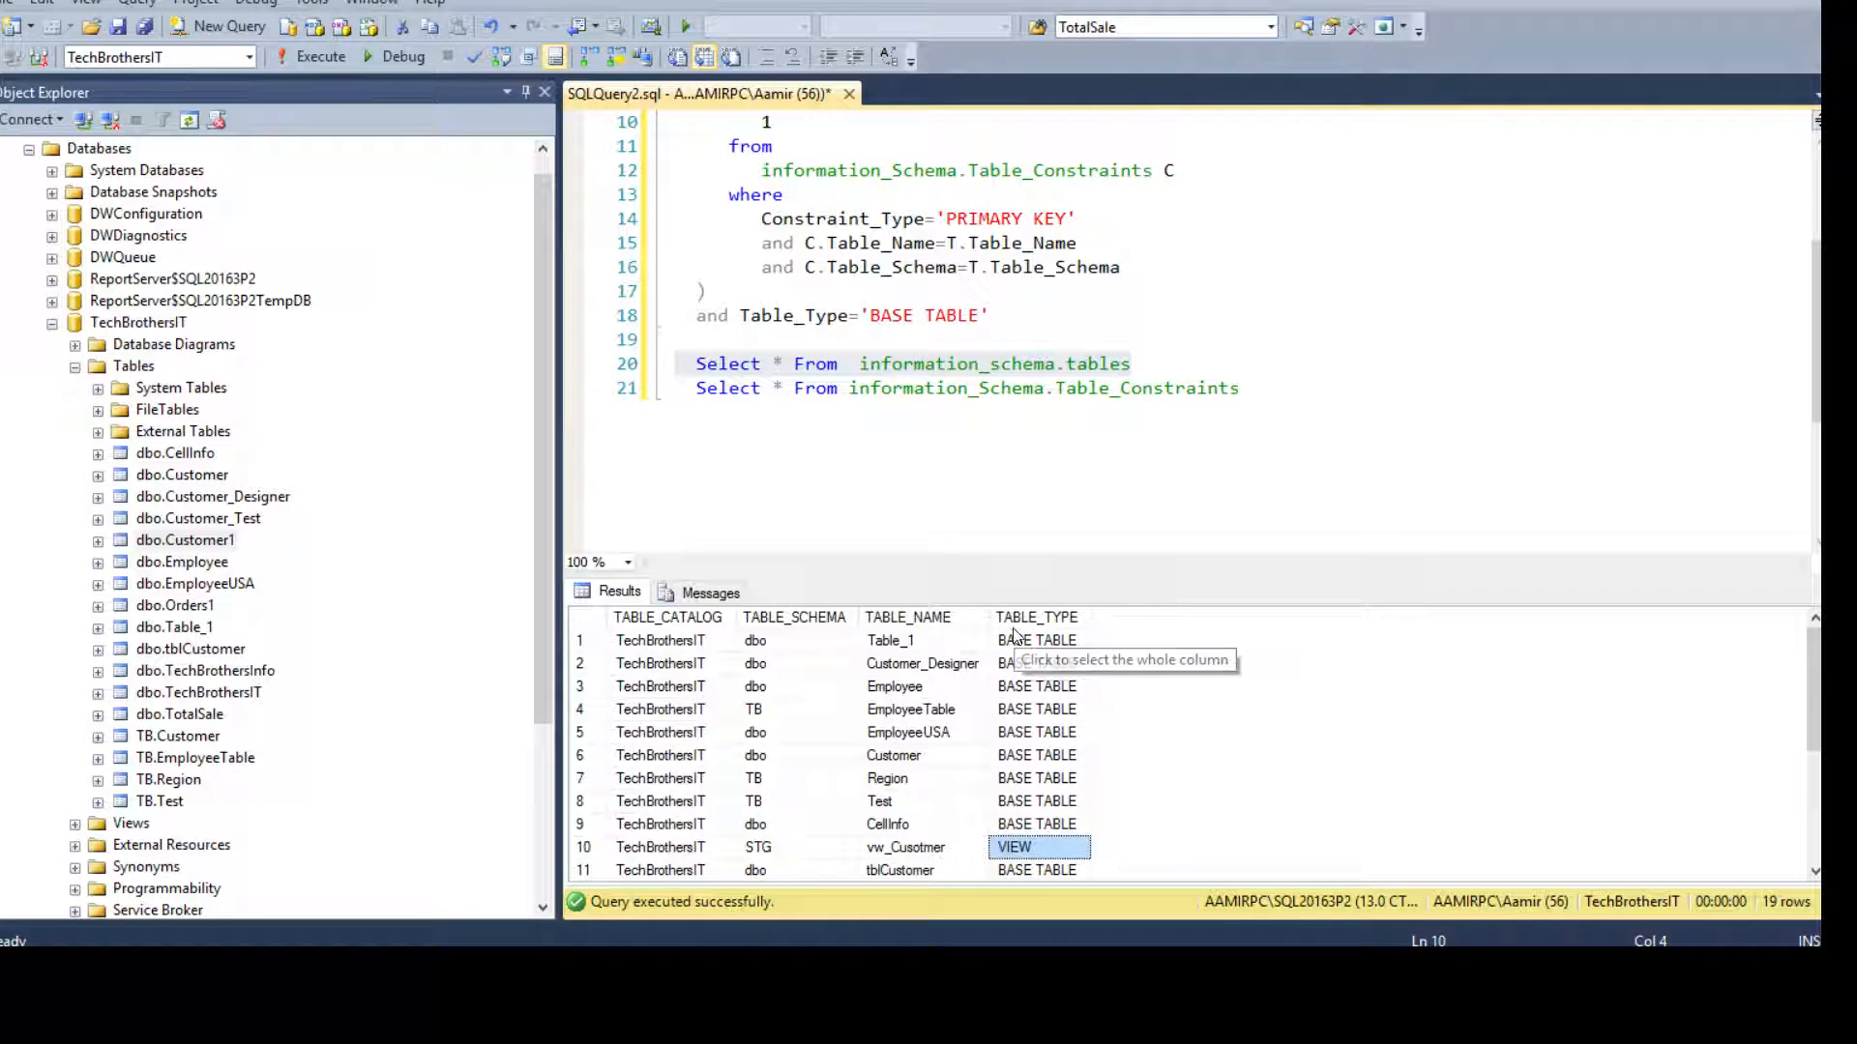
pyautogui.click(1036, 640)
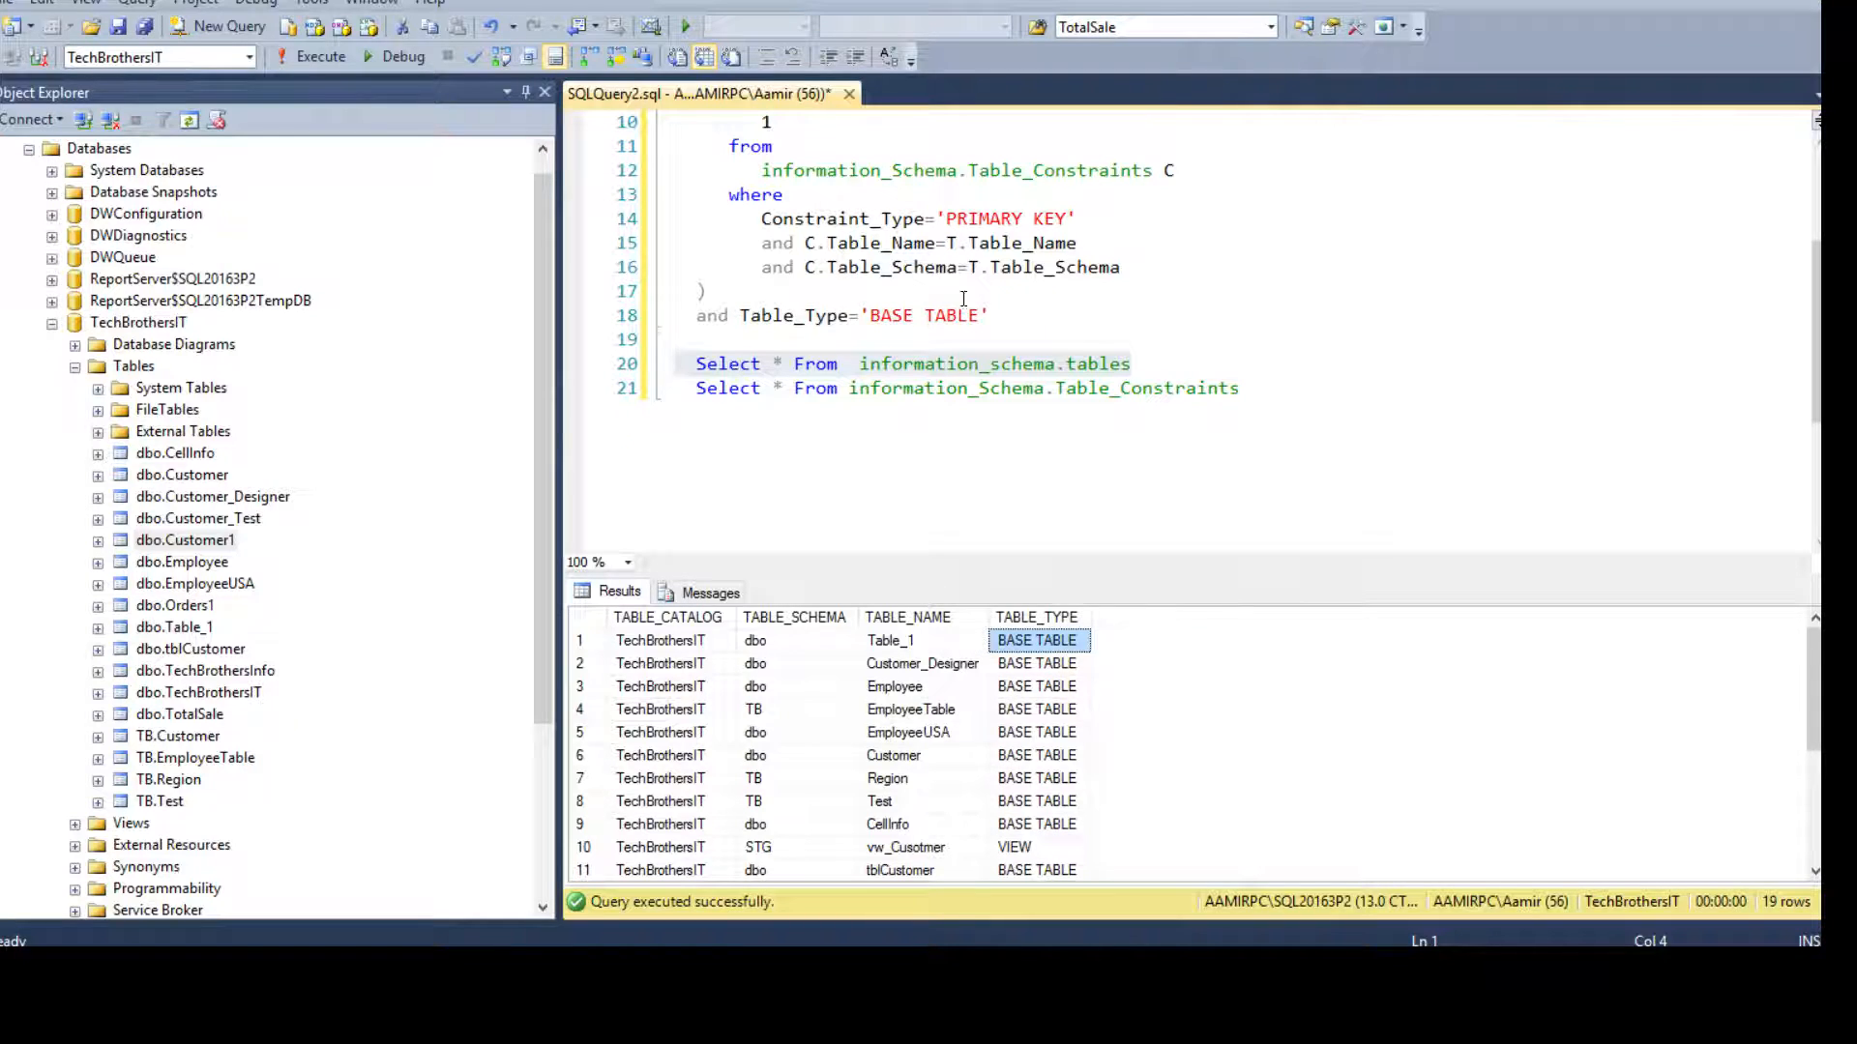
pyautogui.click(697, 316)
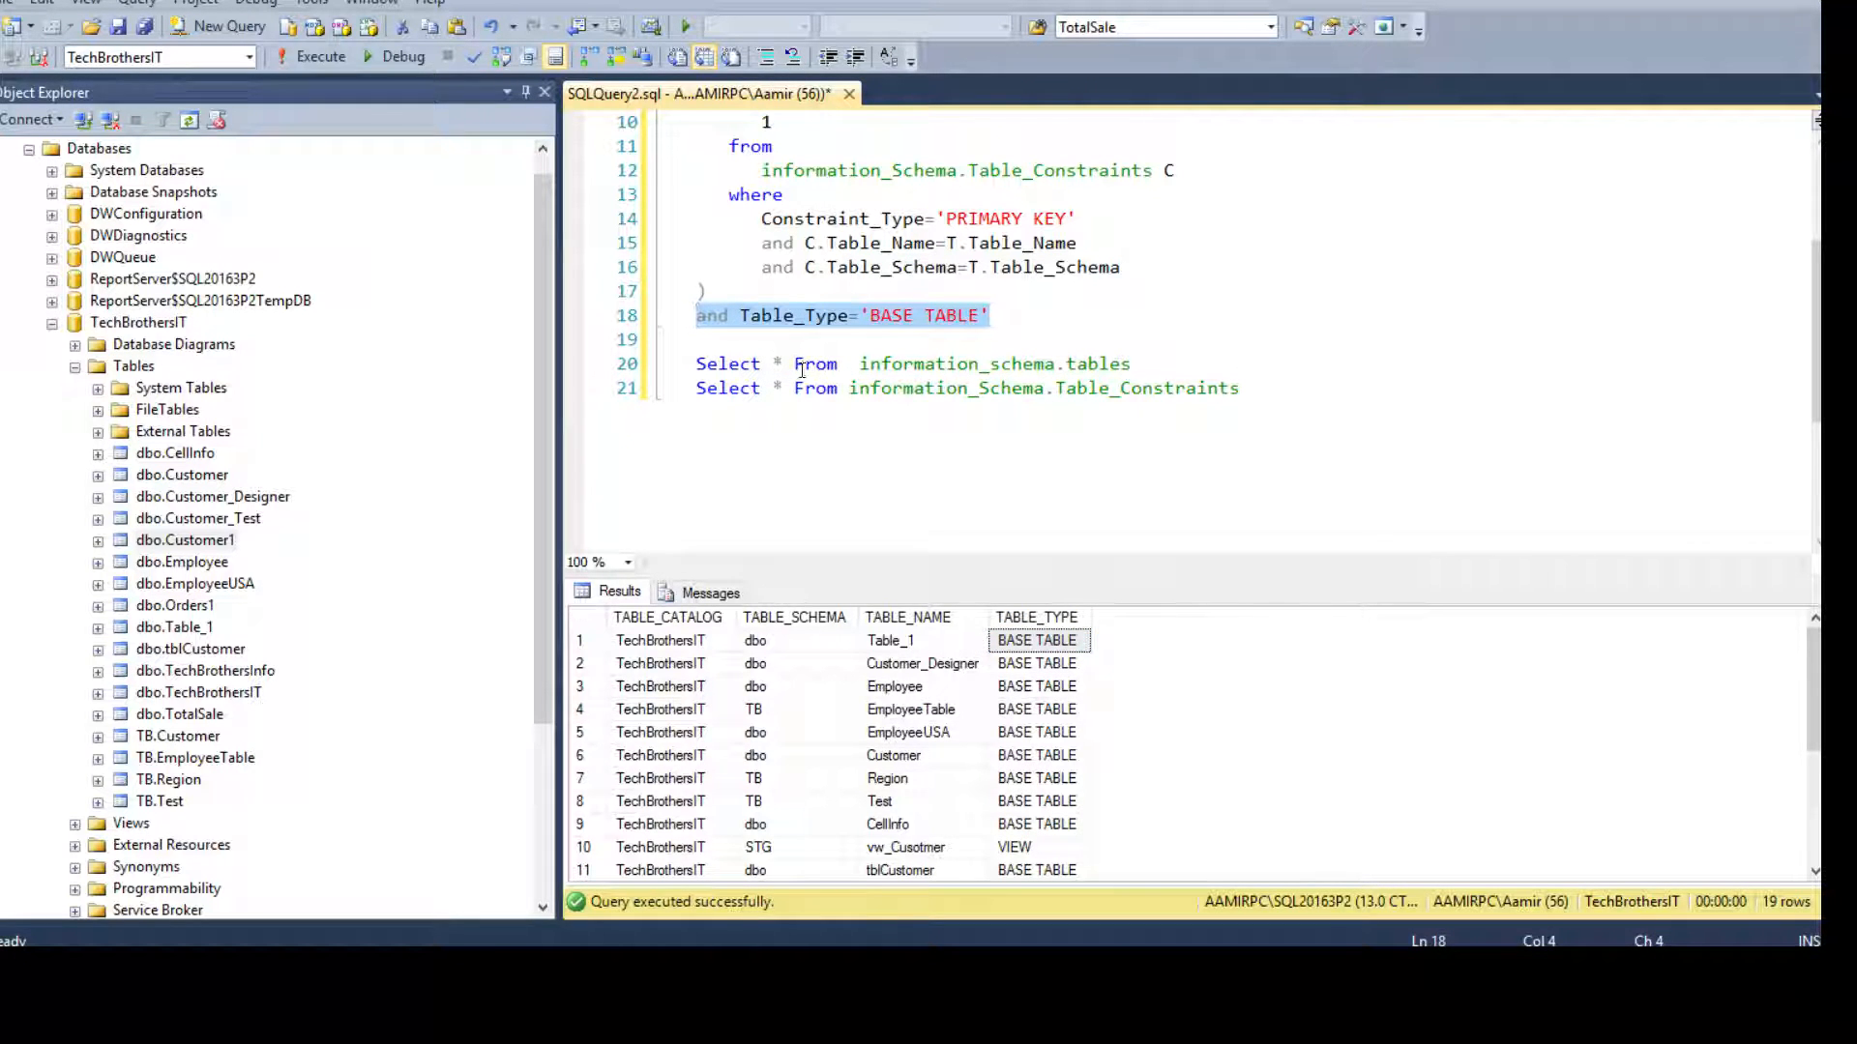
pyautogui.moveTo(871, 328)
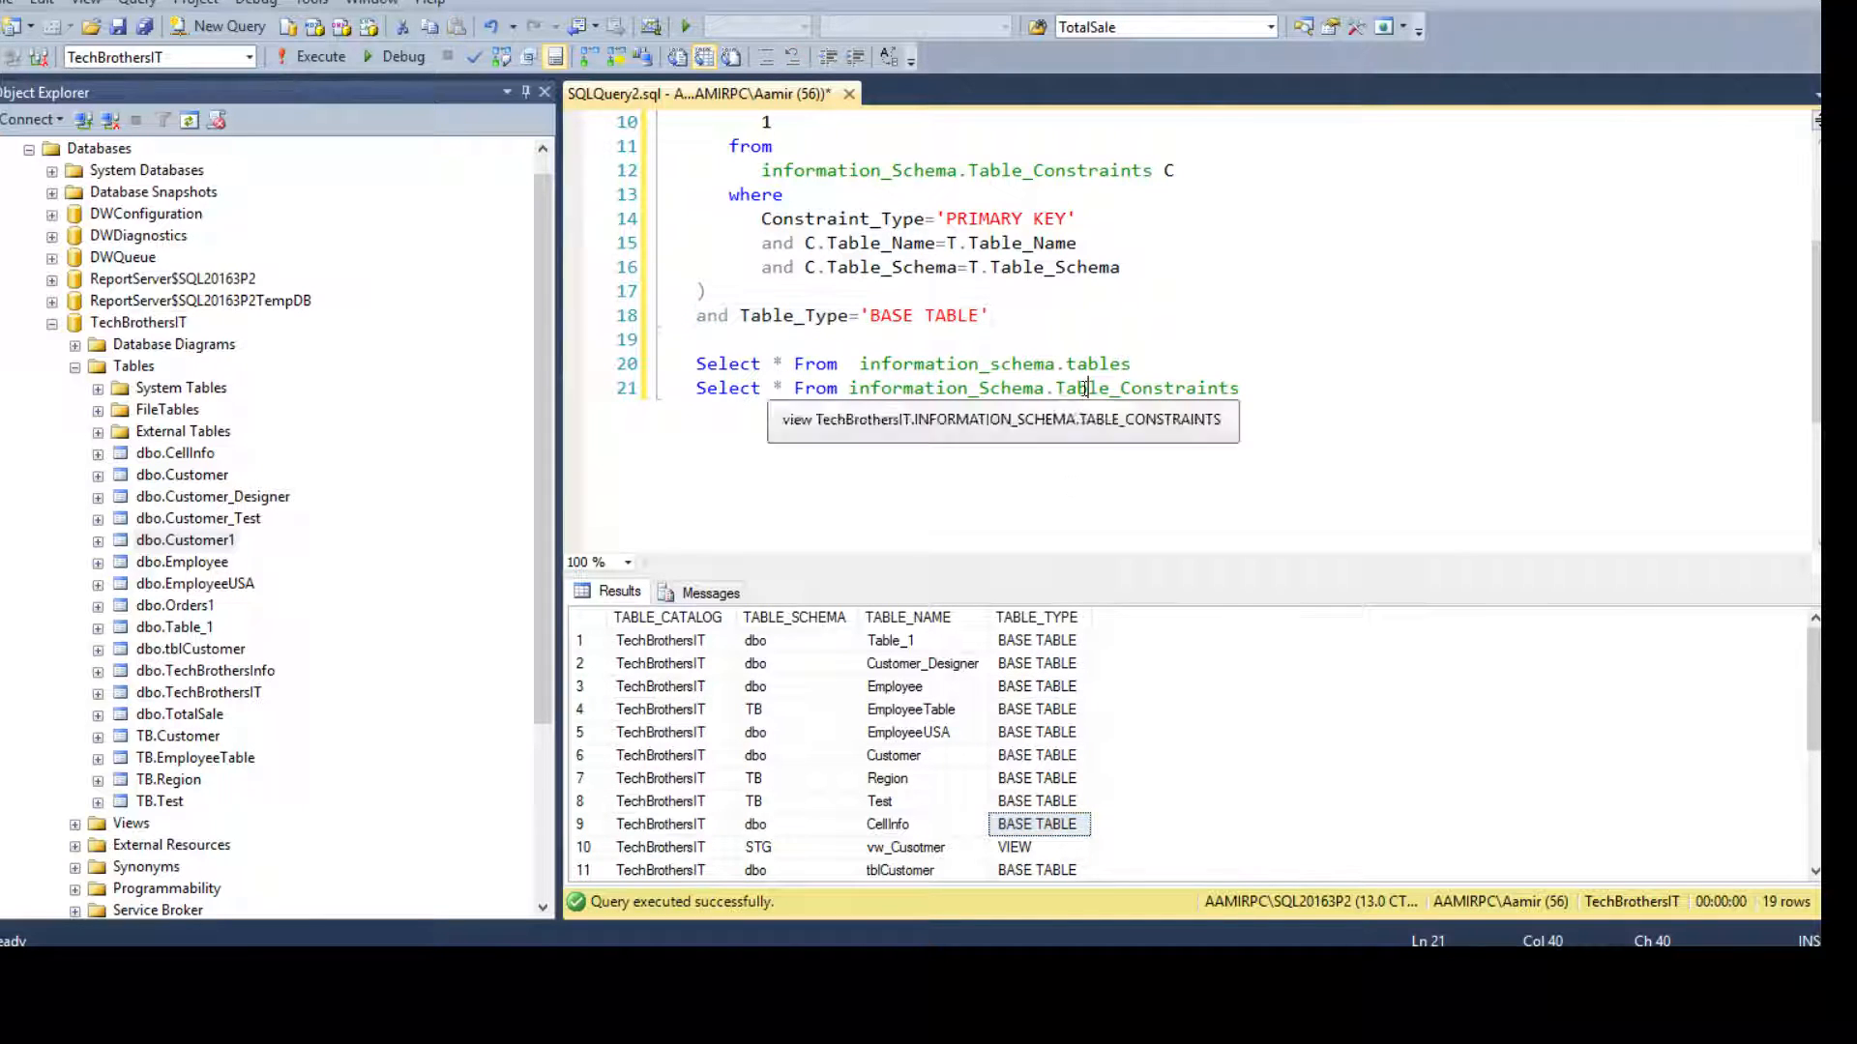
pyautogui.moveTo(912, 388)
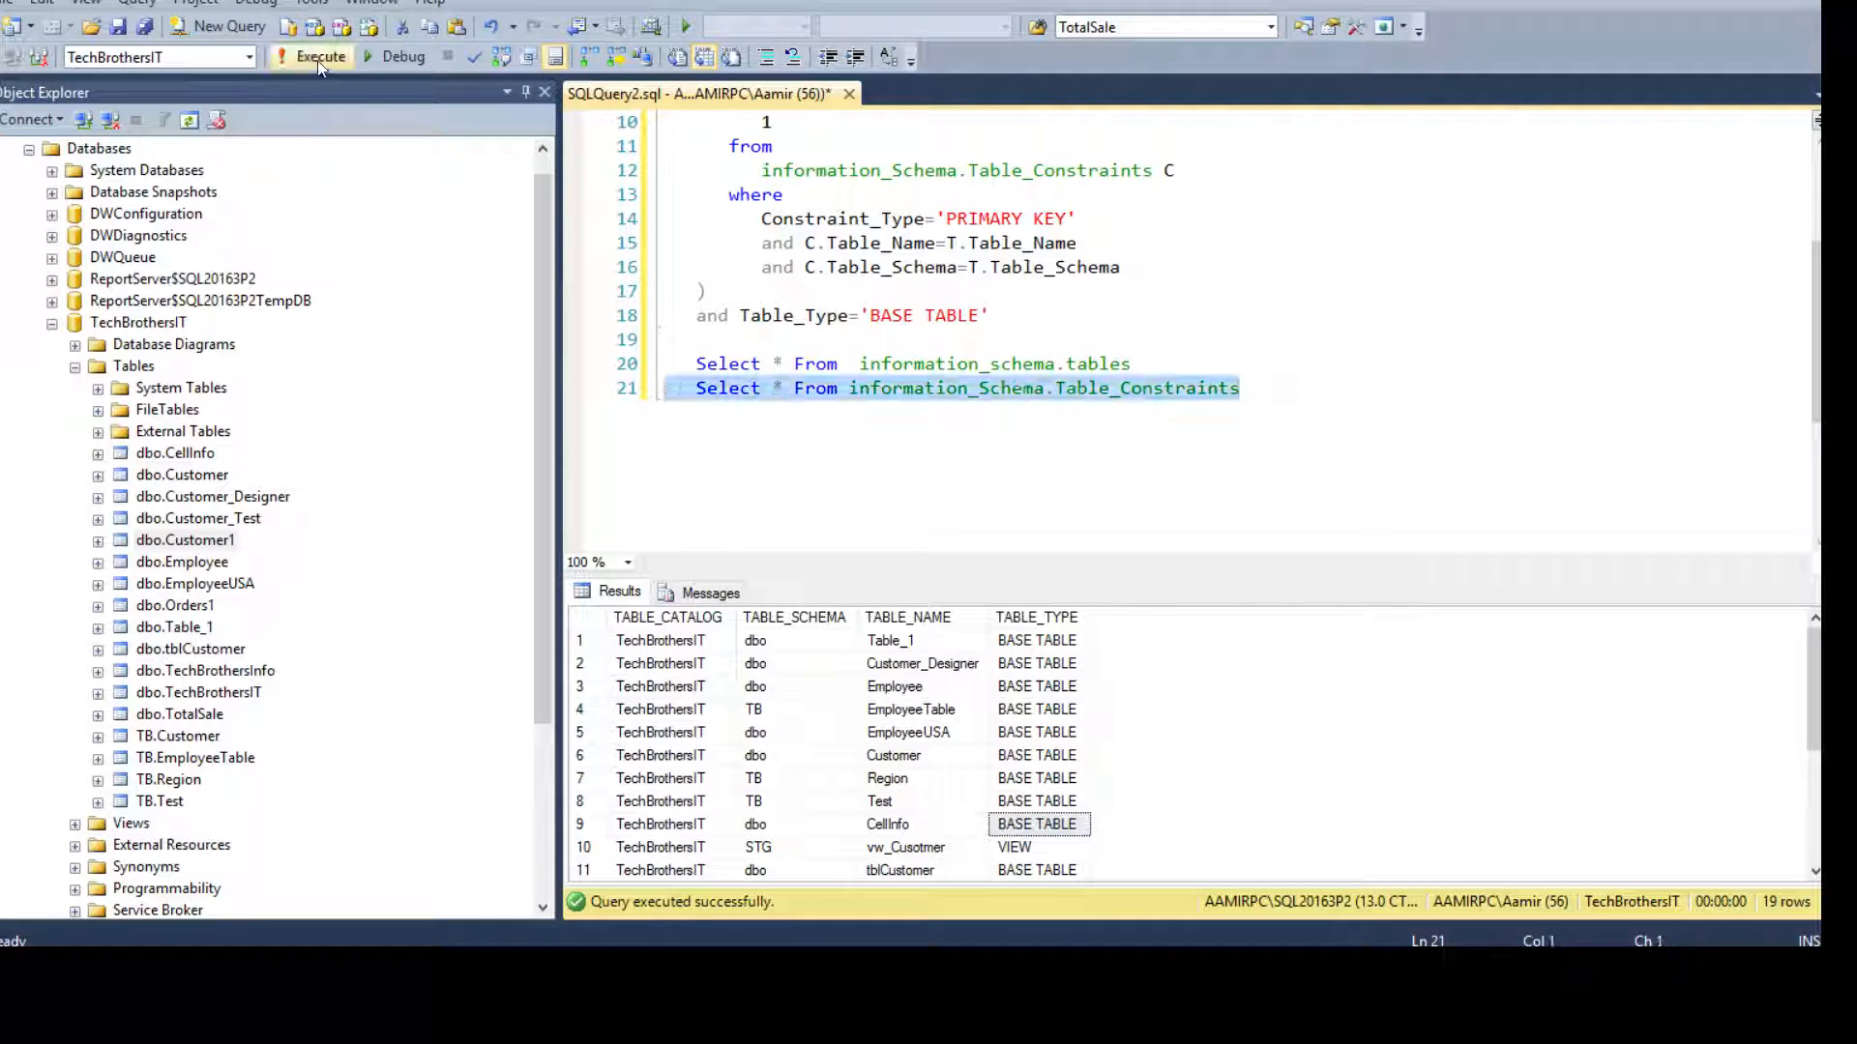
# Step: Run Select * From information_Schema.Table_Constraints, returning 5 CHECK, PRIMARY KEY and FOREIGN KEY rows
pyautogui.click(321, 56)
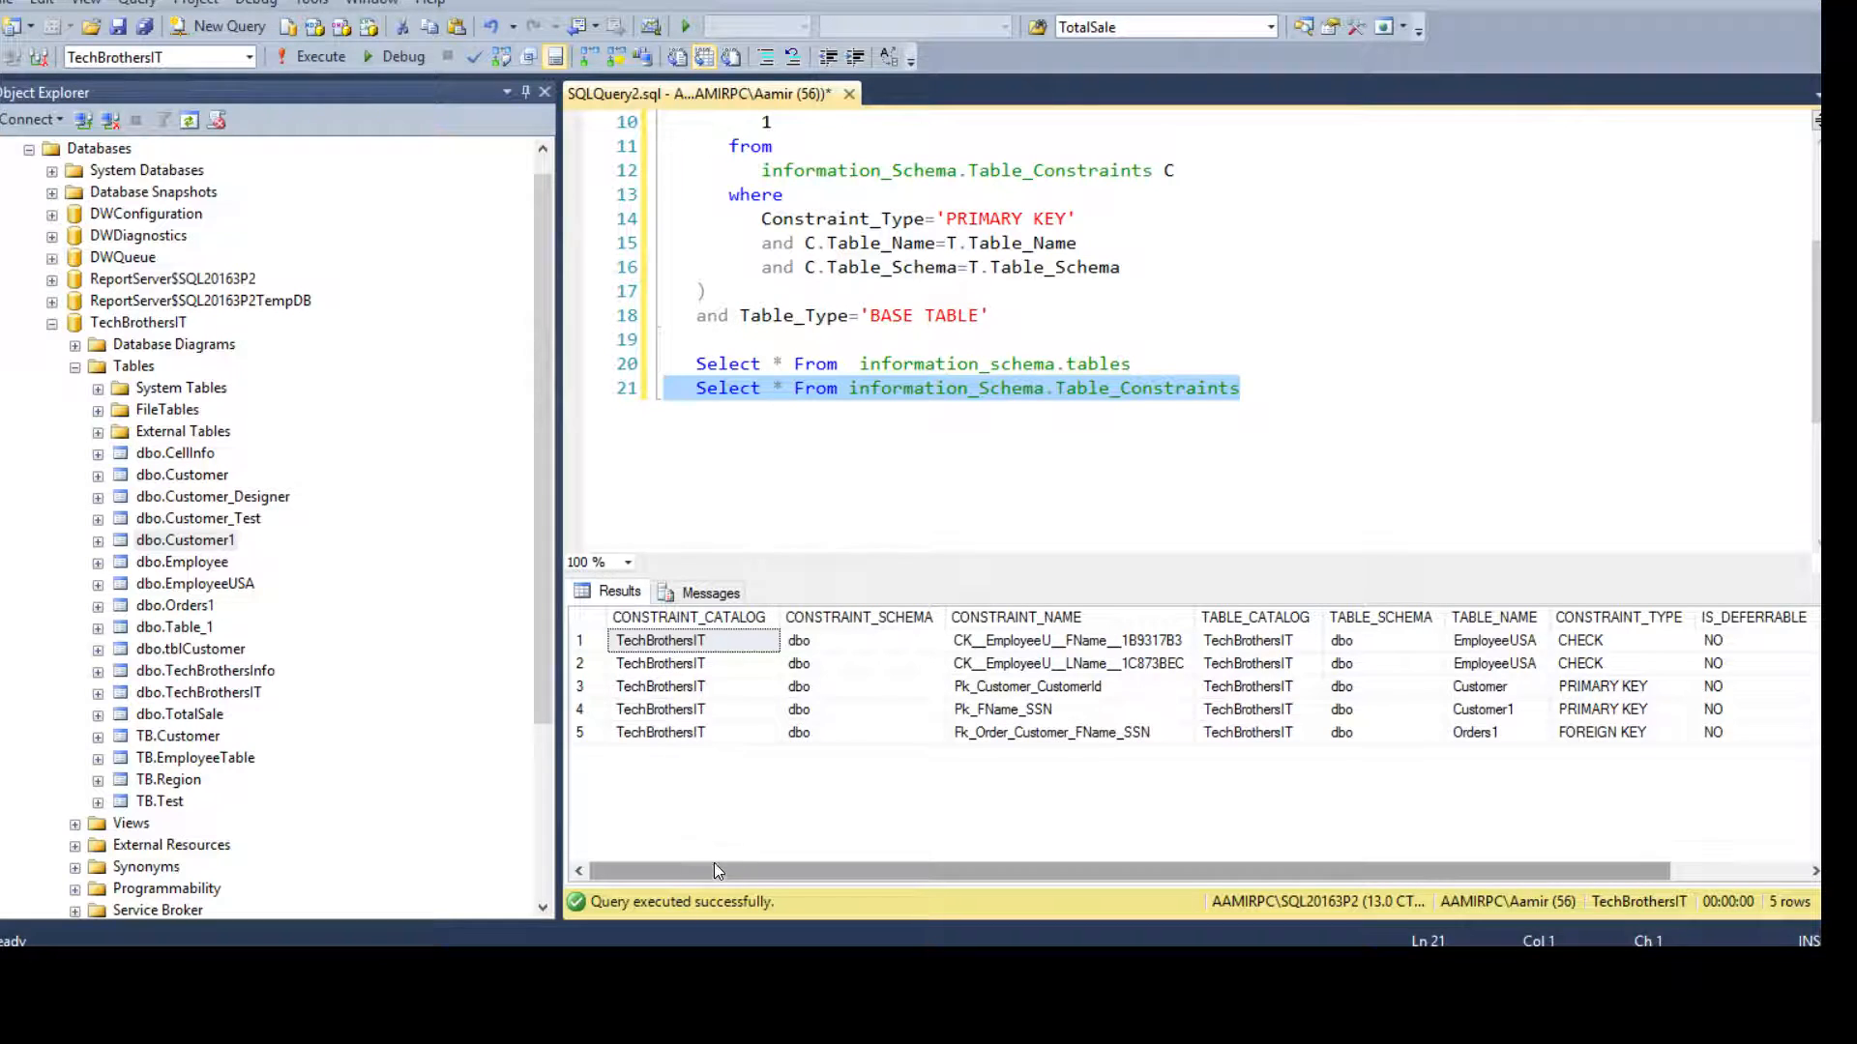
pyautogui.hscroll(3)
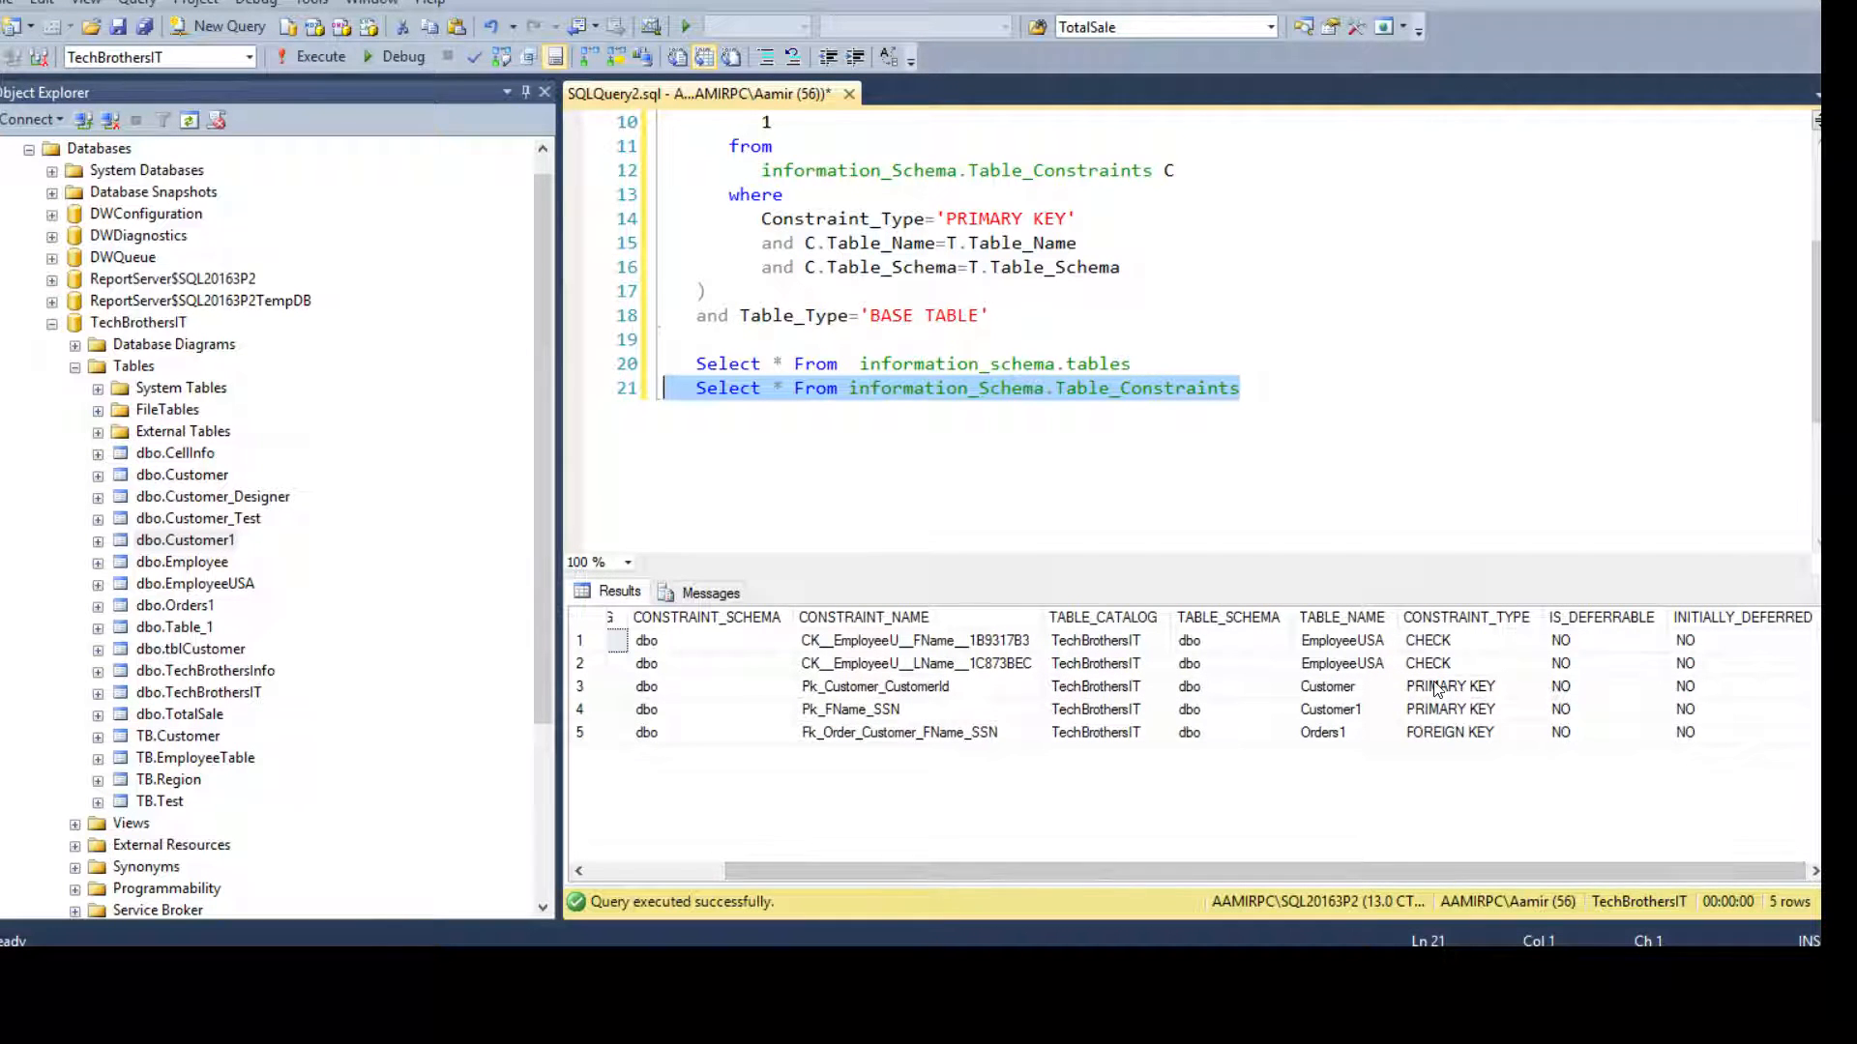
pyautogui.click(1467, 708)
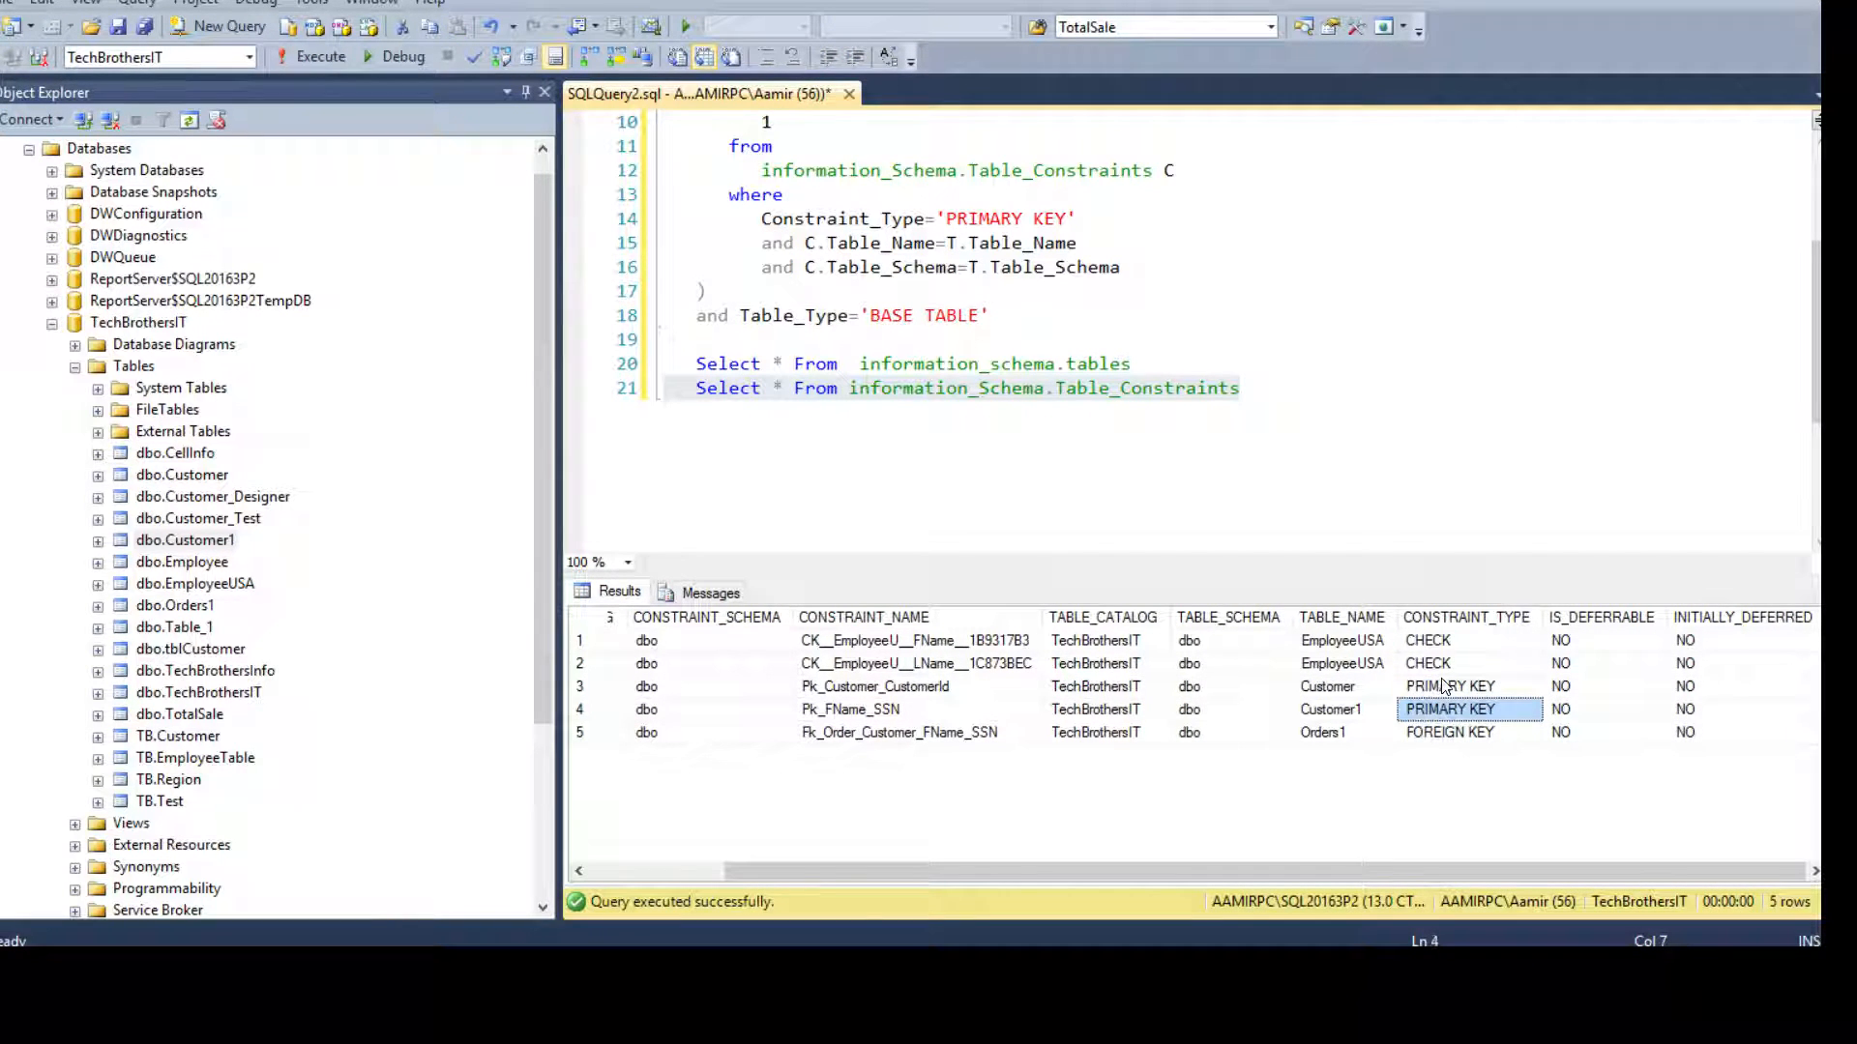
# Step: Review the constraints' schema and table names, then return to the information_schema.tables reference
pyautogui.click(1469, 664)
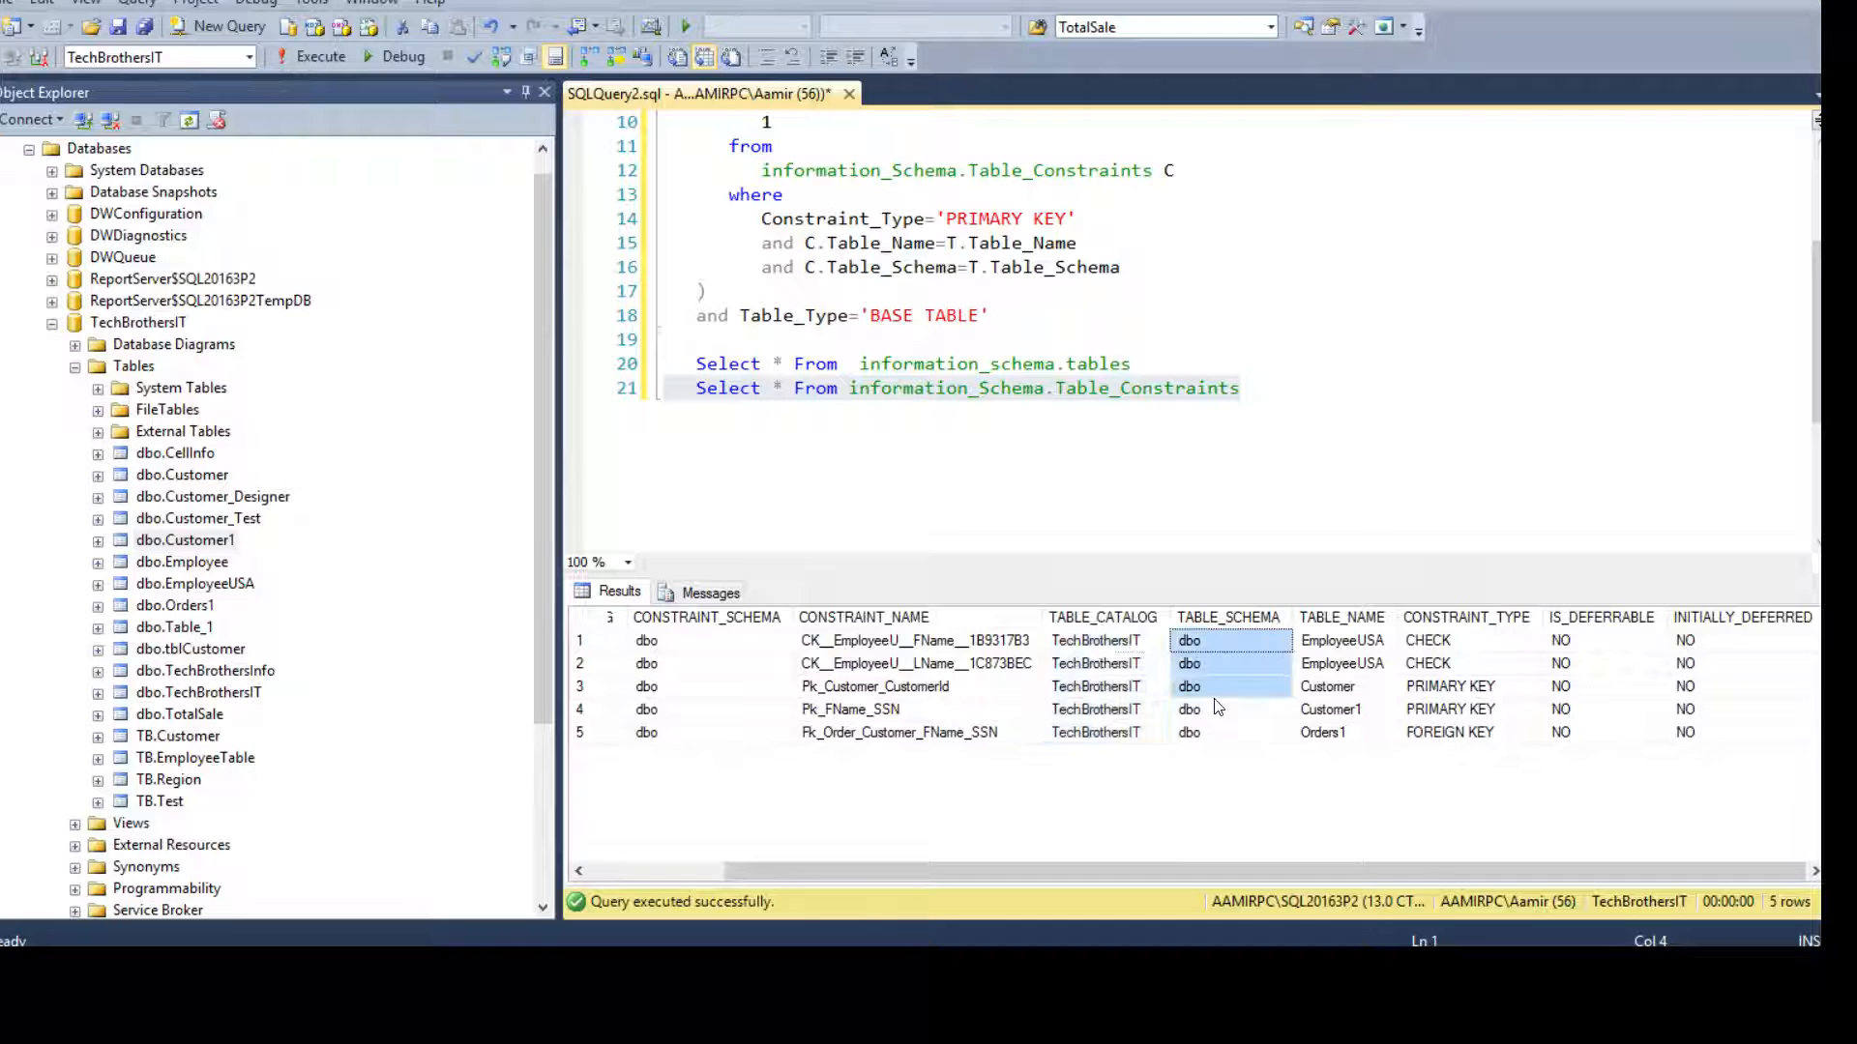
pyautogui.click(1342, 640)
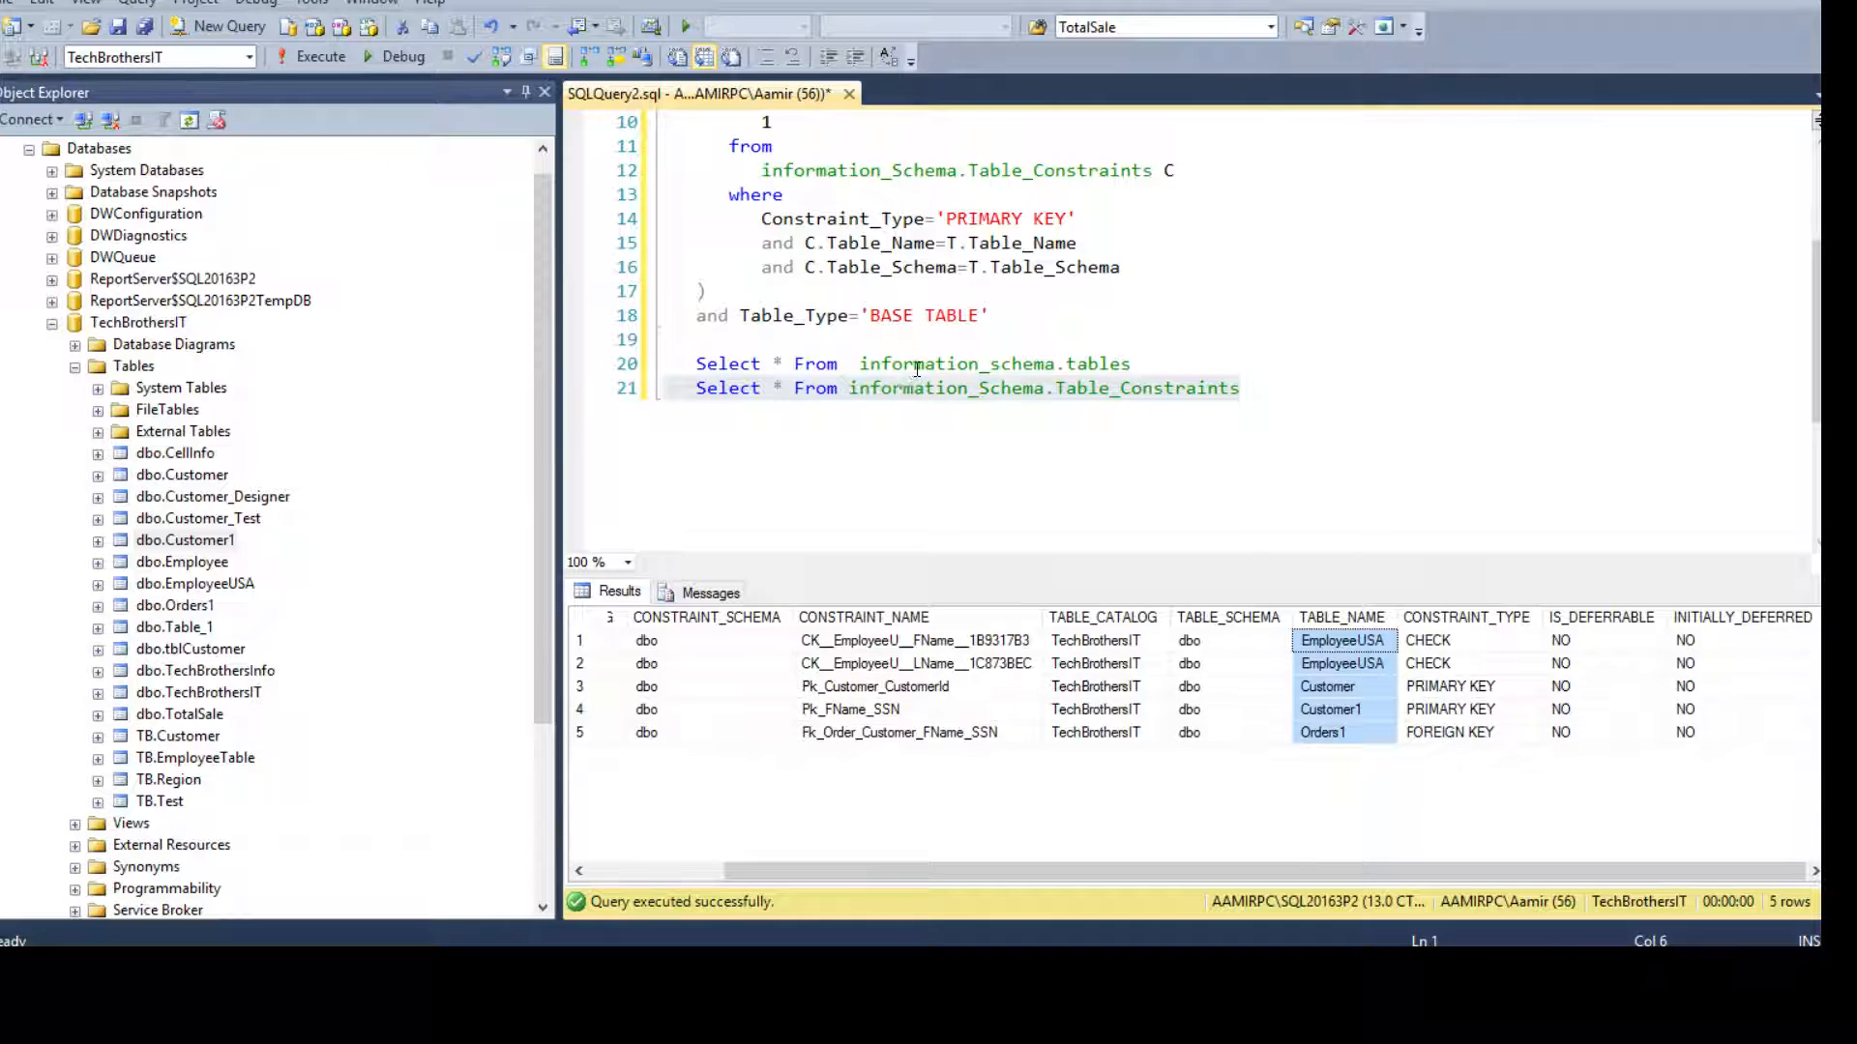
pyautogui.click(1170, 367)
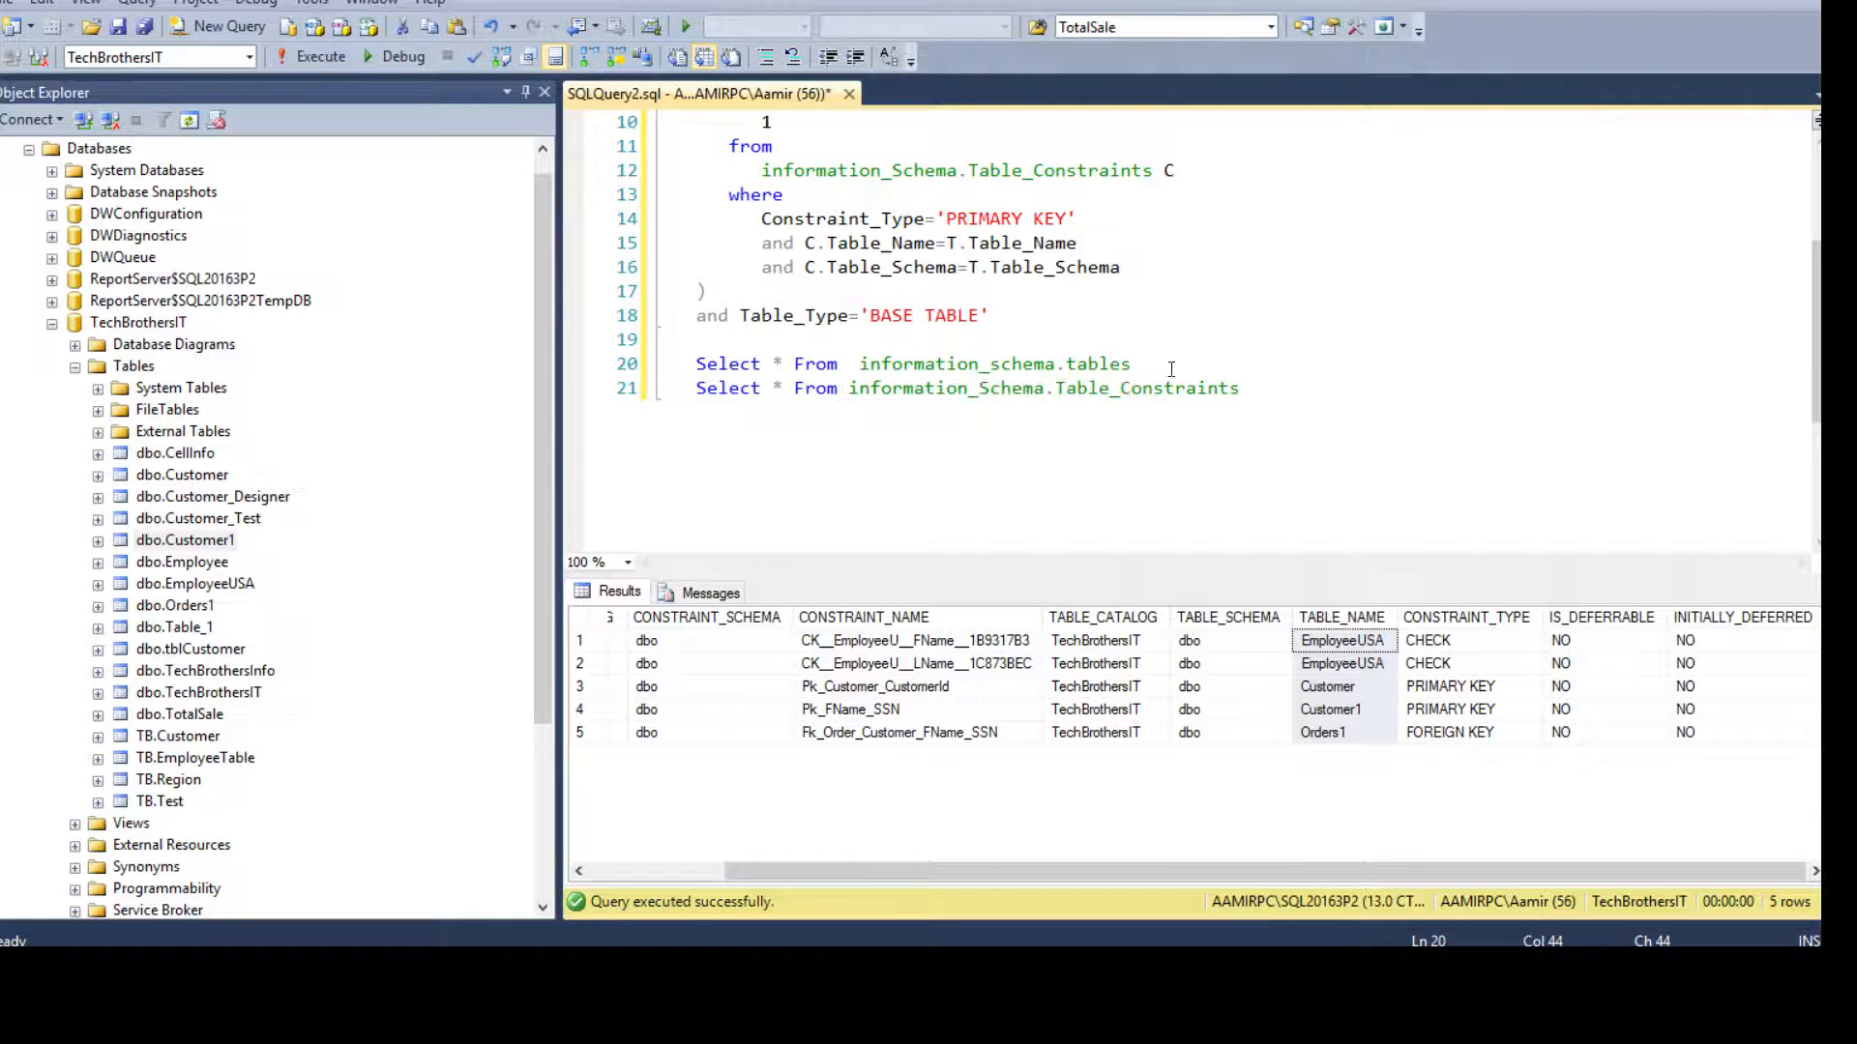
pyautogui.doubleClick(992, 364)
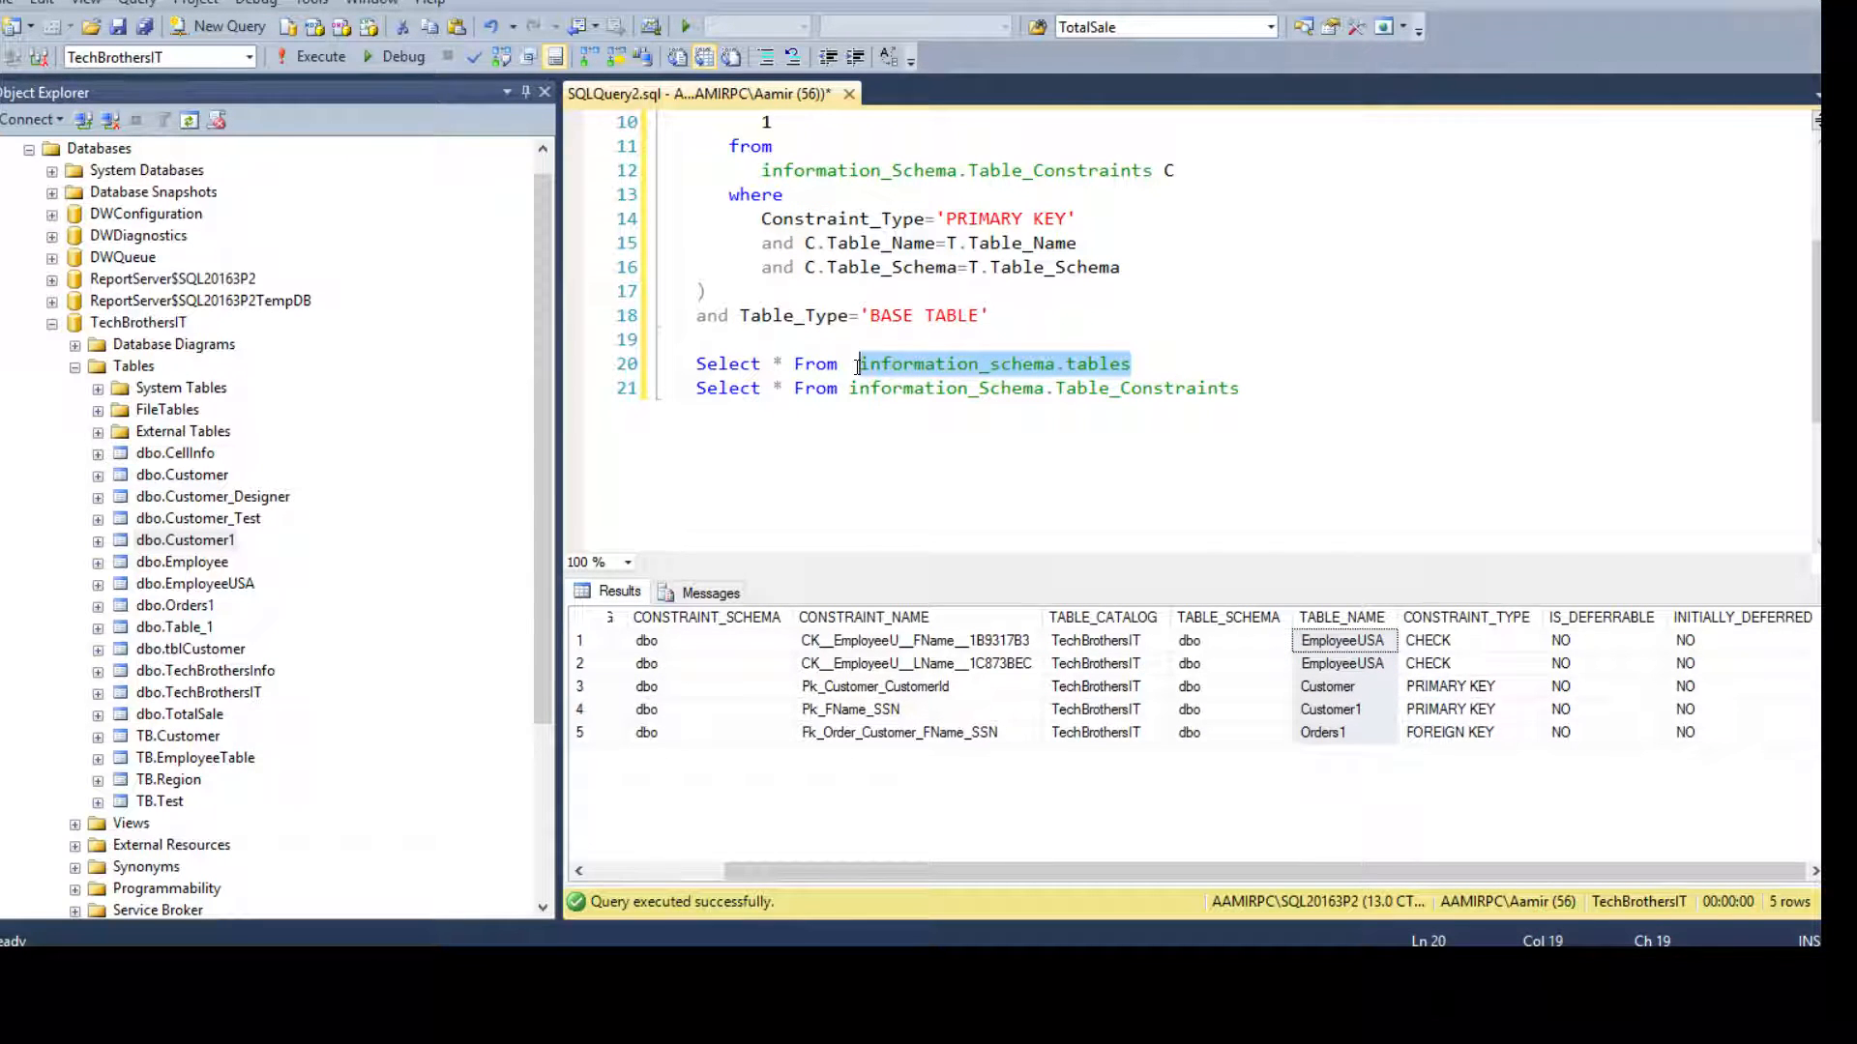
pyautogui.moveTo(974, 499)
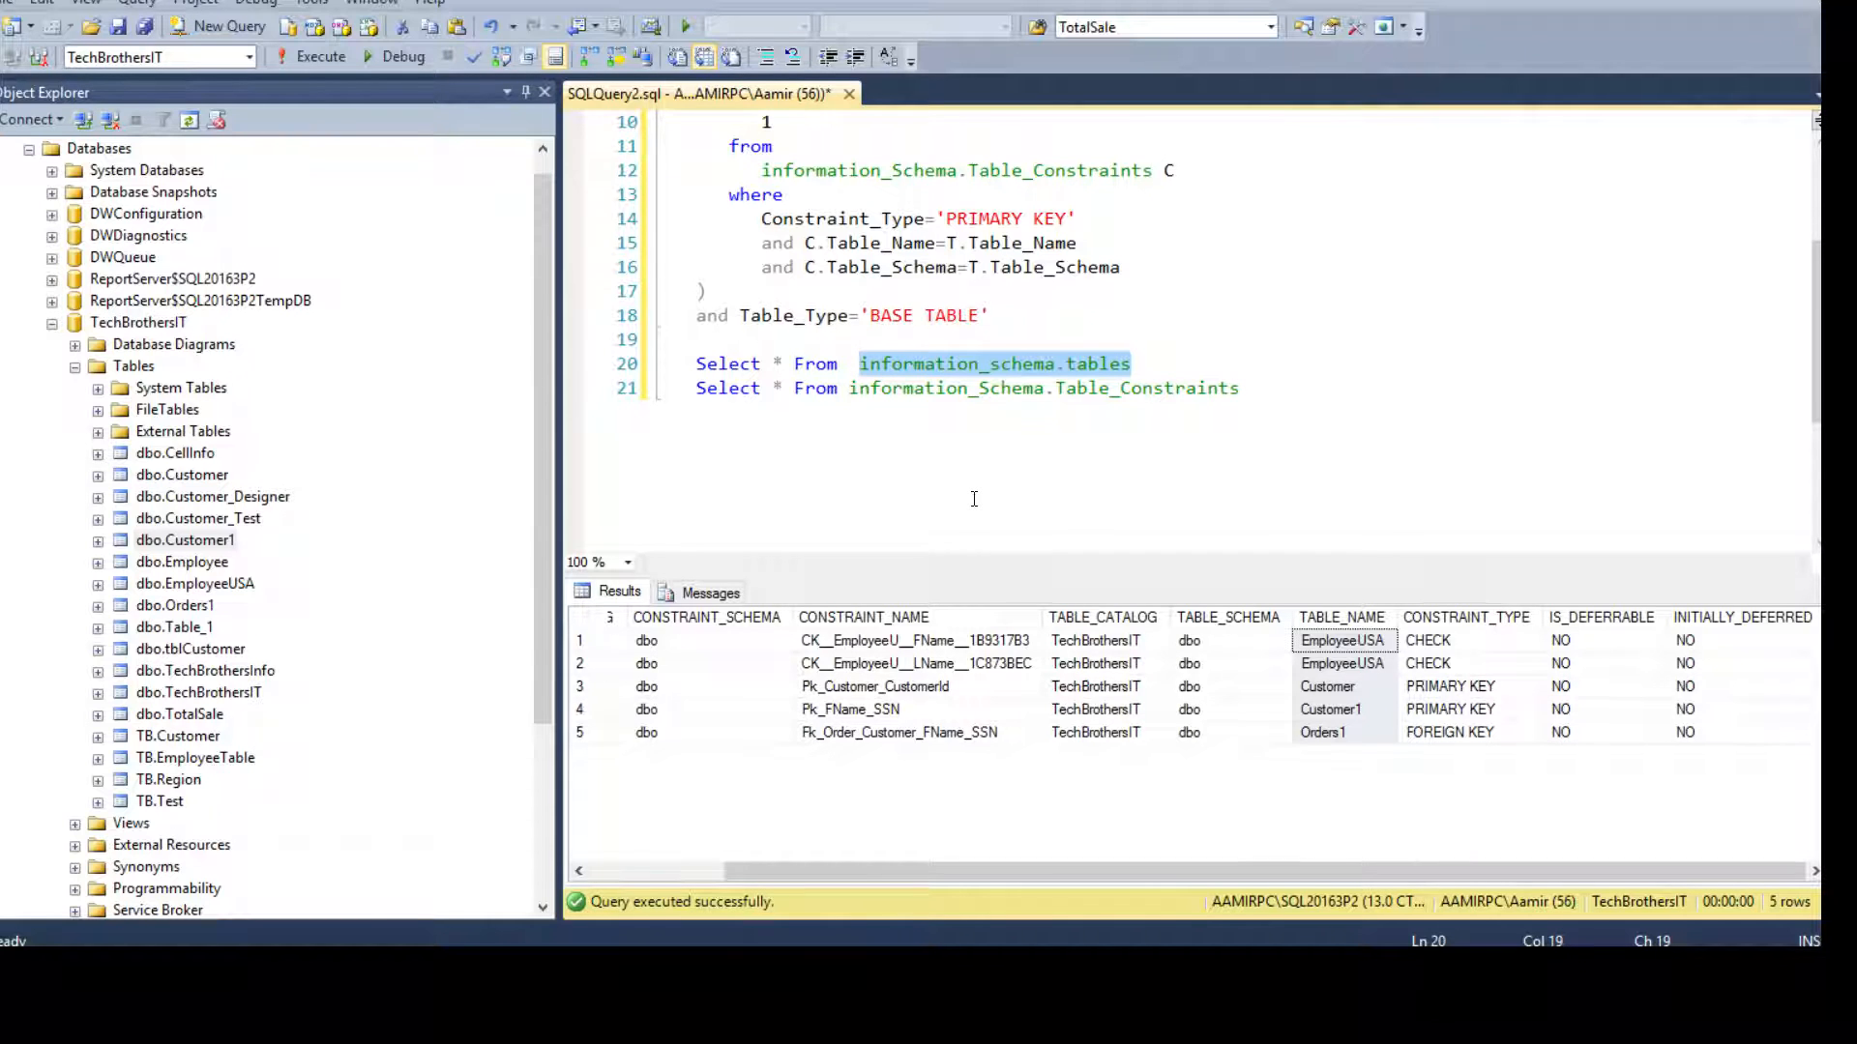
pyautogui.scroll(3)
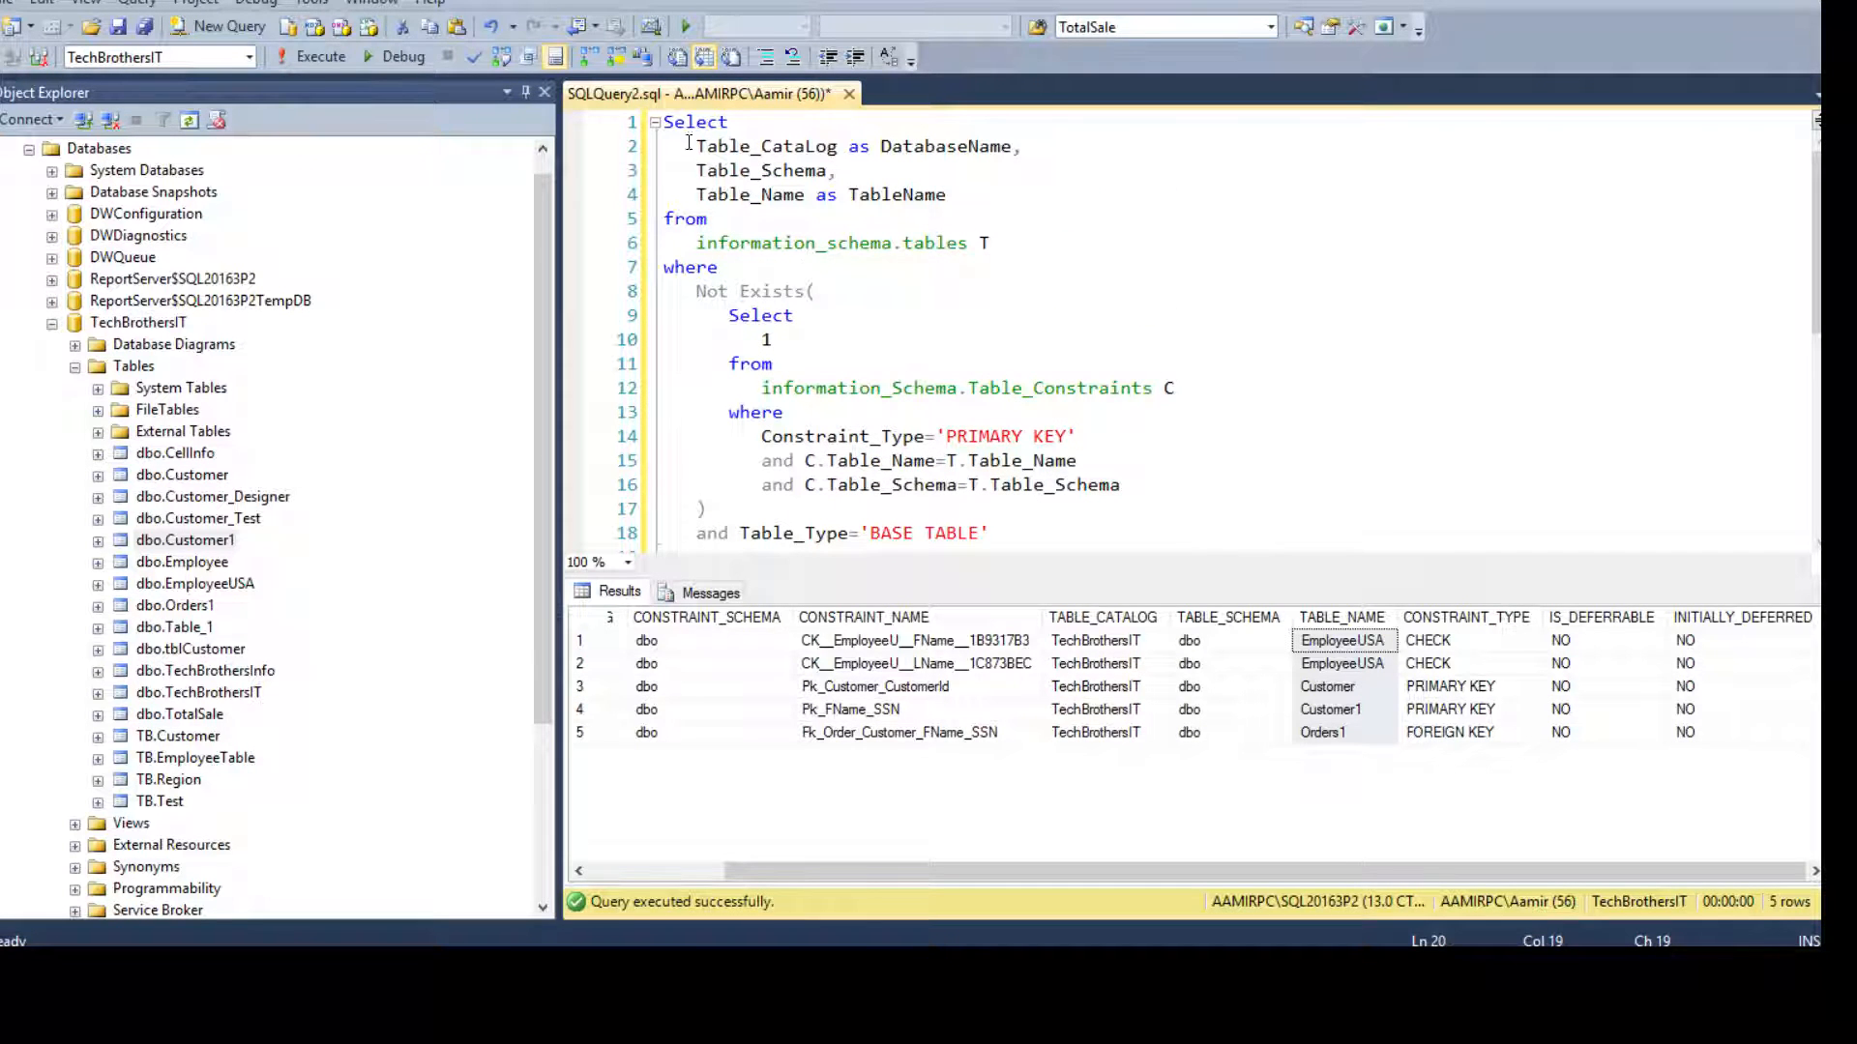
pyautogui.click(790, 146)
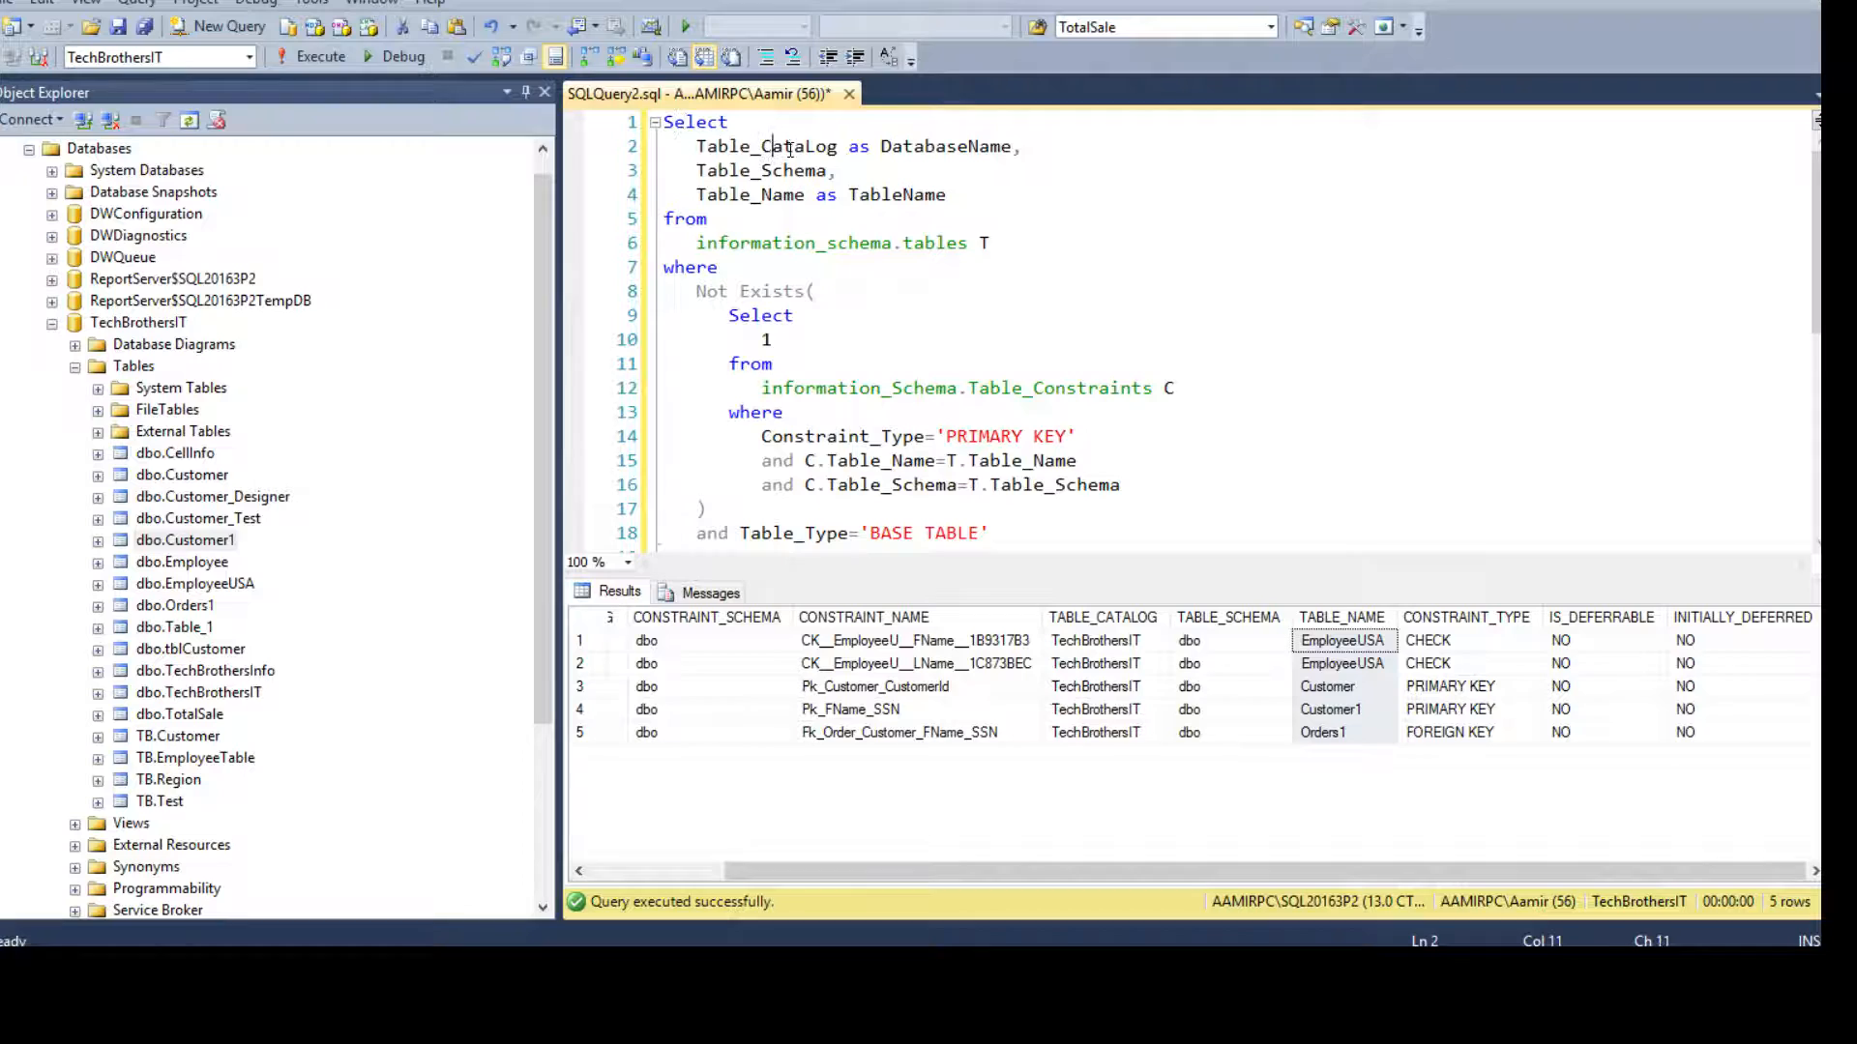
pyautogui.doubleClick(944, 146)
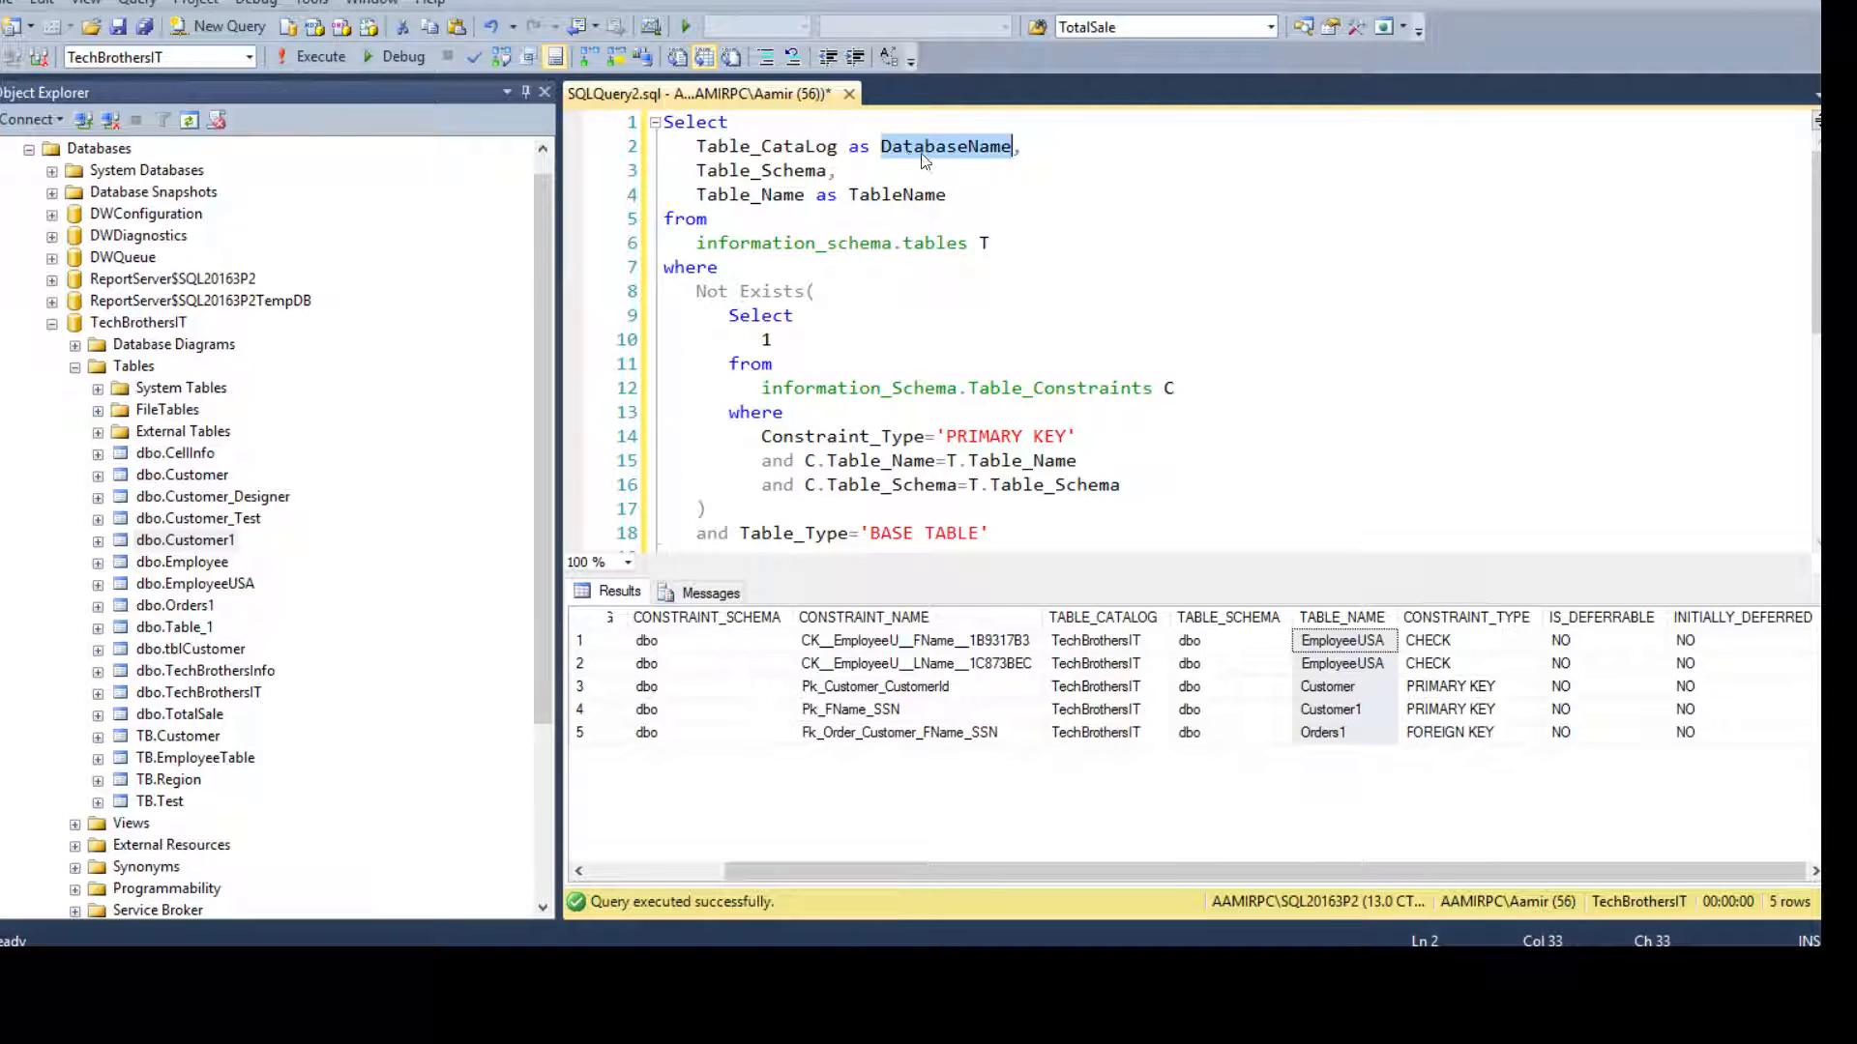
pyautogui.doubleClick(765, 146)
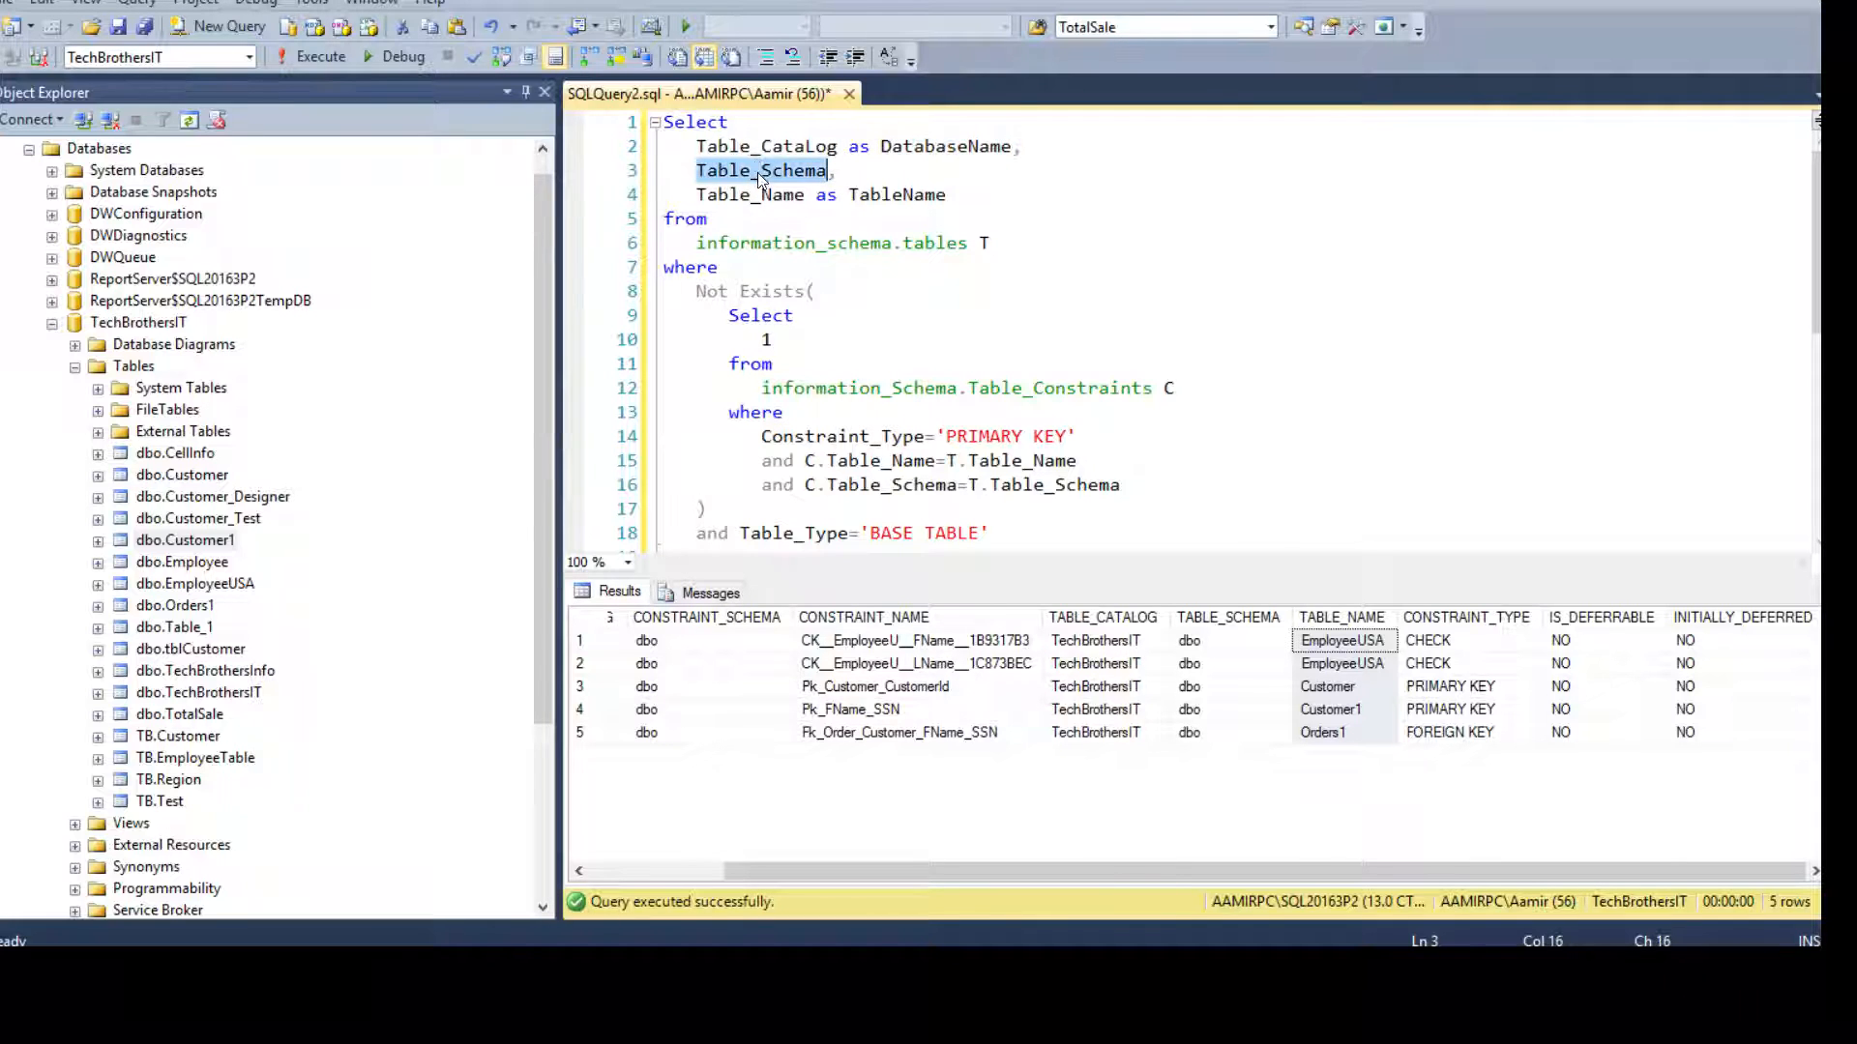
pyautogui.moveTo(761, 170)
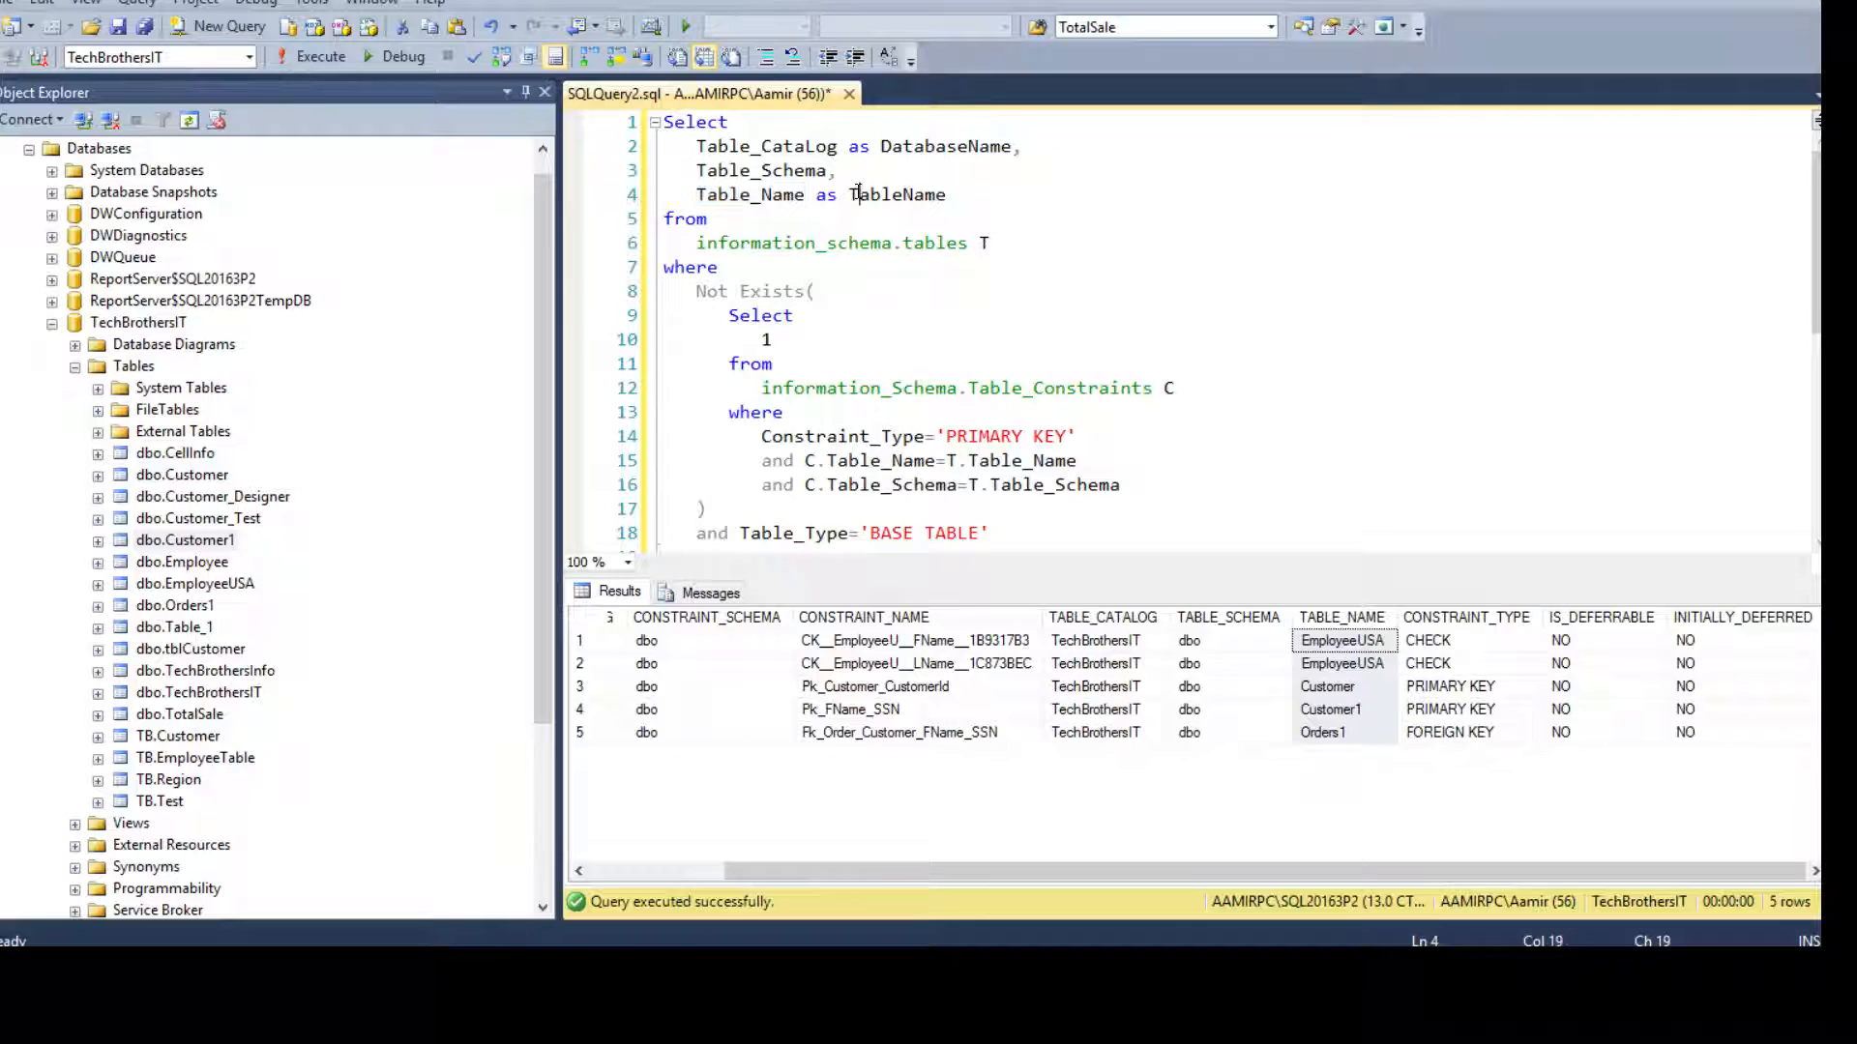
pyautogui.click(754, 194)
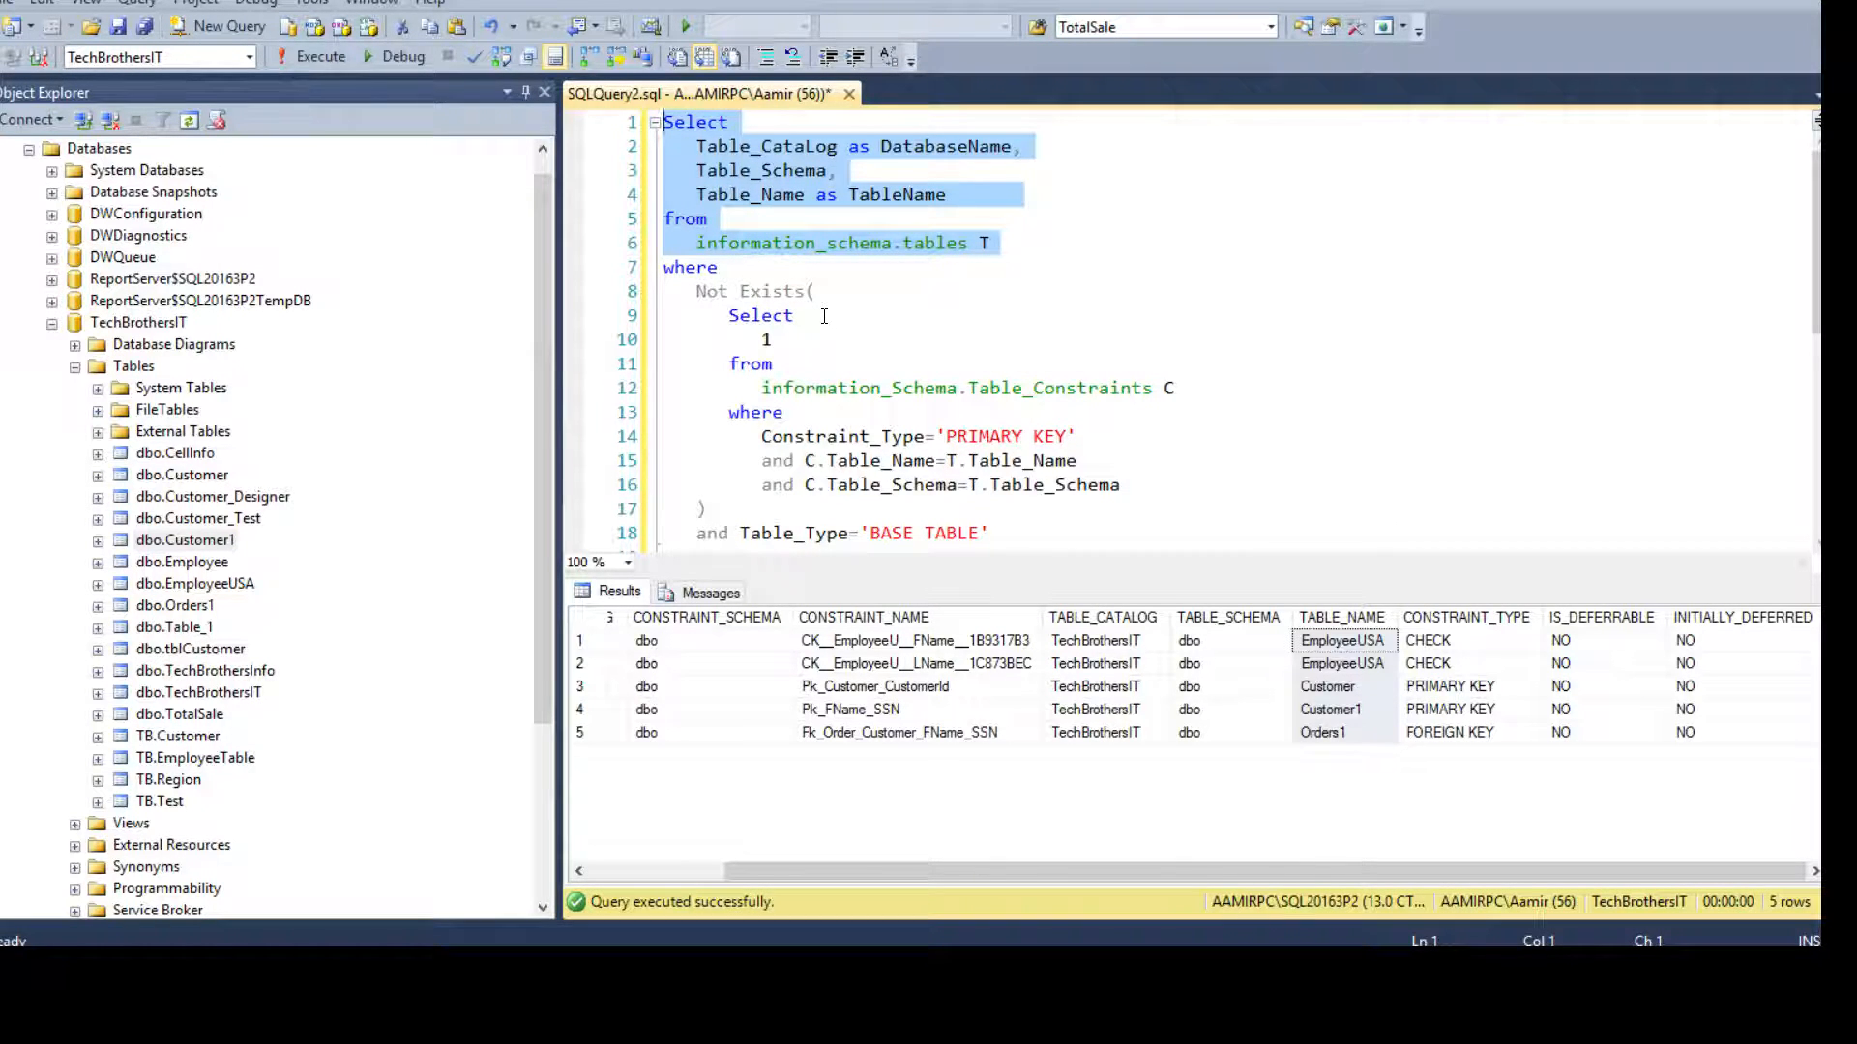
pyautogui.scroll(-3)
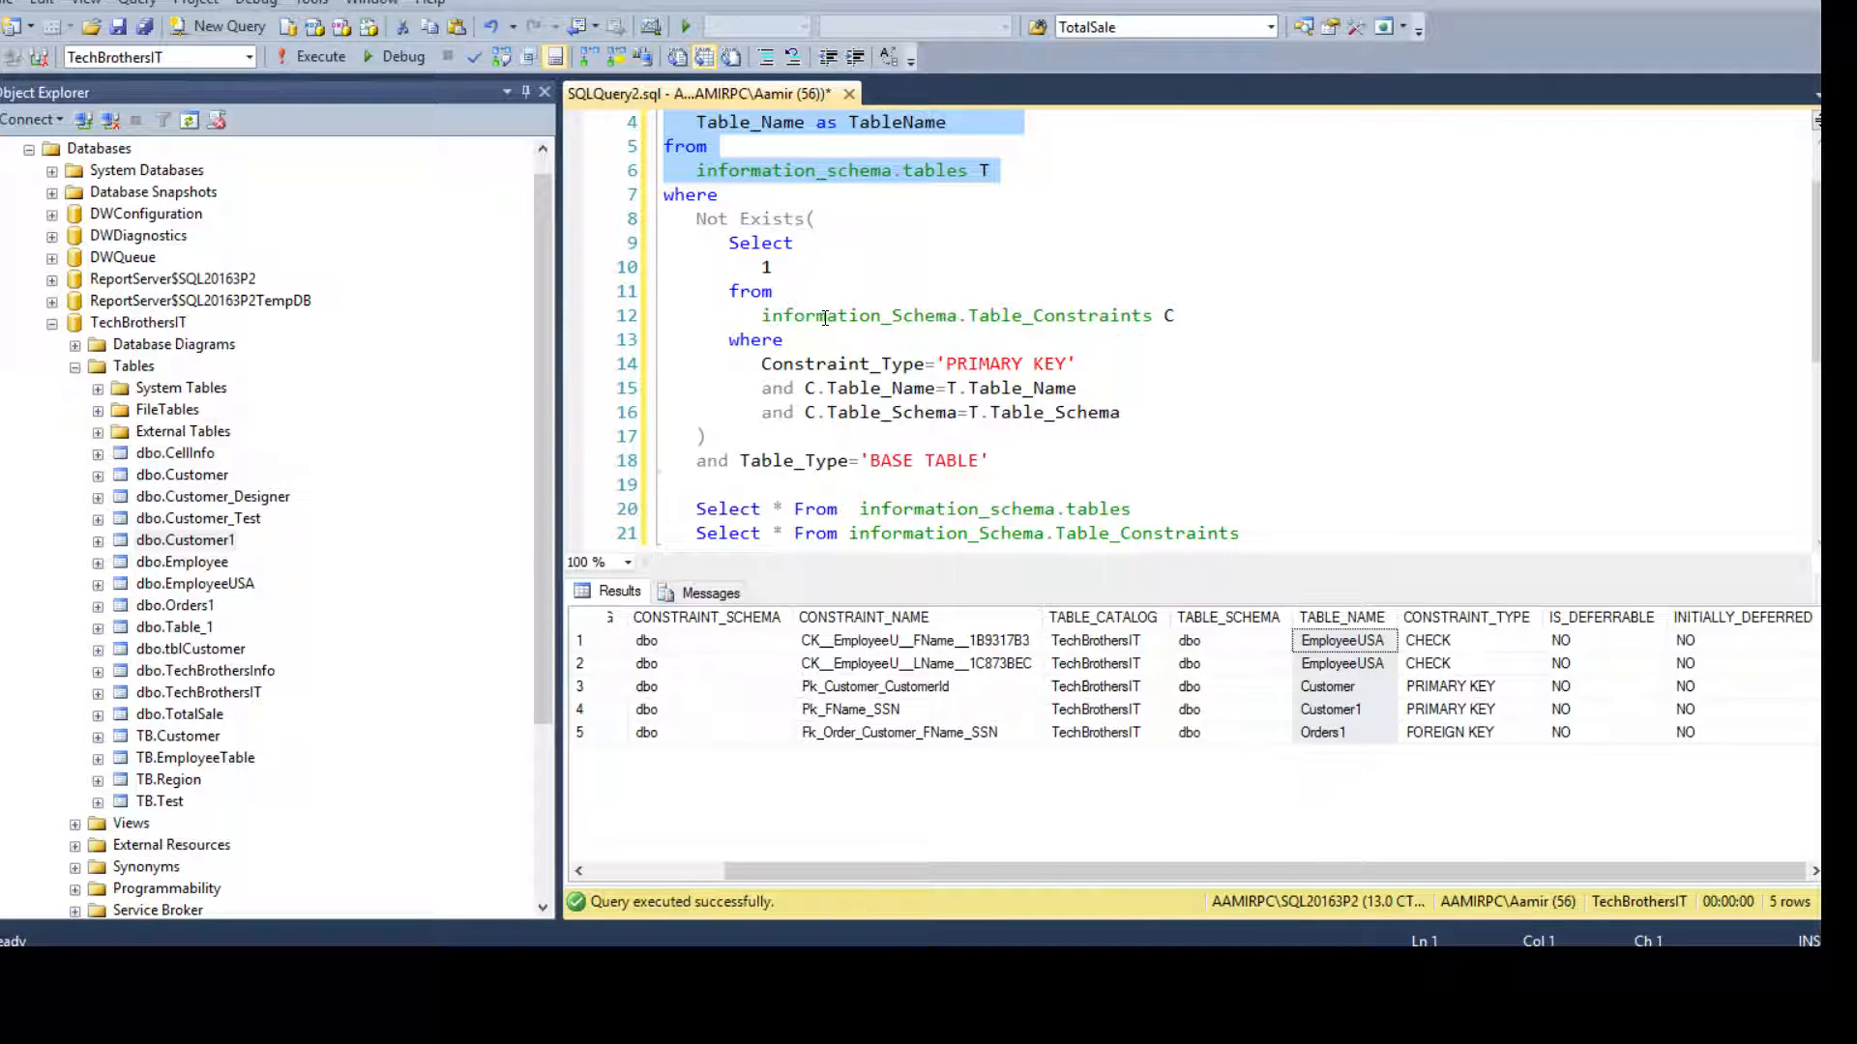
pyautogui.moveTo(803, 343)
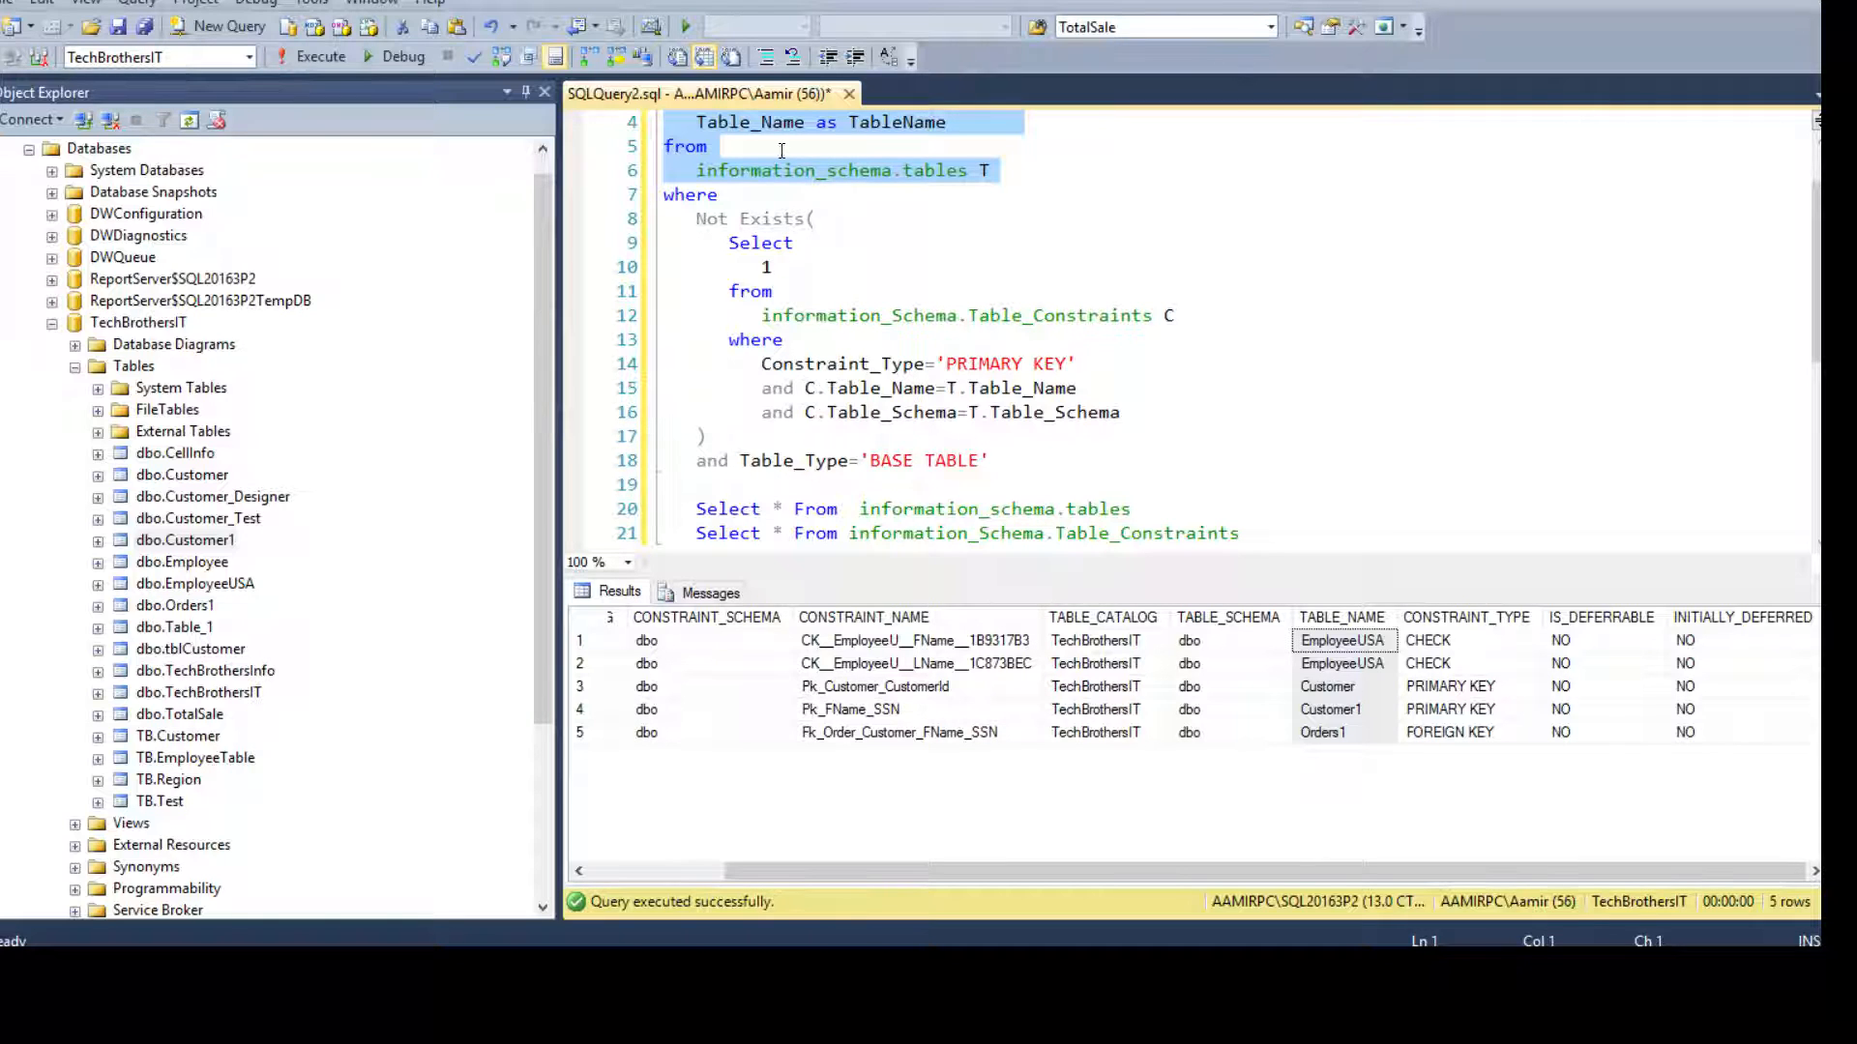
pyautogui.click(739, 217)
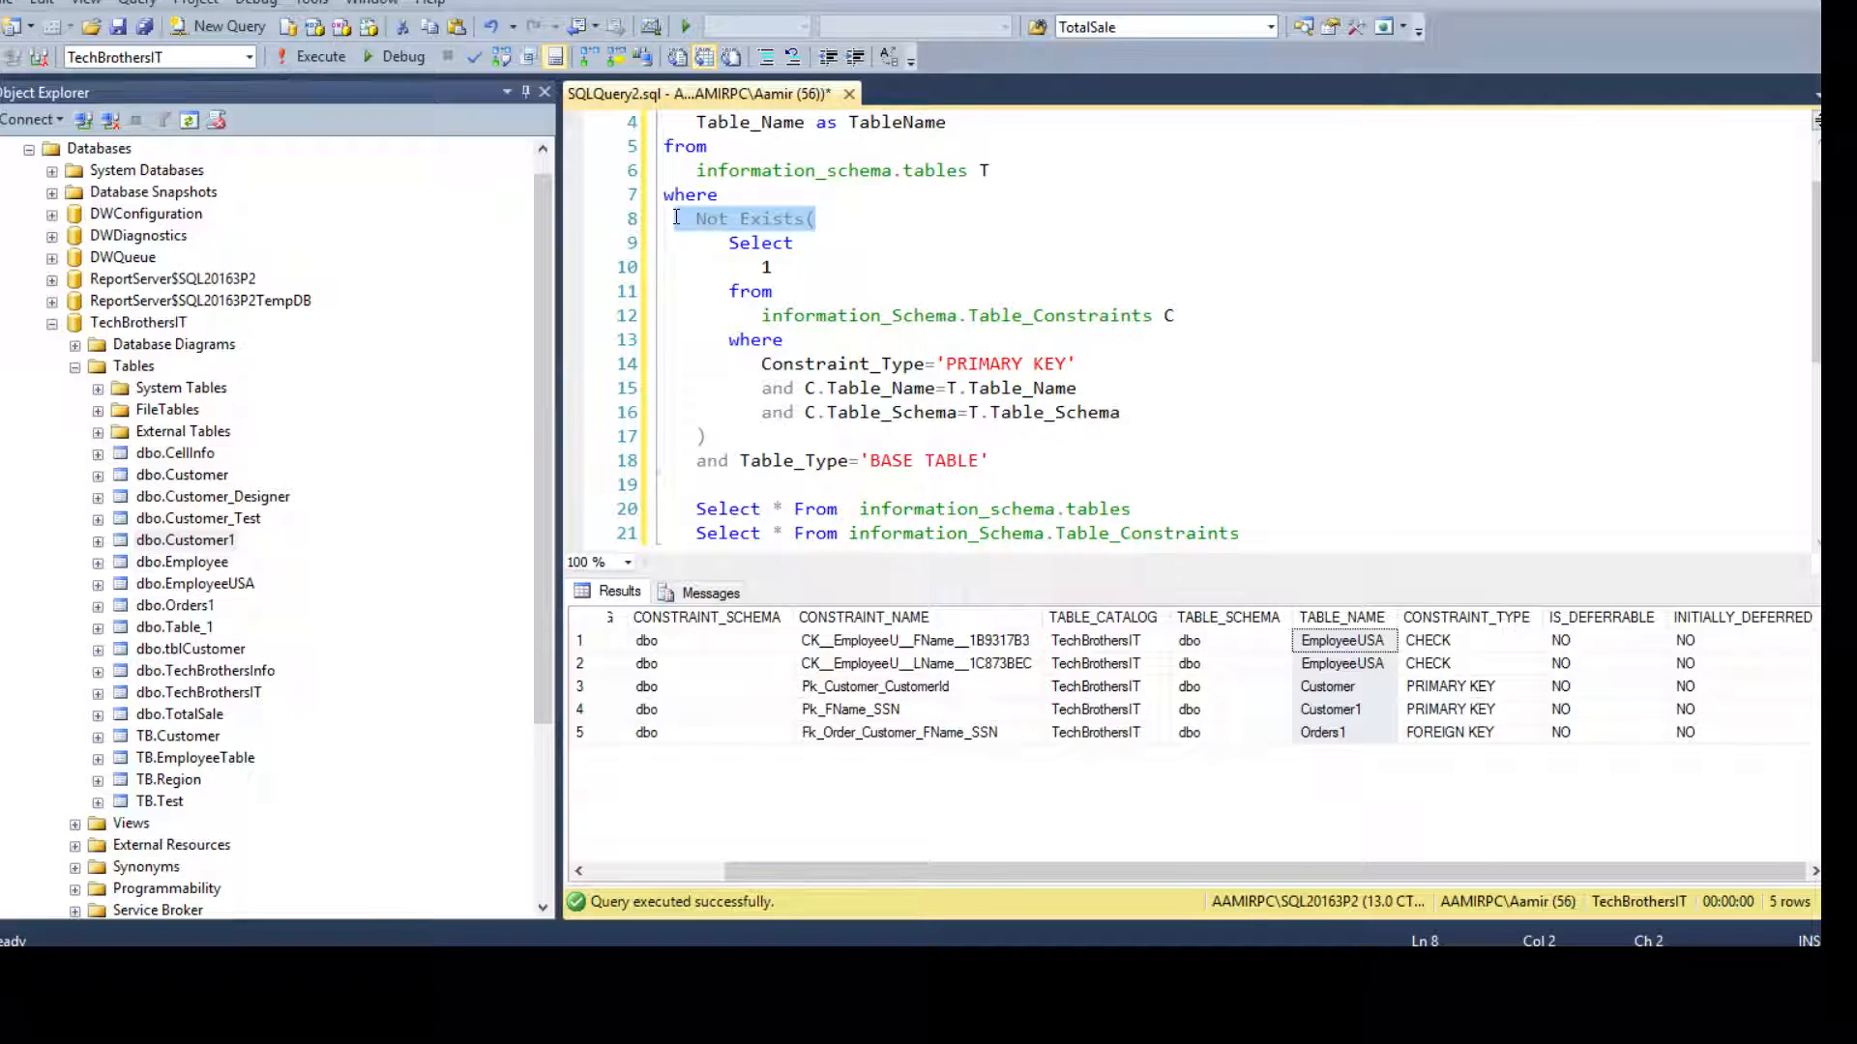
pyautogui.doubleClick(761, 243)
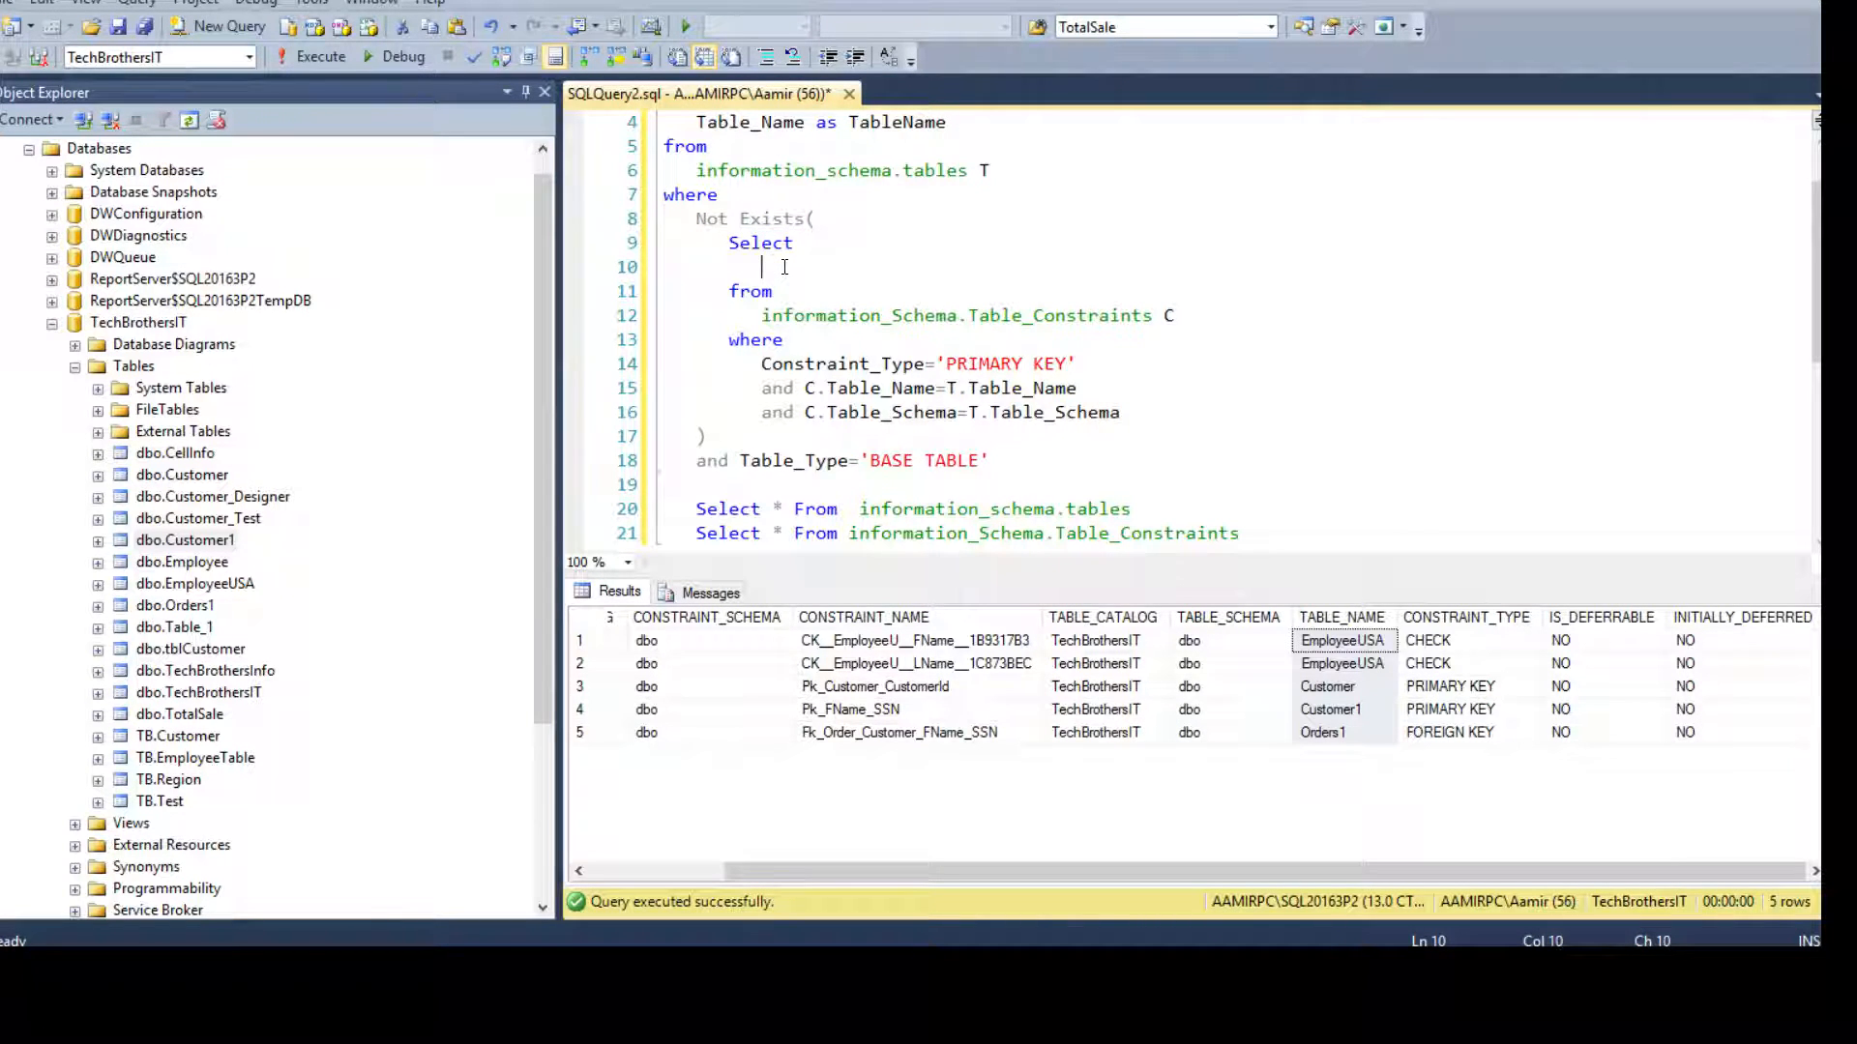
pyautogui.write('*')
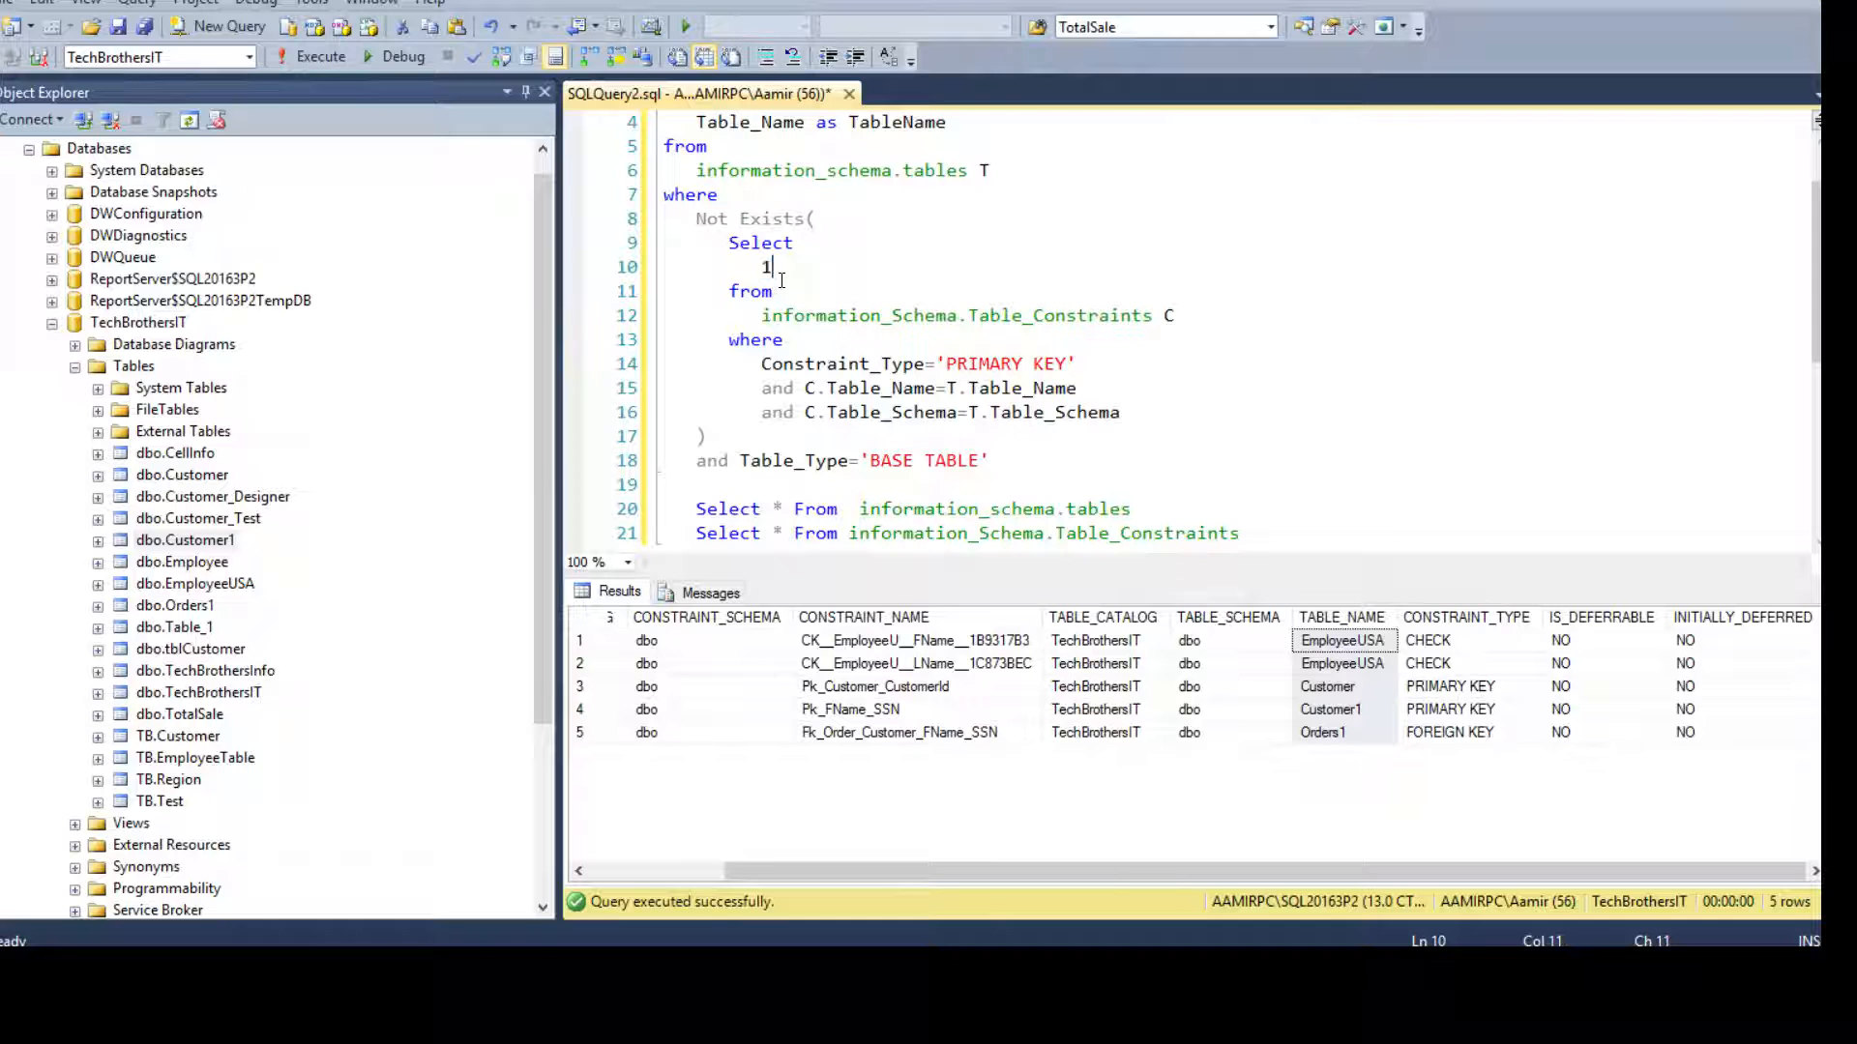
pyautogui.click(756, 364)
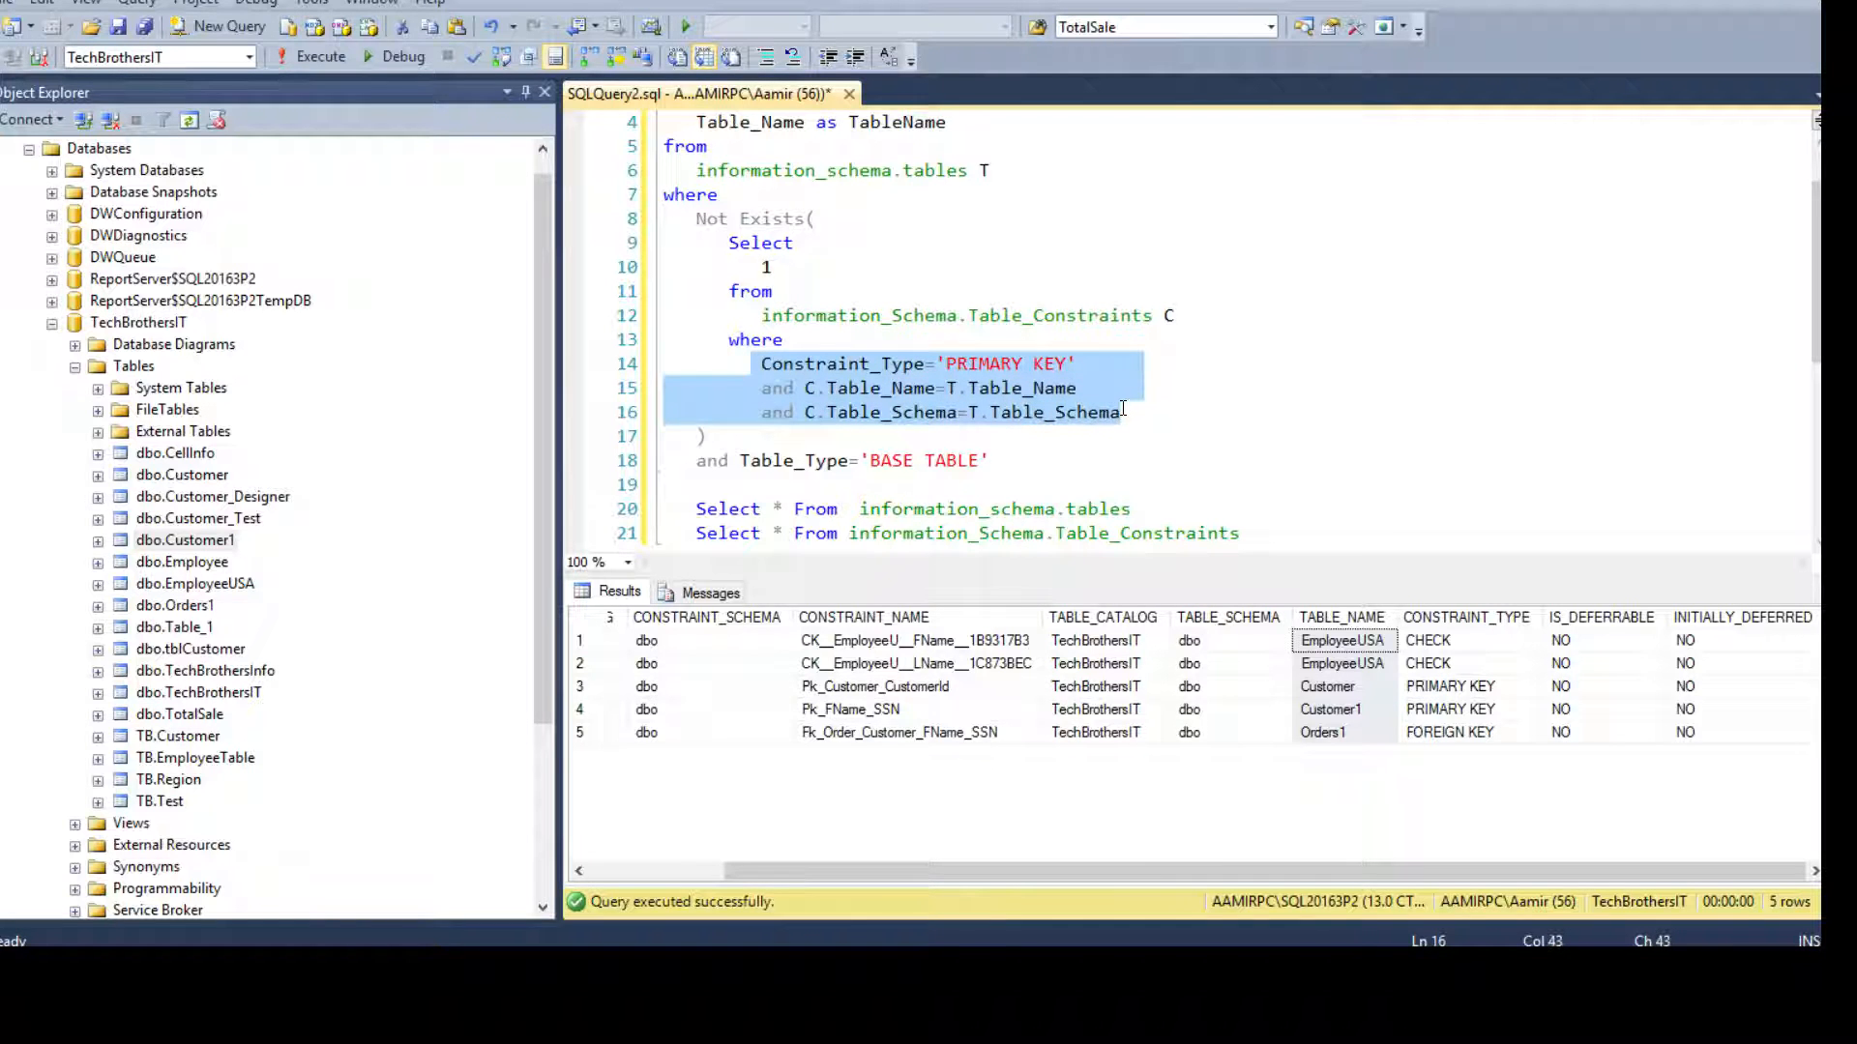
pyautogui.scroll(3)
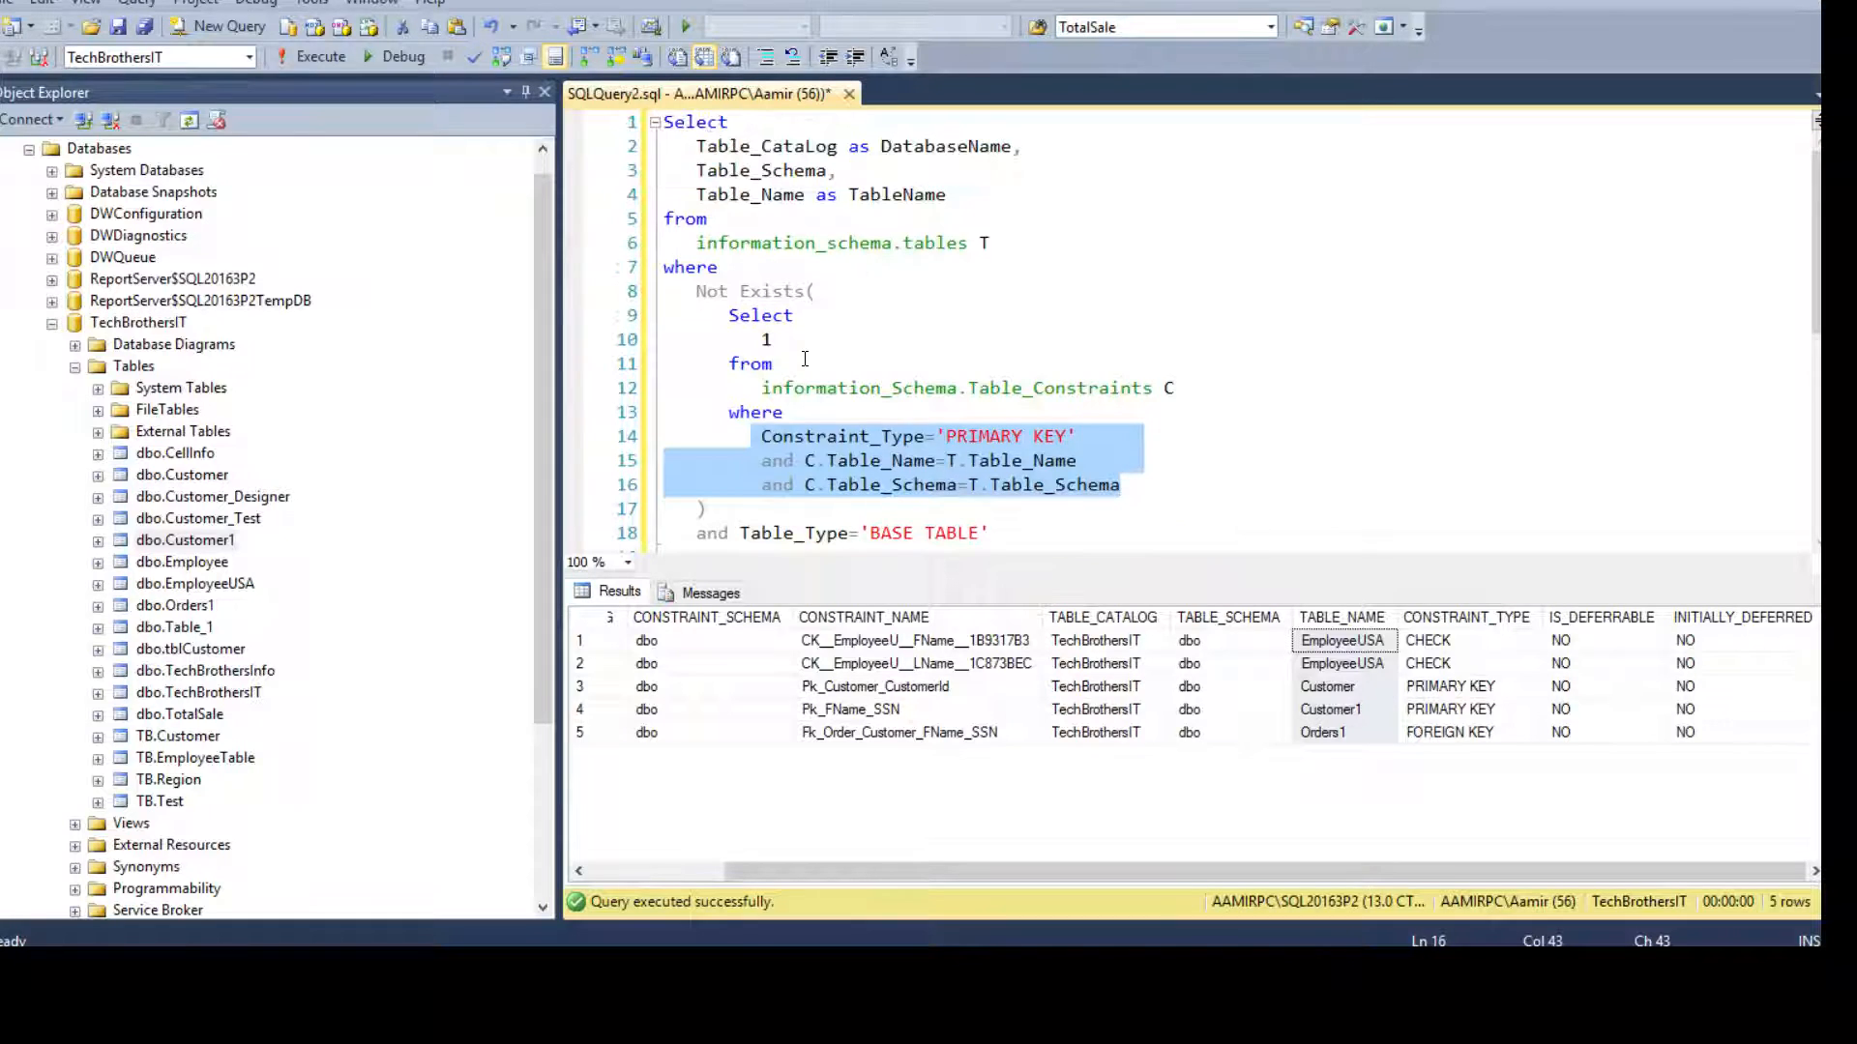
pyautogui.click(770, 363)
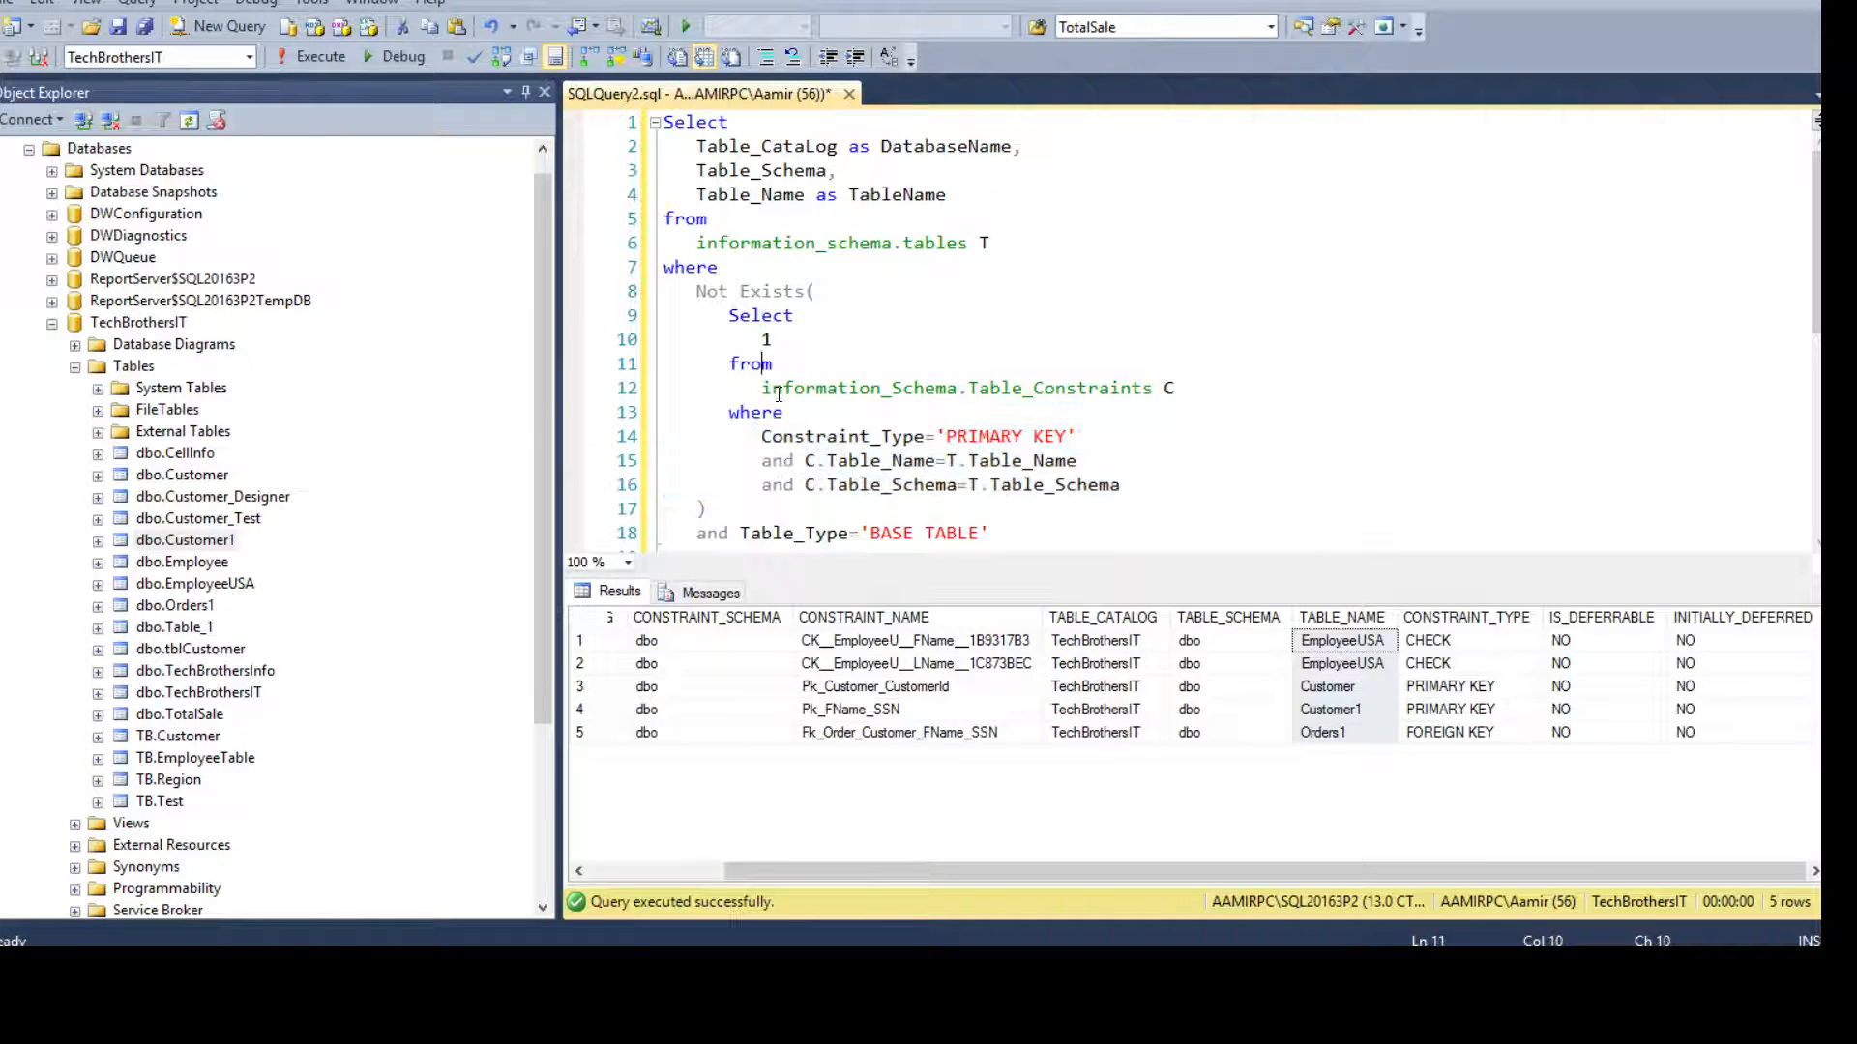
pyautogui.click(1065, 387)
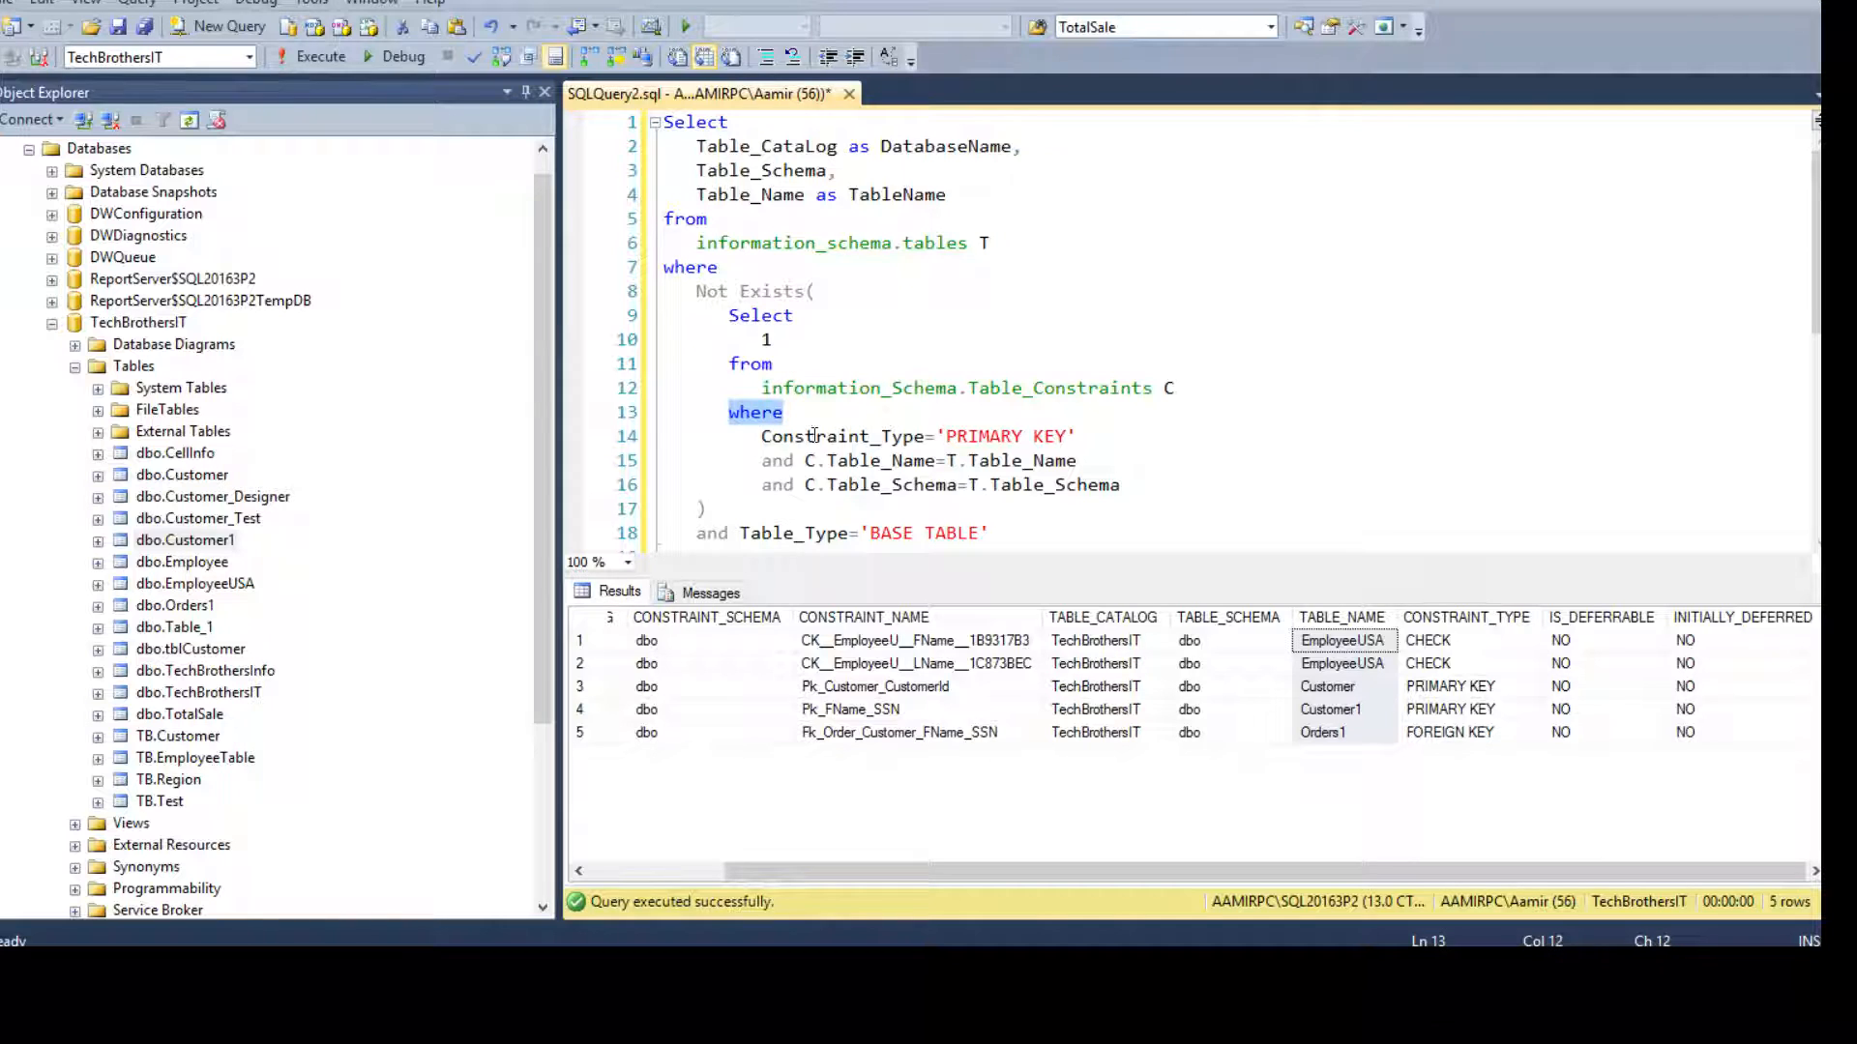
pyautogui.click(944, 436)
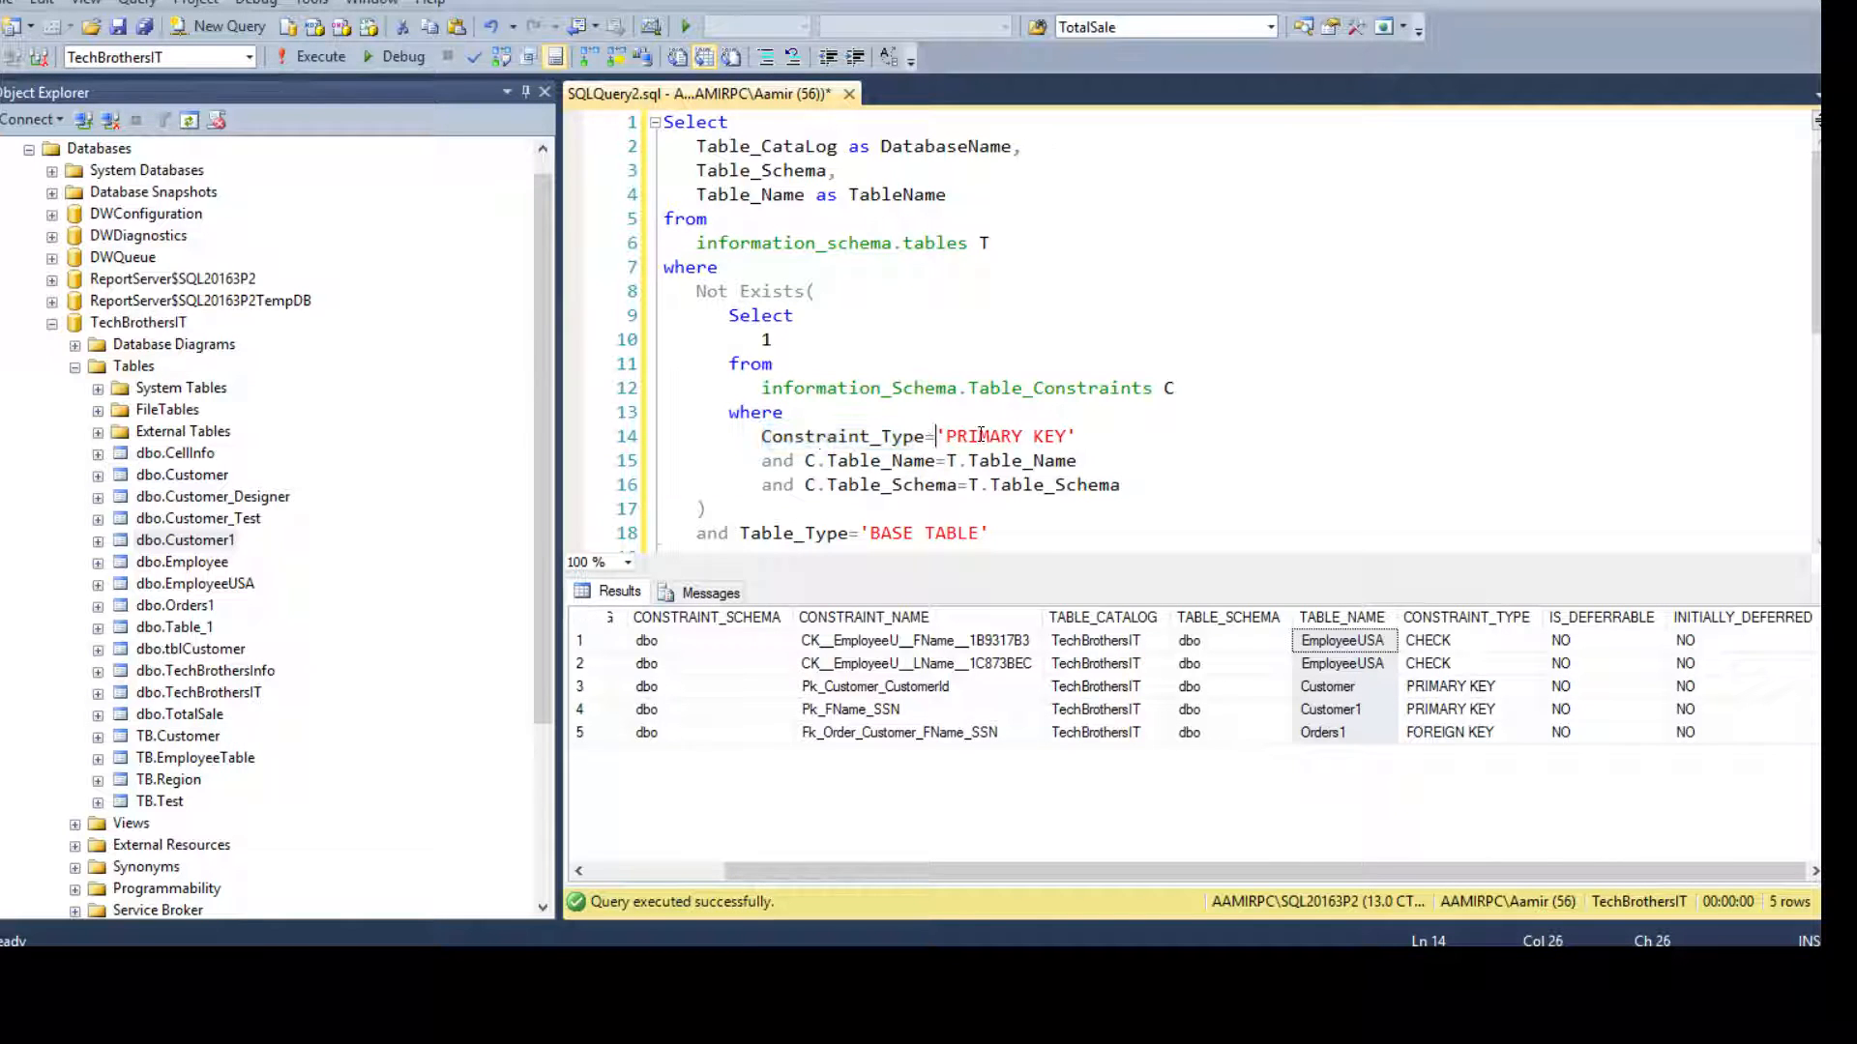
pyautogui.click(877, 436)
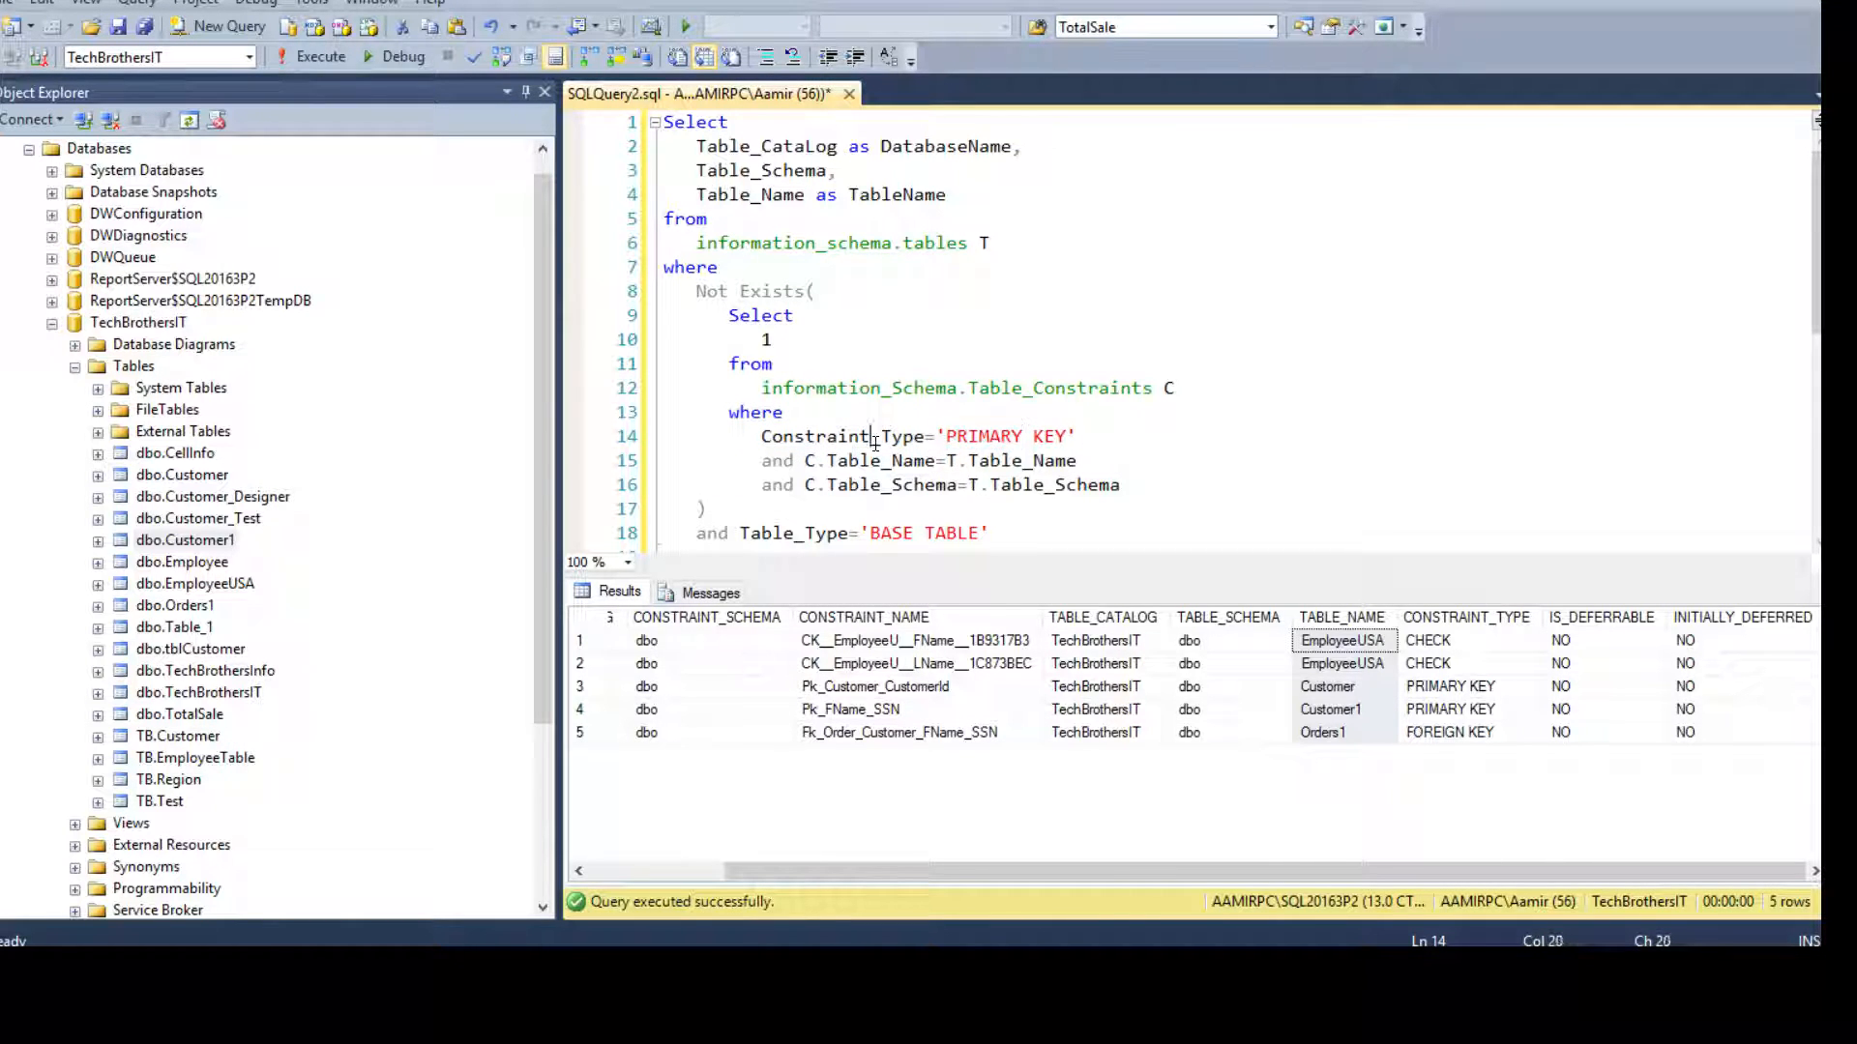
pyautogui.doubleClick(840, 436)
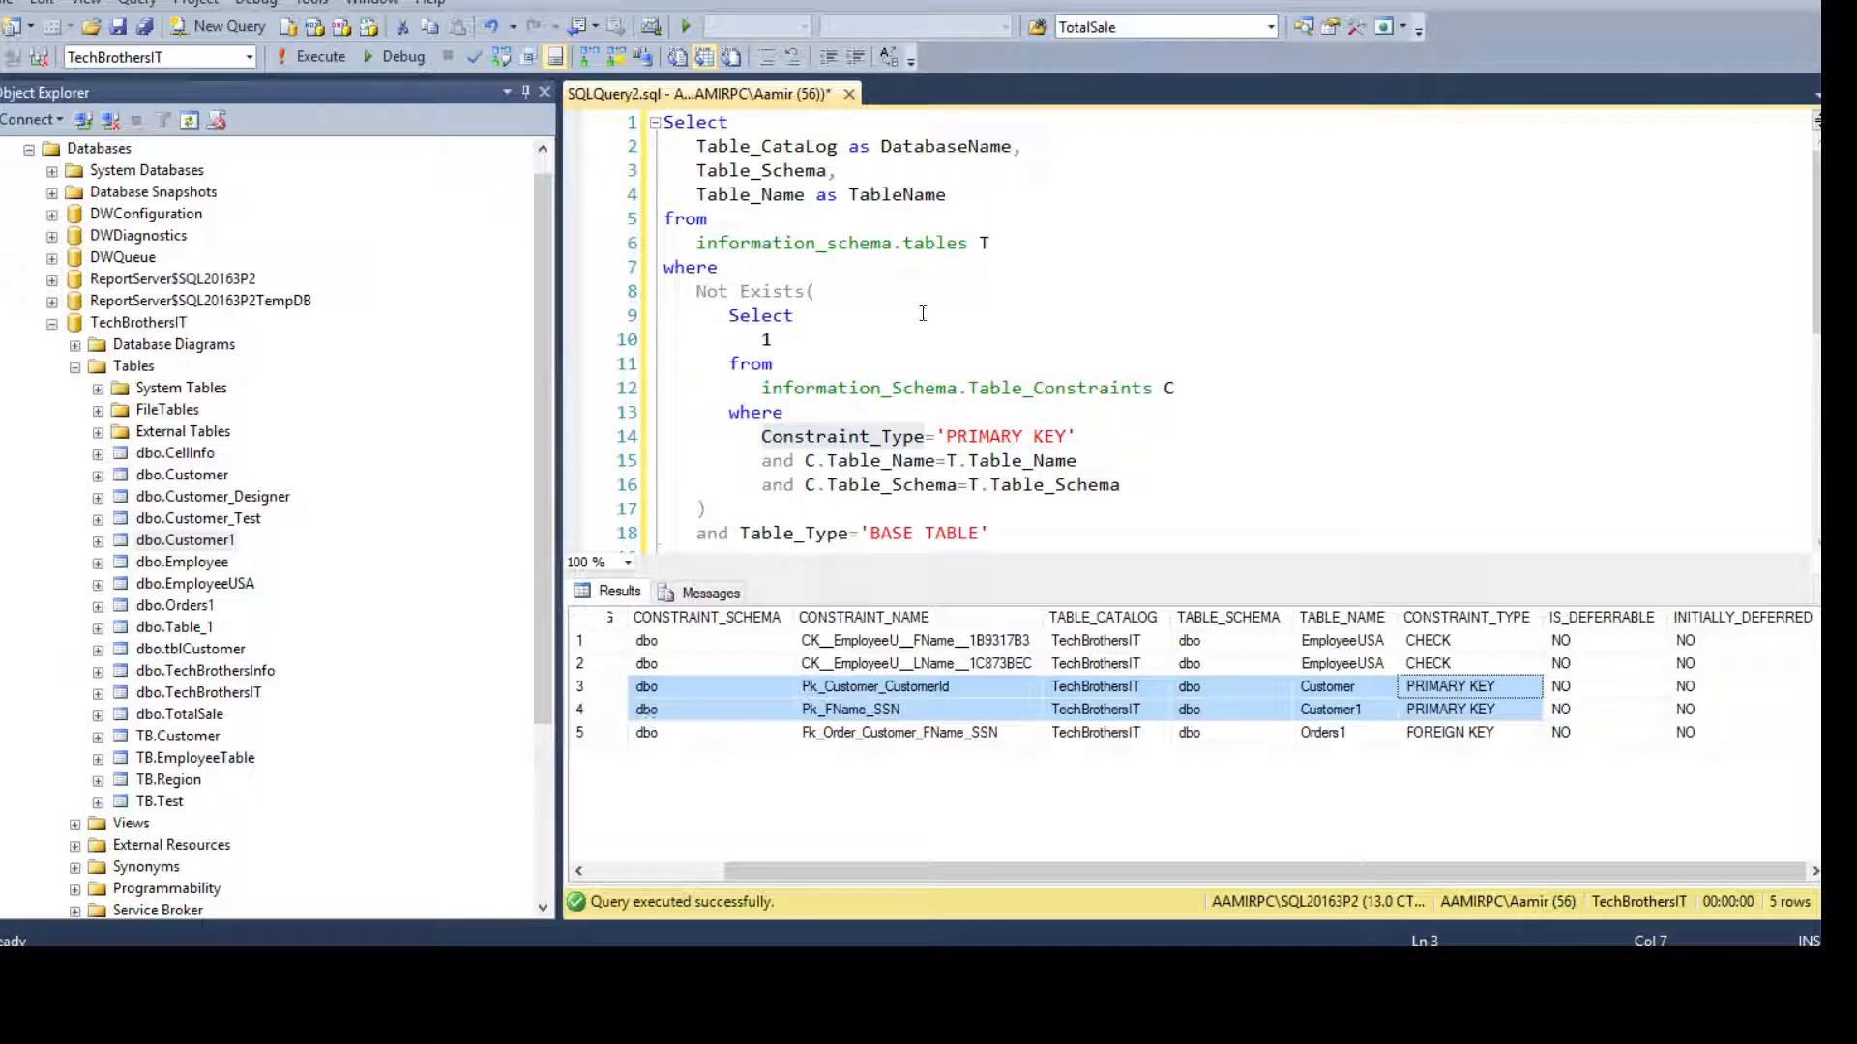
pyautogui.click(817, 460)
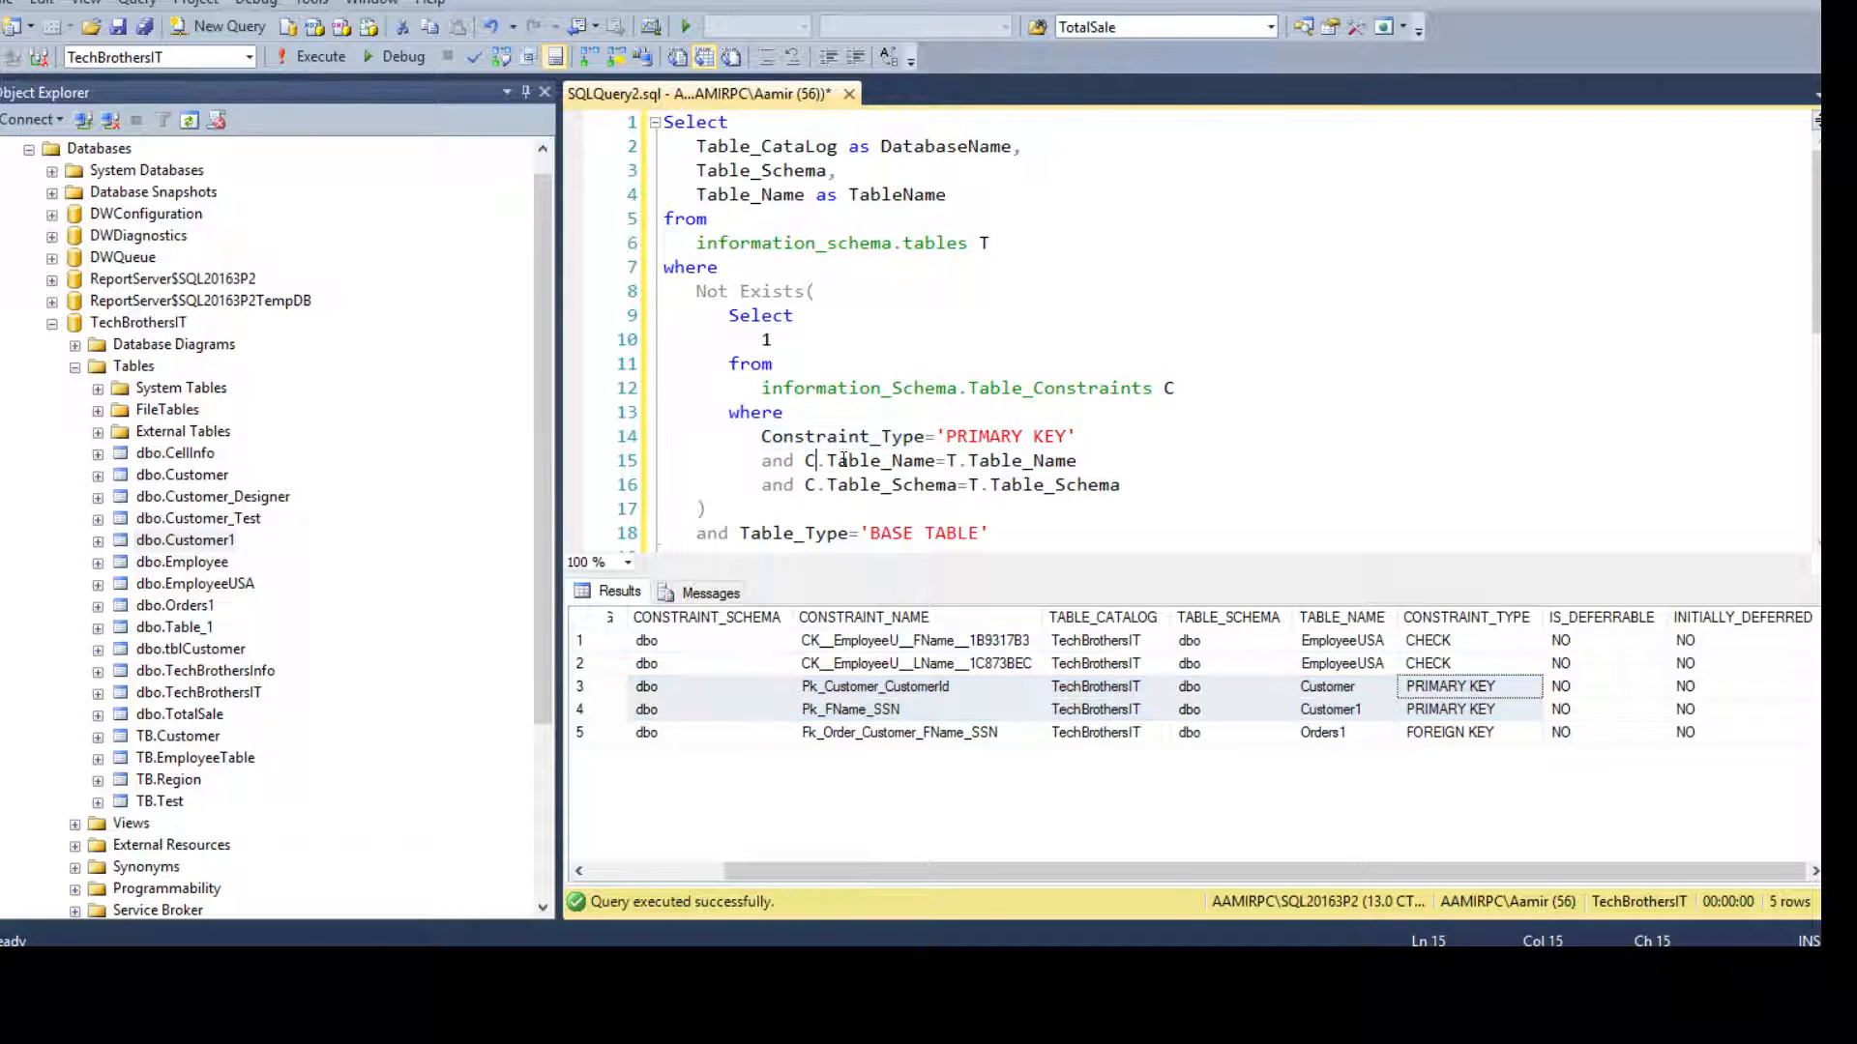
pyautogui.click(988, 461)
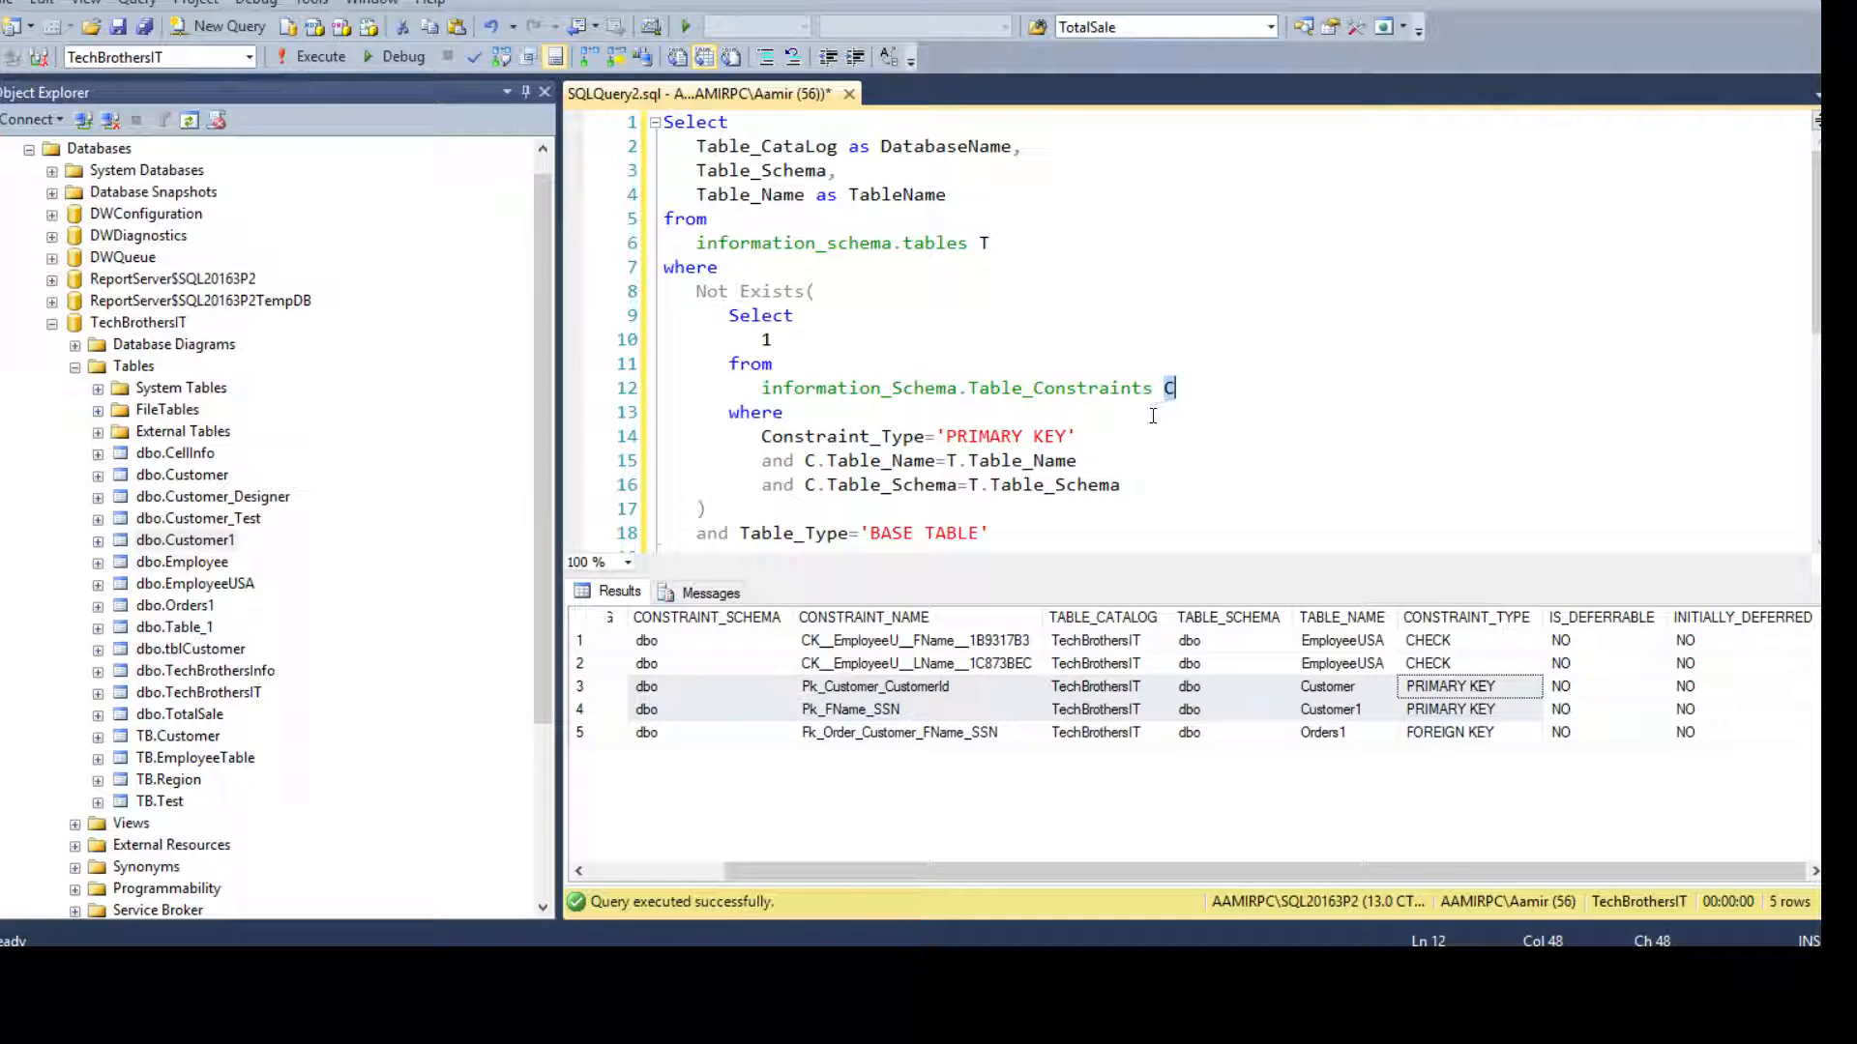
pyautogui.click(809, 485)
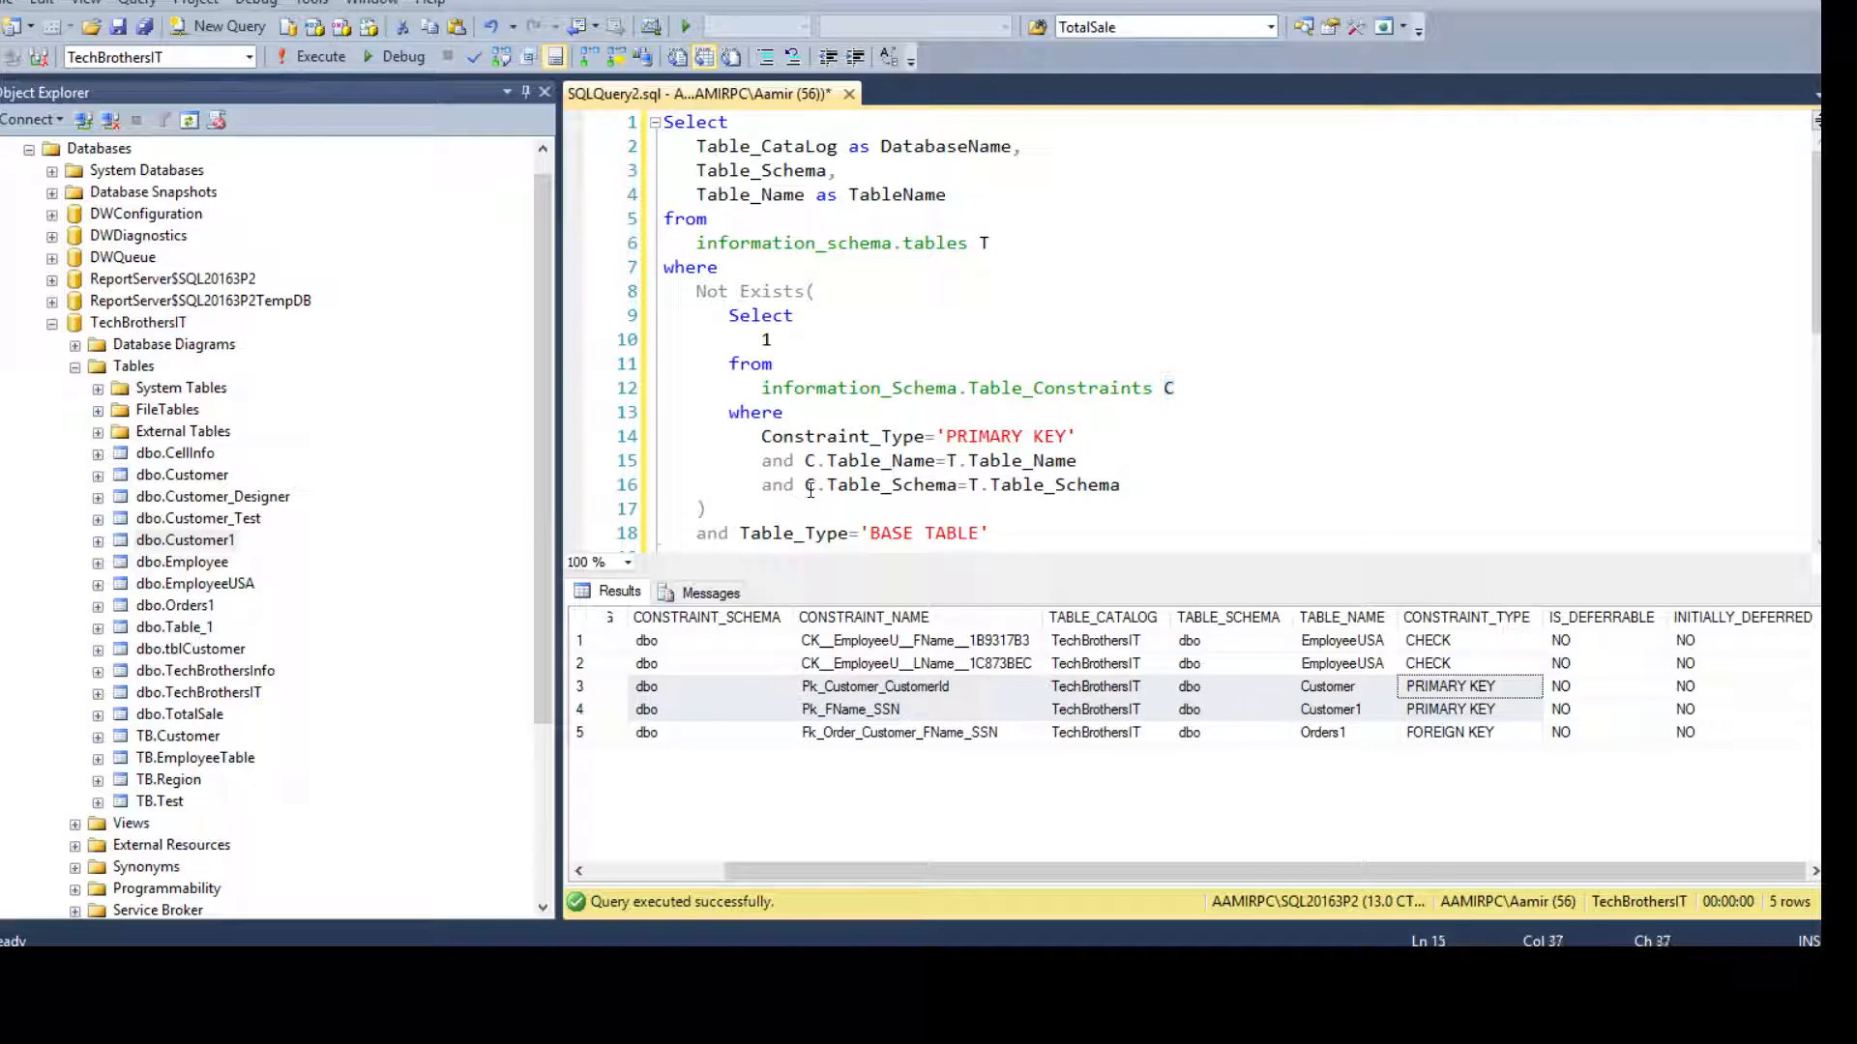
pyautogui.doubleClick(891, 485)
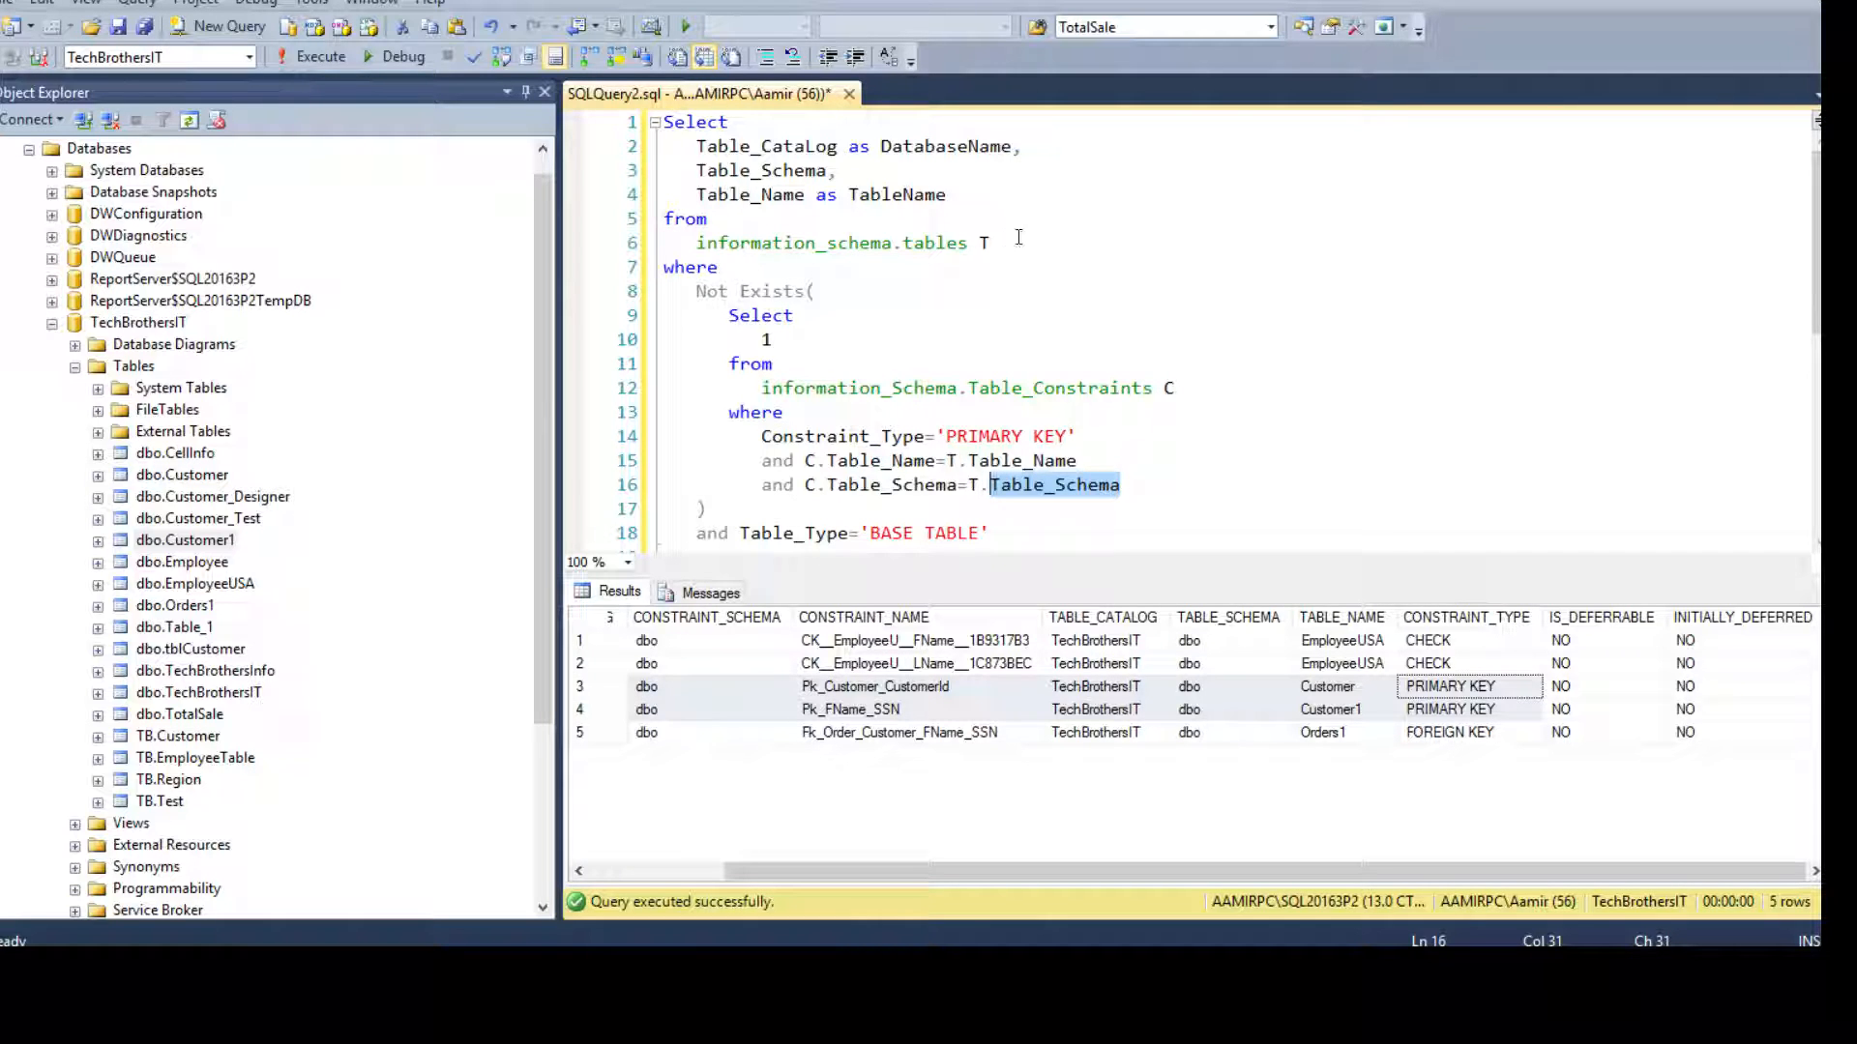
pyautogui.click(1001, 243)
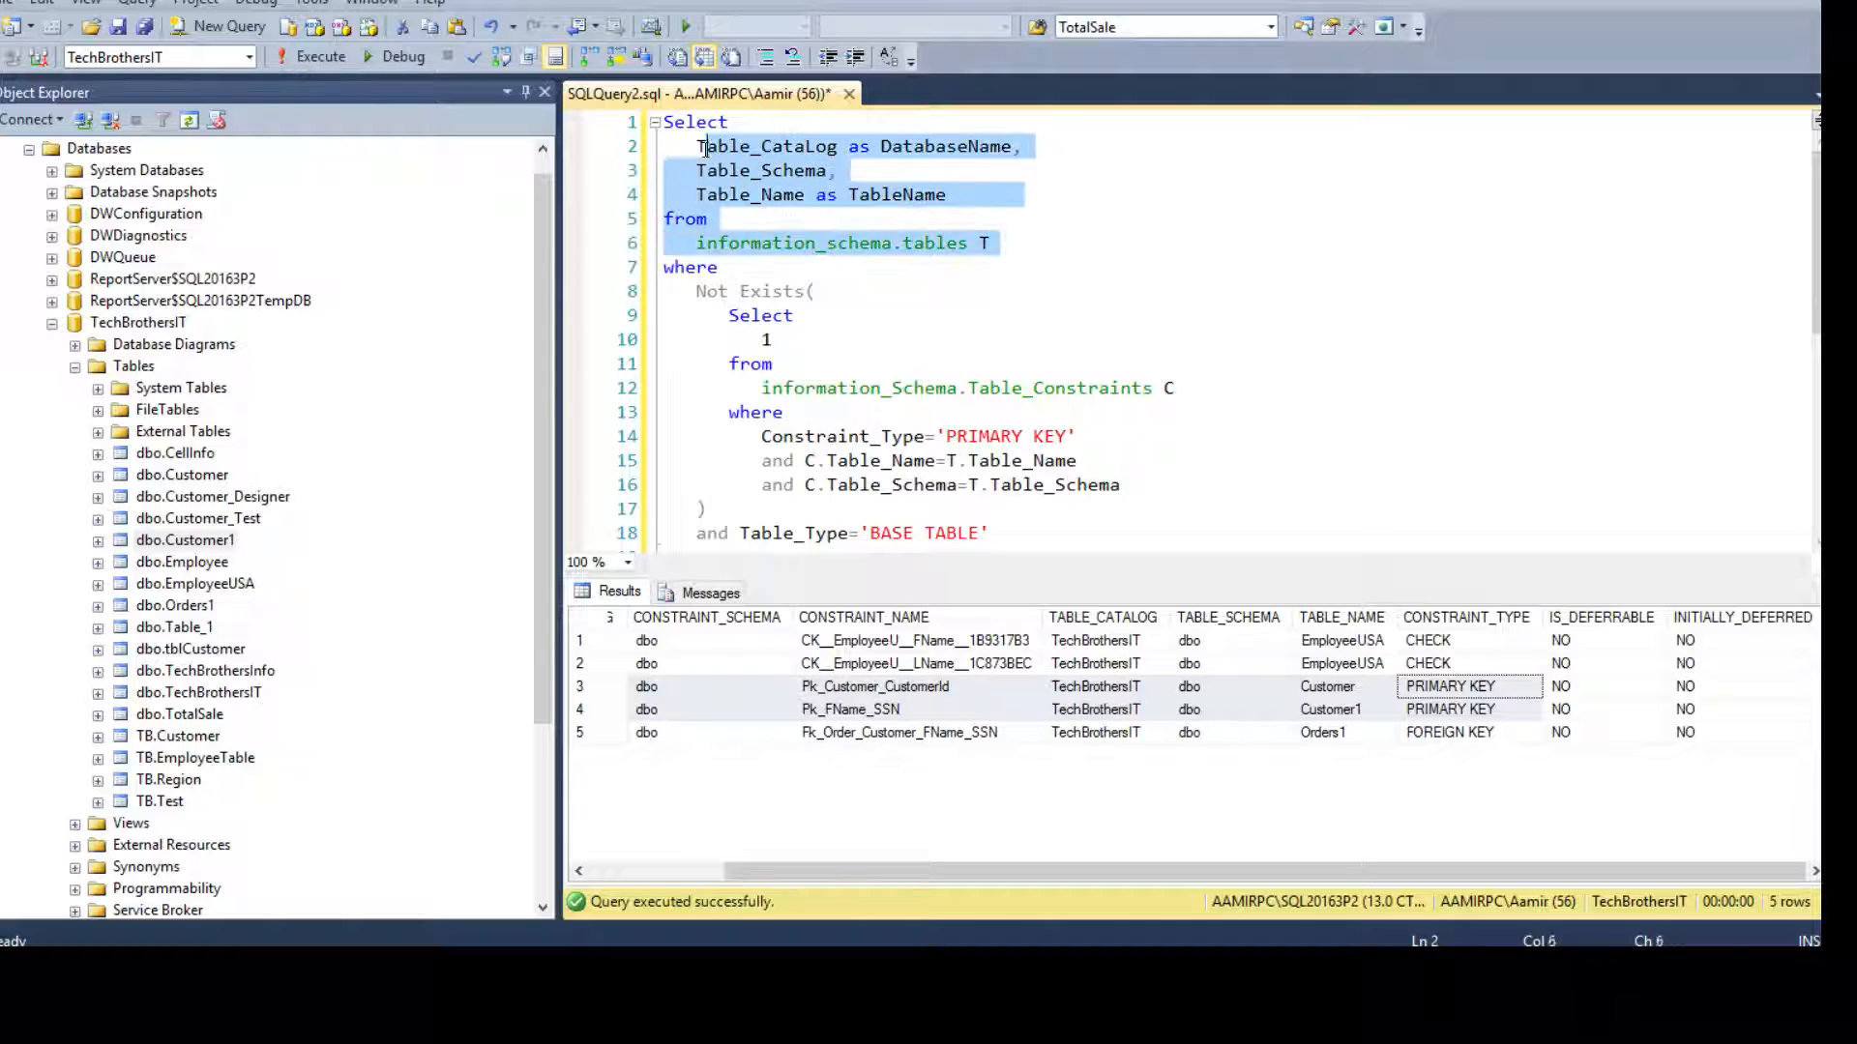
pyautogui.click(665, 122)
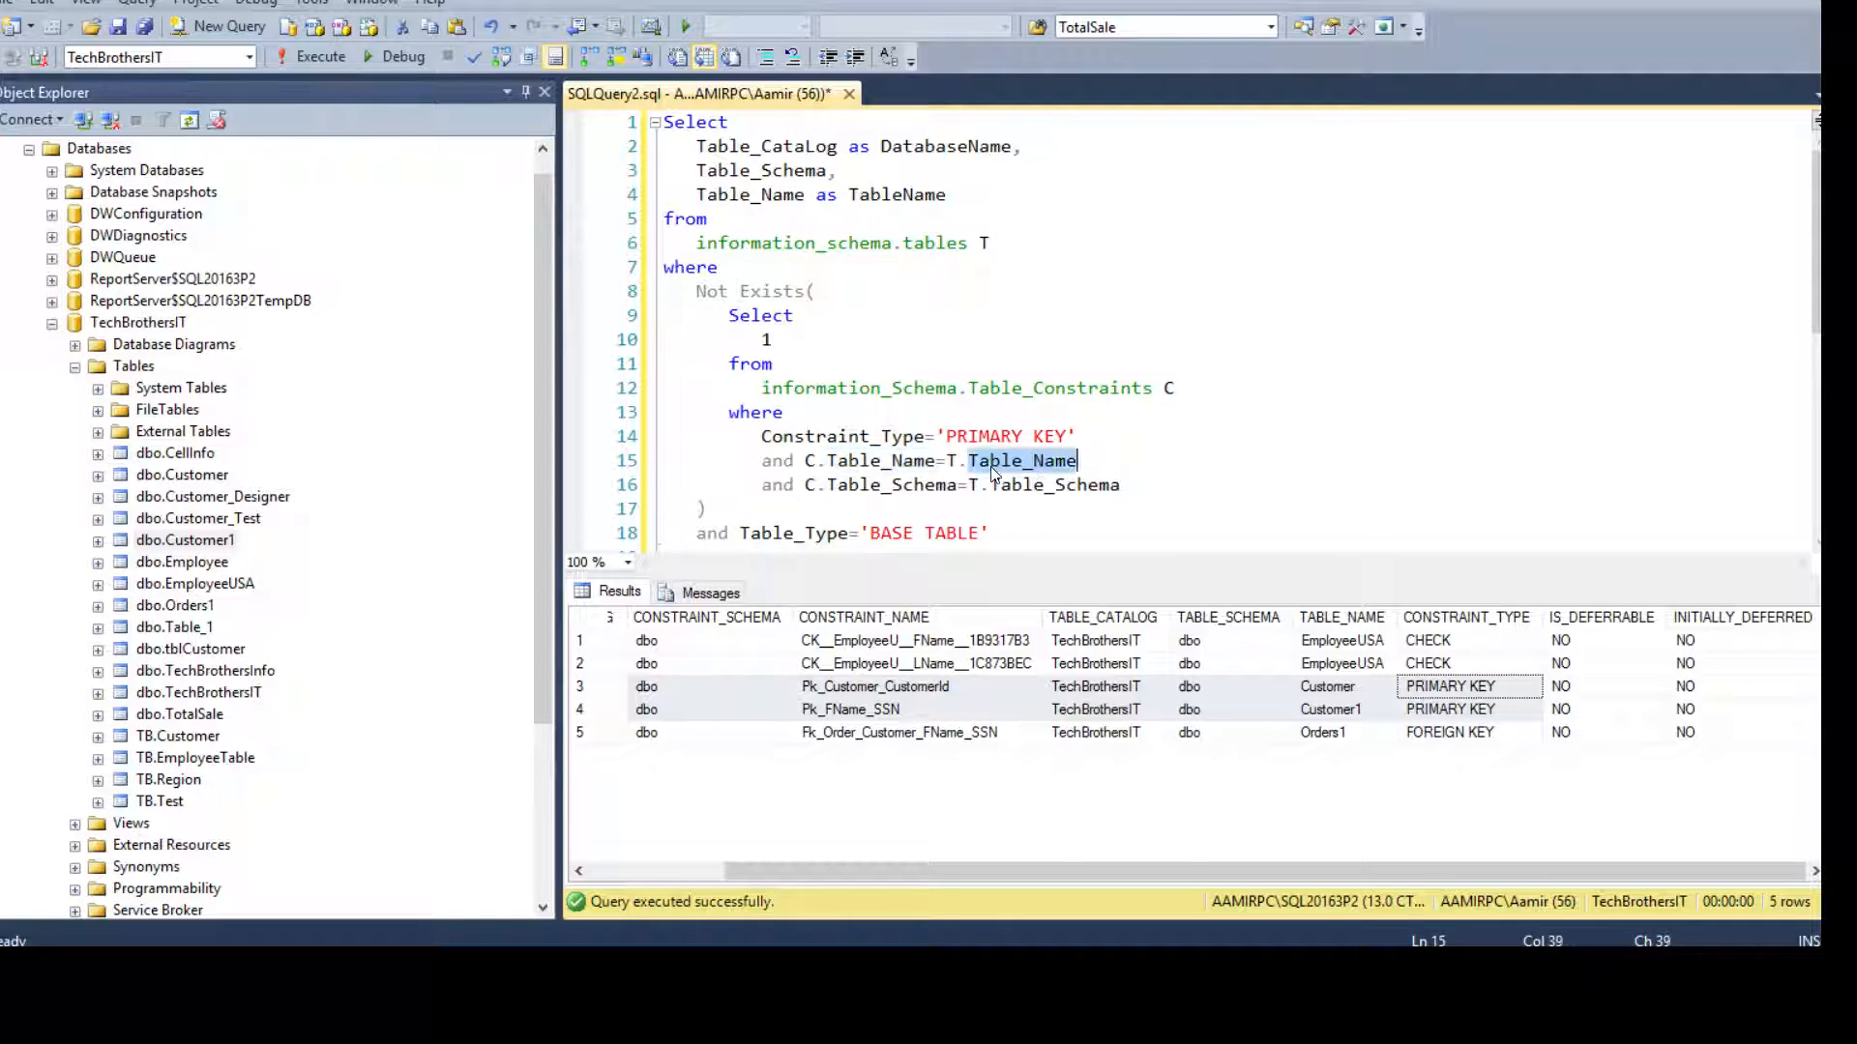
pyautogui.click(902, 484)
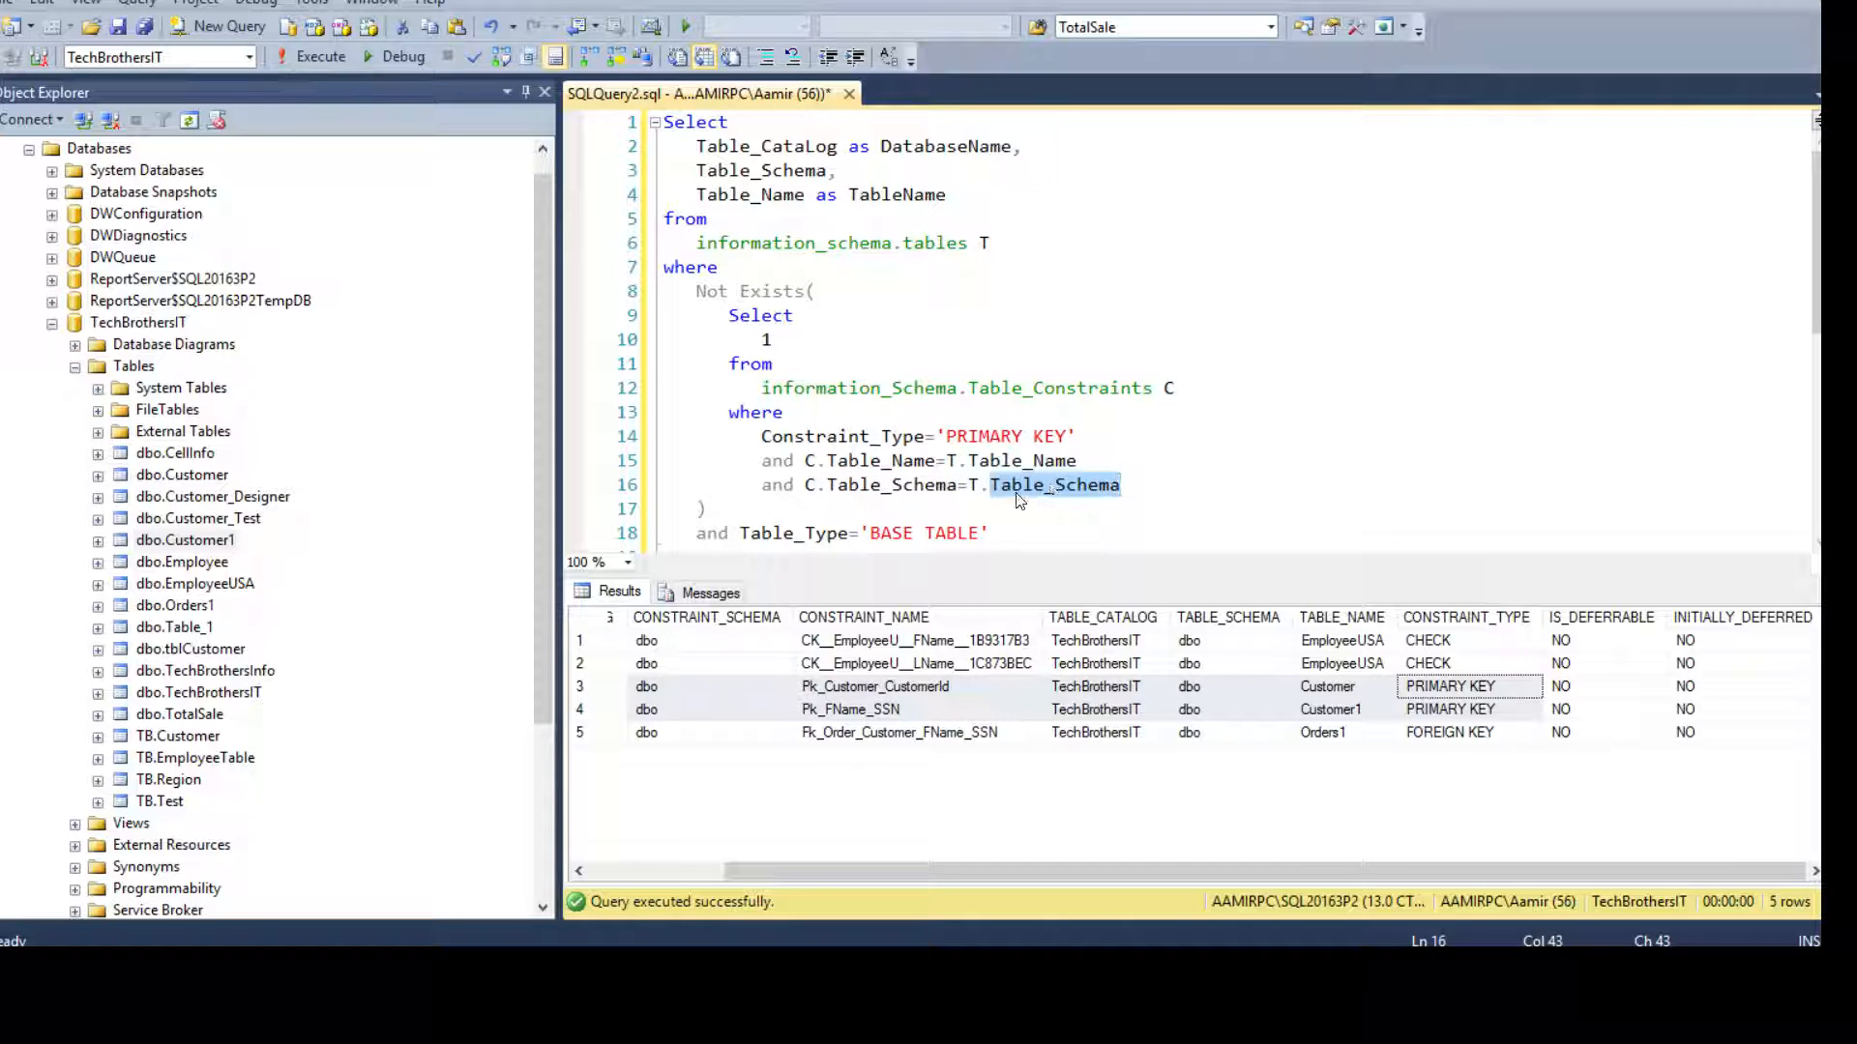
pyautogui.moveTo(844, 460)
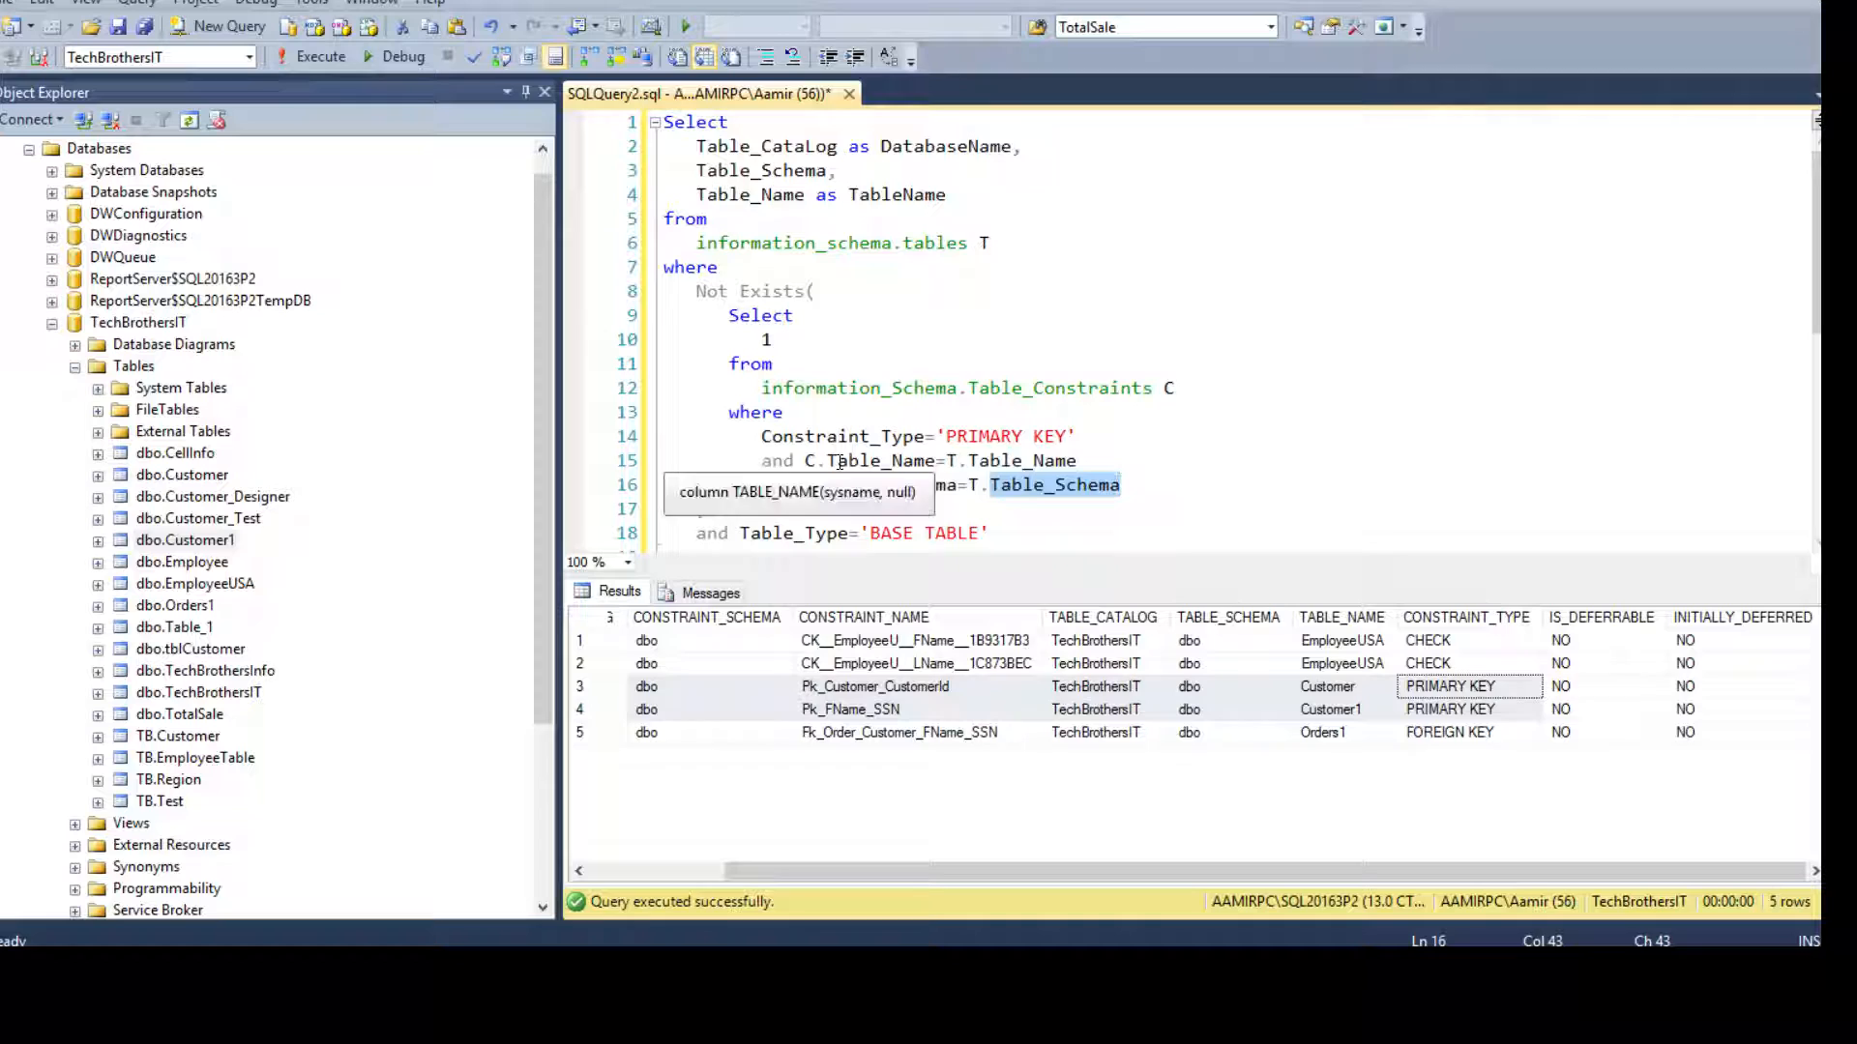
pyautogui.moveTo(840, 199)
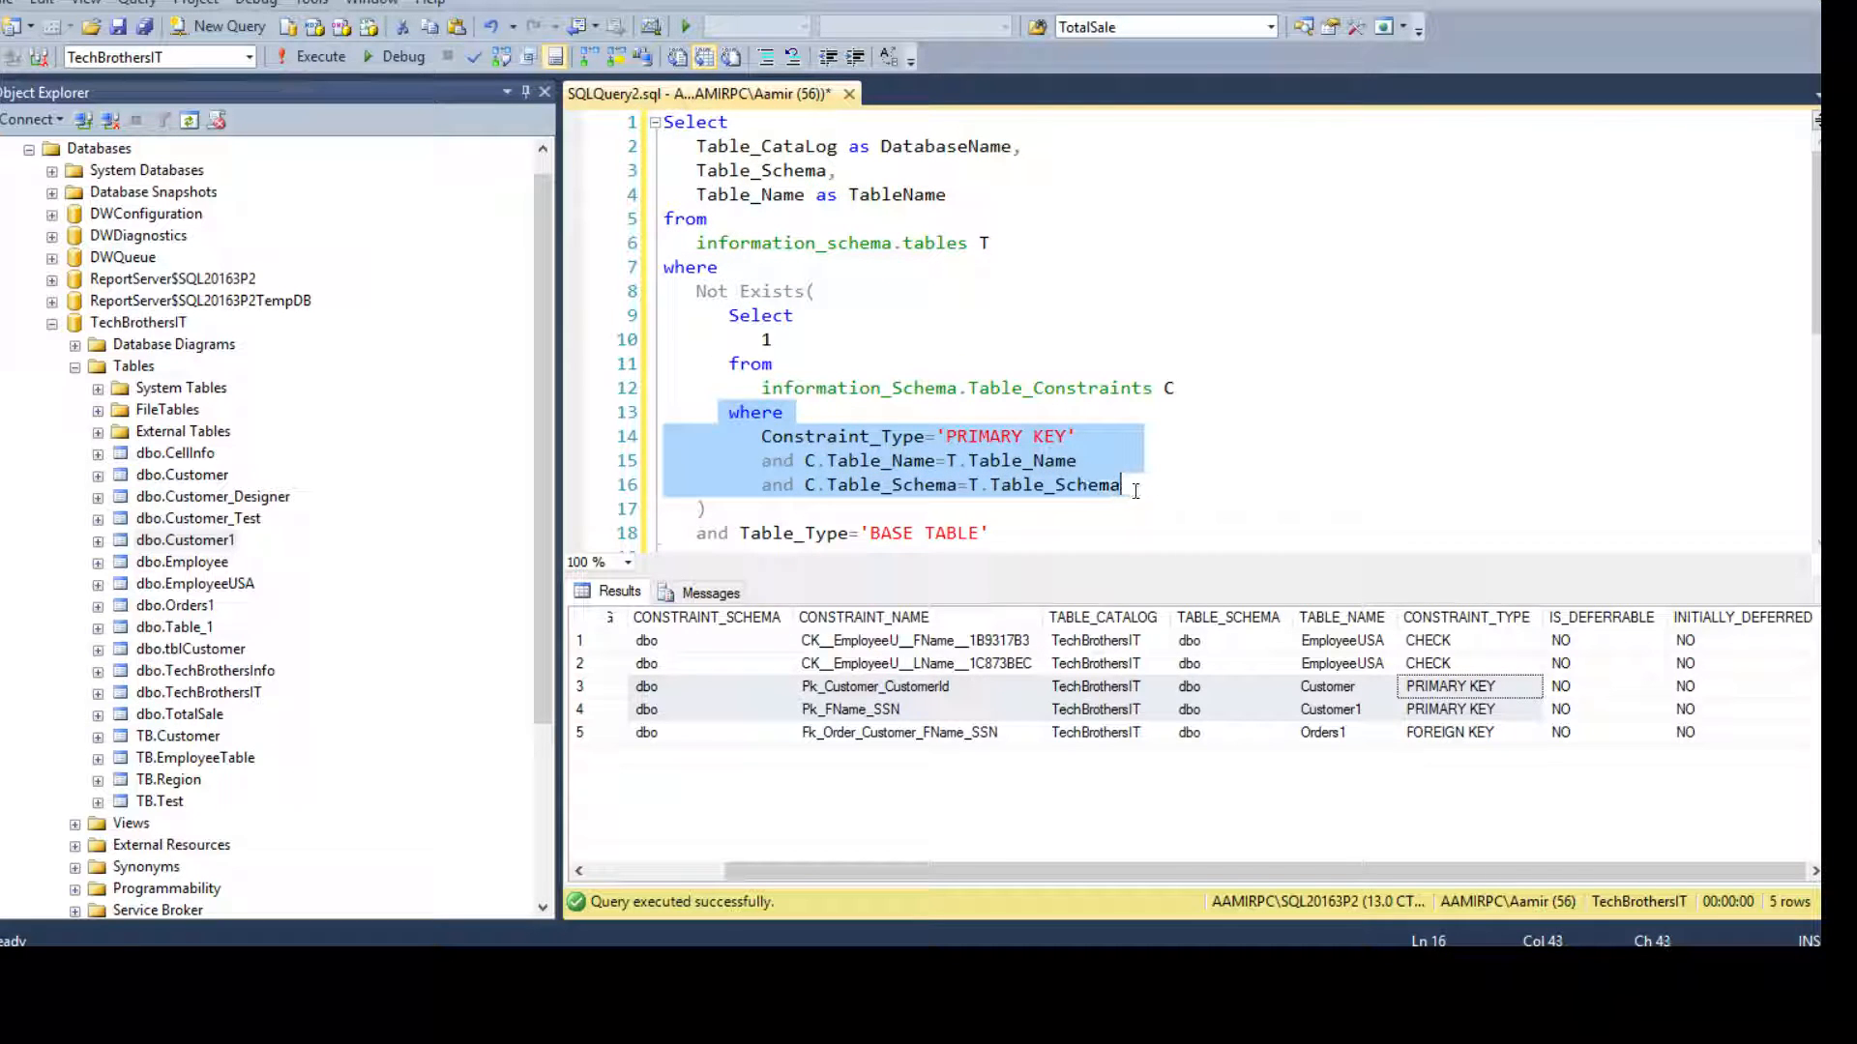
# Step: Run the whole NOT EXISTS query, listing the 15 base tables lacking a primary key
pyautogui.press('ctrl+a')
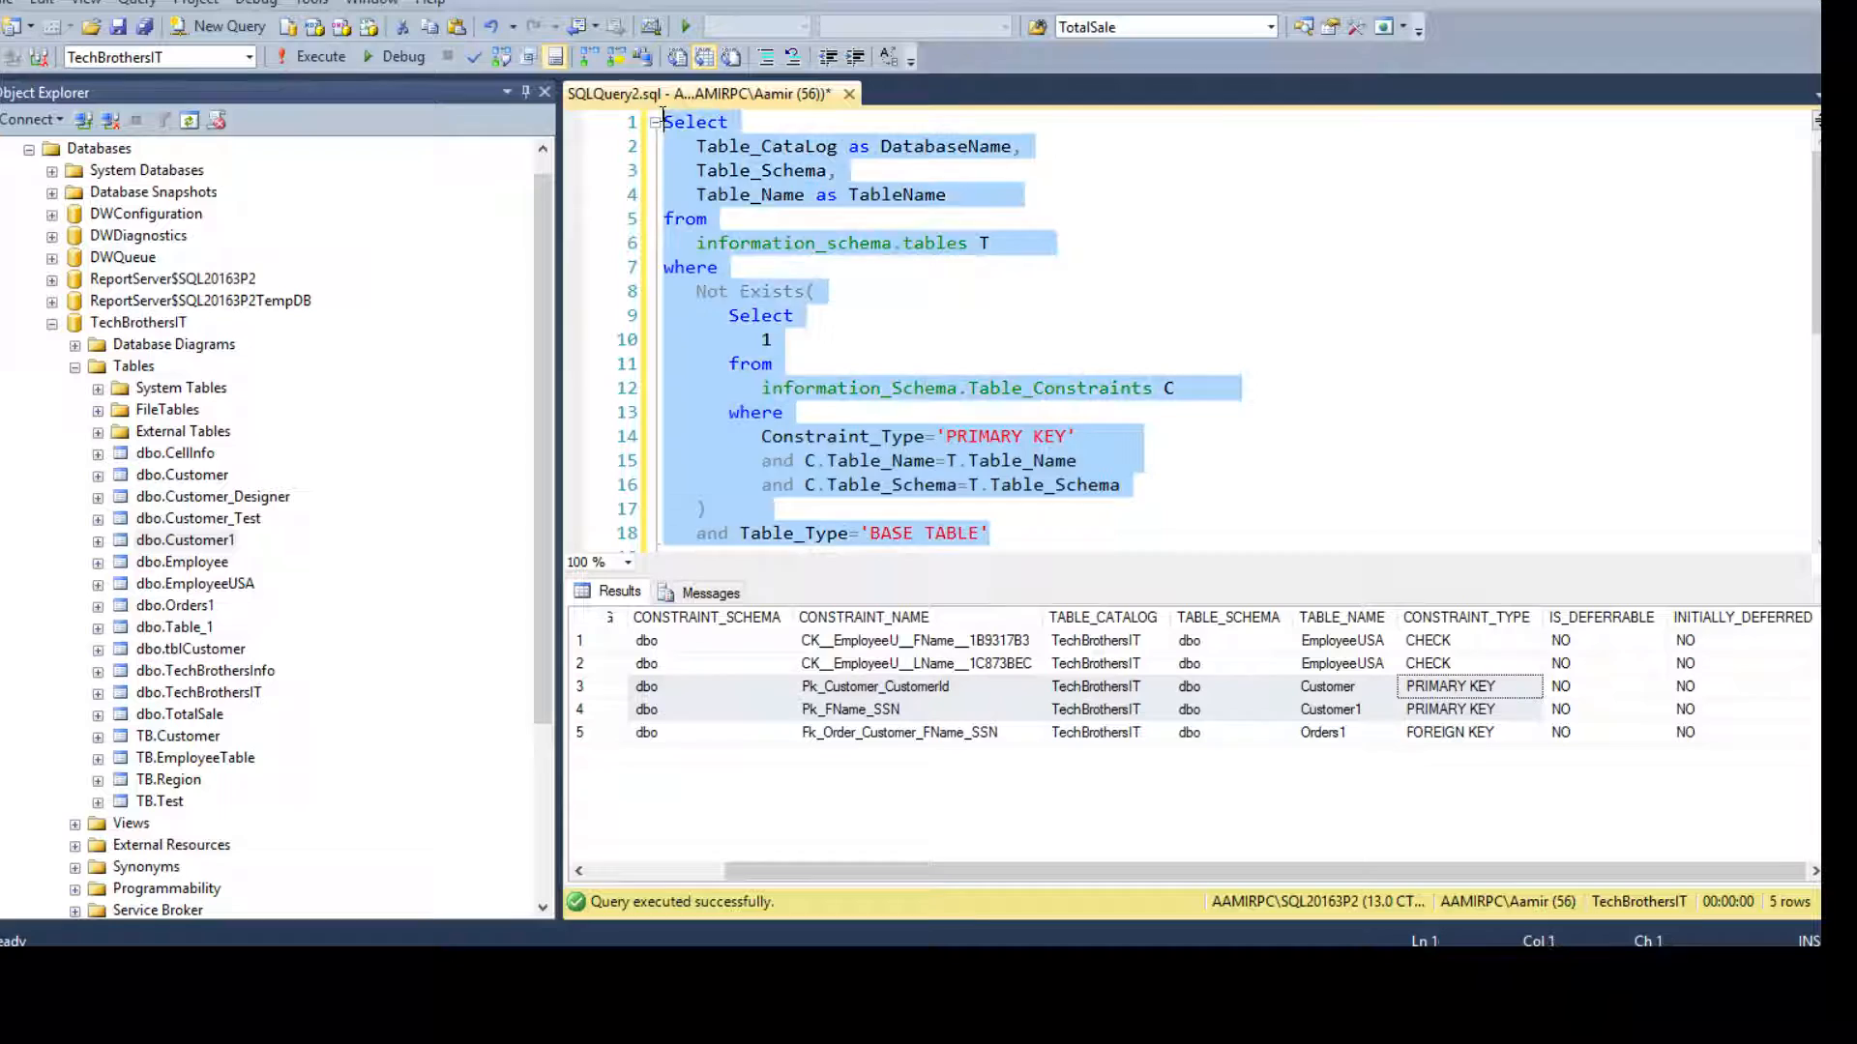
pyautogui.click(320, 57)
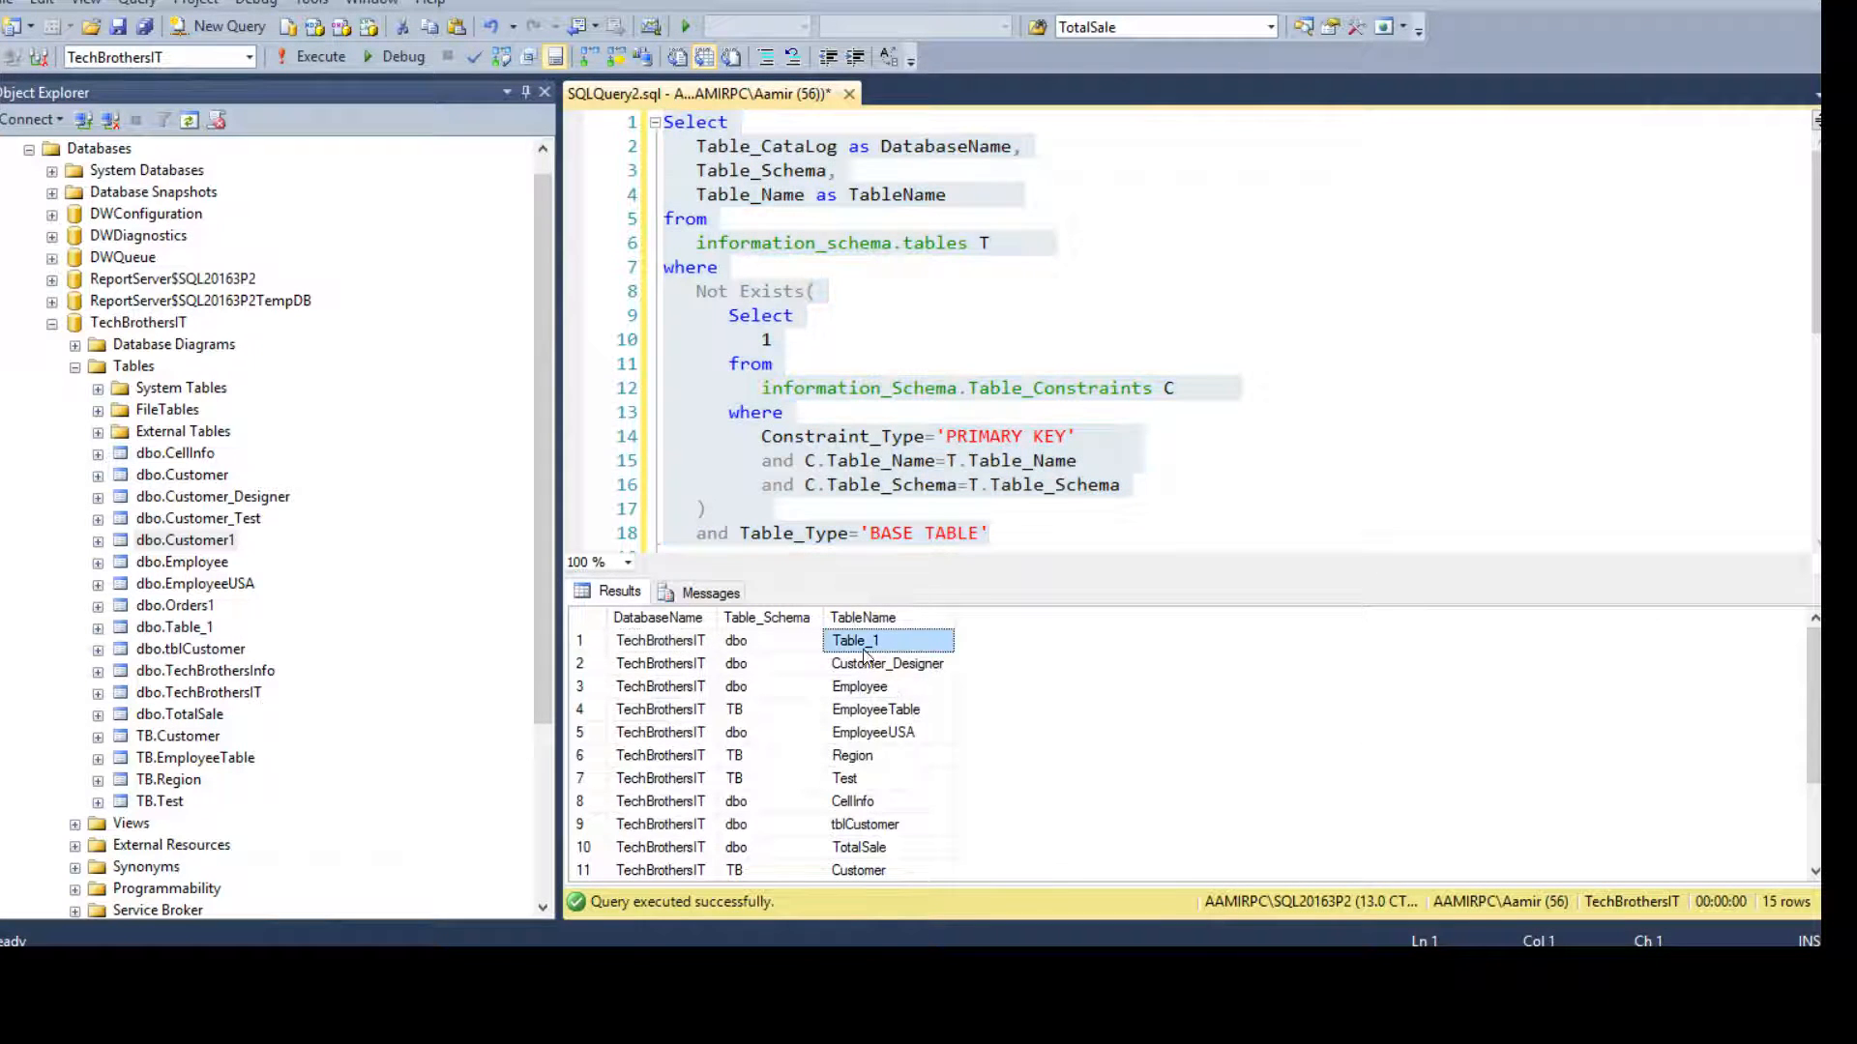
pyautogui.click(658, 617)
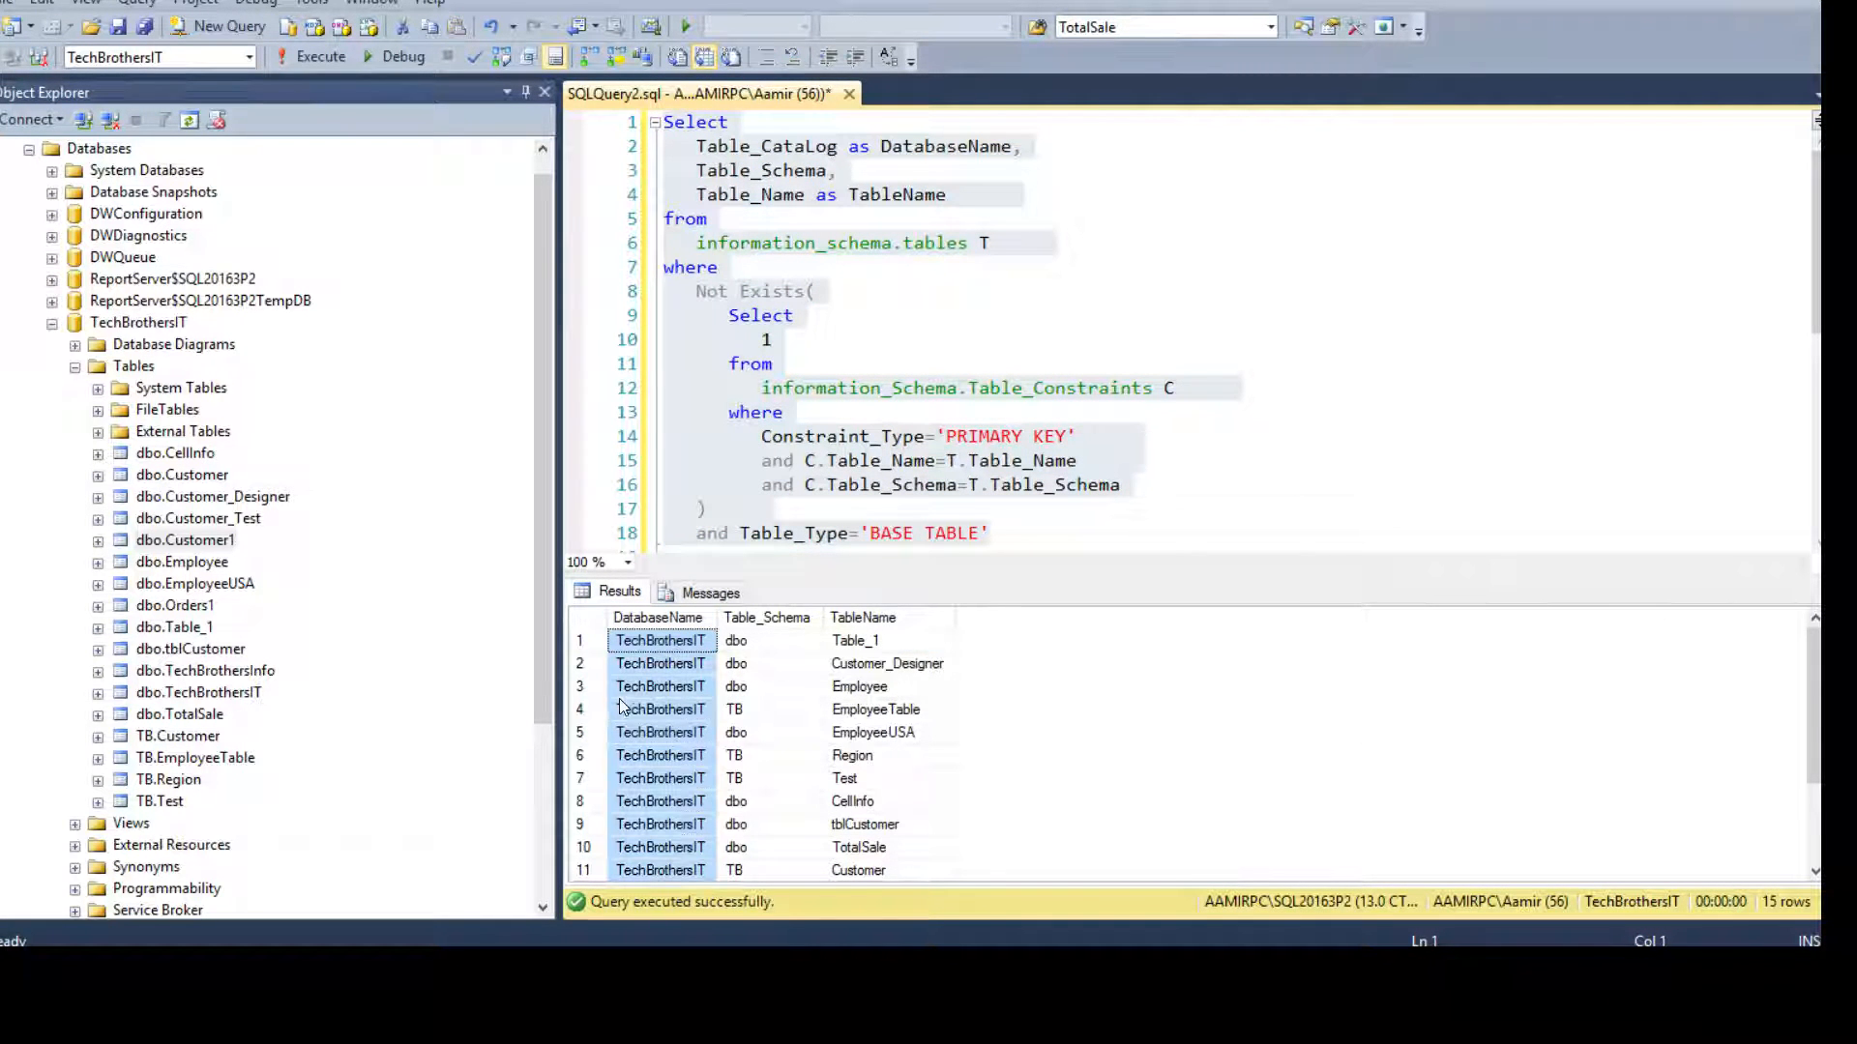
pyautogui.click(735, 639)
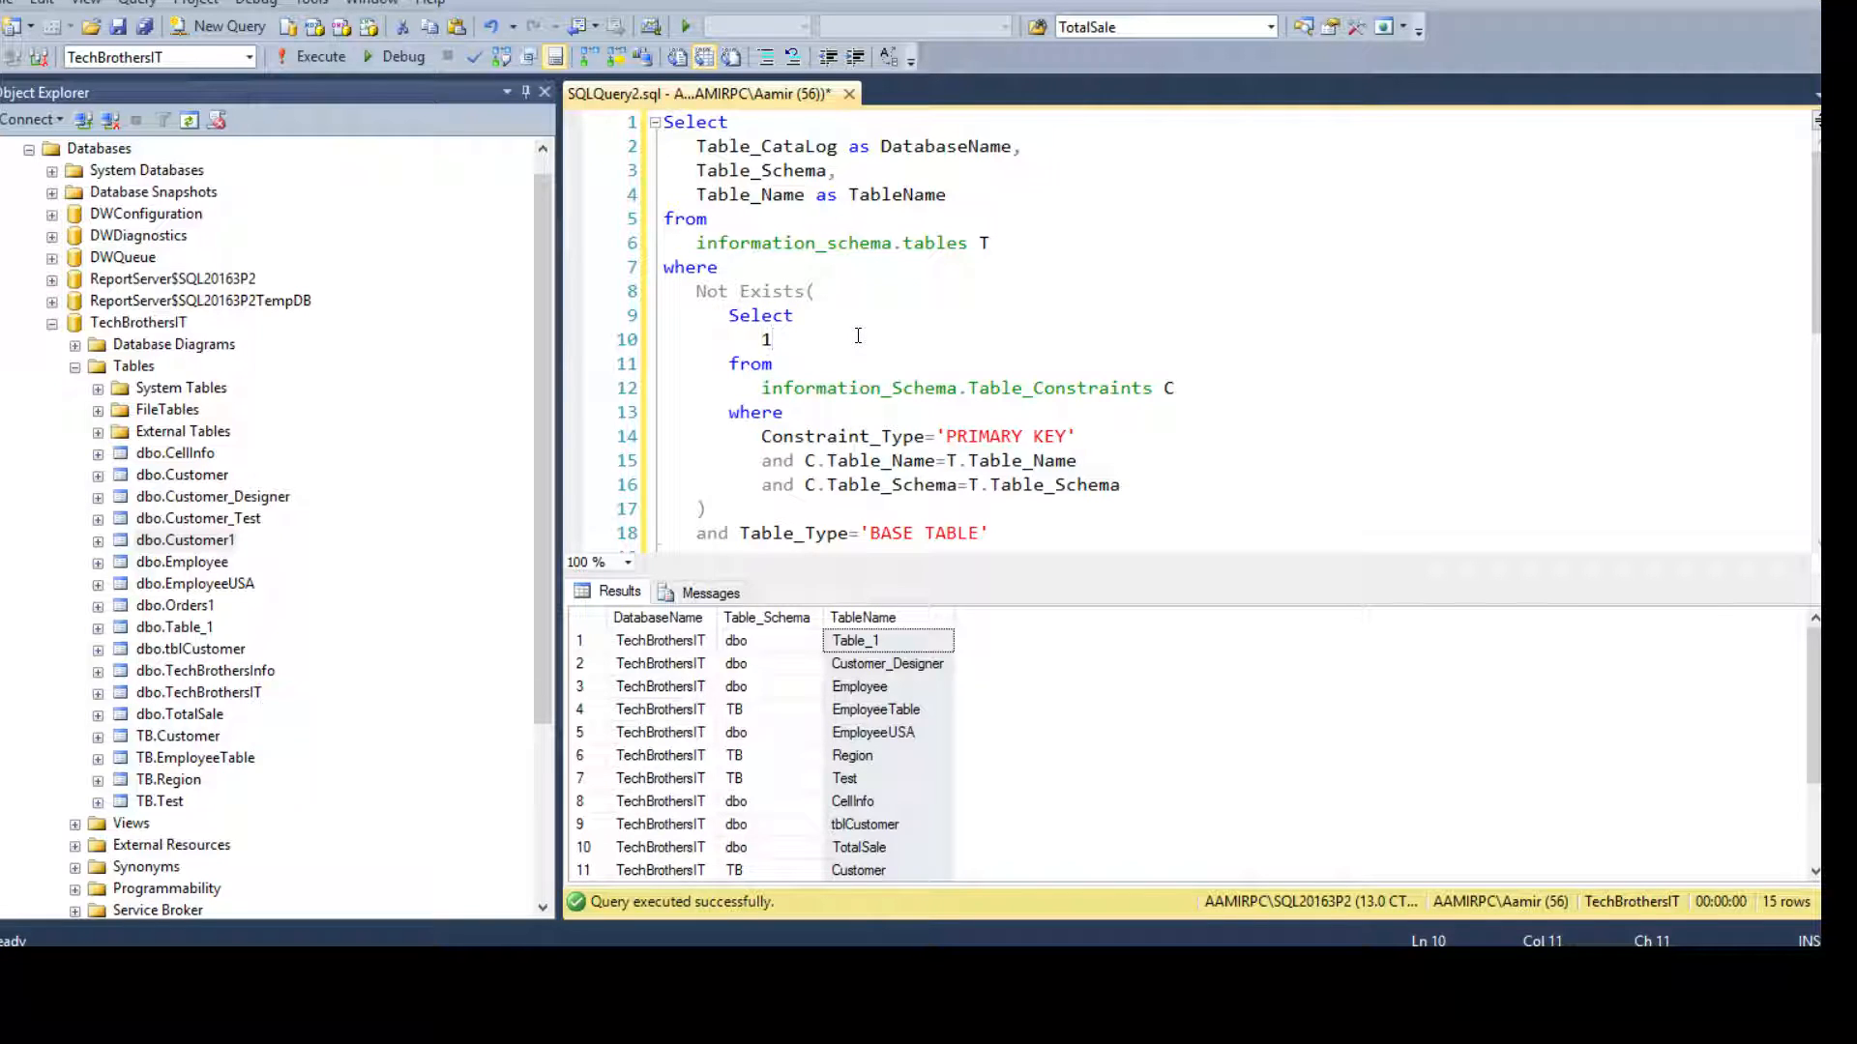
pyautogui.moveTo(707, 291)
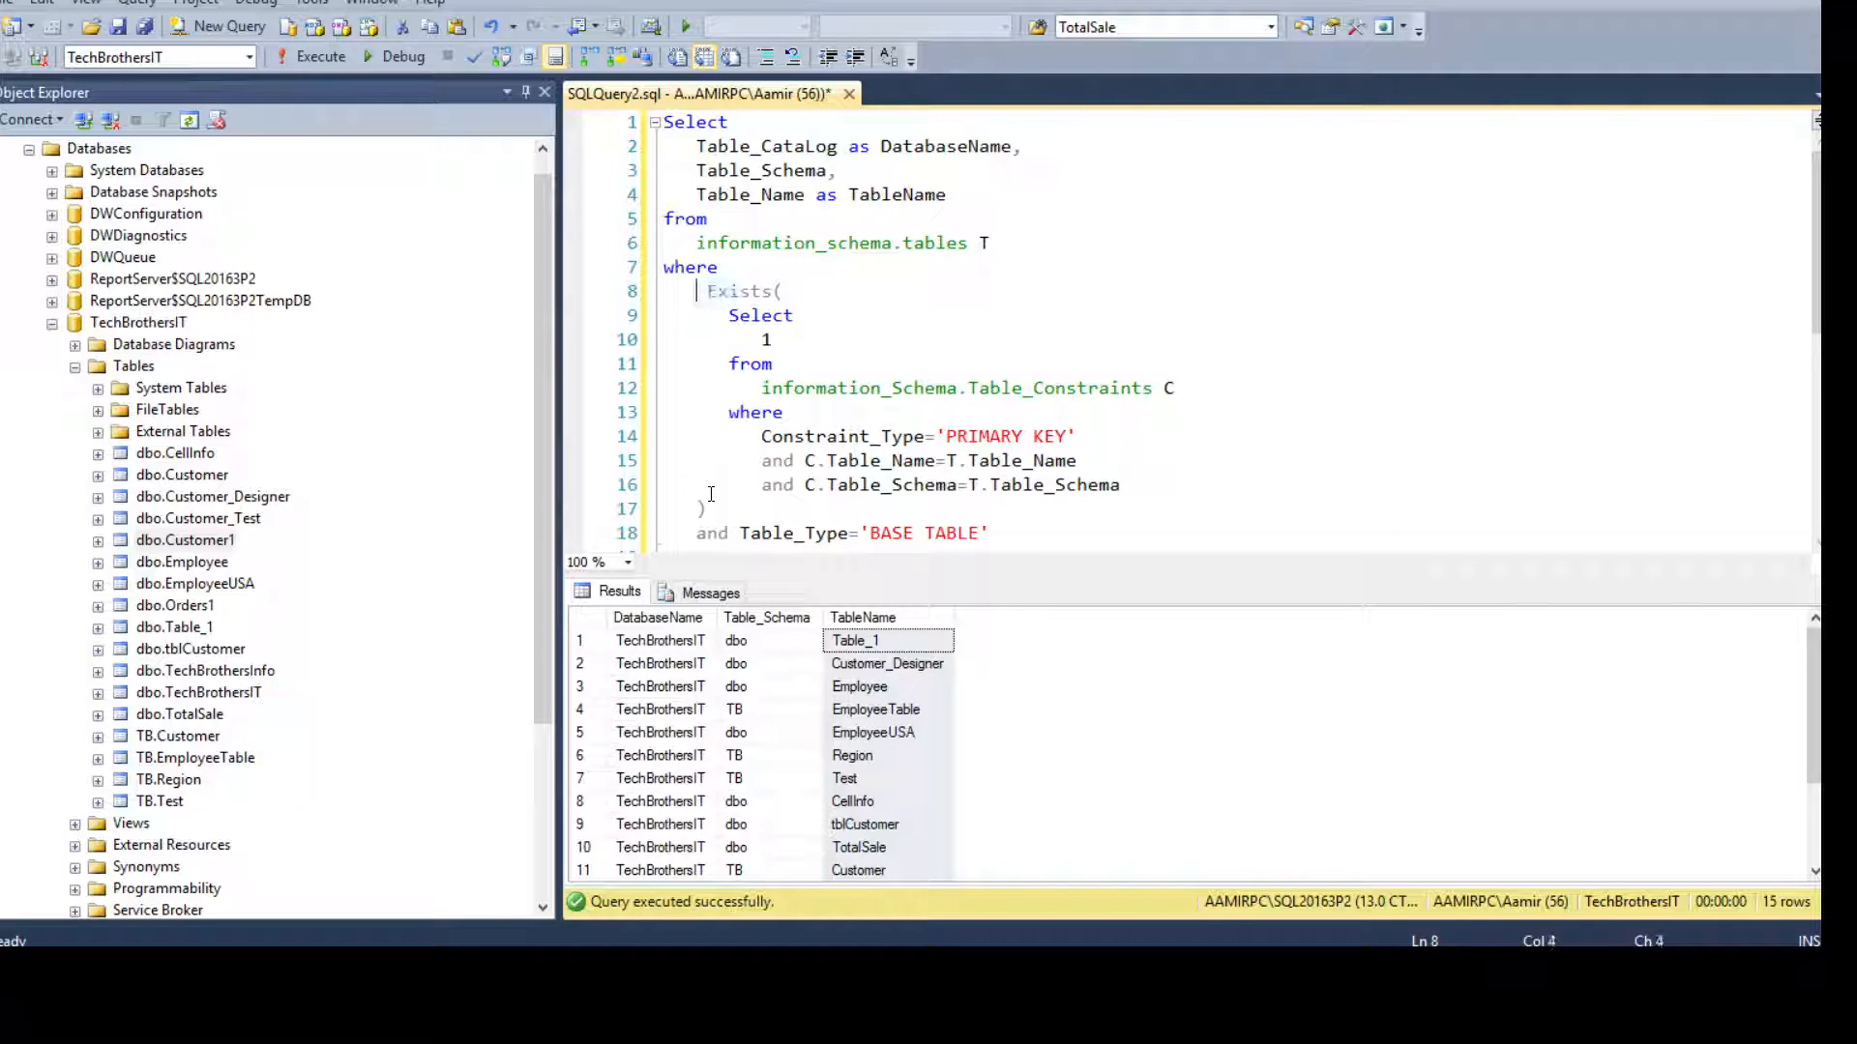
pyautogui.moveTo(871, 258)
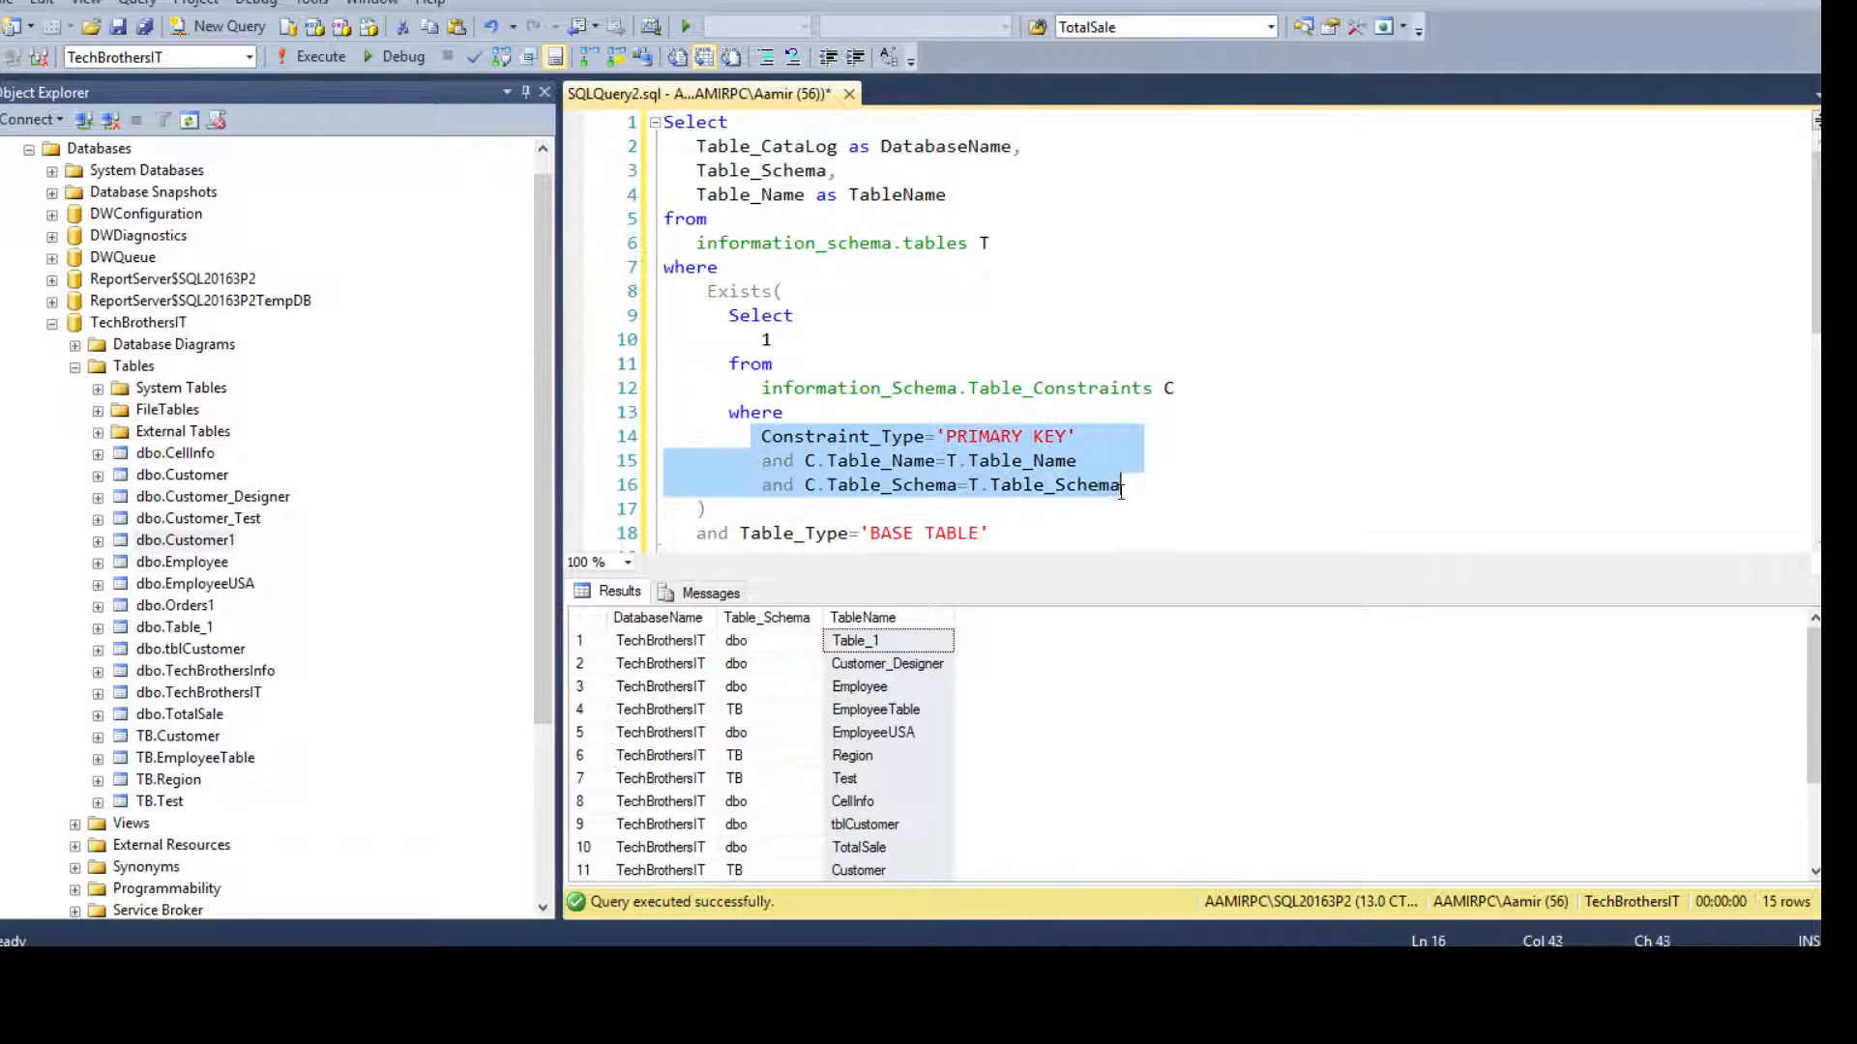
# Step: Run the EXISTS query, returning the two keyed tables Customer and Customer1
pyautogui.click(959, 460)
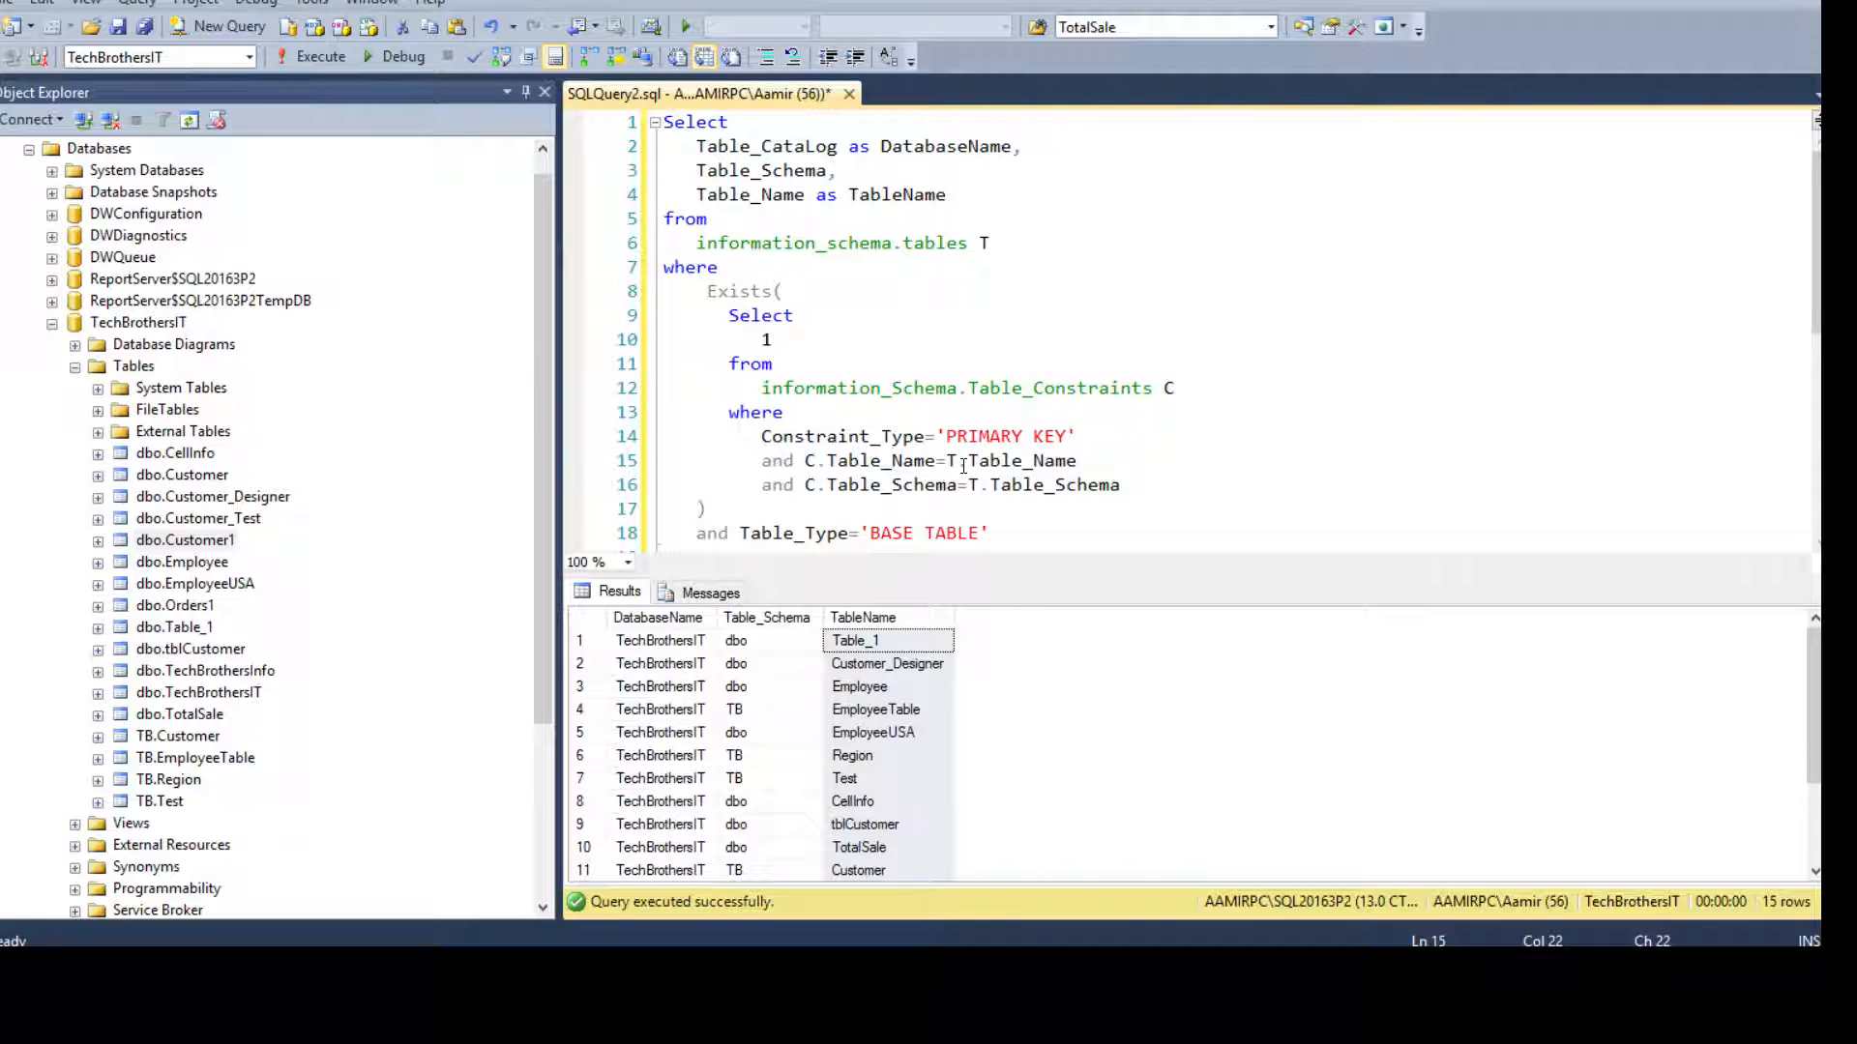
pyautogui.click(906, 460)
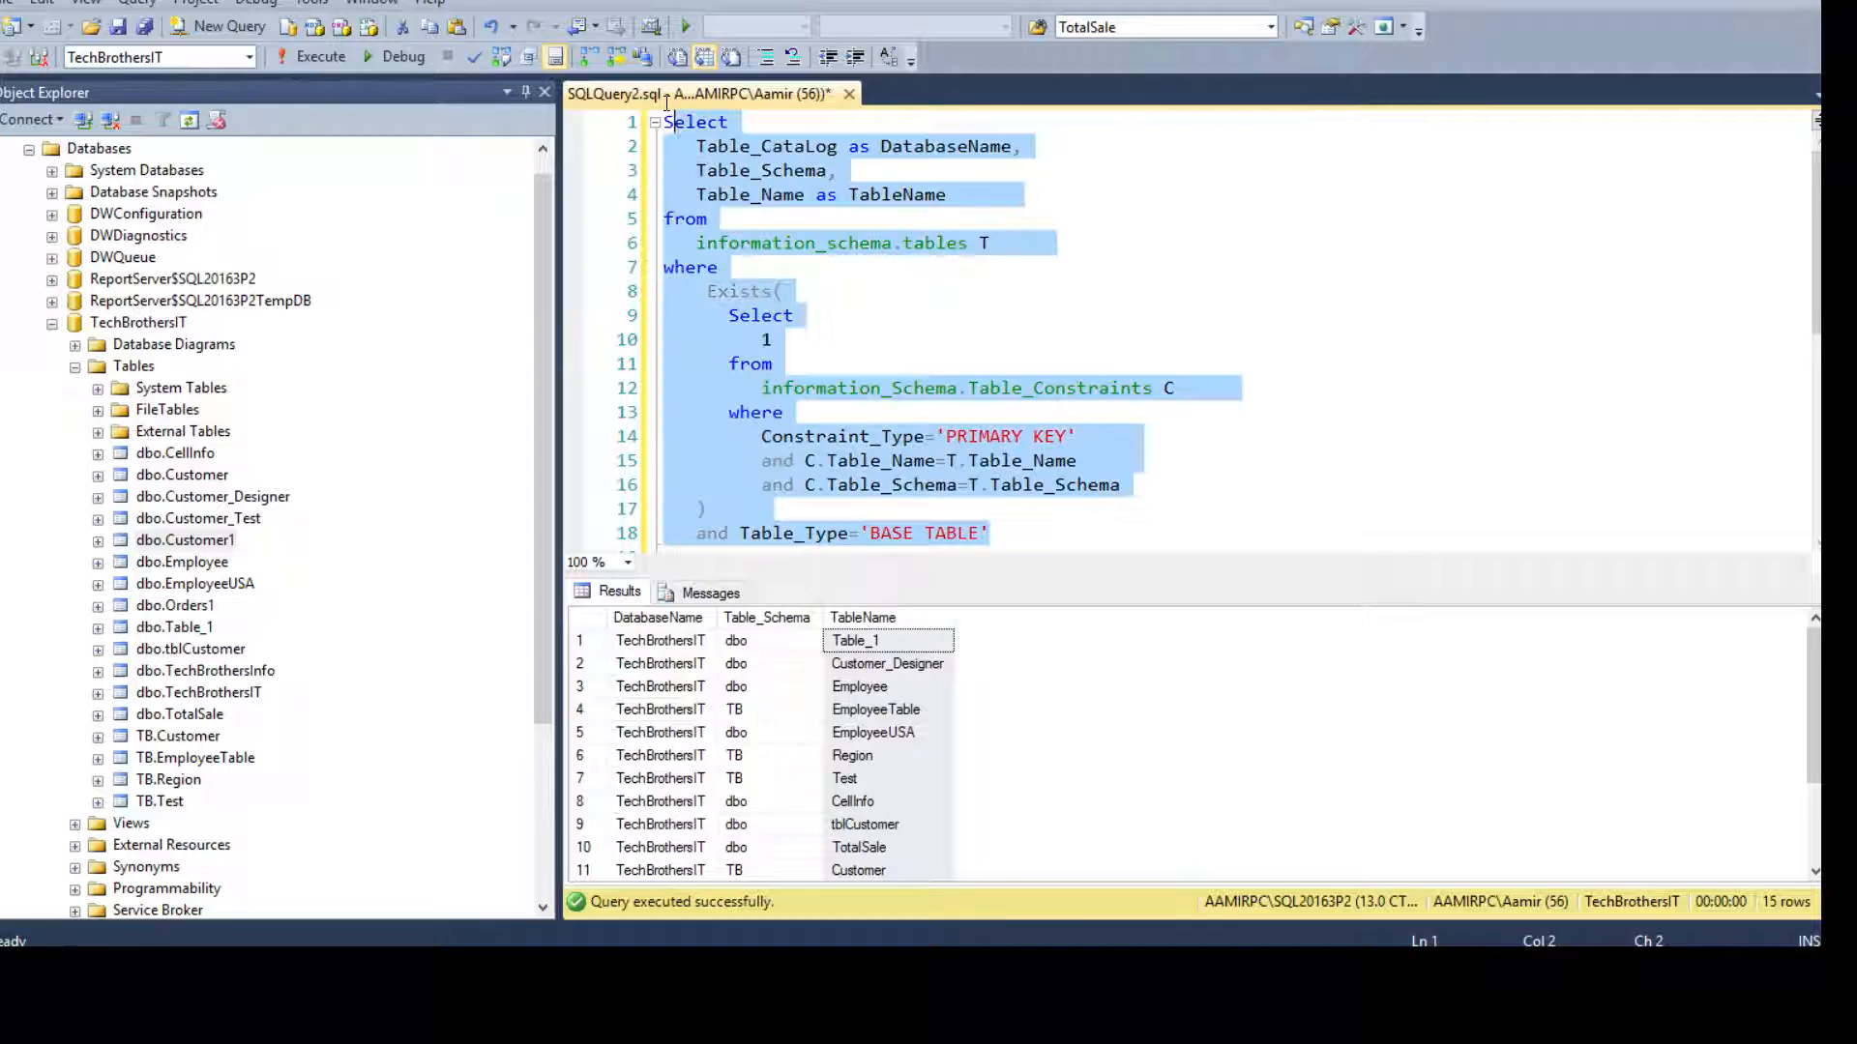
pyautogui.click(320, 56)
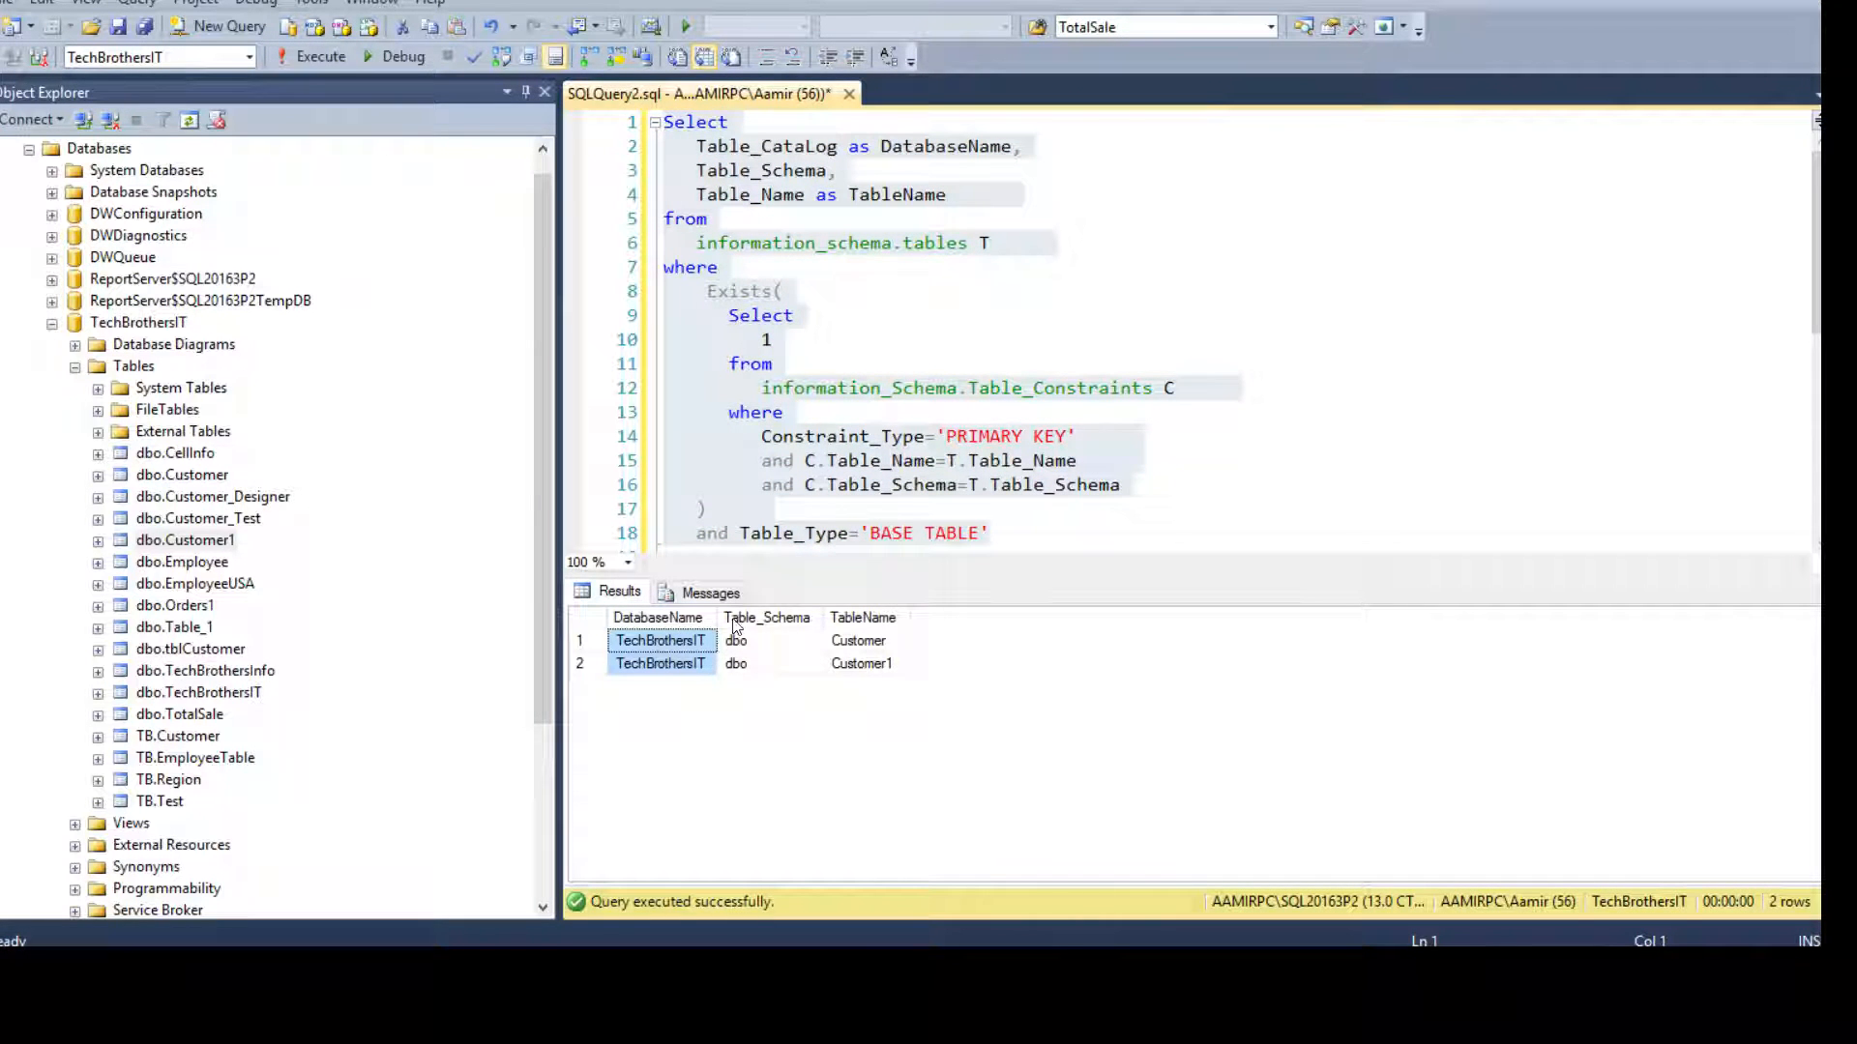
pyautogui.click(859, 641)
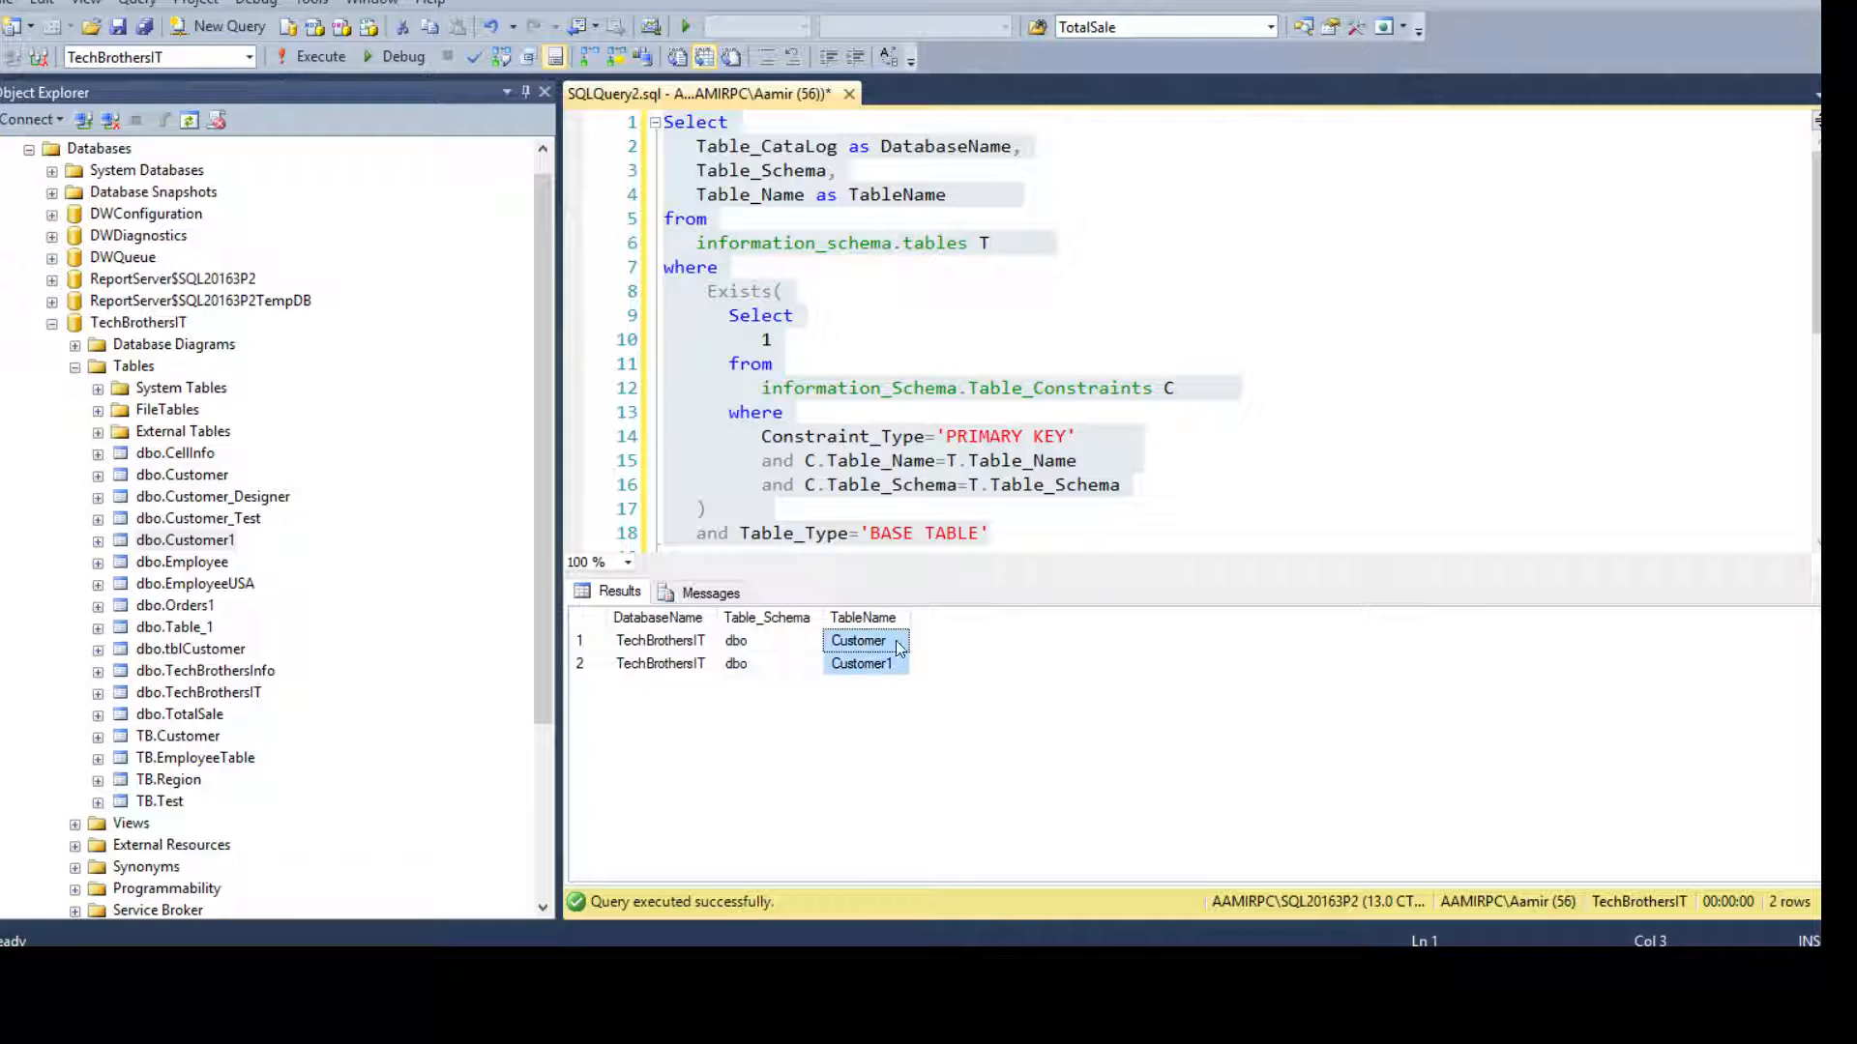
pyautogui.click(97, 475)
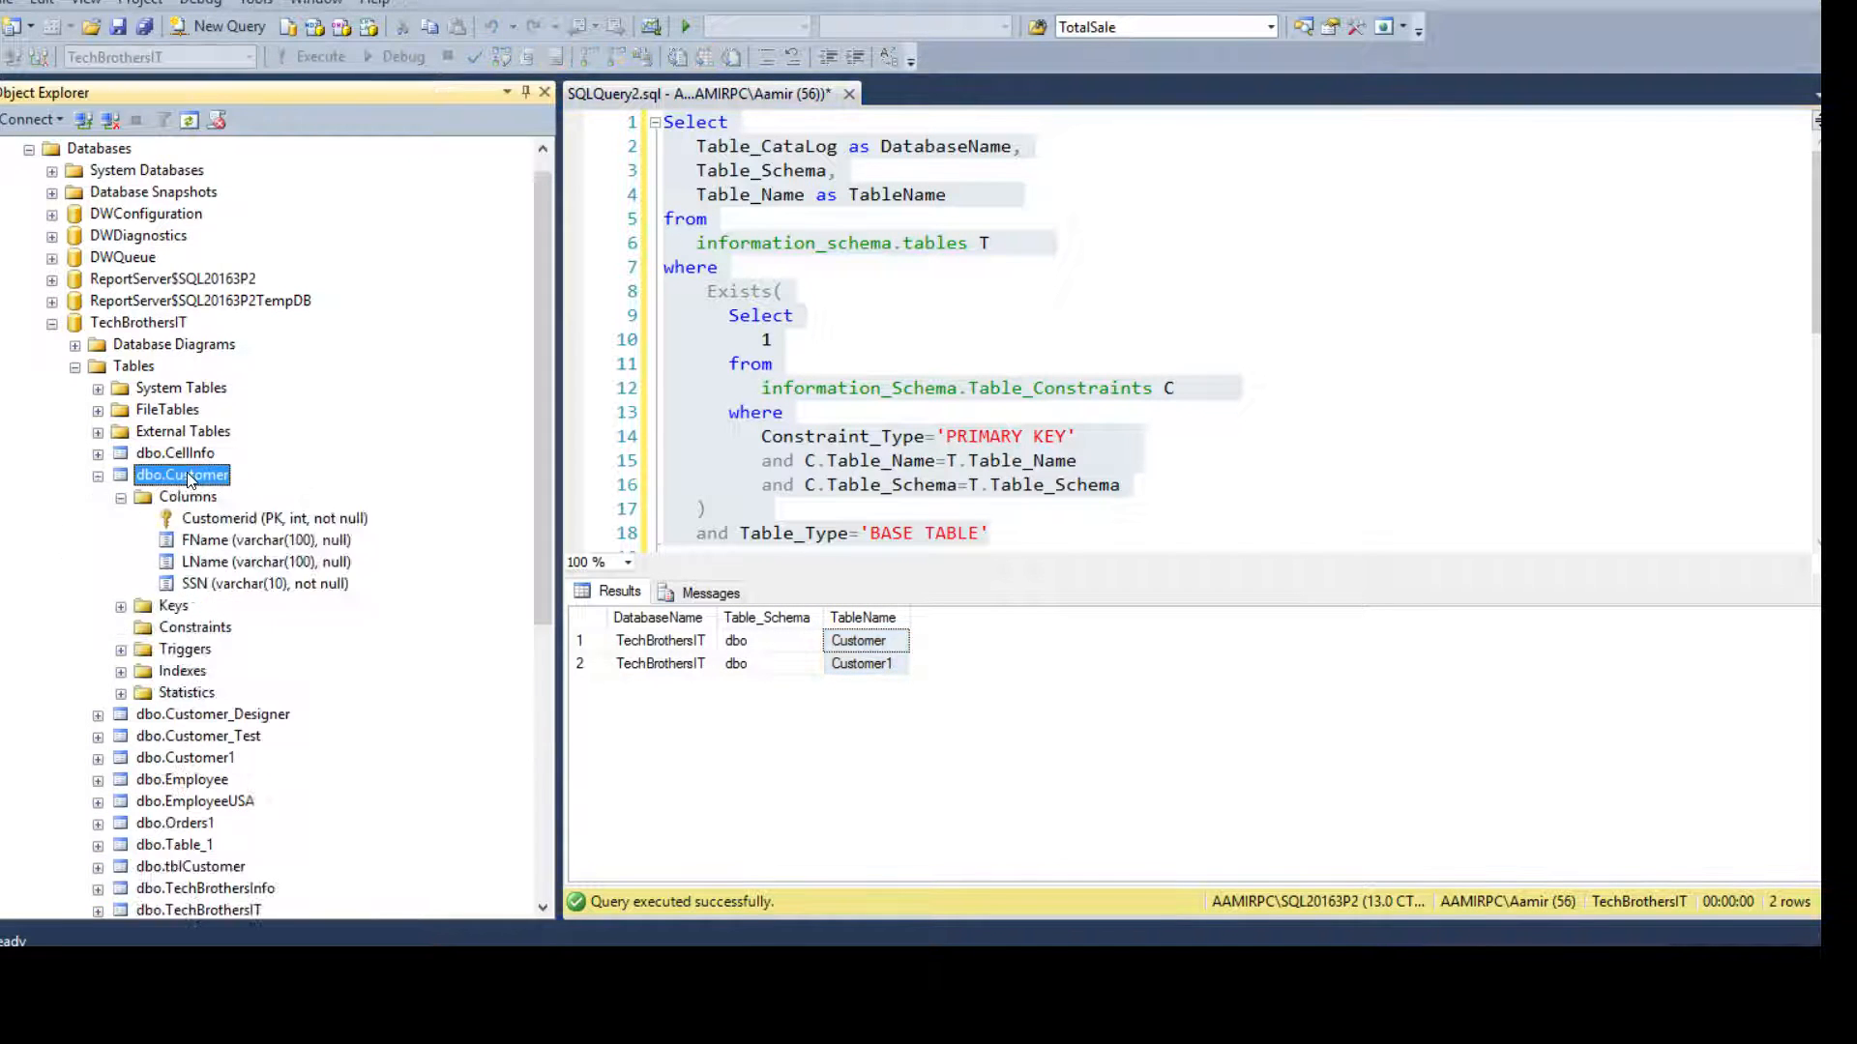
pyautogui.click(275, 517)
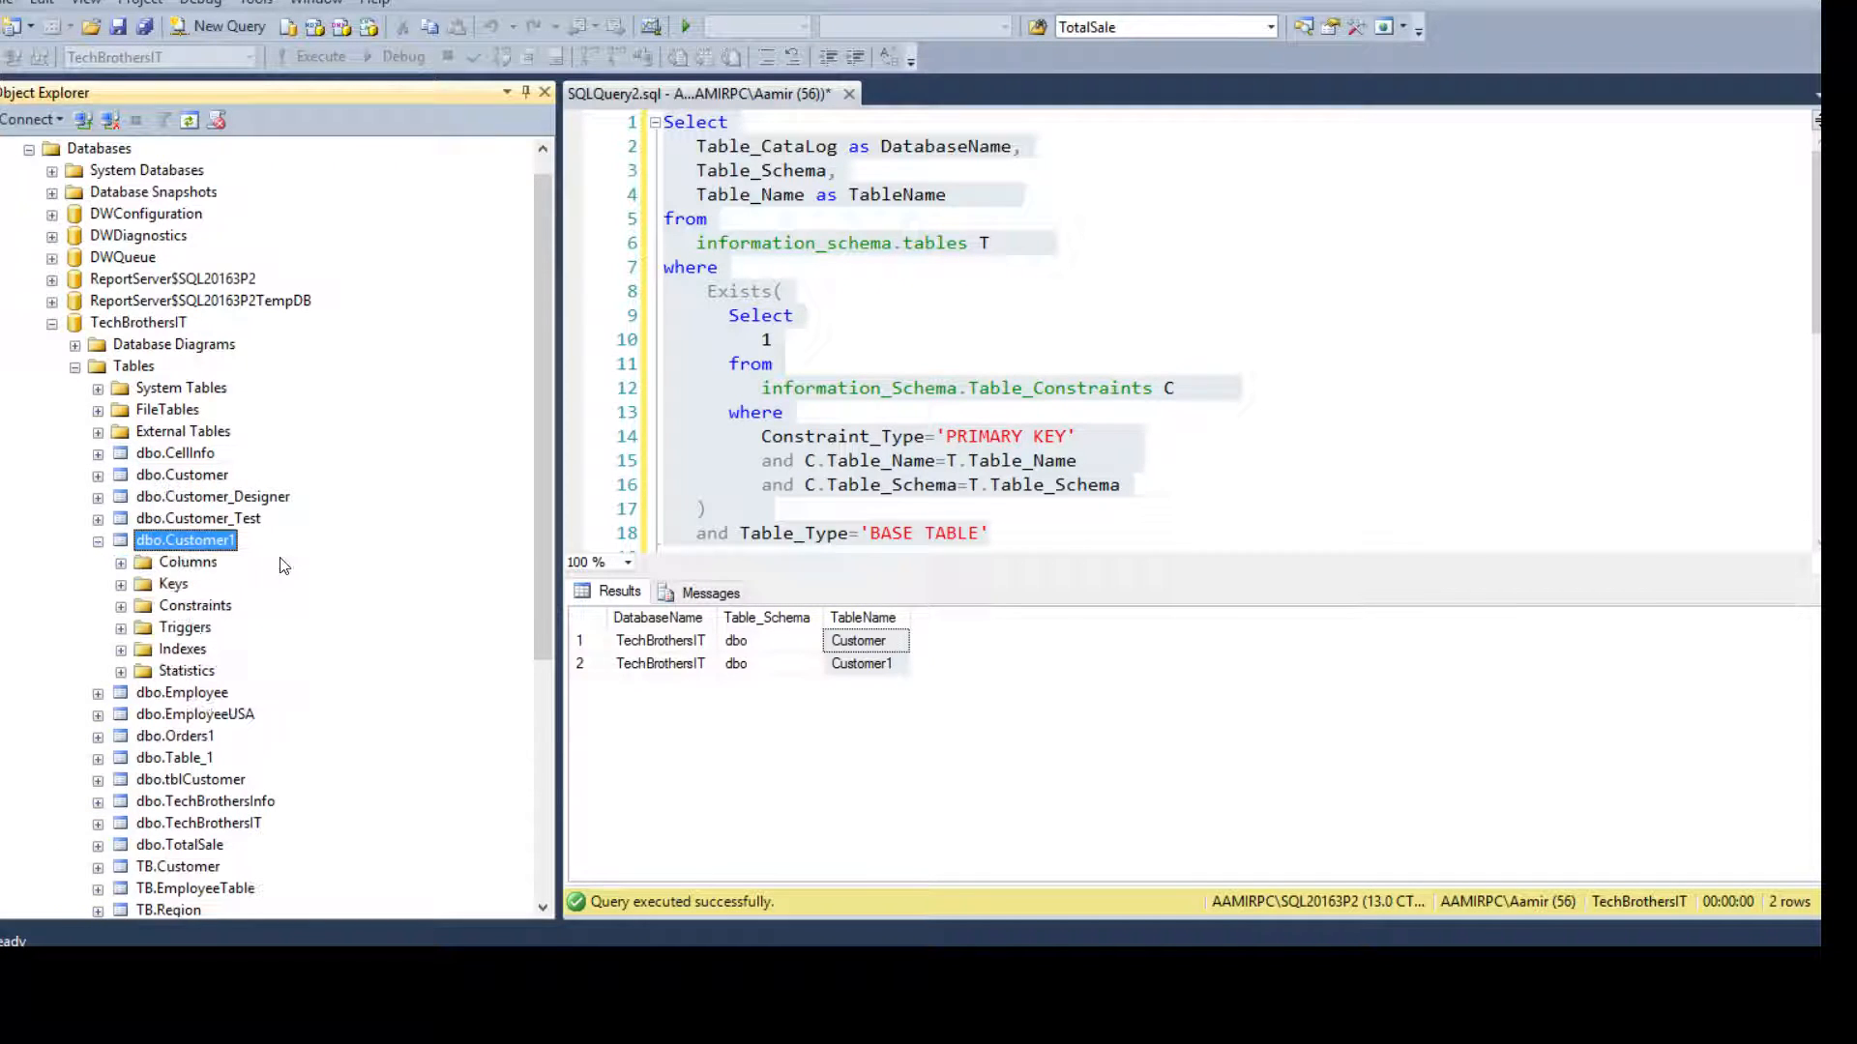
pyautogui.click(120, 561)
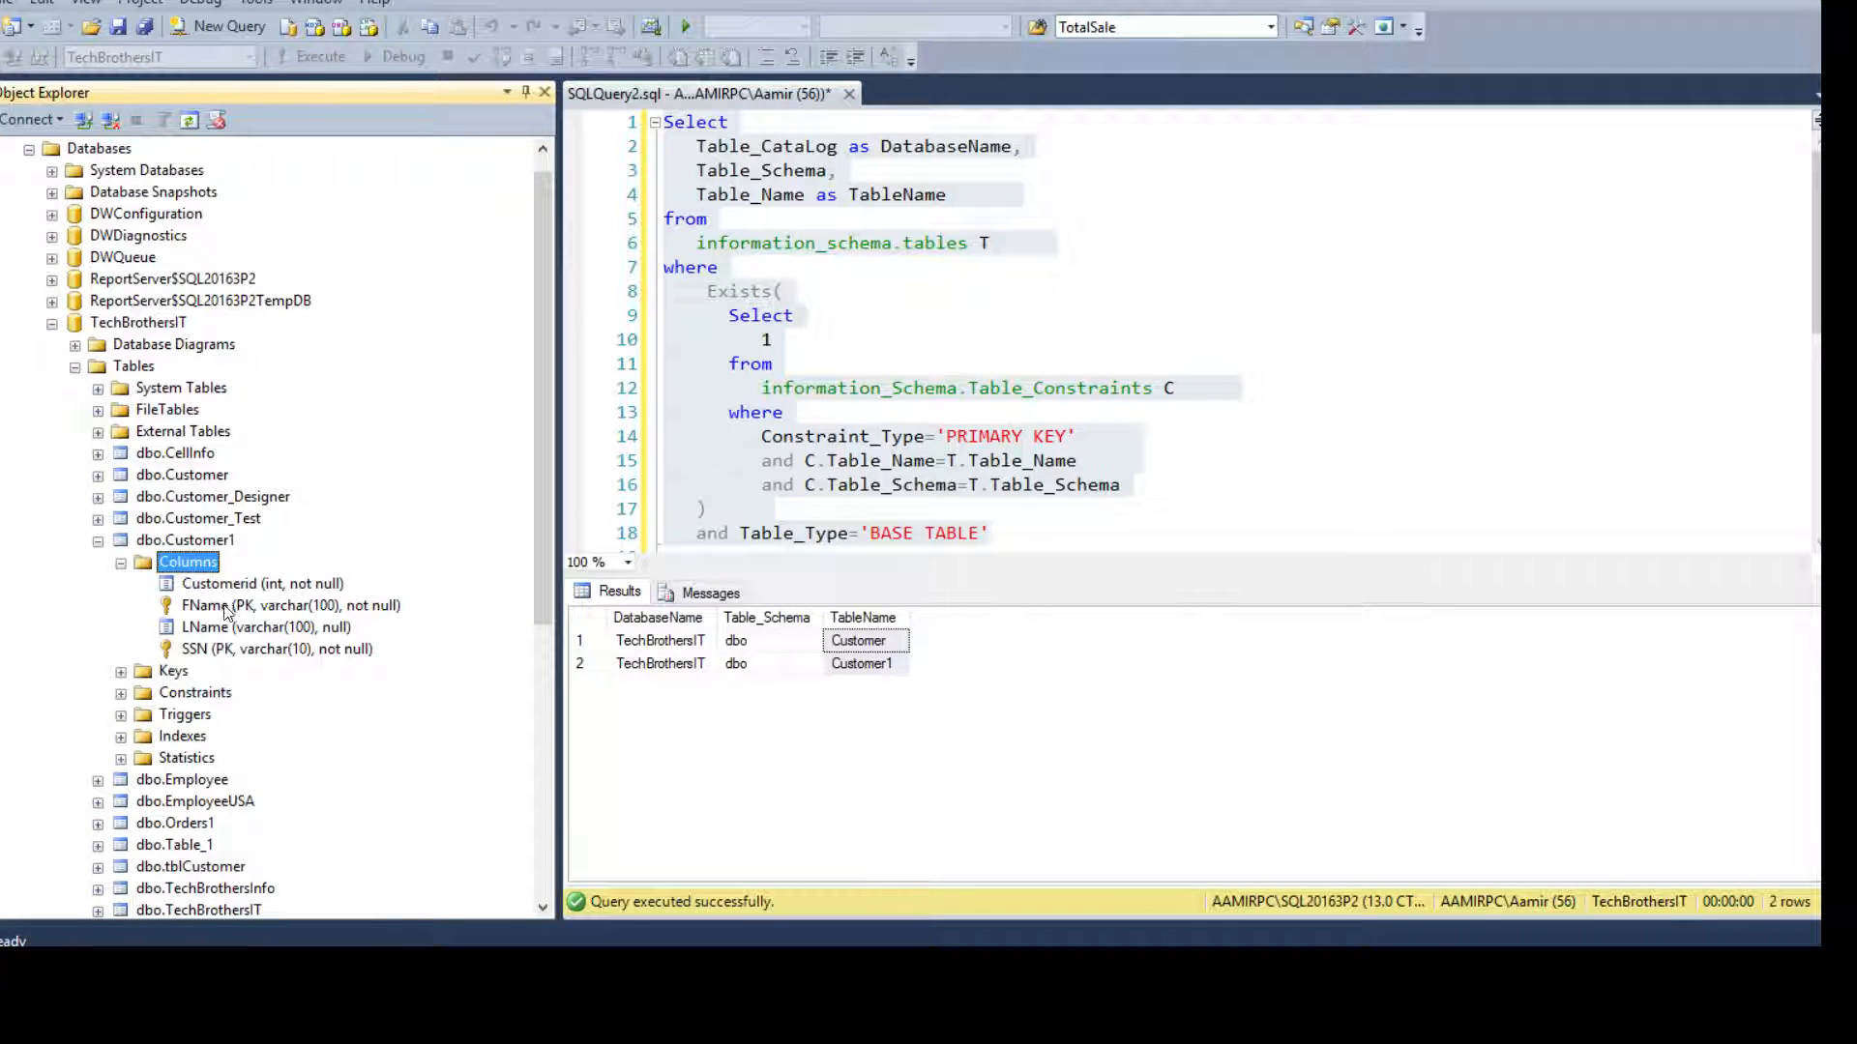
pyautogui.click(277, 648)
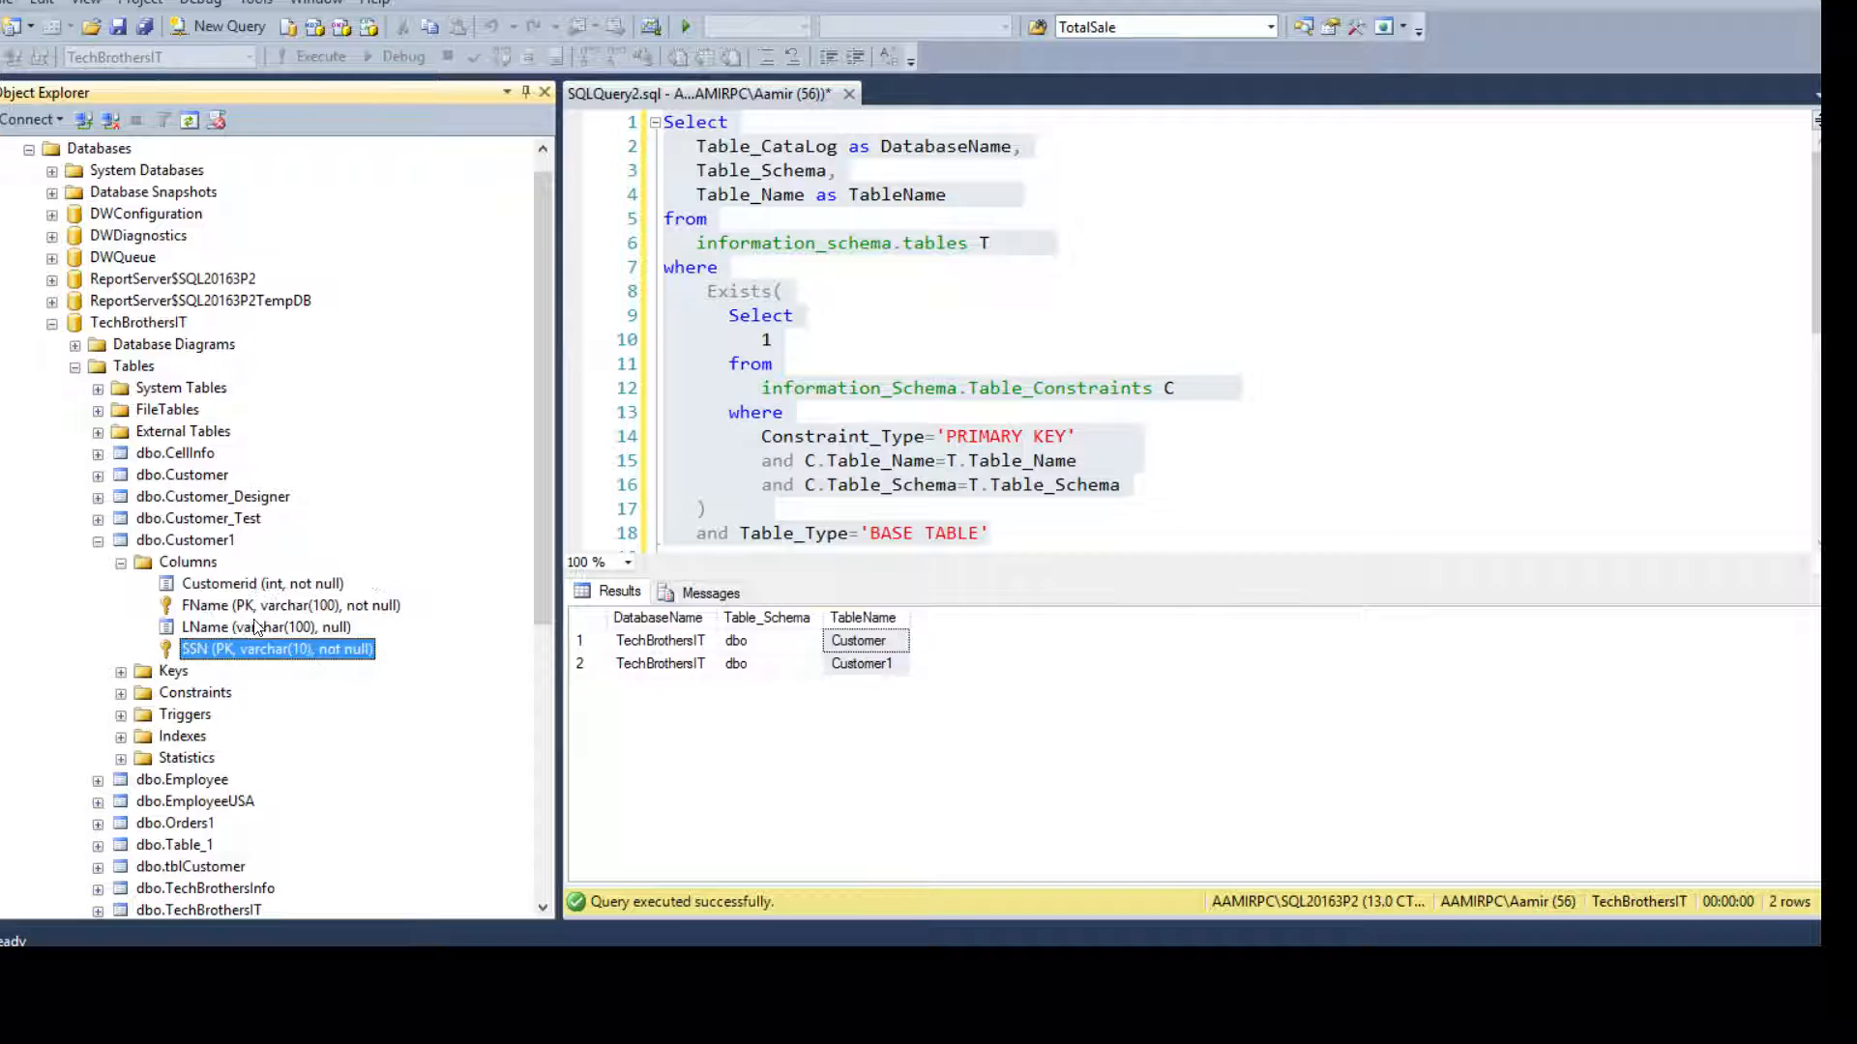
pyautogui.moveTo(269, 649)
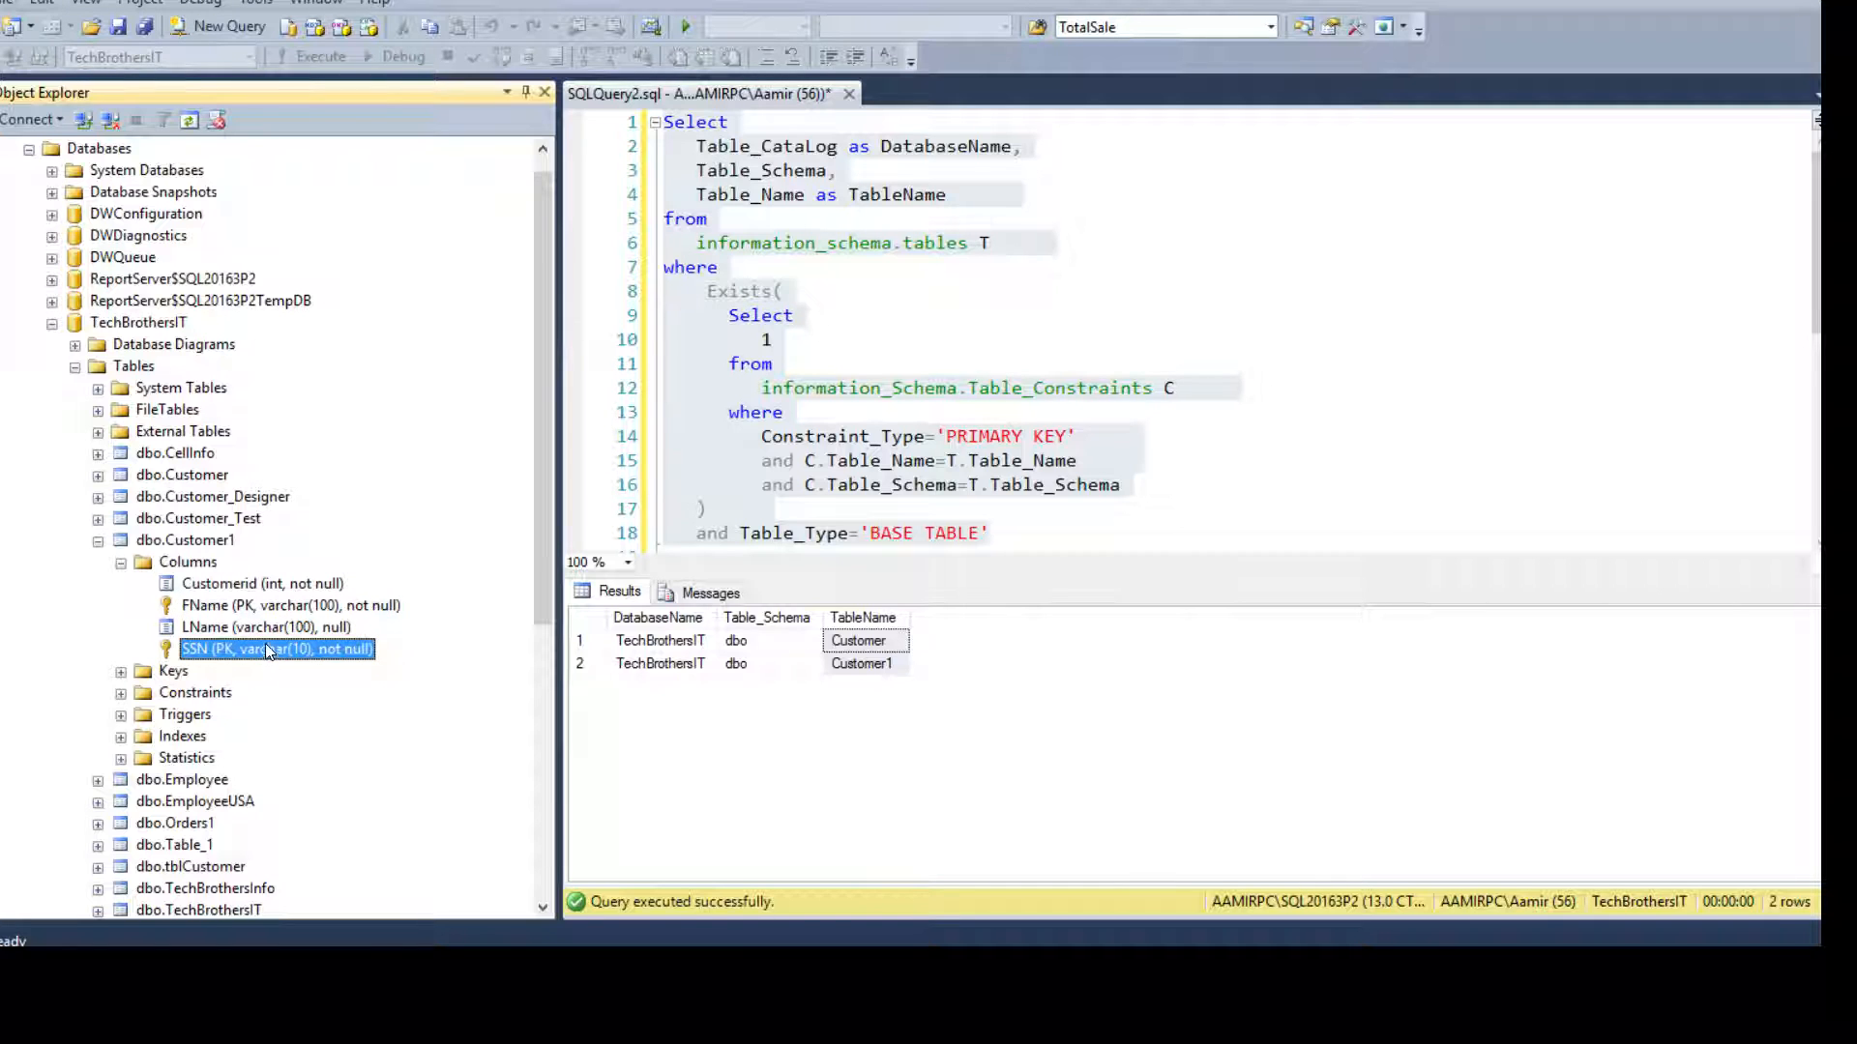
pyautogui.click(290, 605)
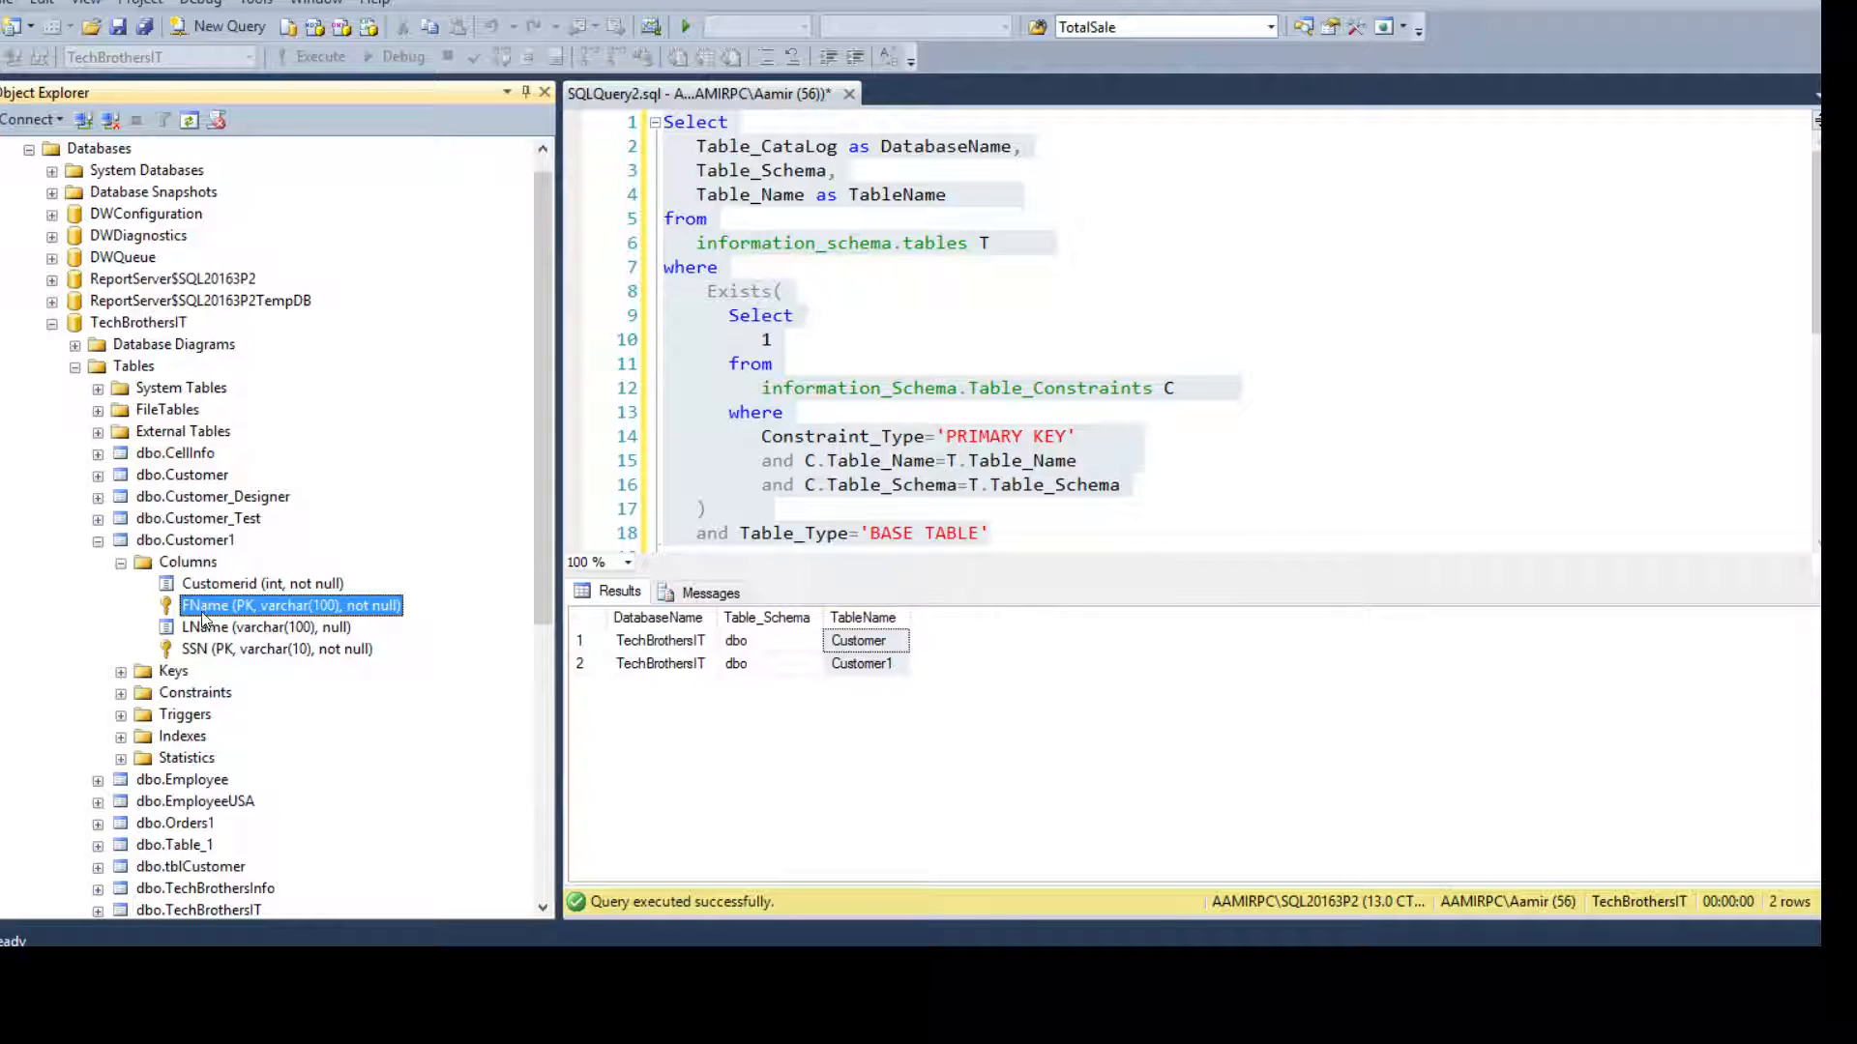
pyautogui.click(277, 649)
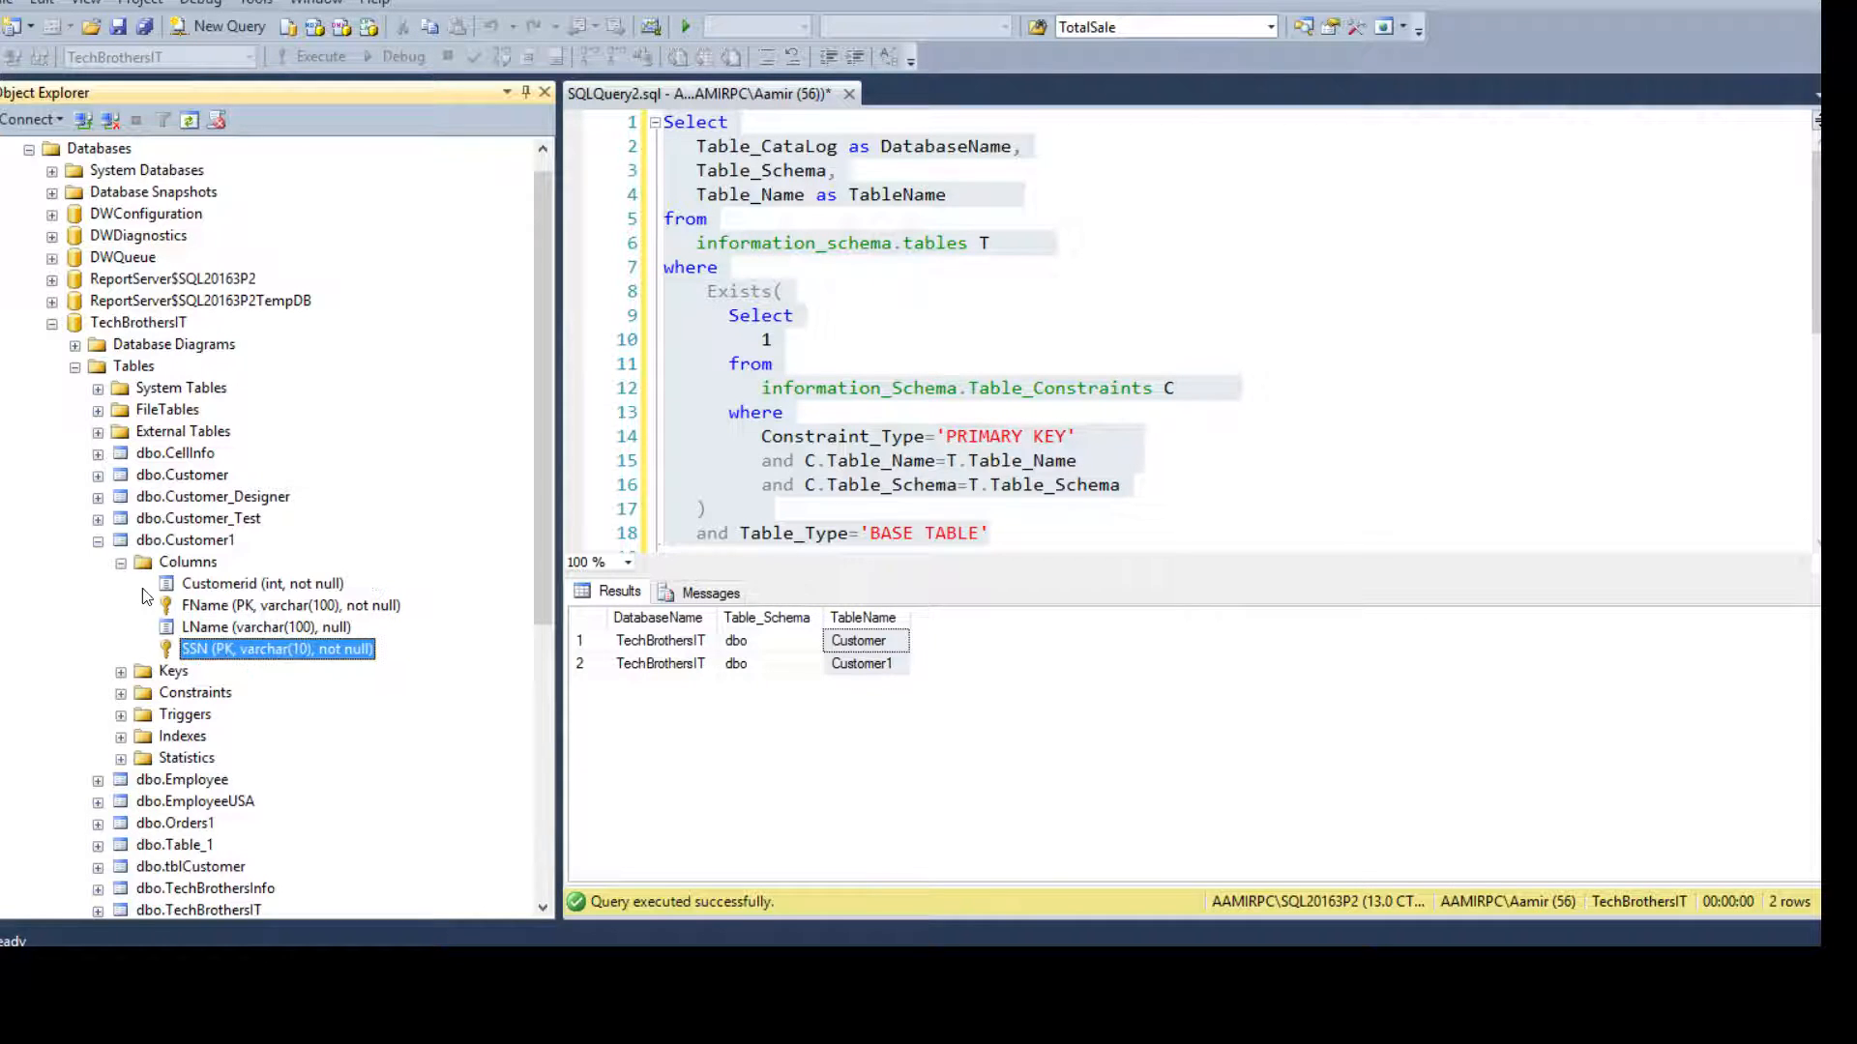
pyautogui.click(97, 540)
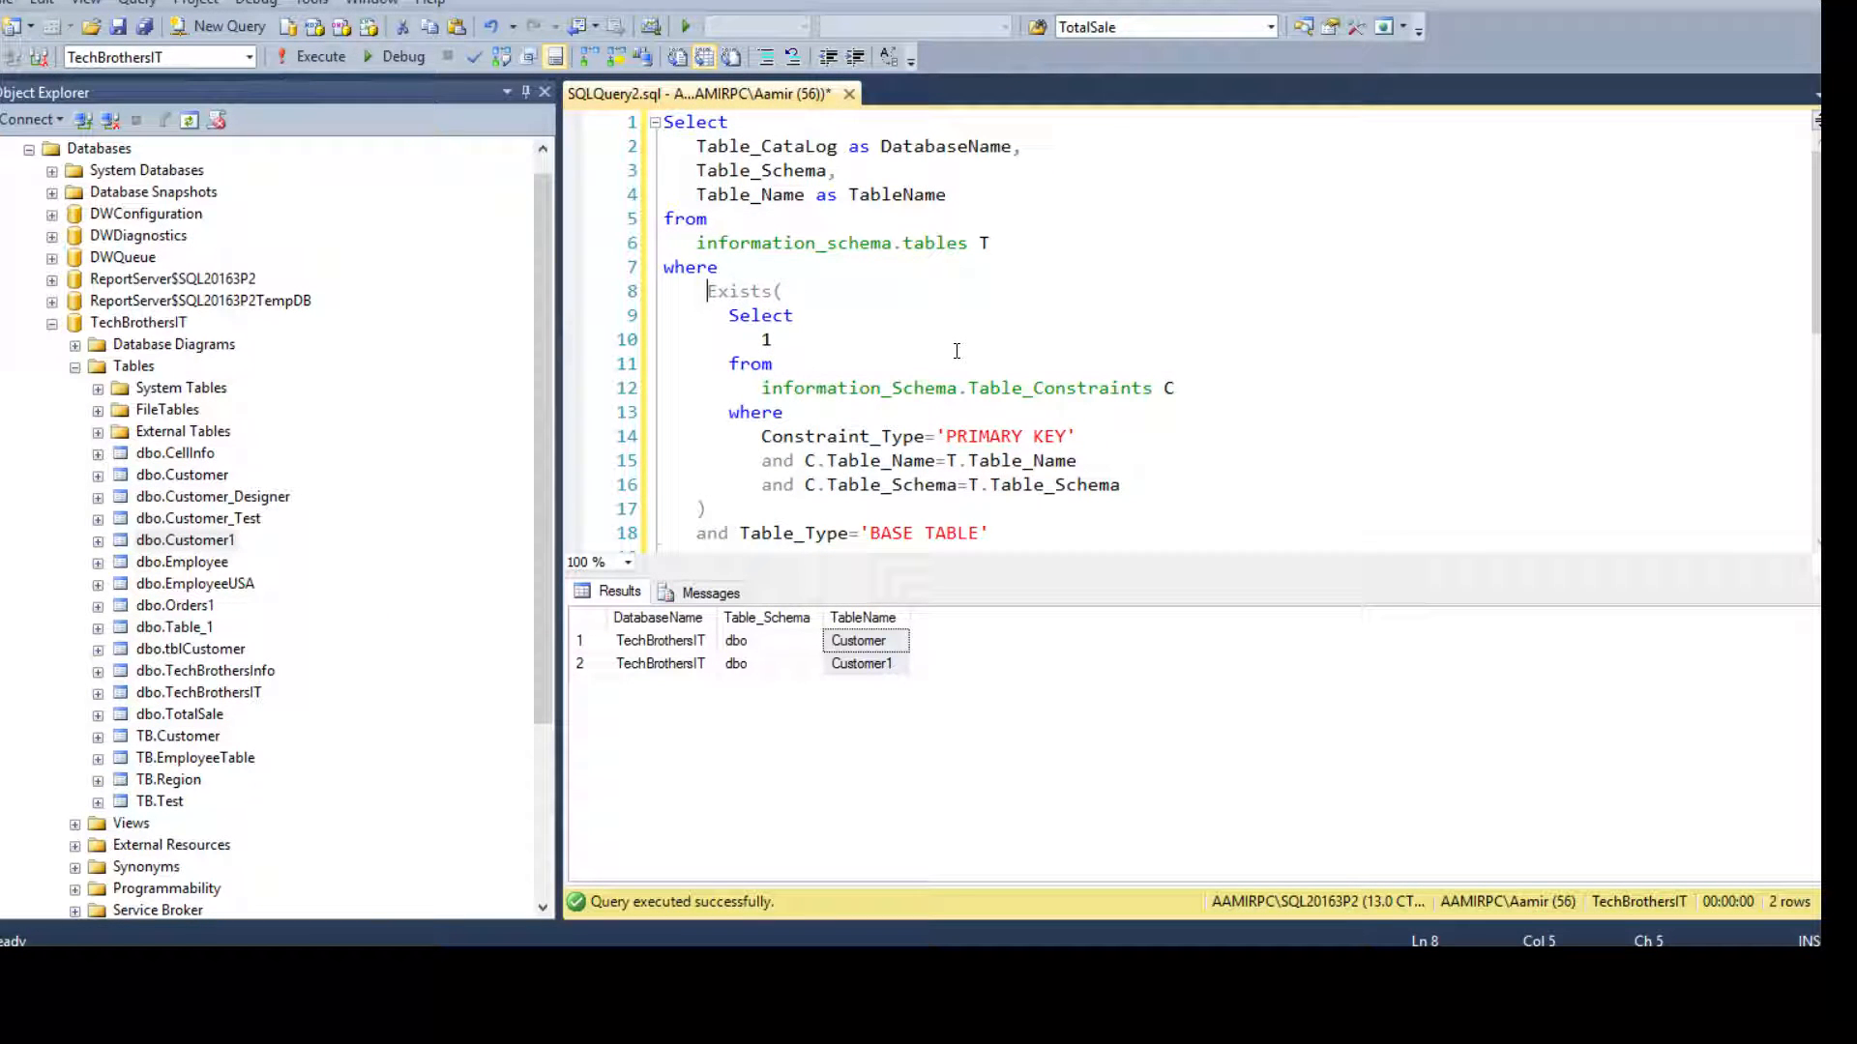
# Step: Restore Not before Exists and rerun, listing 15 keyless tables including TB.Customer
pyautogui.write('Not')
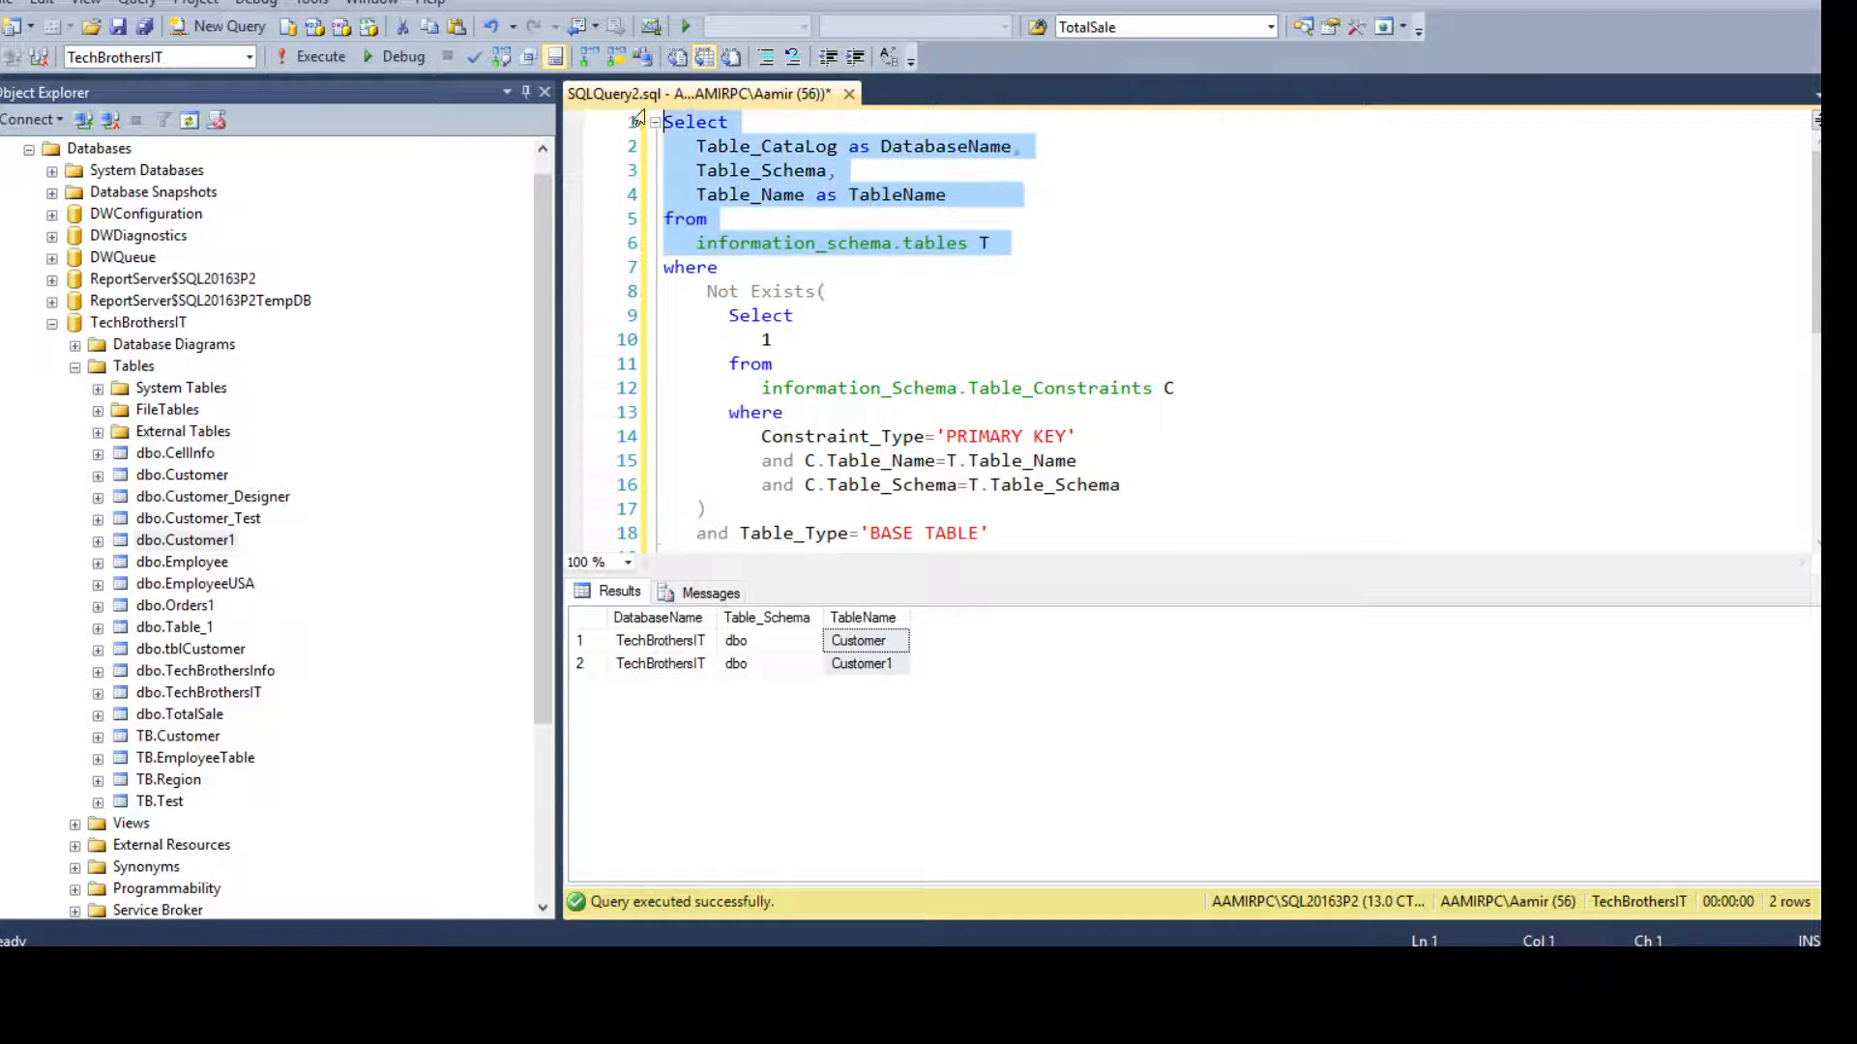
pyautogui.click(763, 508)
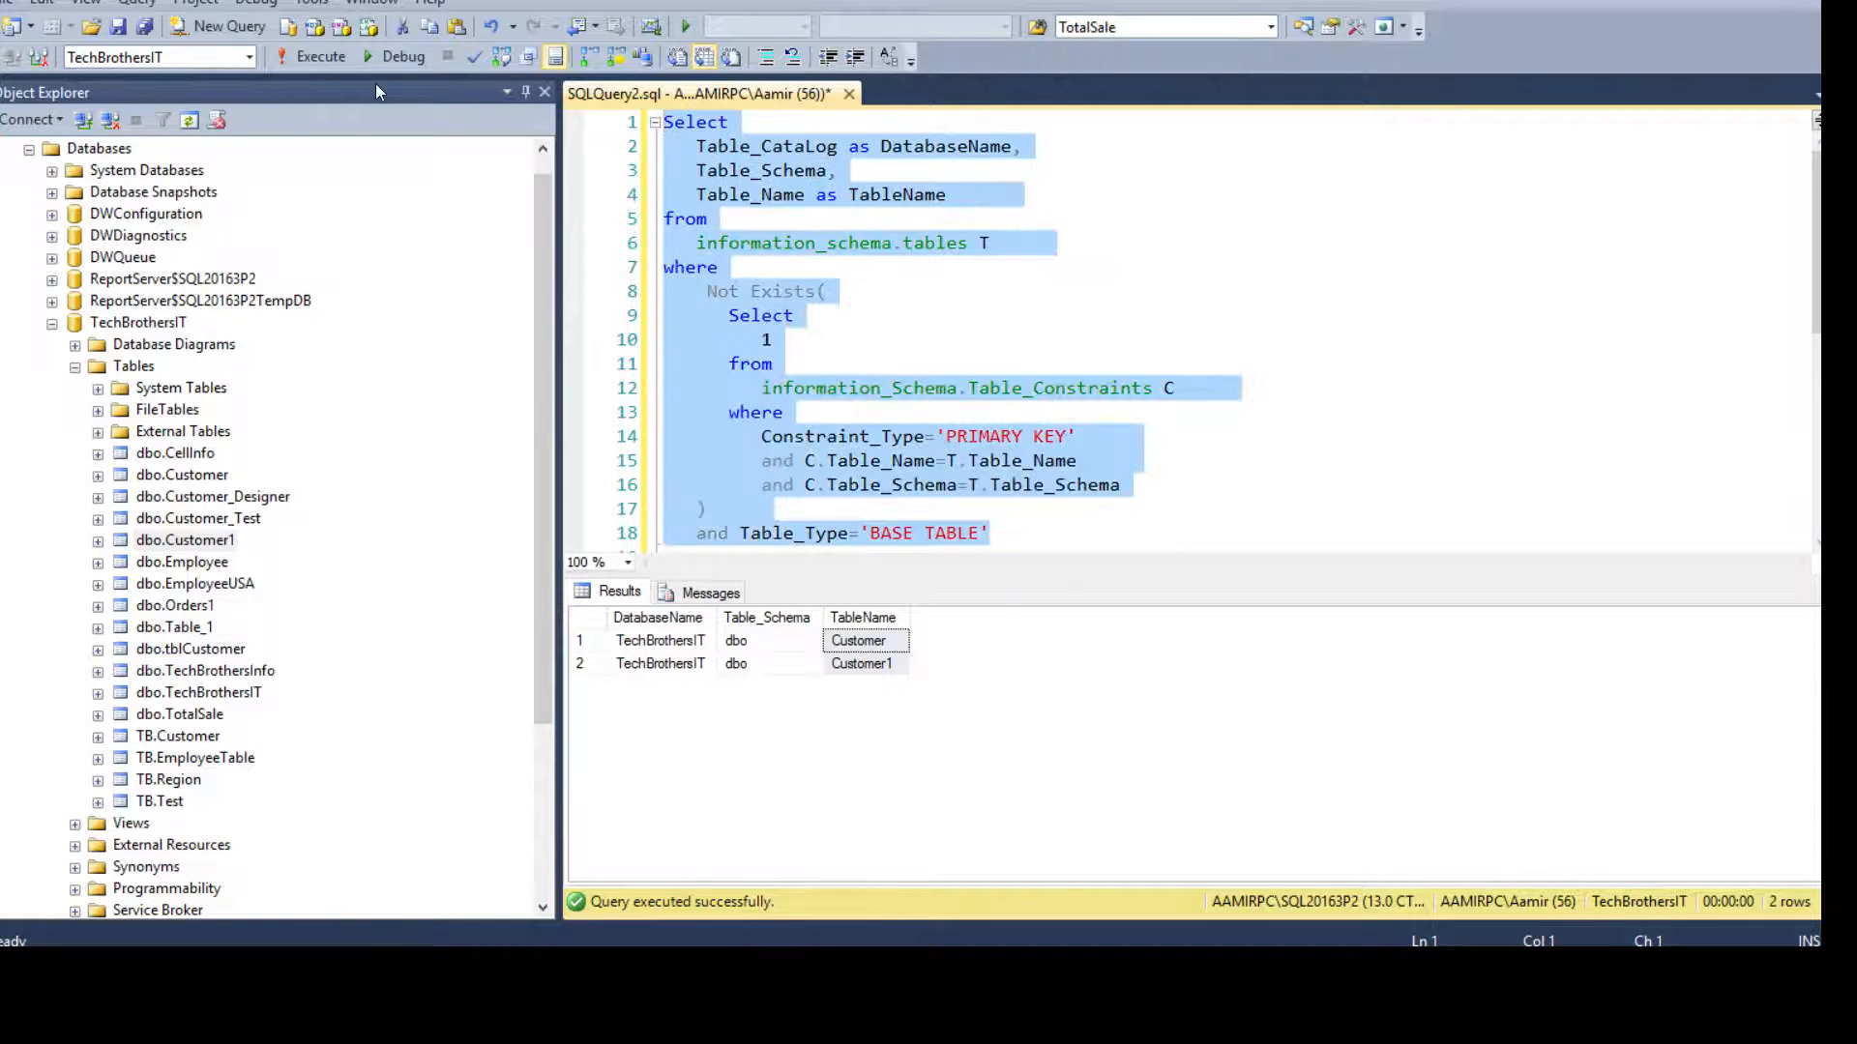
pyautogui.click(318, 56)
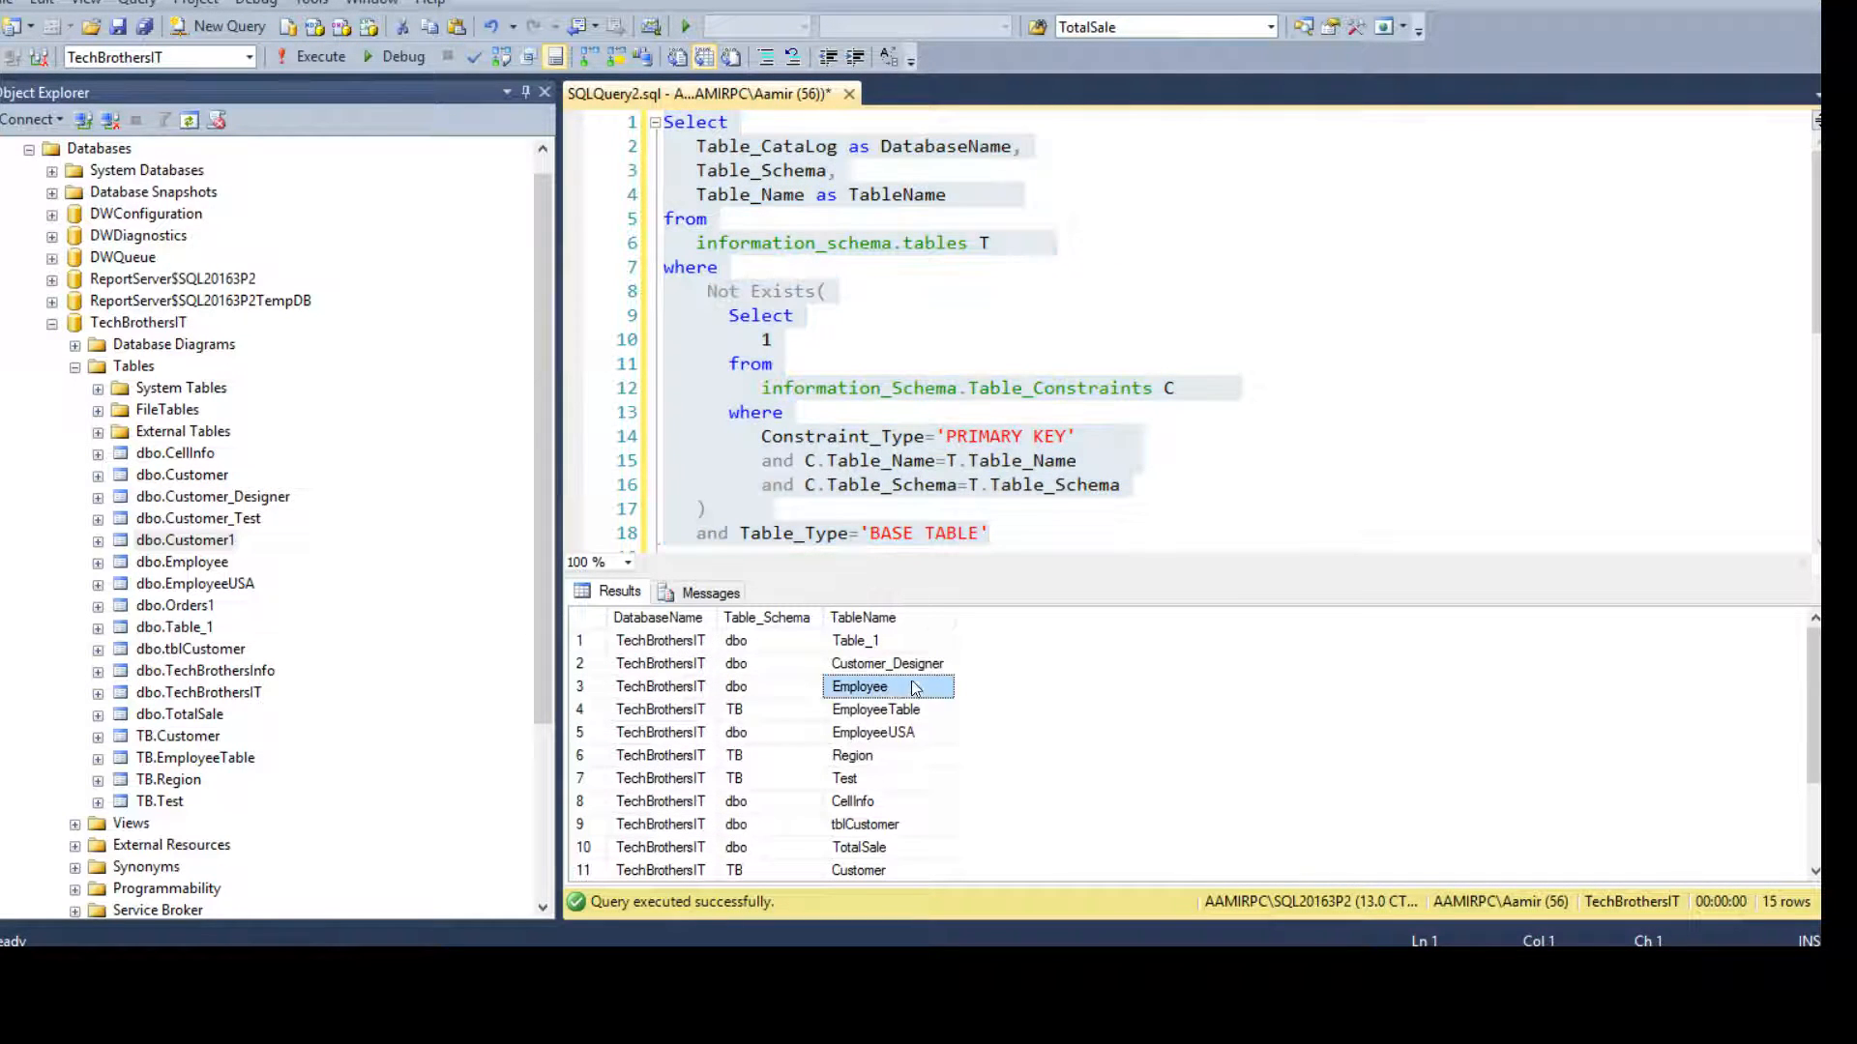
pyautogui.scroll(-3)
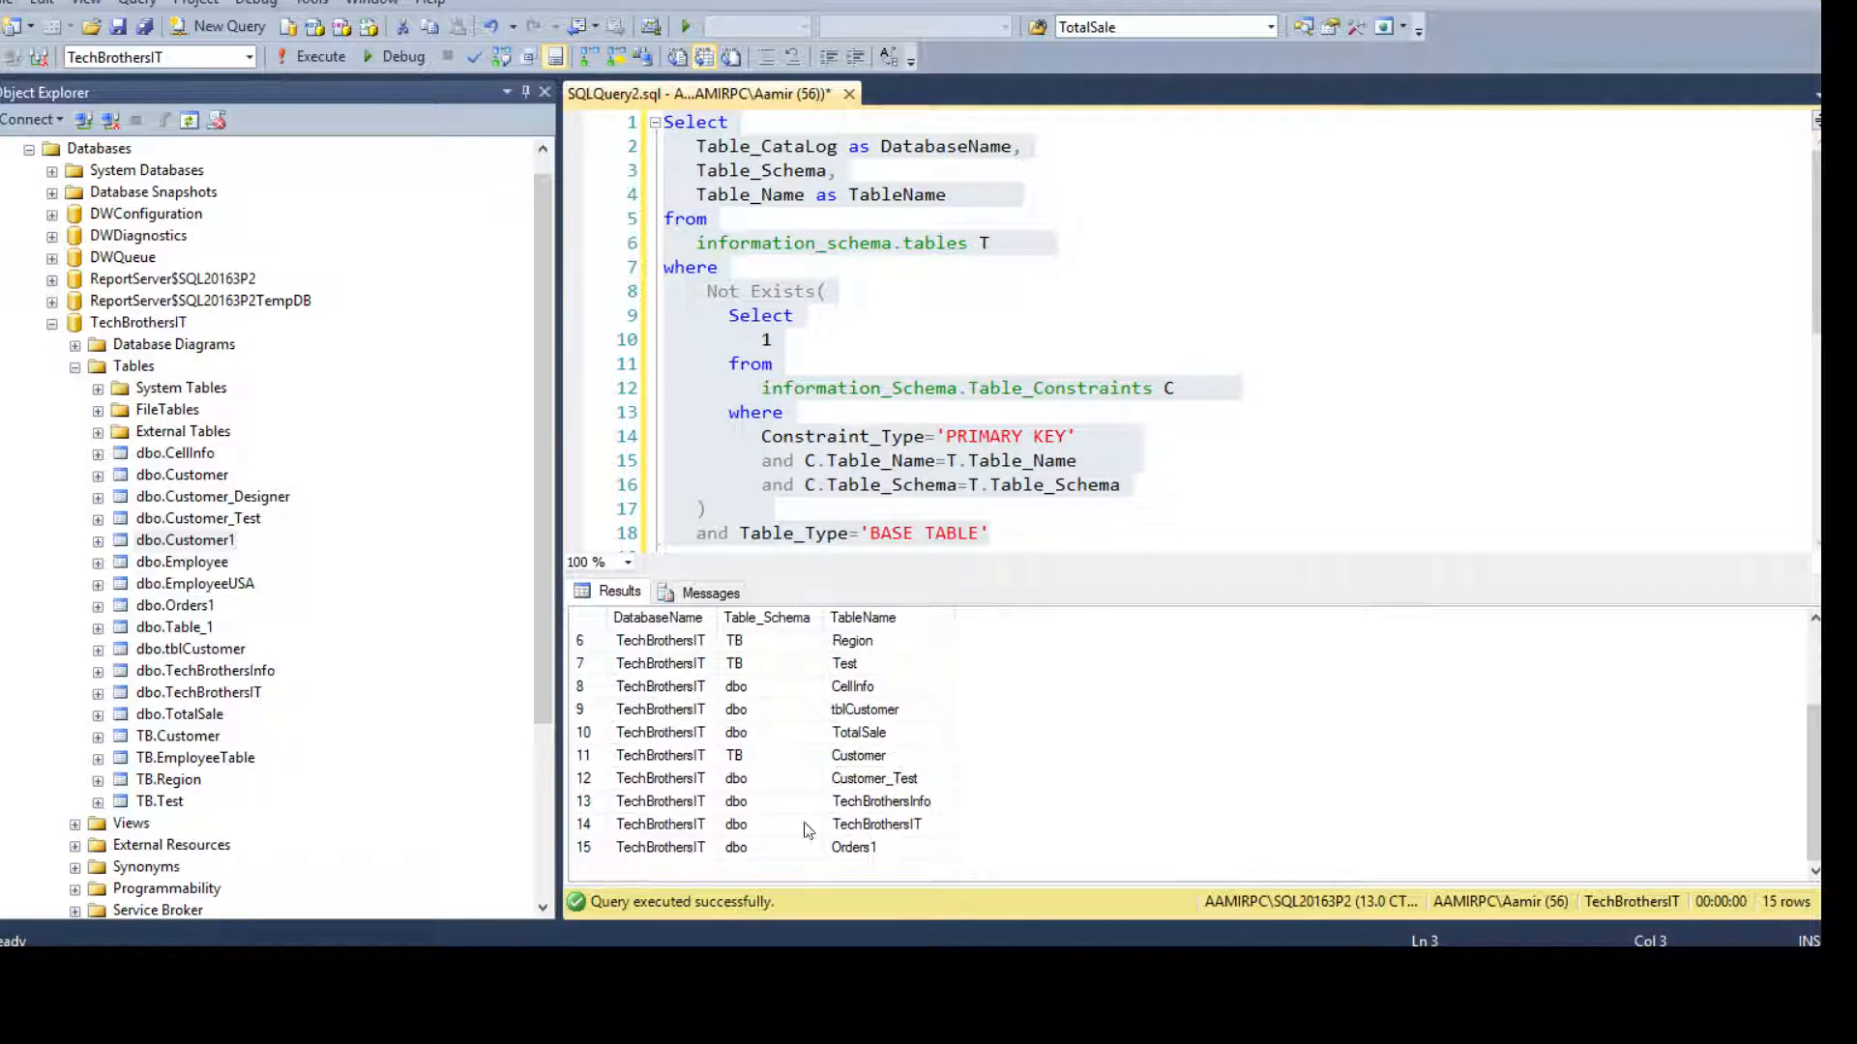
pyautogui.click(858, 755)
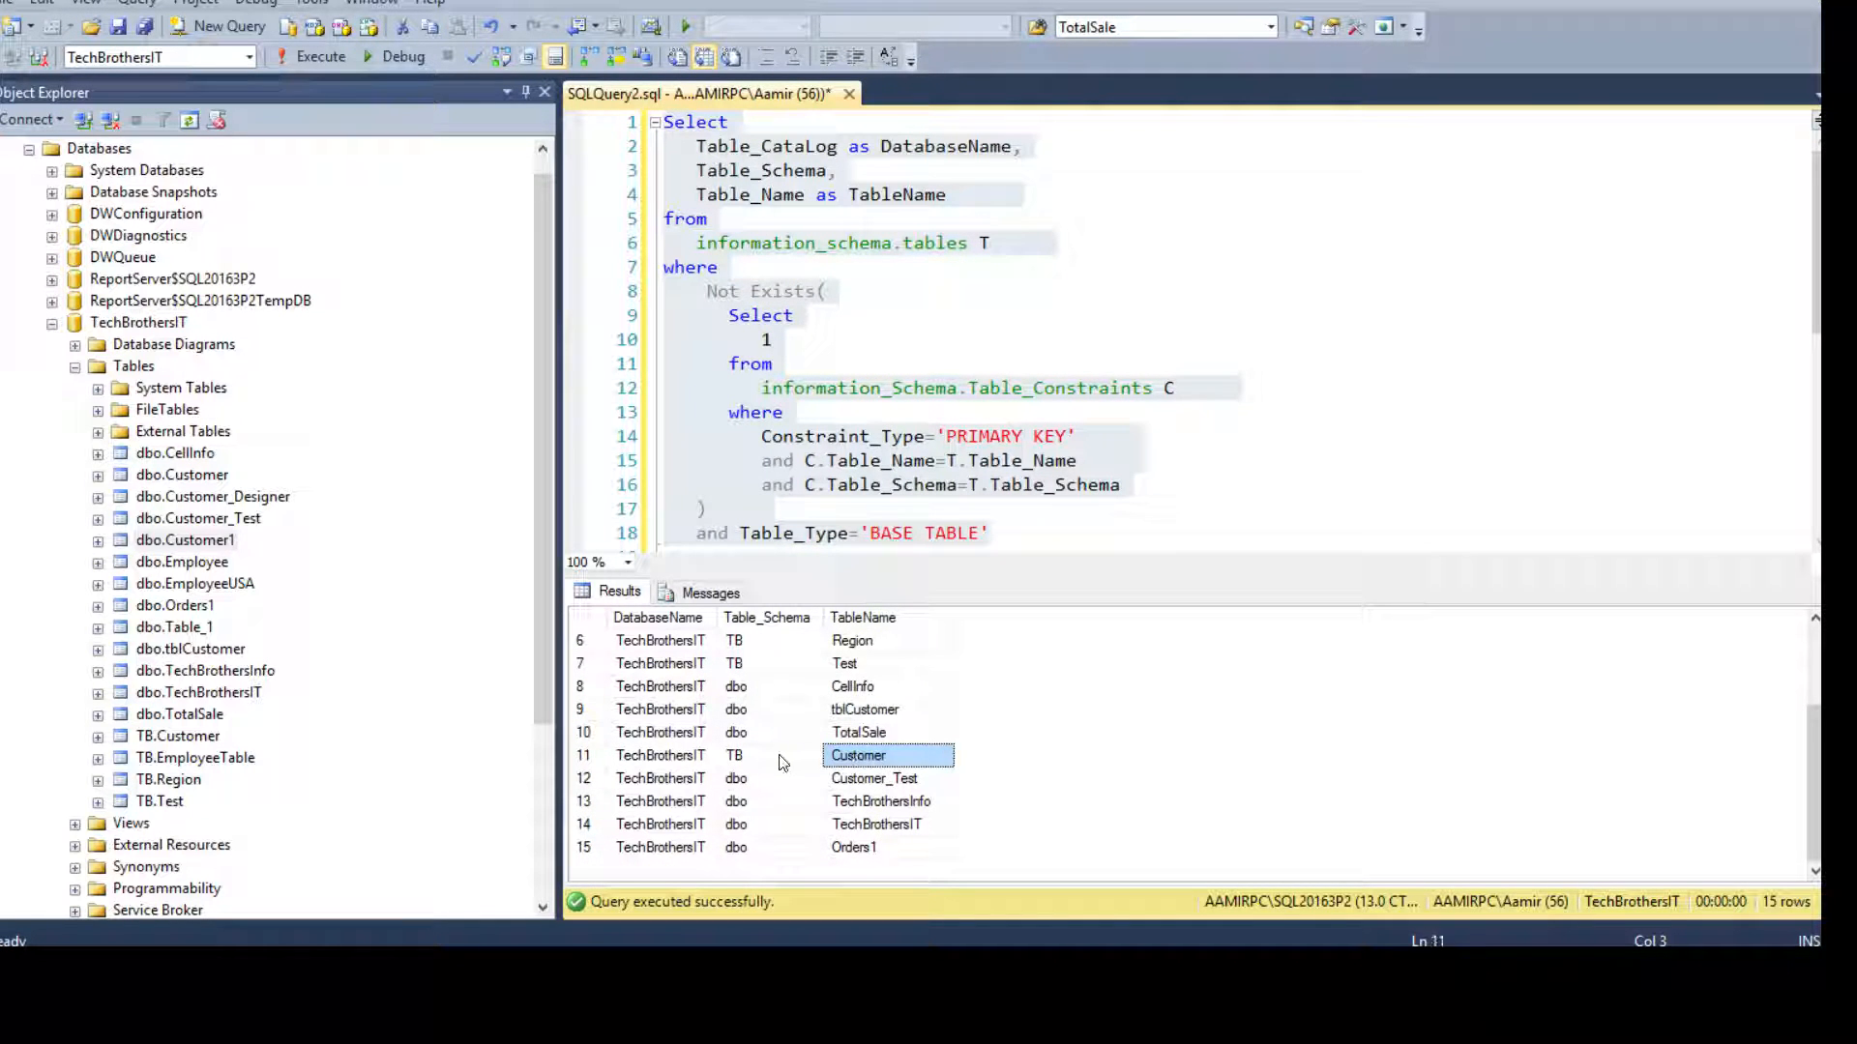
pyautogui.click(766, 755)
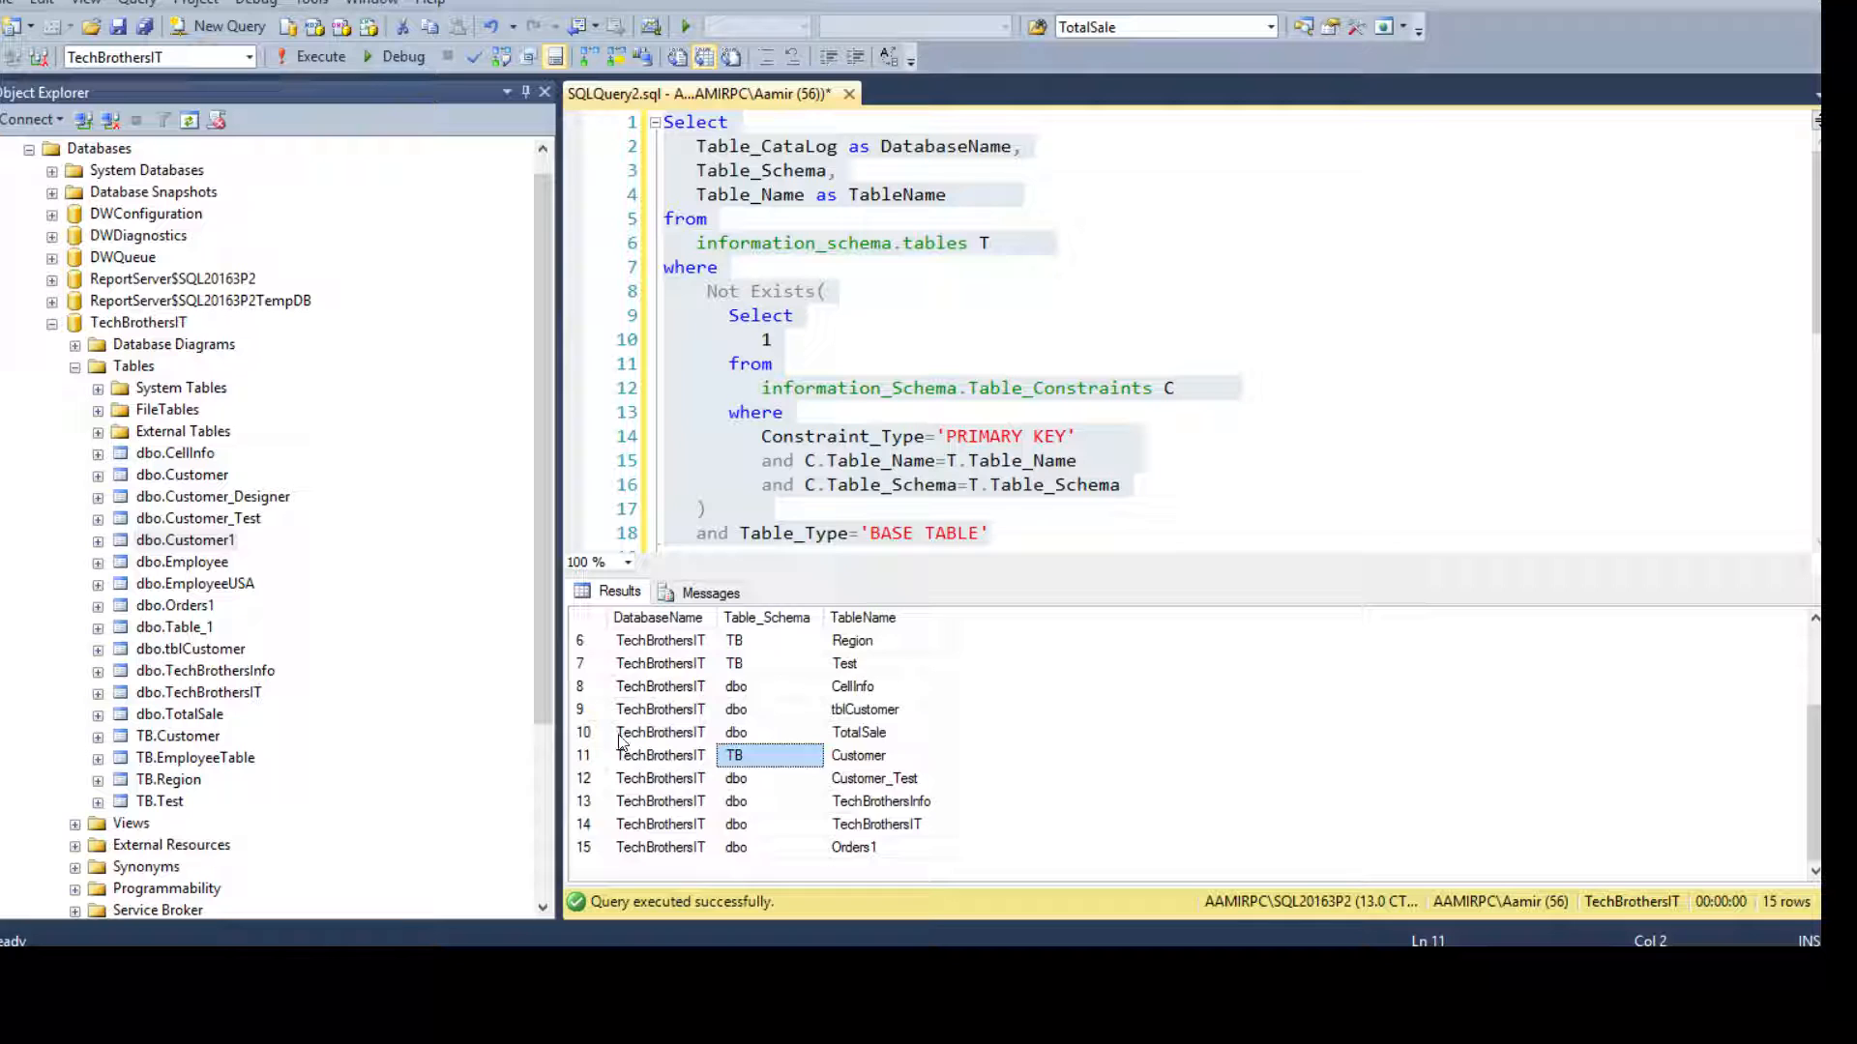
# Step: Expand TB.Customer's columns in Object Explorer to confirm it has no key
pyautogui.click(179, 735)
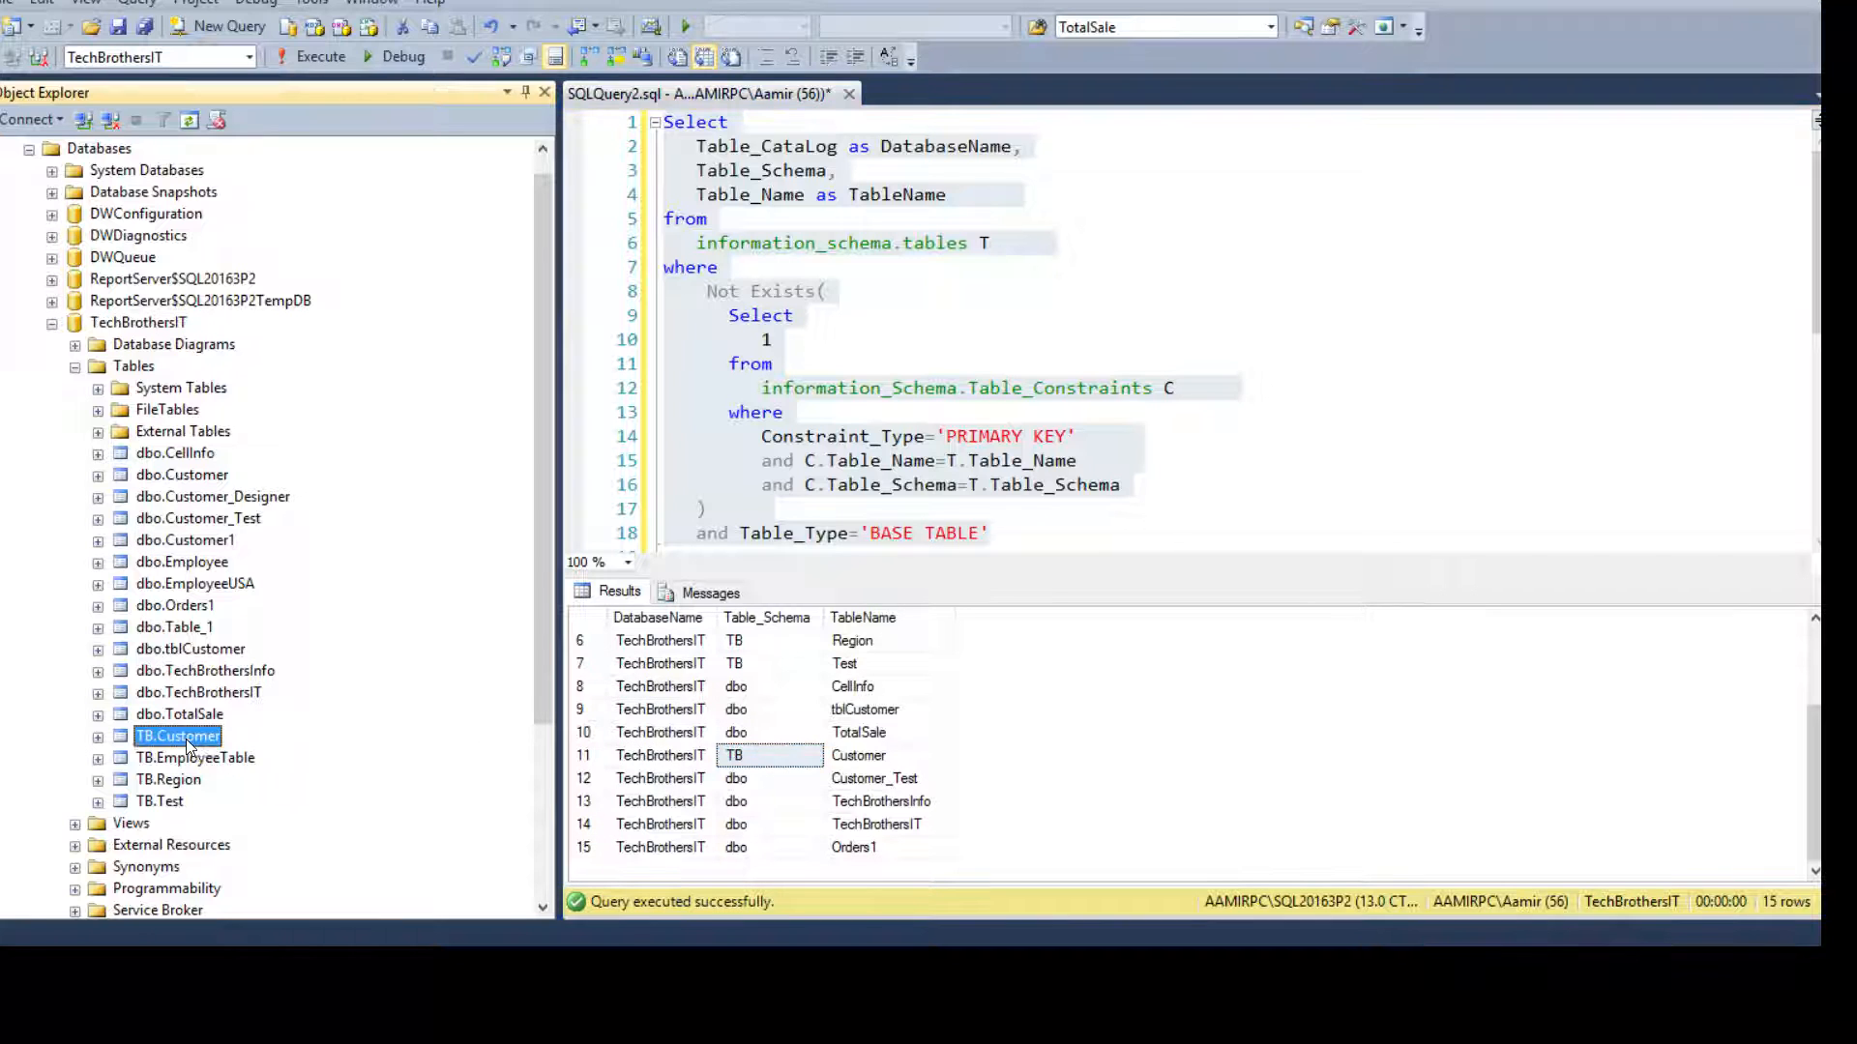
pyautogui.click(101, 735)
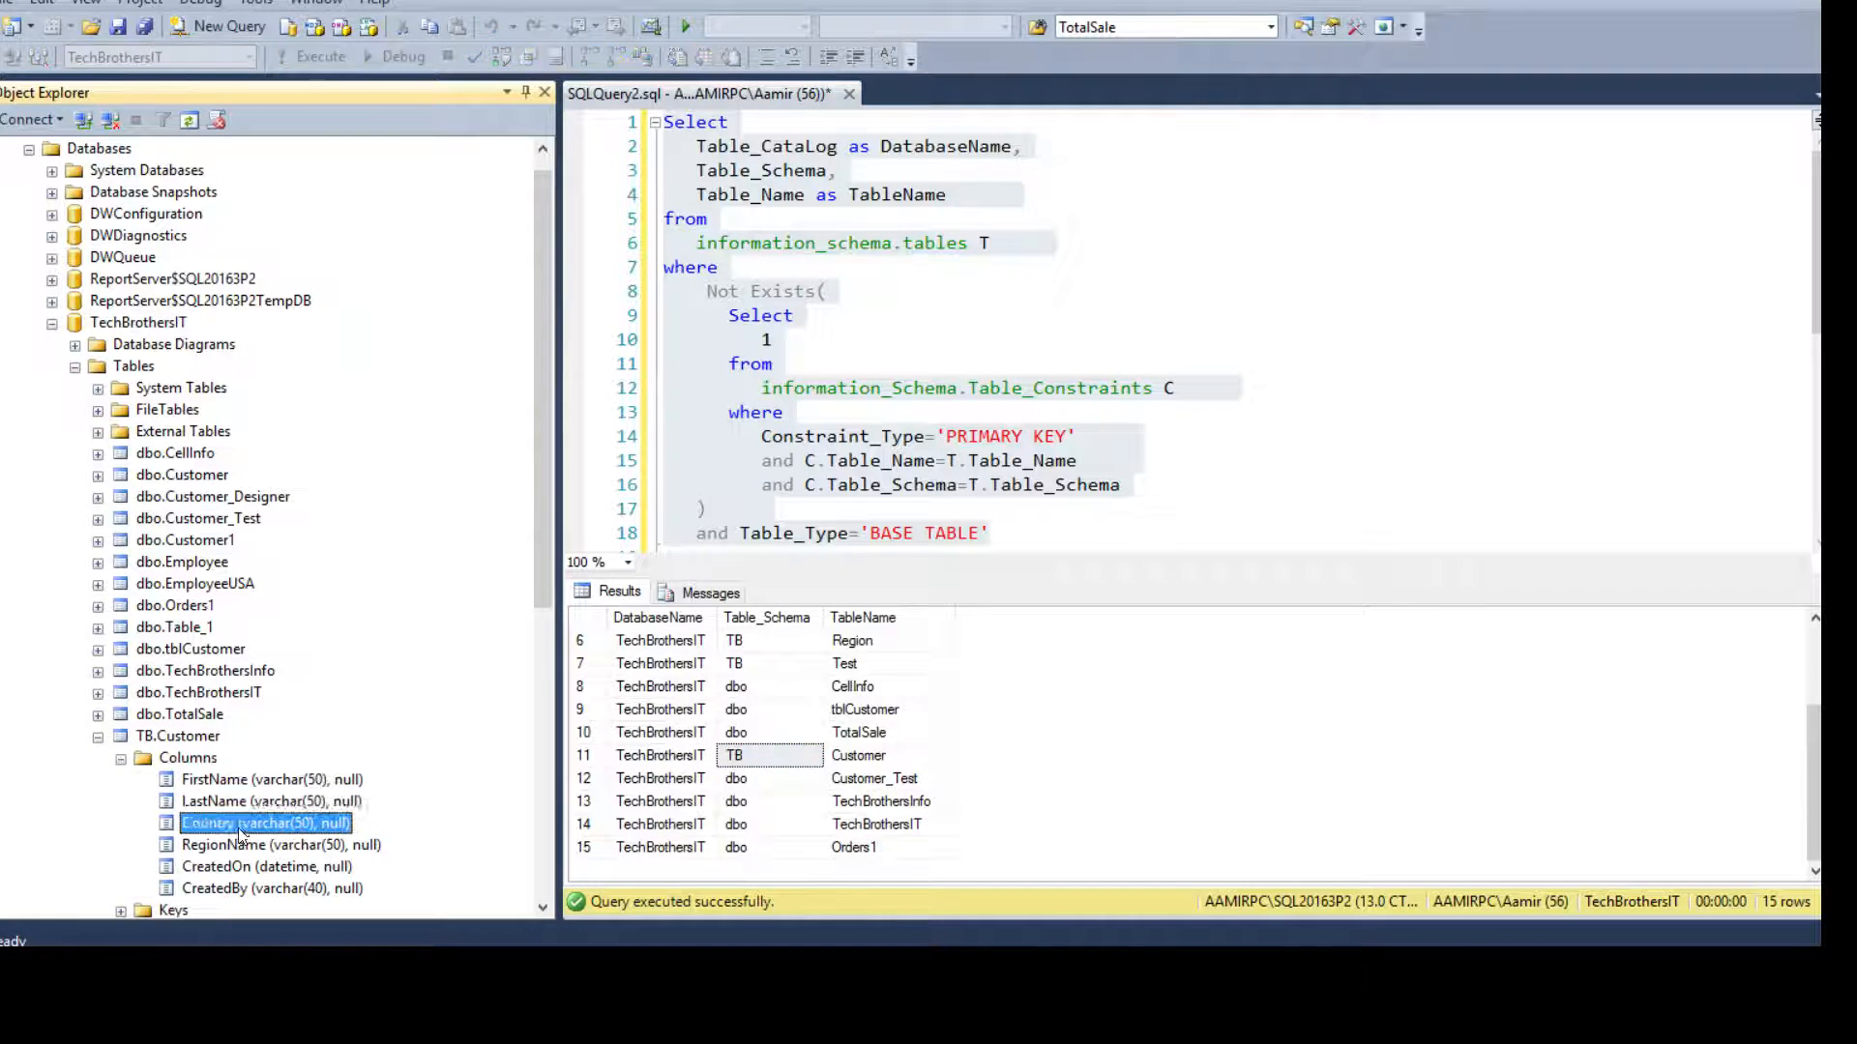
pyautogui.click(282, 845)
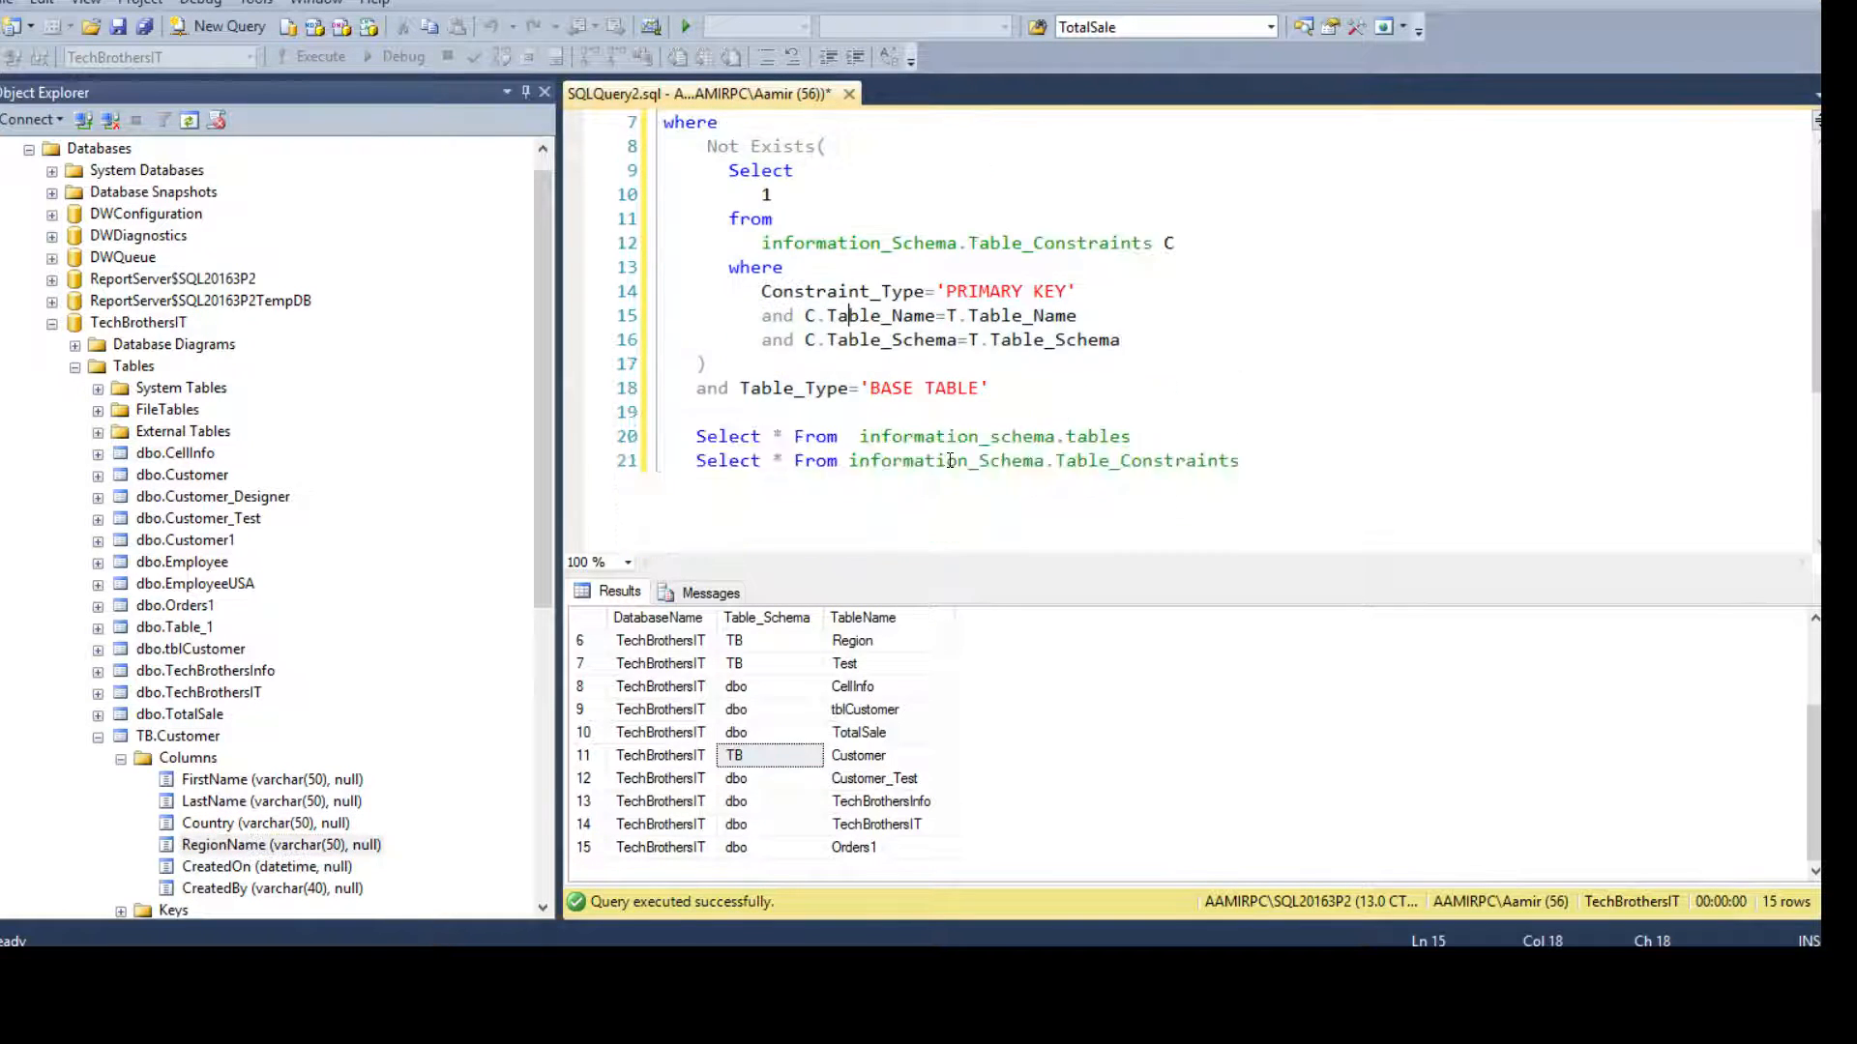
pyautogui.scroll(3)
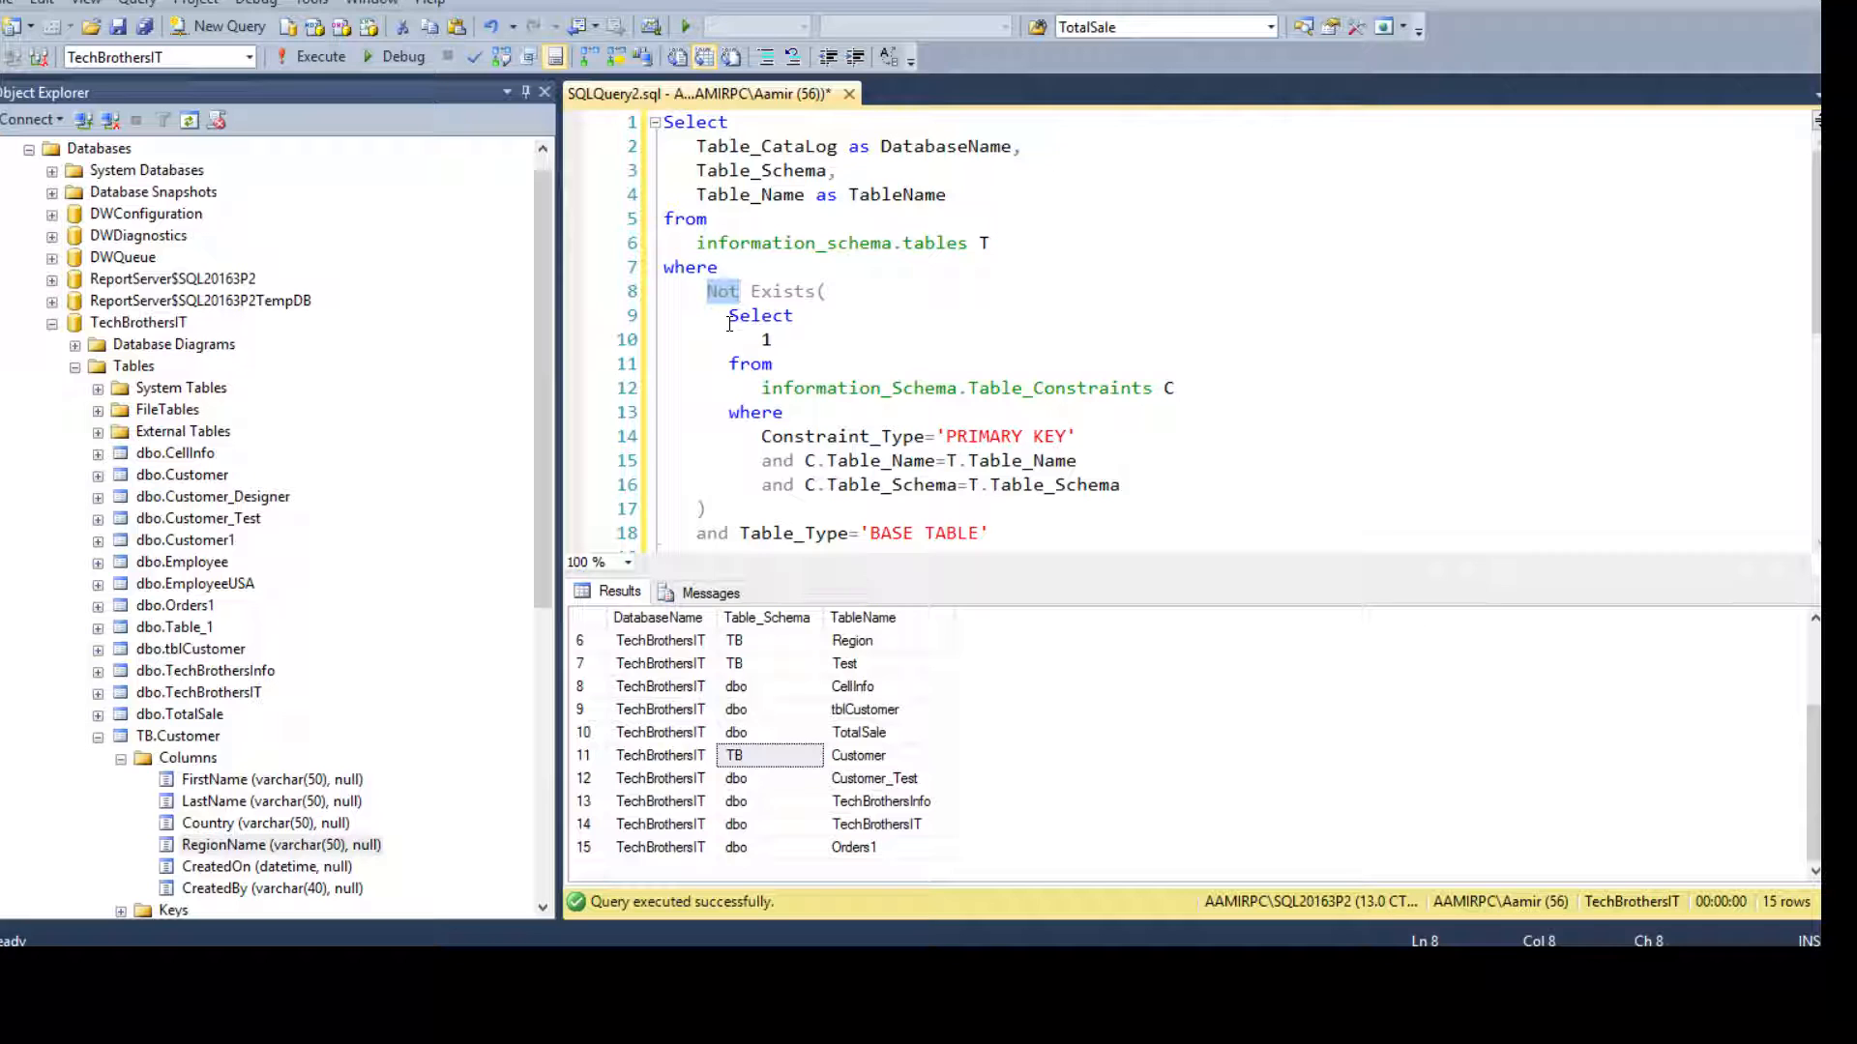
pyautogui.moveTo(340, 421)
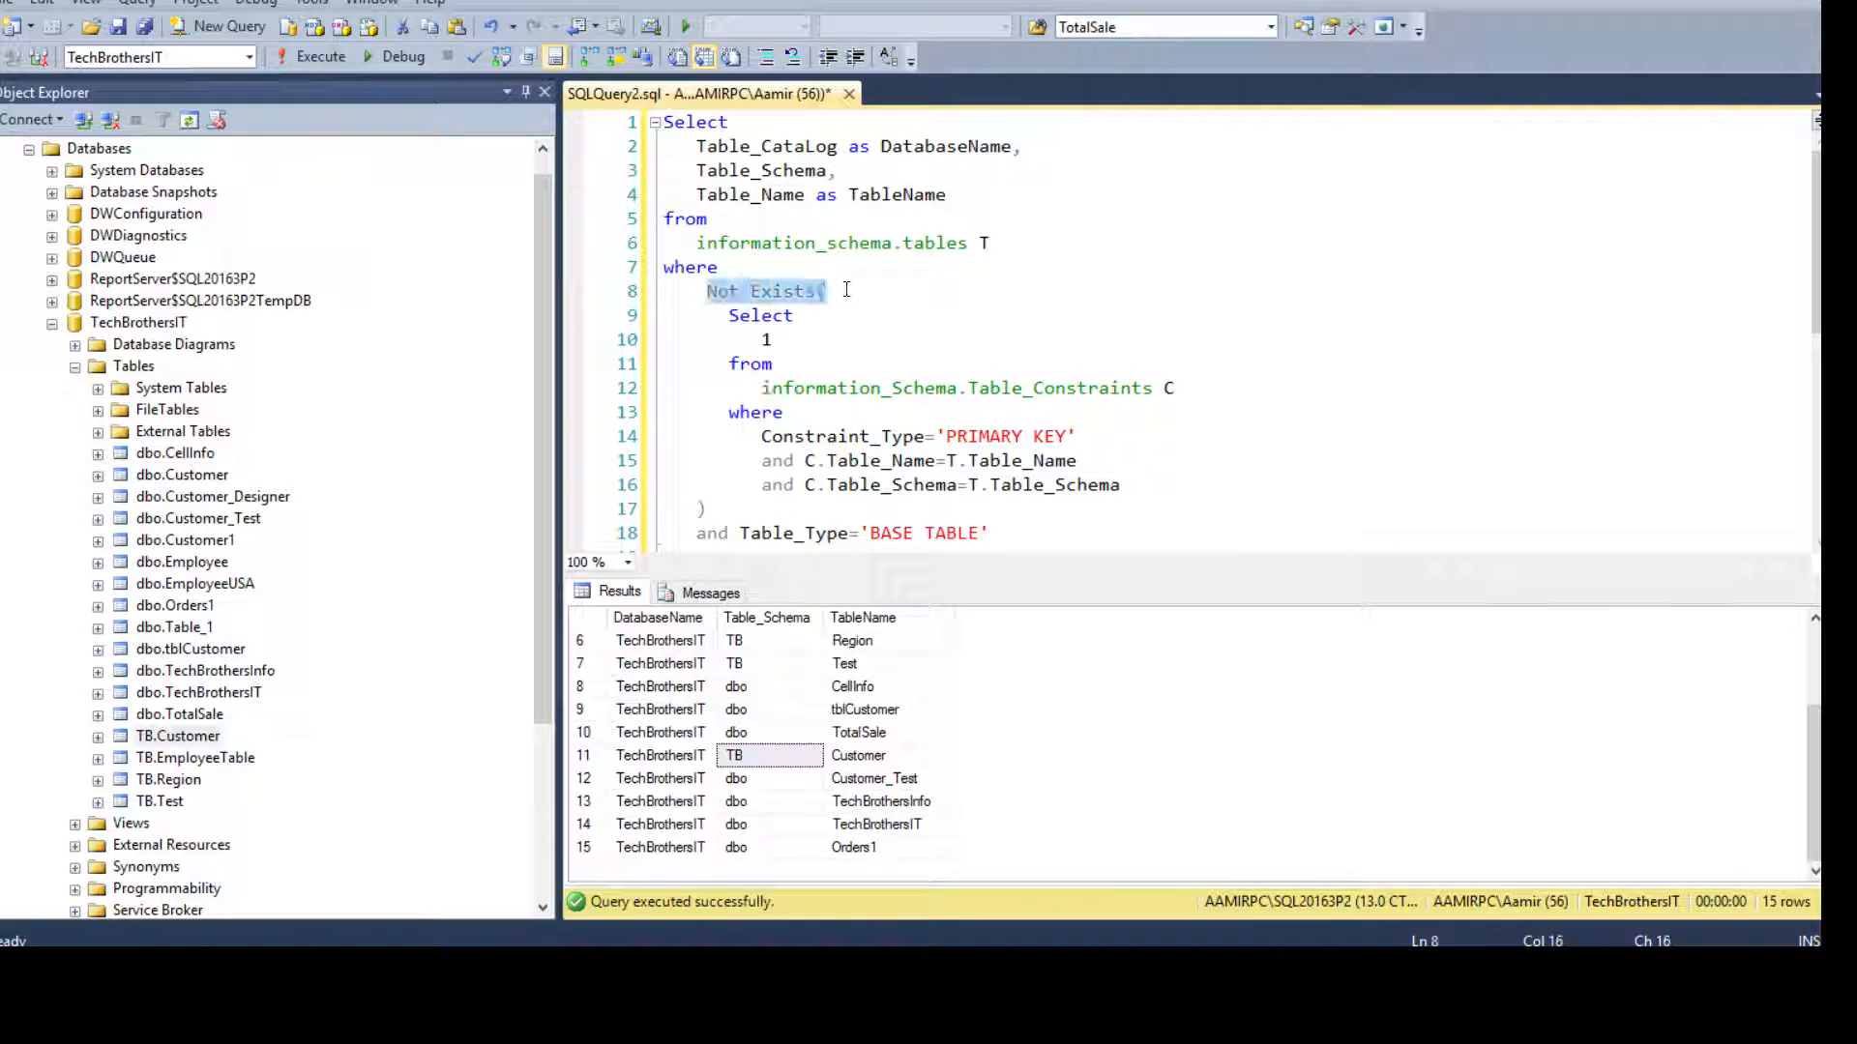
pyautogui.click(708, 219)
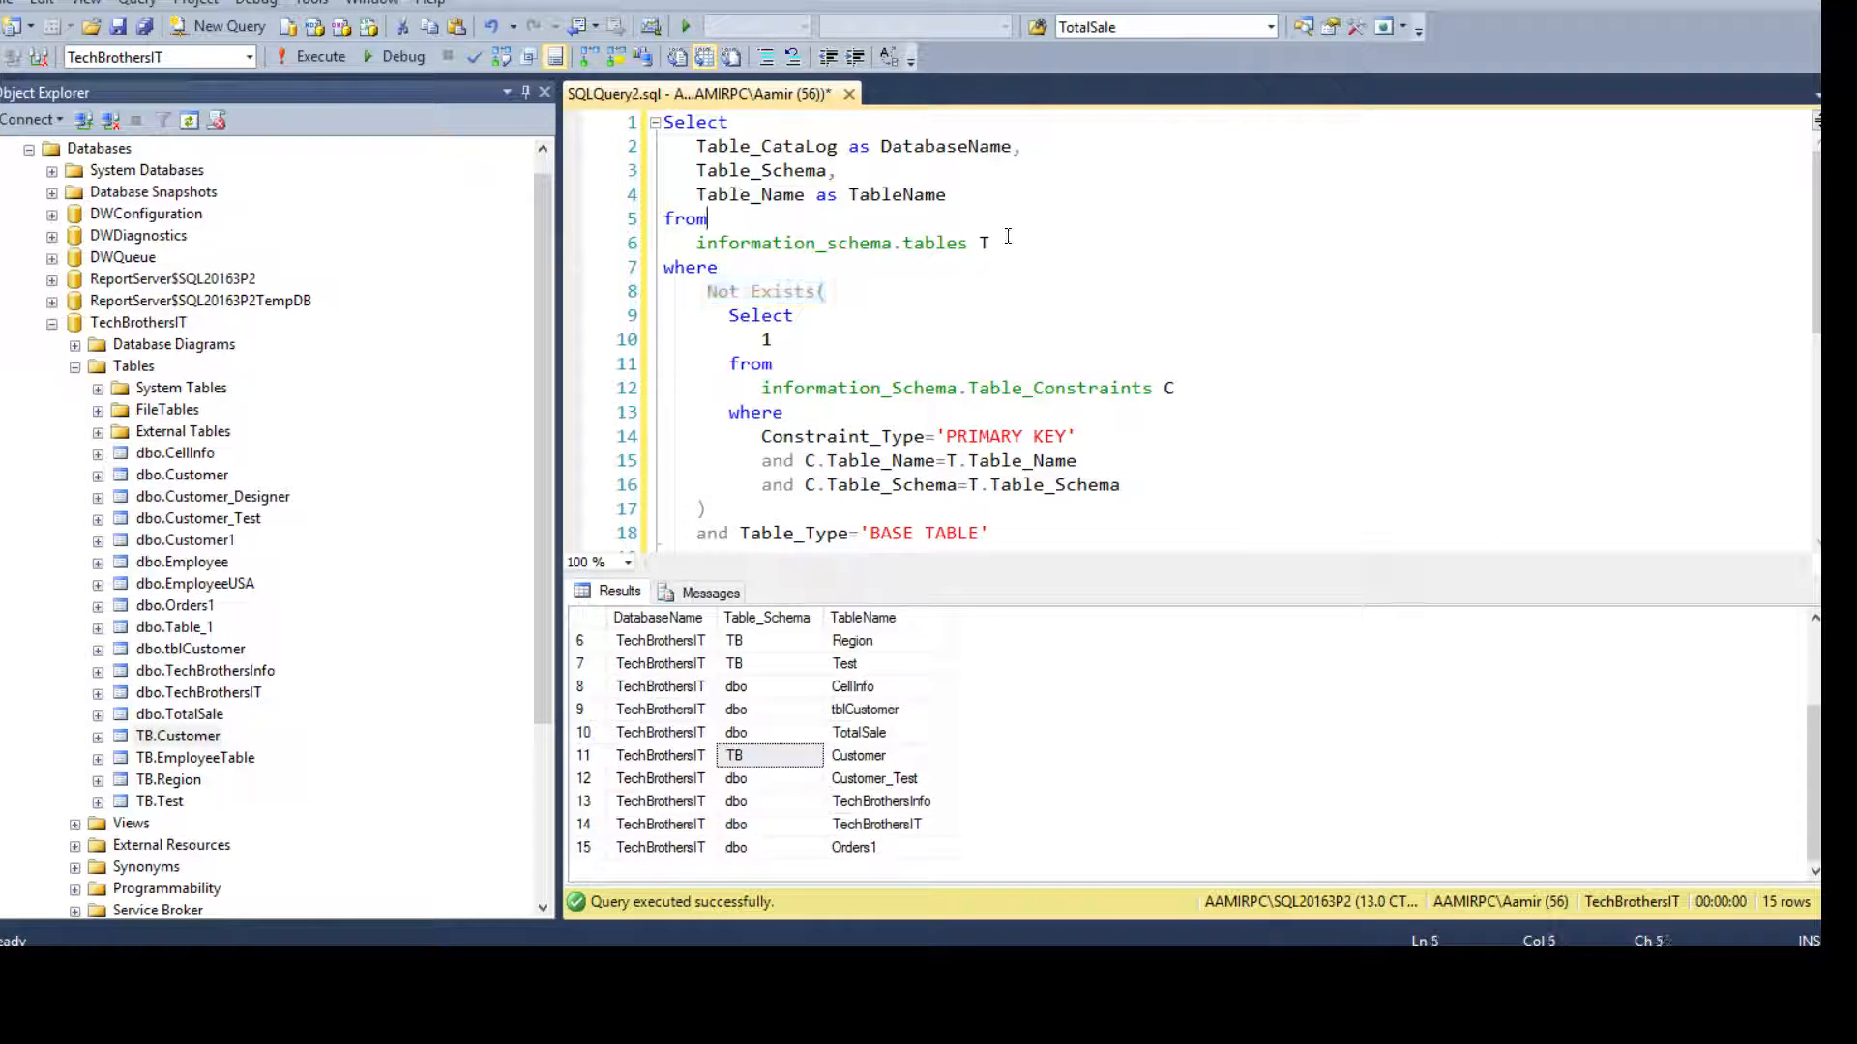